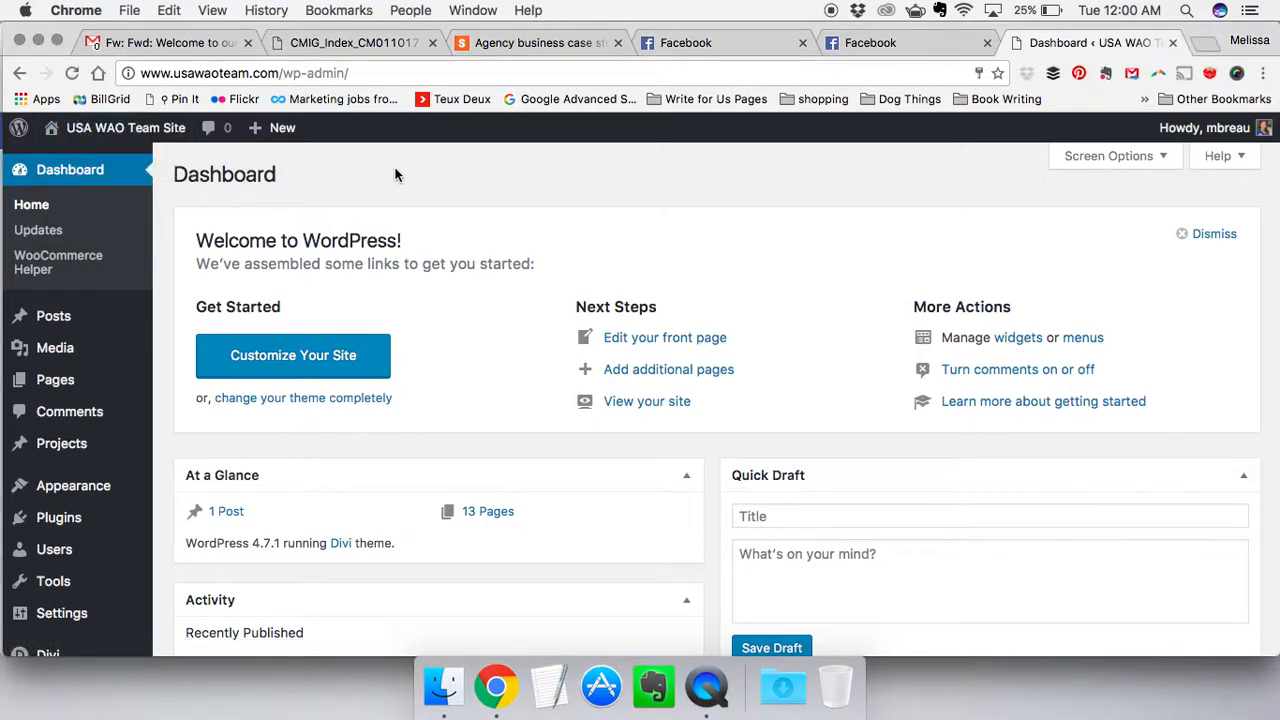
mouse_move(125, 127)
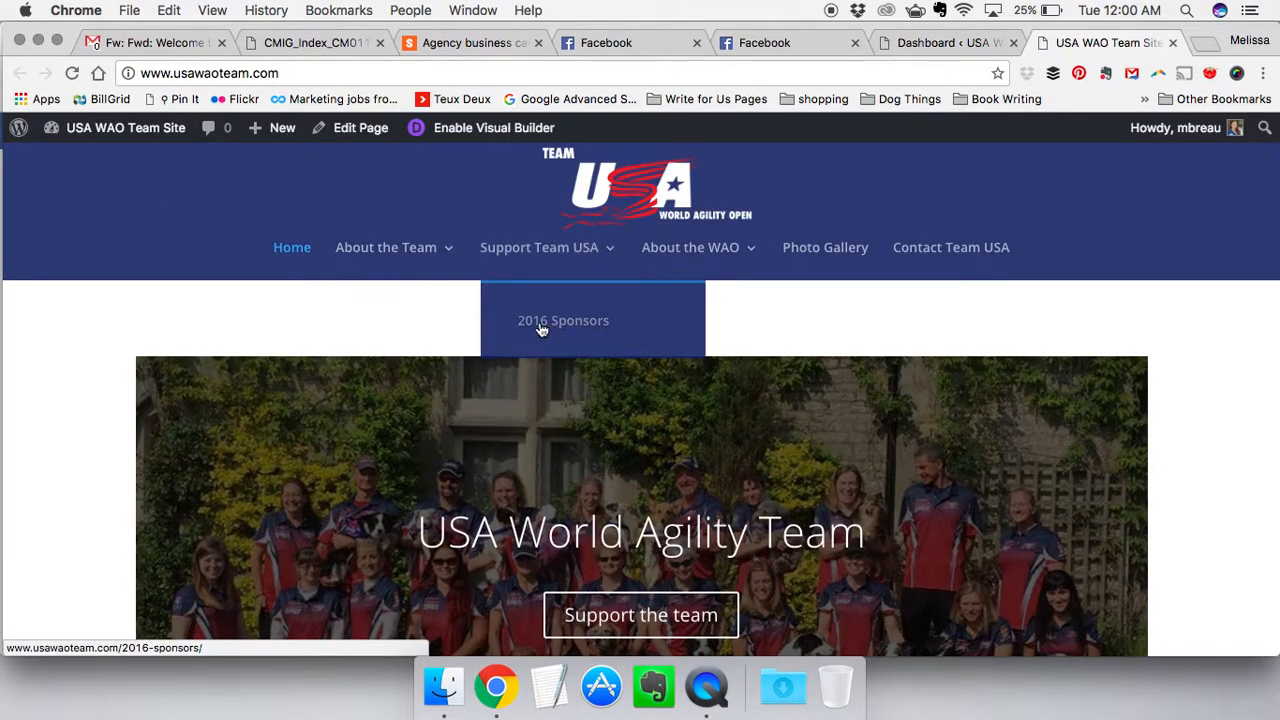
Open the 2016 Sponsors page from the Support Team USA menu, then return to the Dashboard tab
left_click(563, 320)
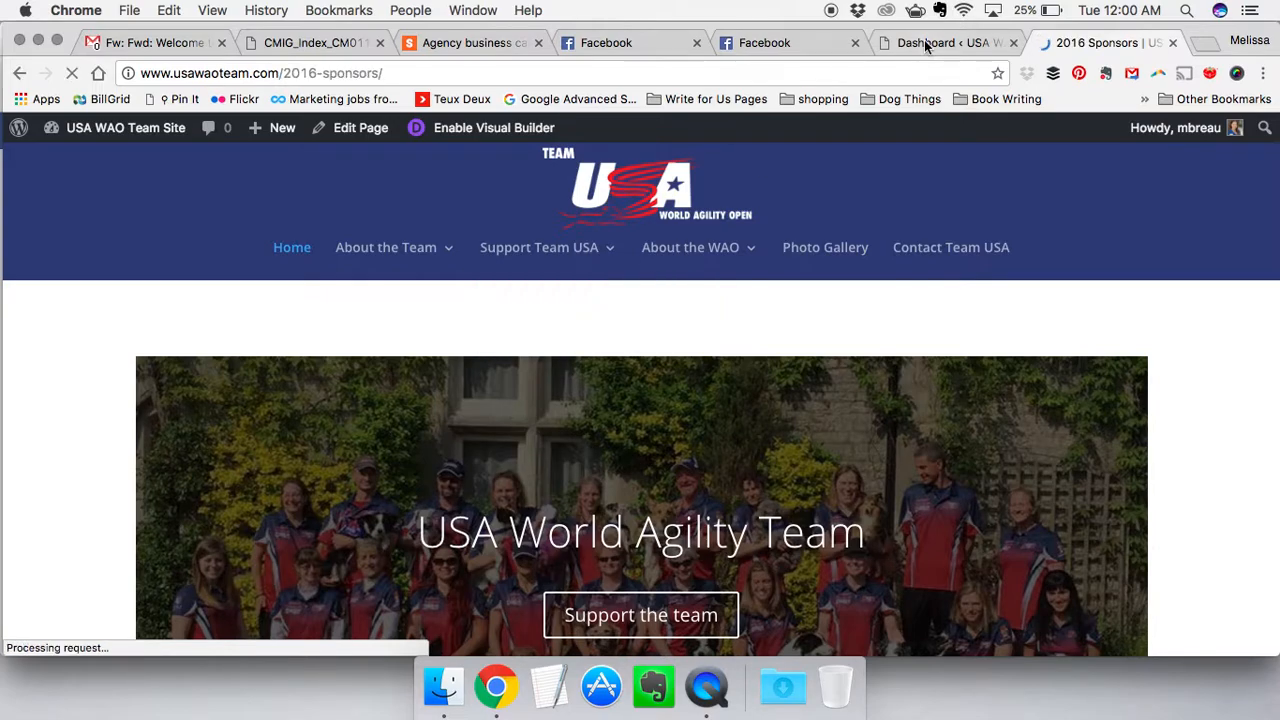
left_click(940, 43)
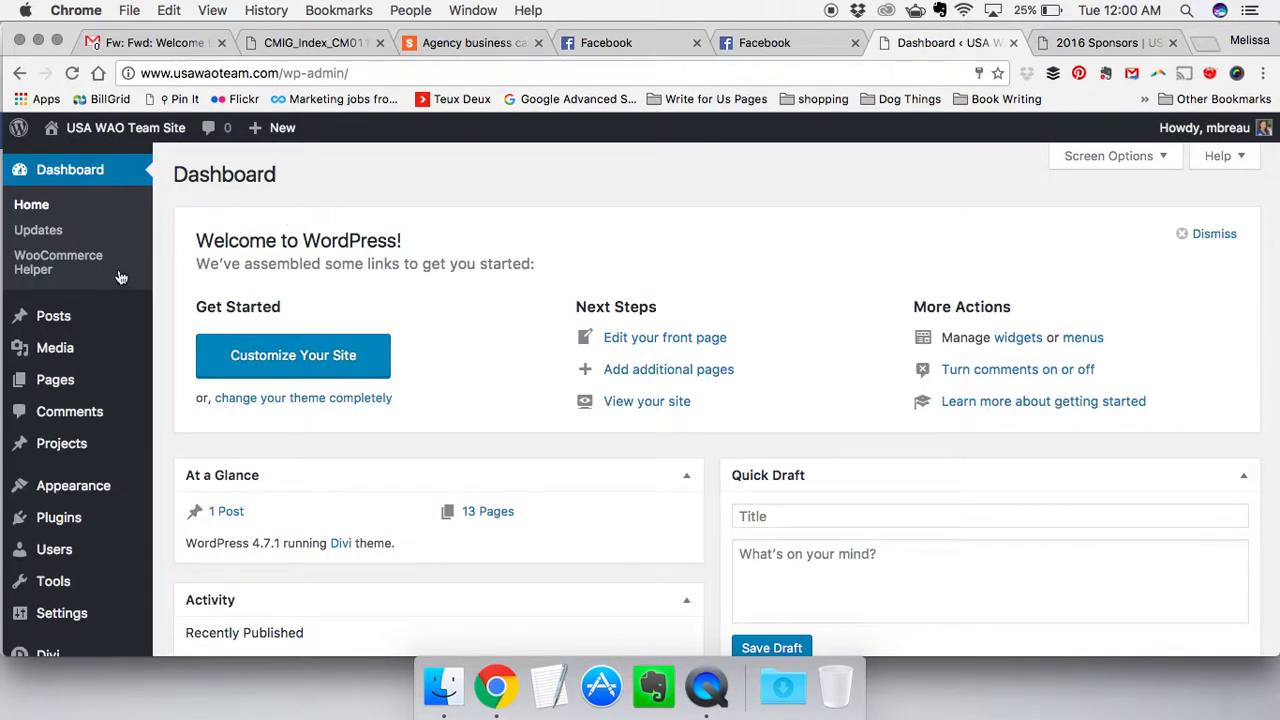
mouse_move(254, 210)
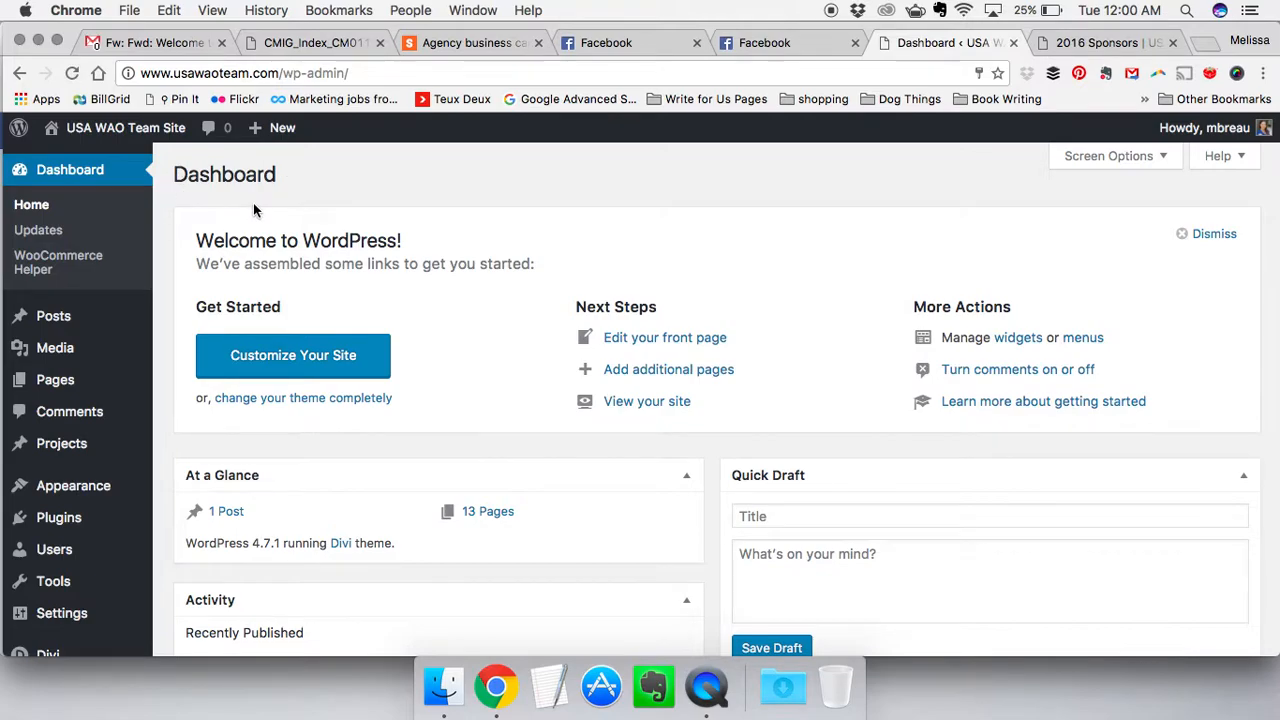
mouse_move(1181, 278)
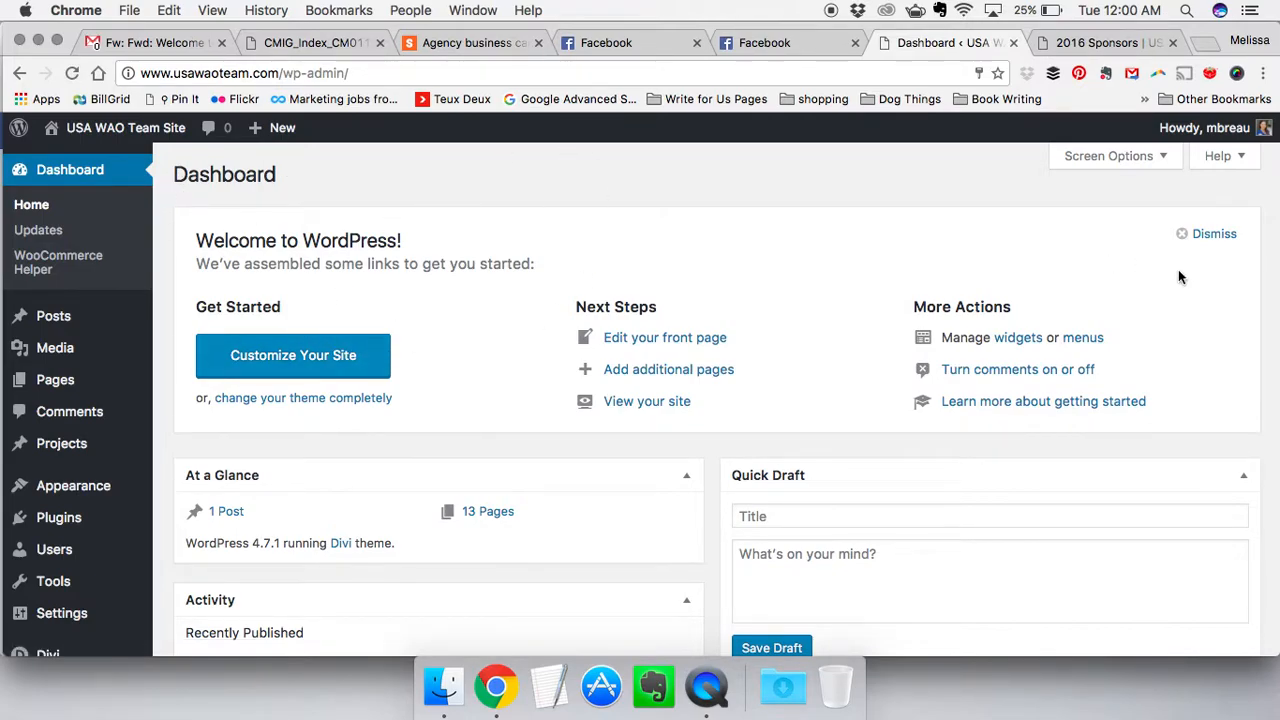
Dismiss the welcome panel, add a new page, and close the Facebook and agency tabs
left_click(1214, 233)
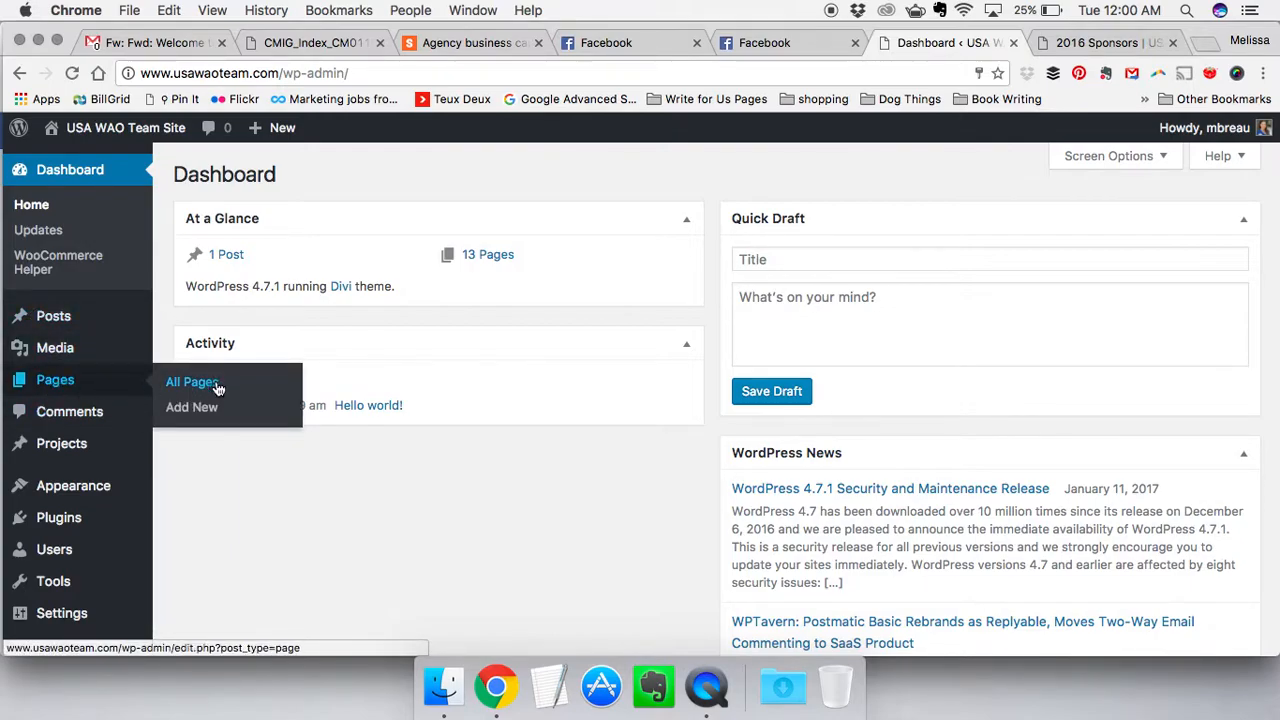
left_click(191, 382)
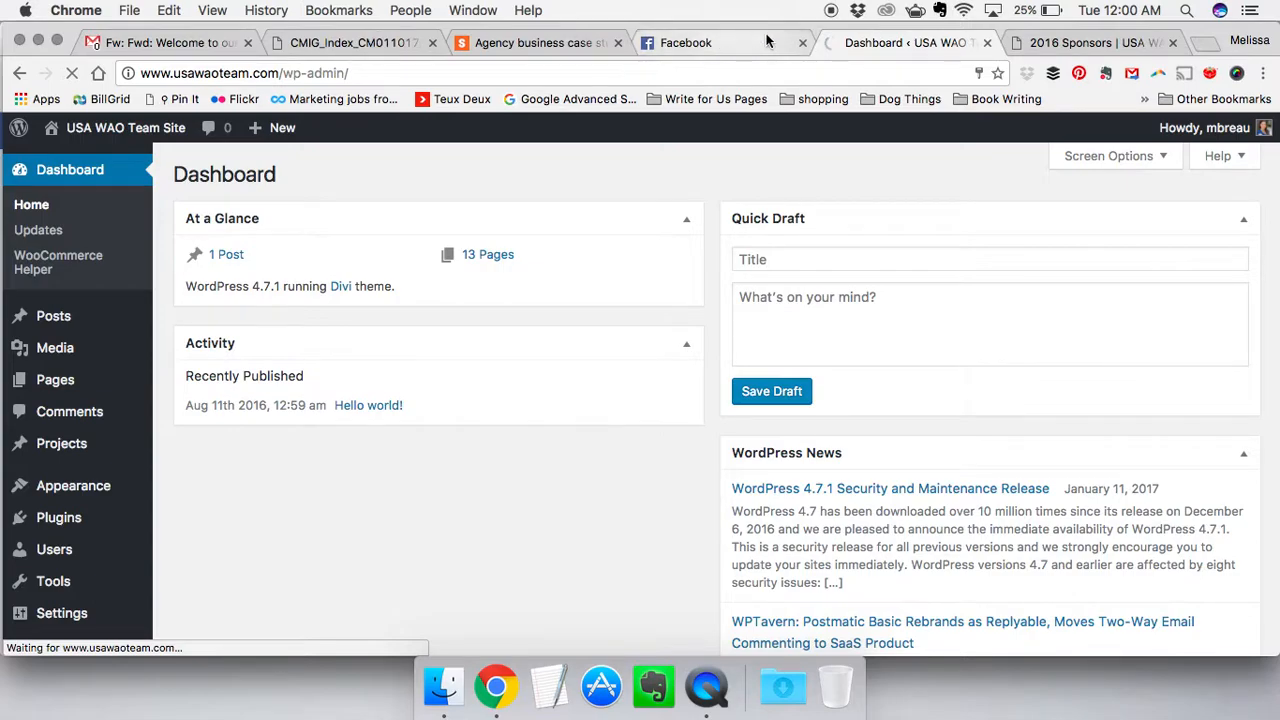
left_click(802, 42)
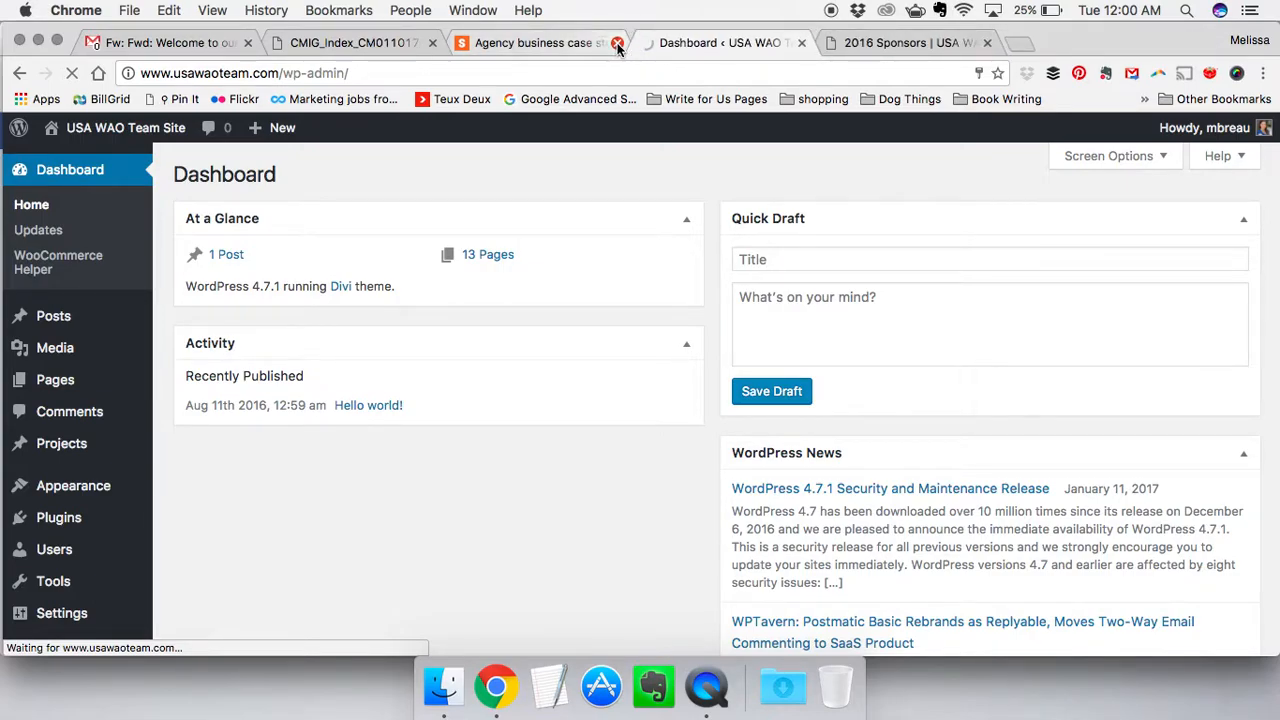
left_click(618, 43)
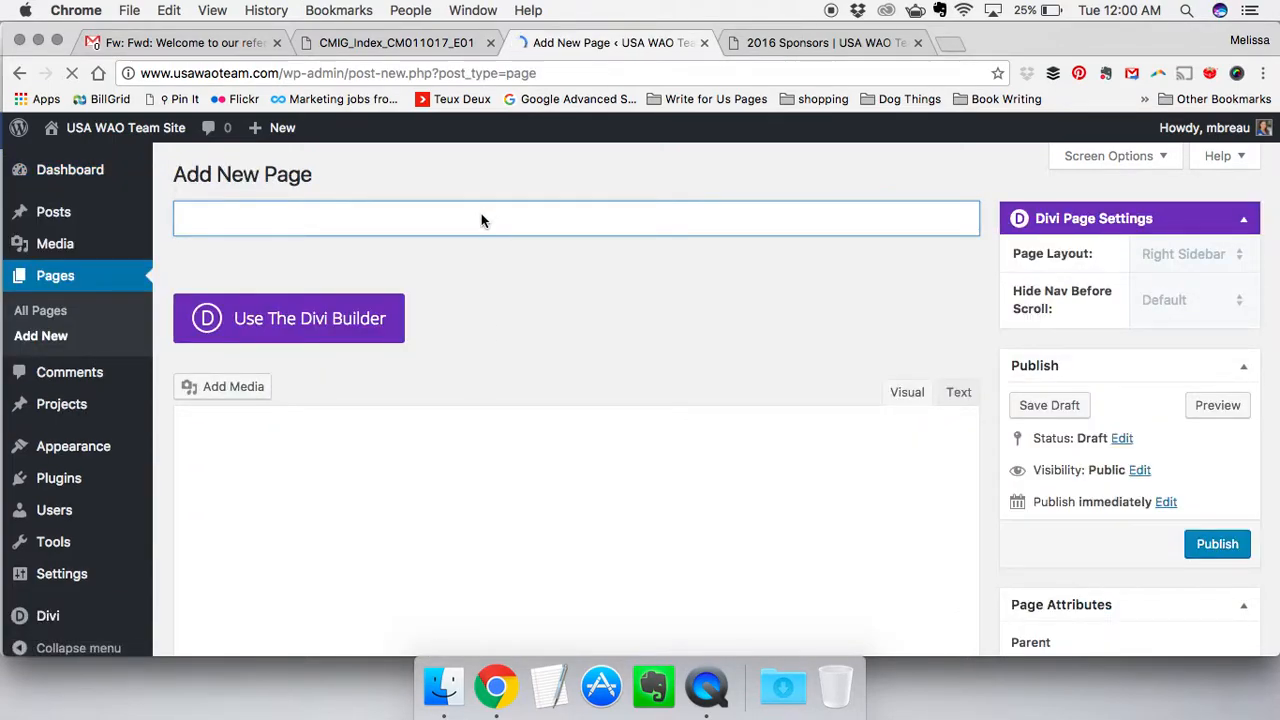
Enter '2017 Sponsors' as the new page's title
type("2017")
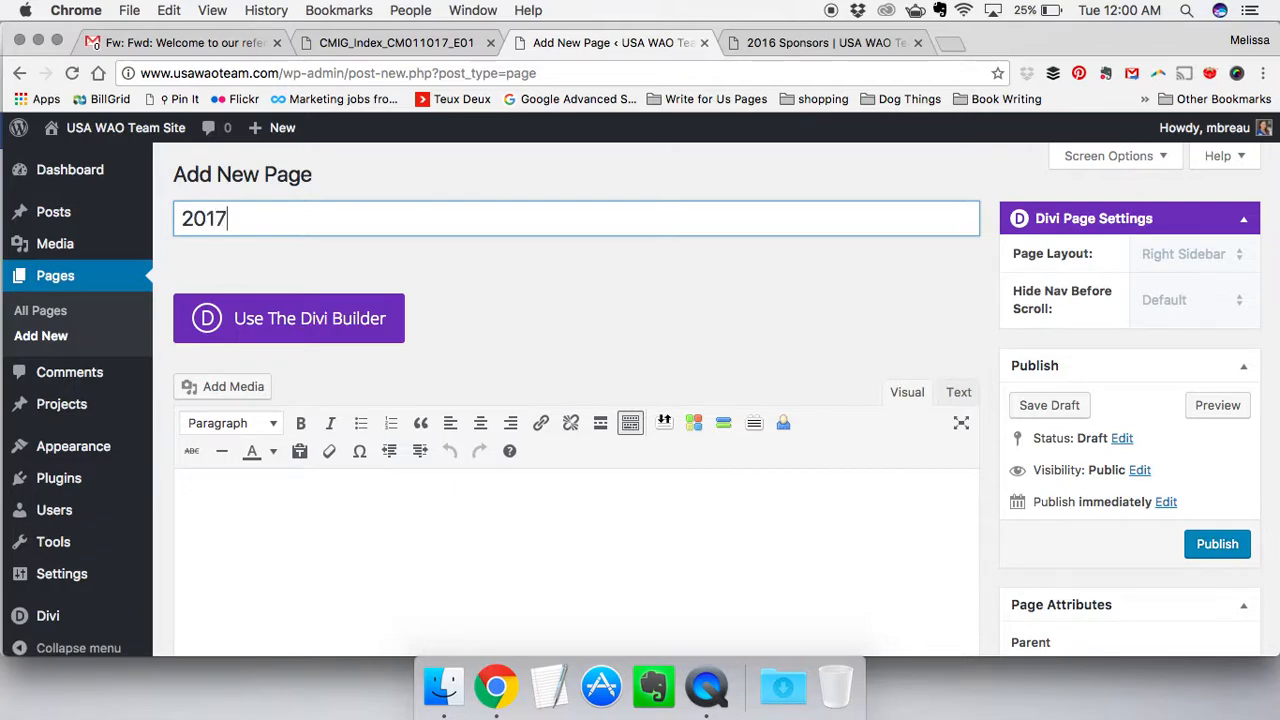
type("Spons")
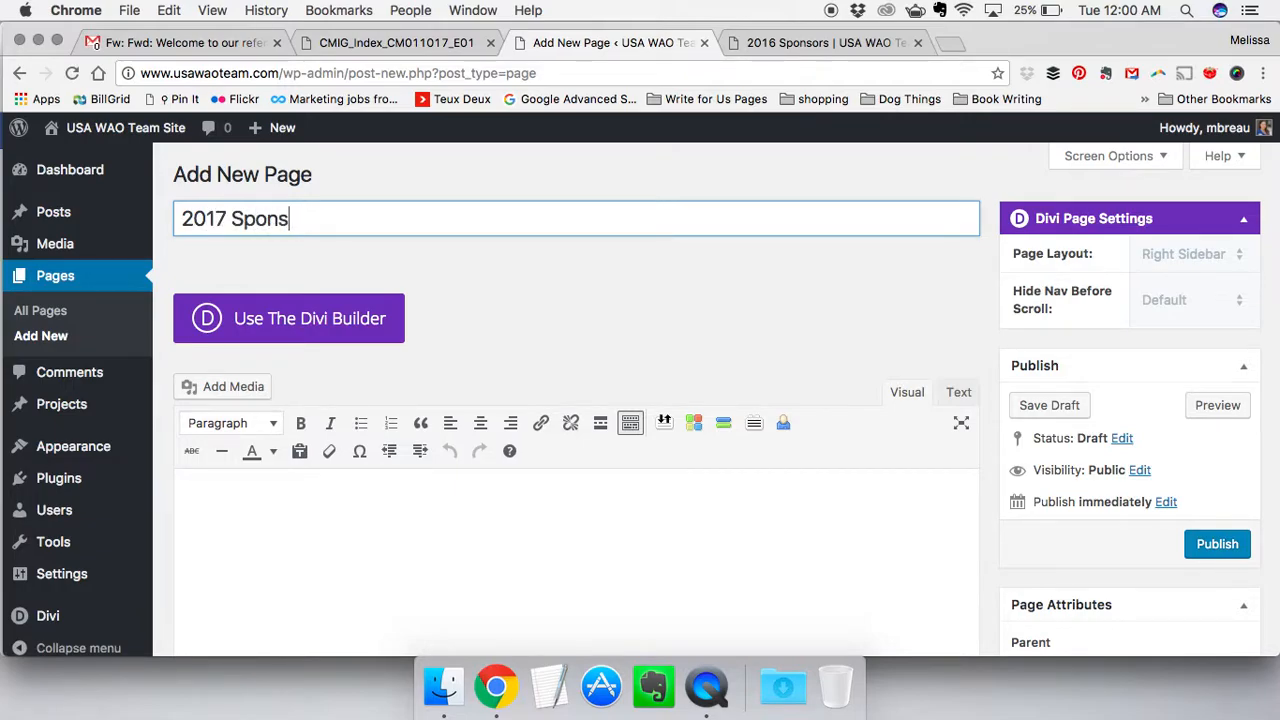
scroll("down", 3)
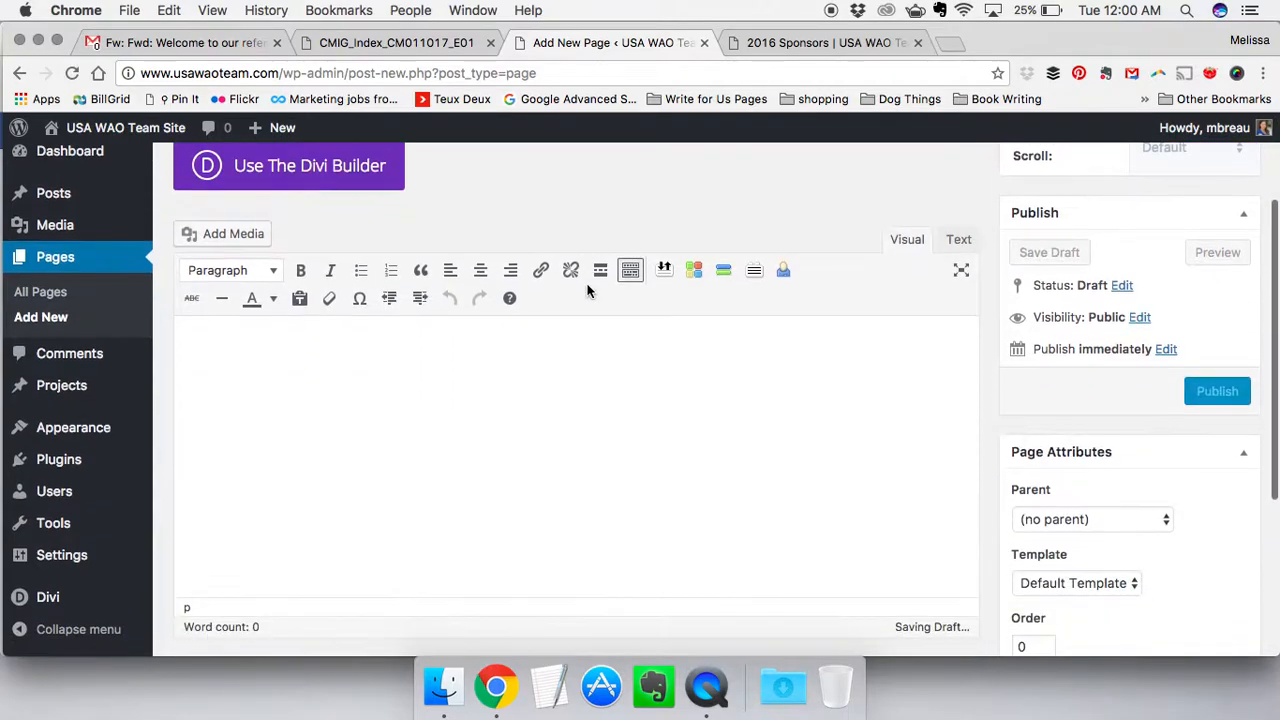
scroll("up", 3)
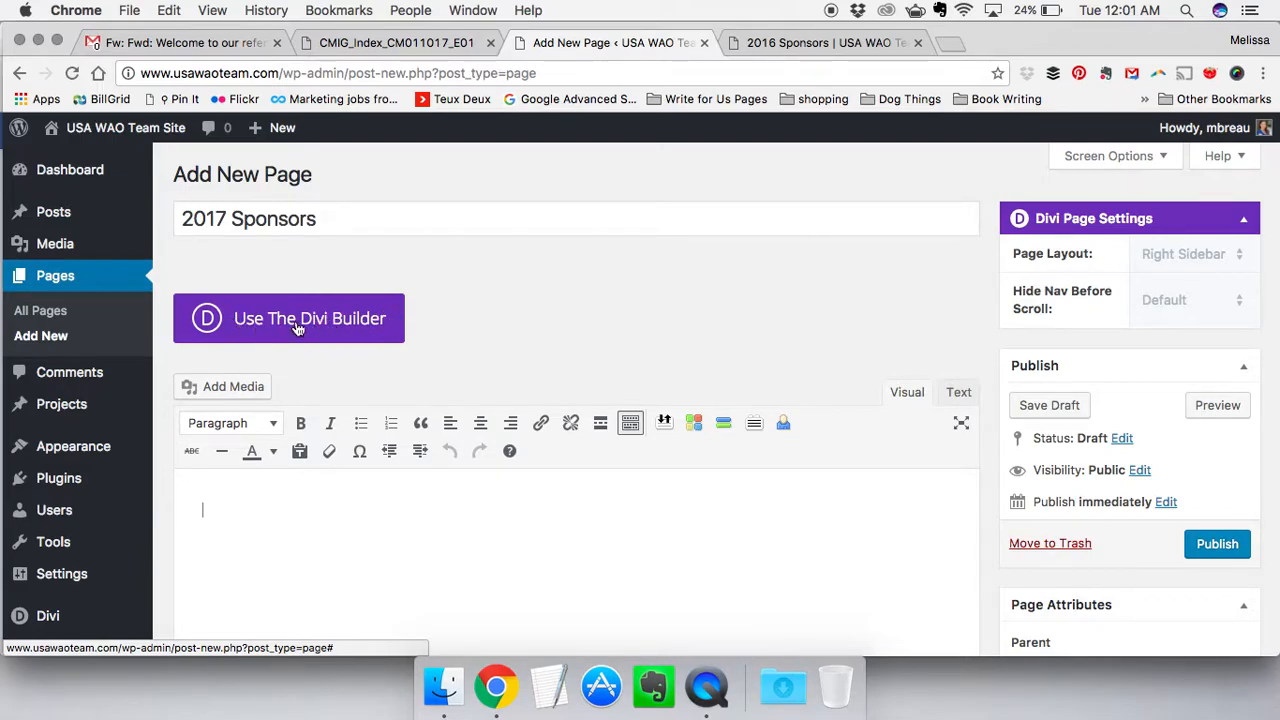
Switch the page to the Divi Builder and copy the intro text from the 2016 page
left_click(289, 318)
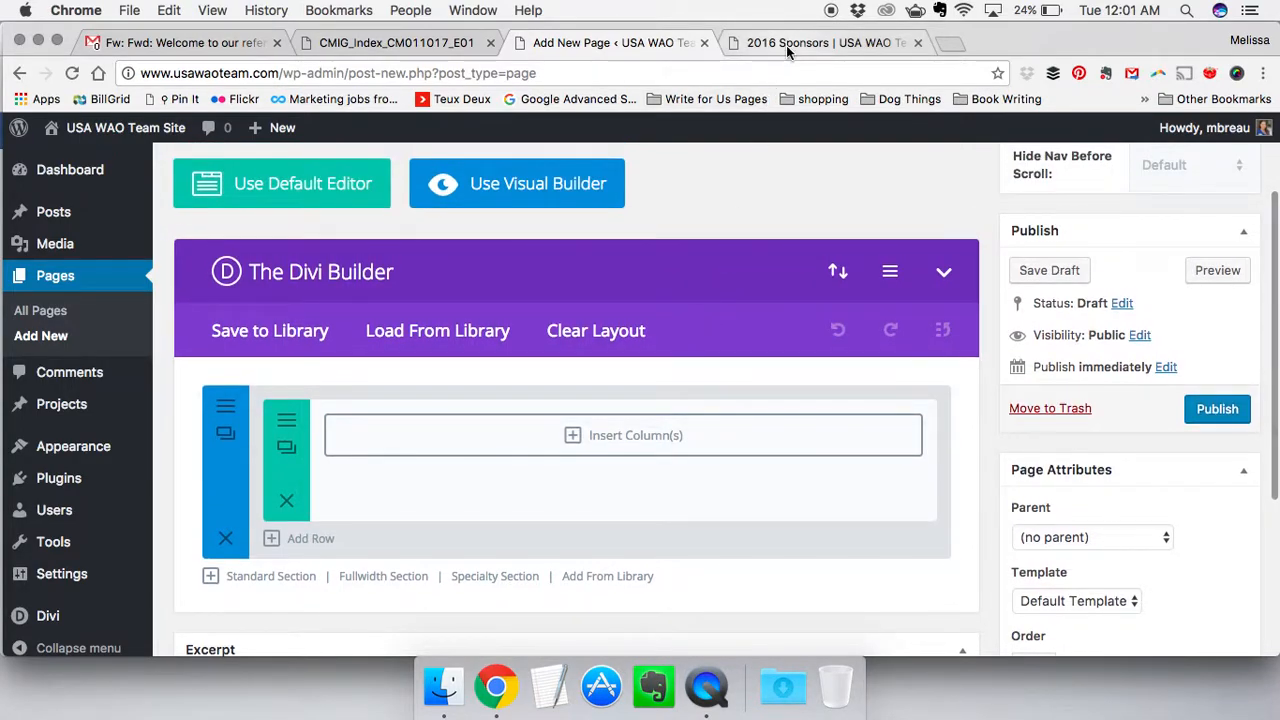
left_click(820, 43)
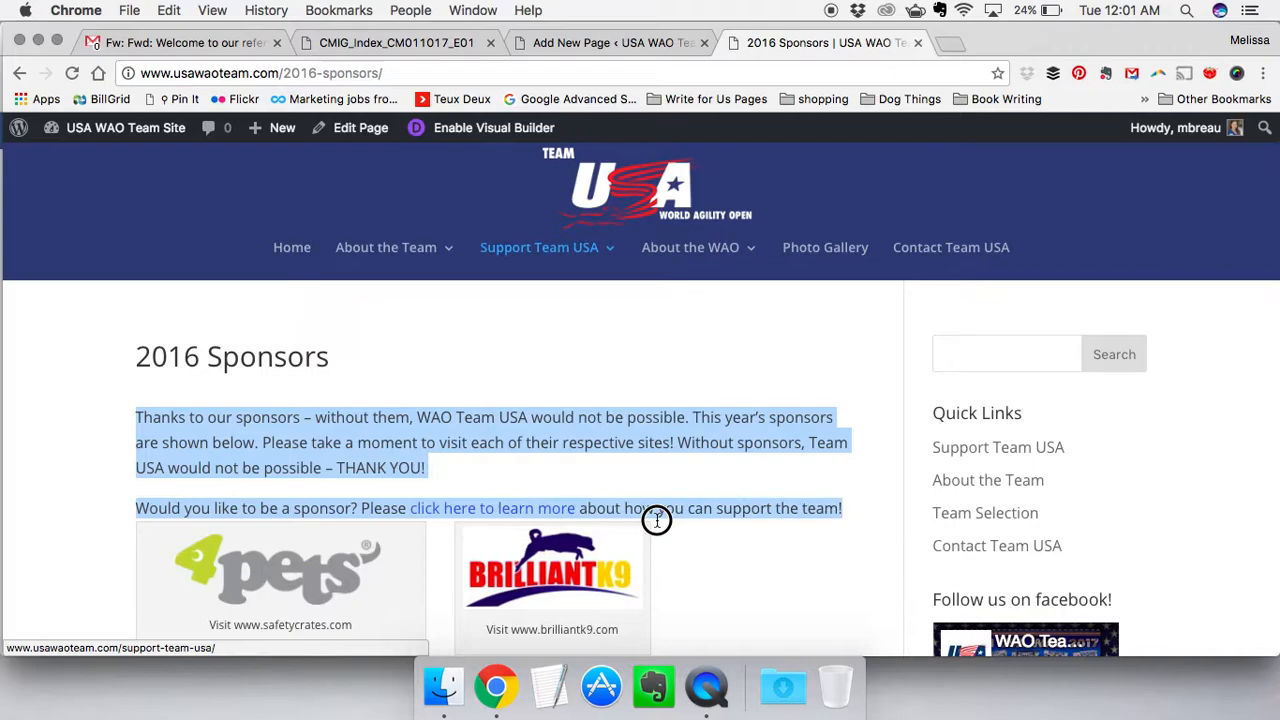
mouse_move(825, 247)
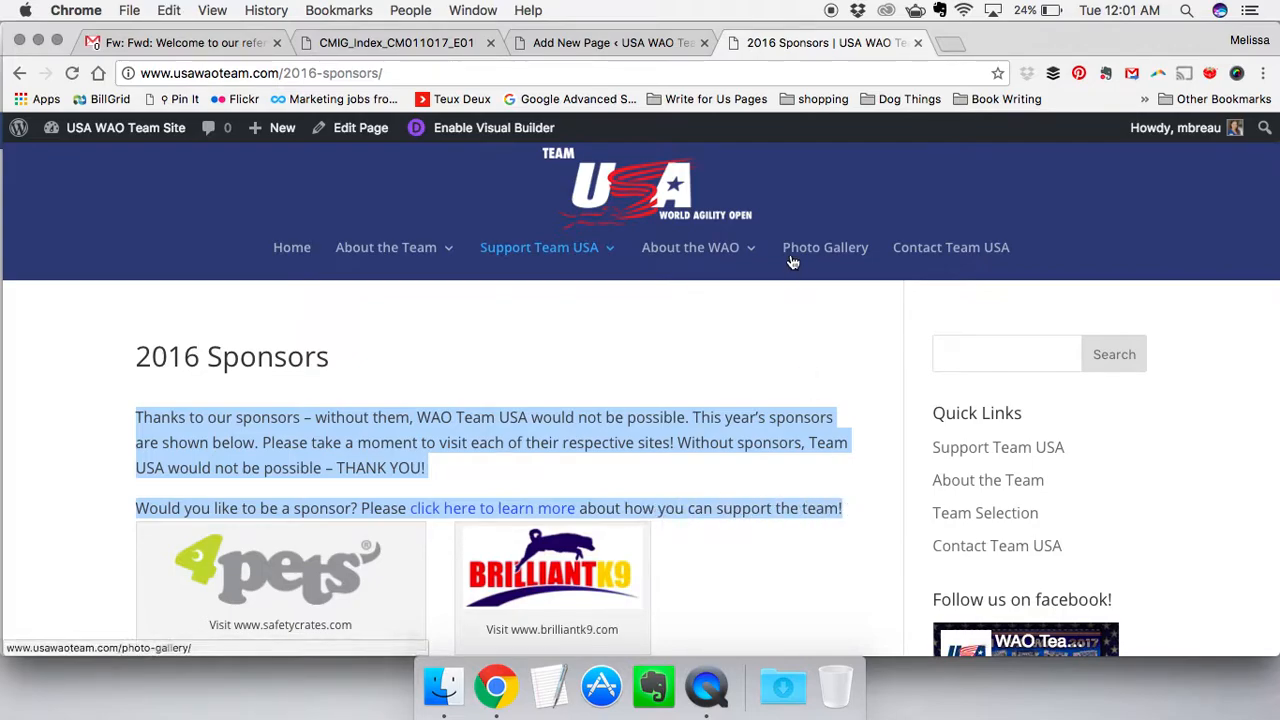
left_click(610, 42)
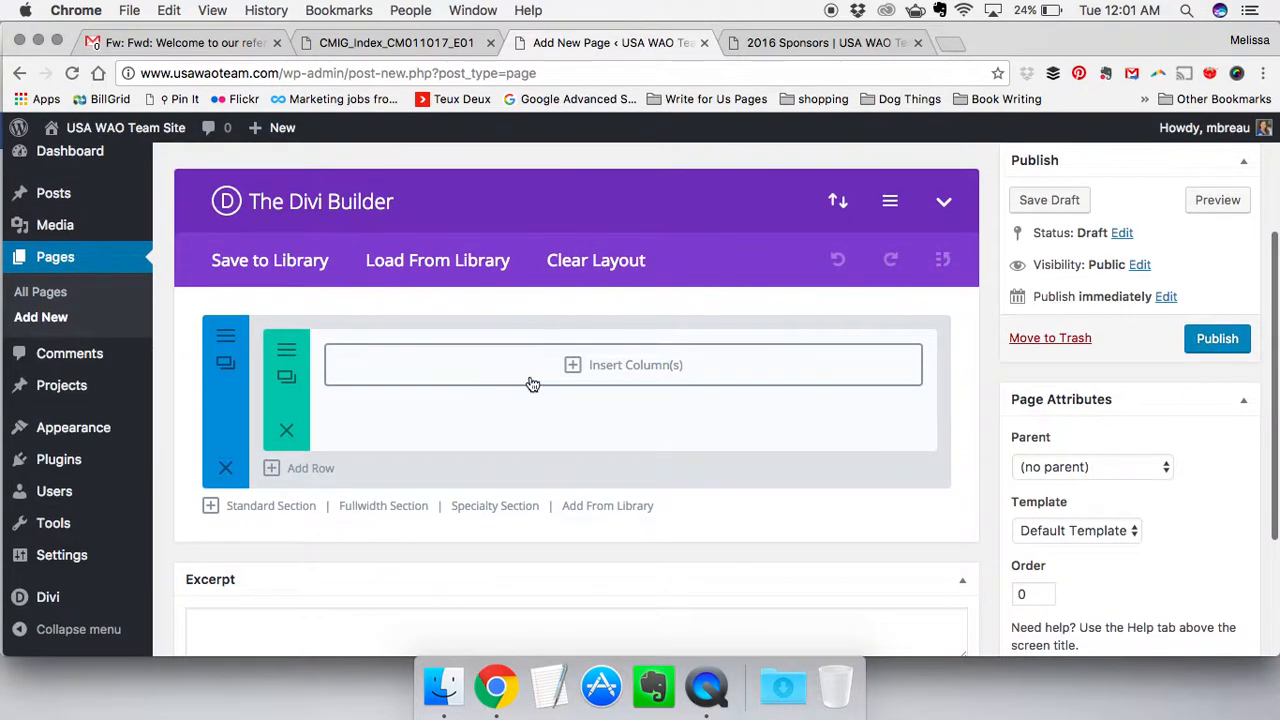
Add a one-column row with a Text module holding the pasted intro, and save it
left_click(635, 364)
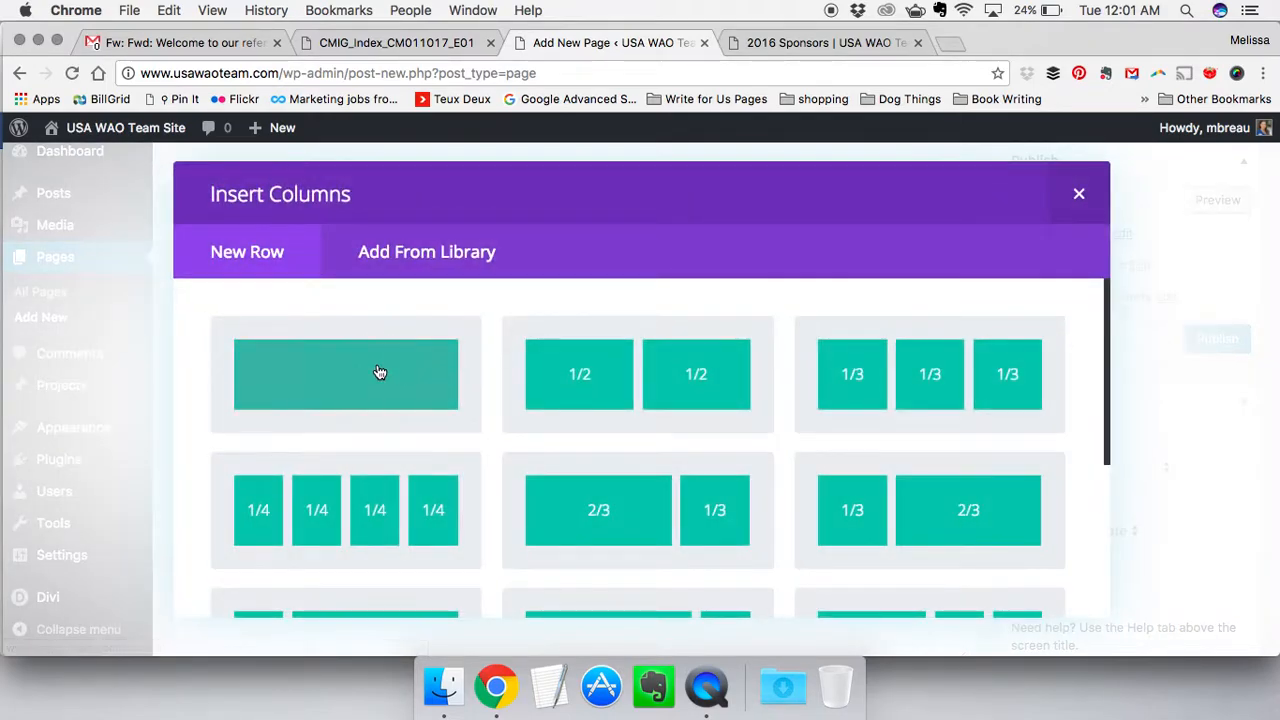
left_click(346, 373)
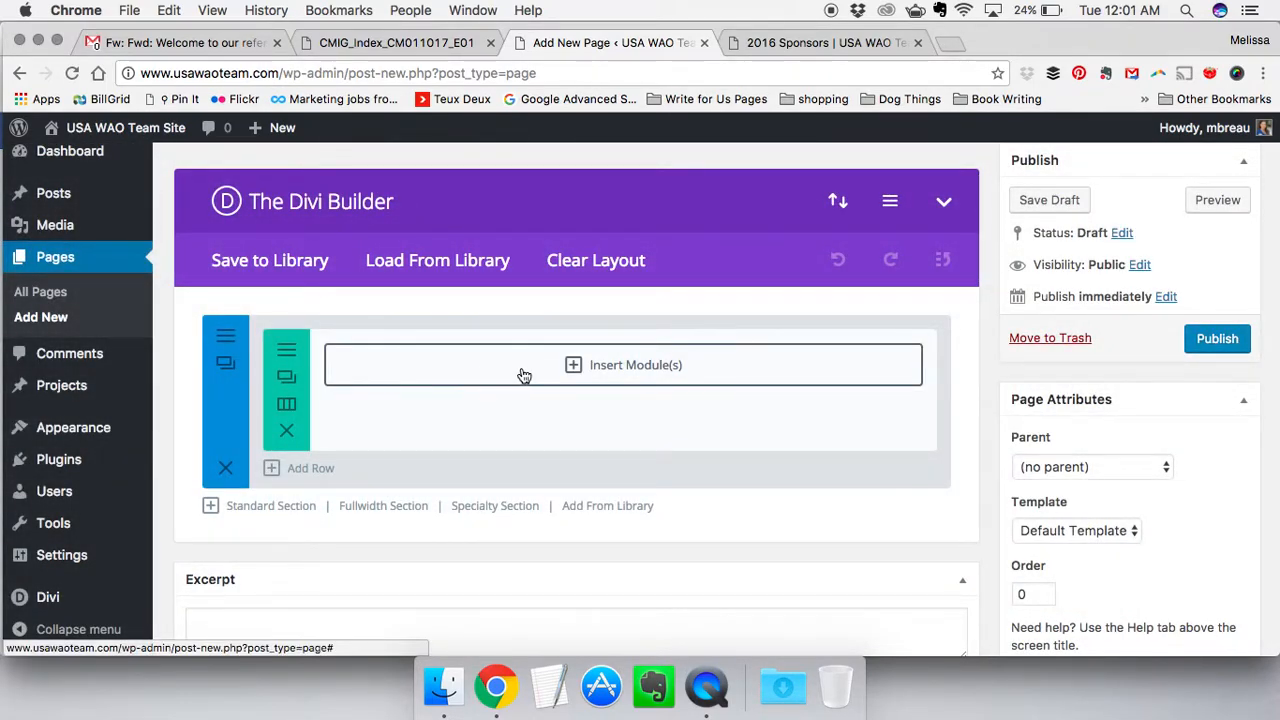
left_click(635, 364)
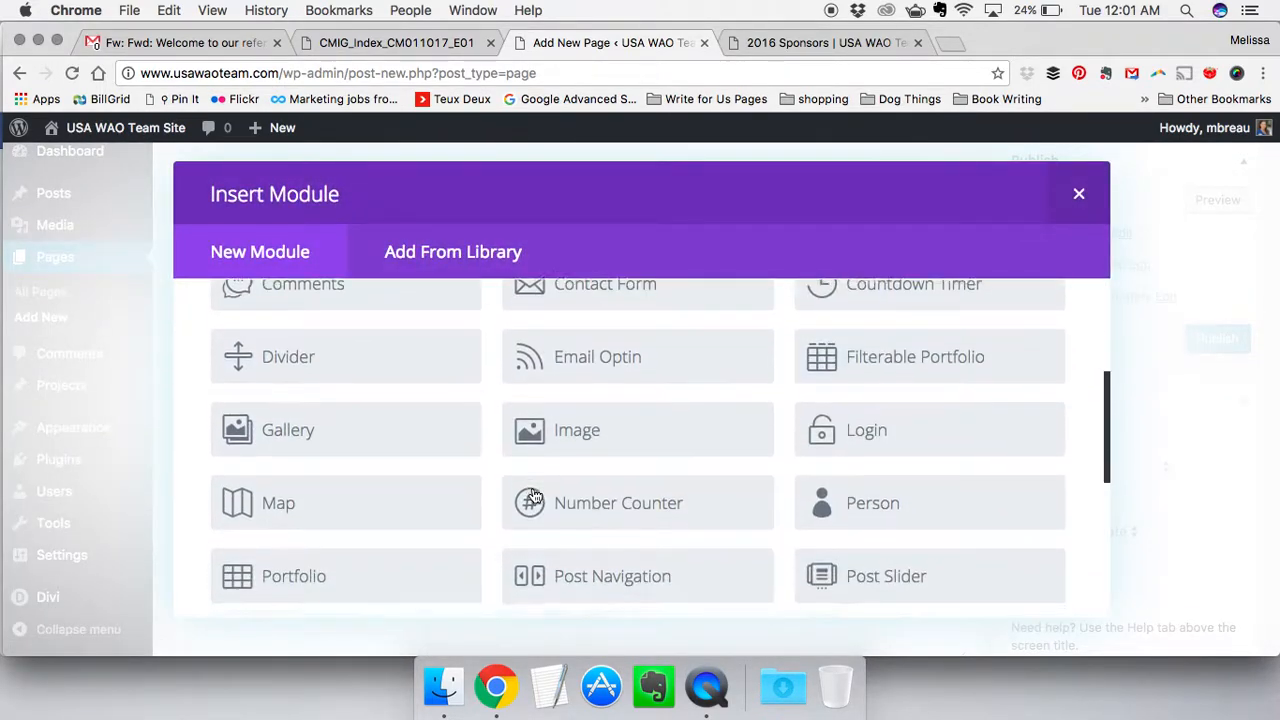
scroll("down", 3)
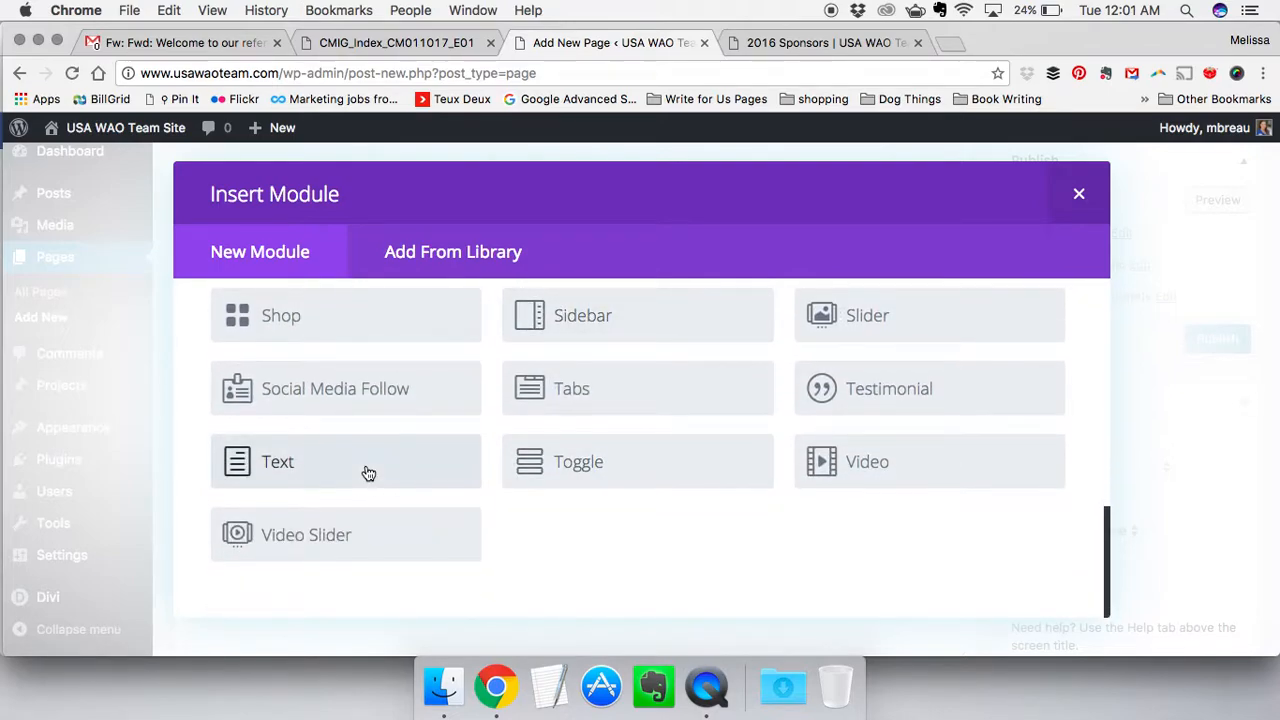
left_click(277, 461)
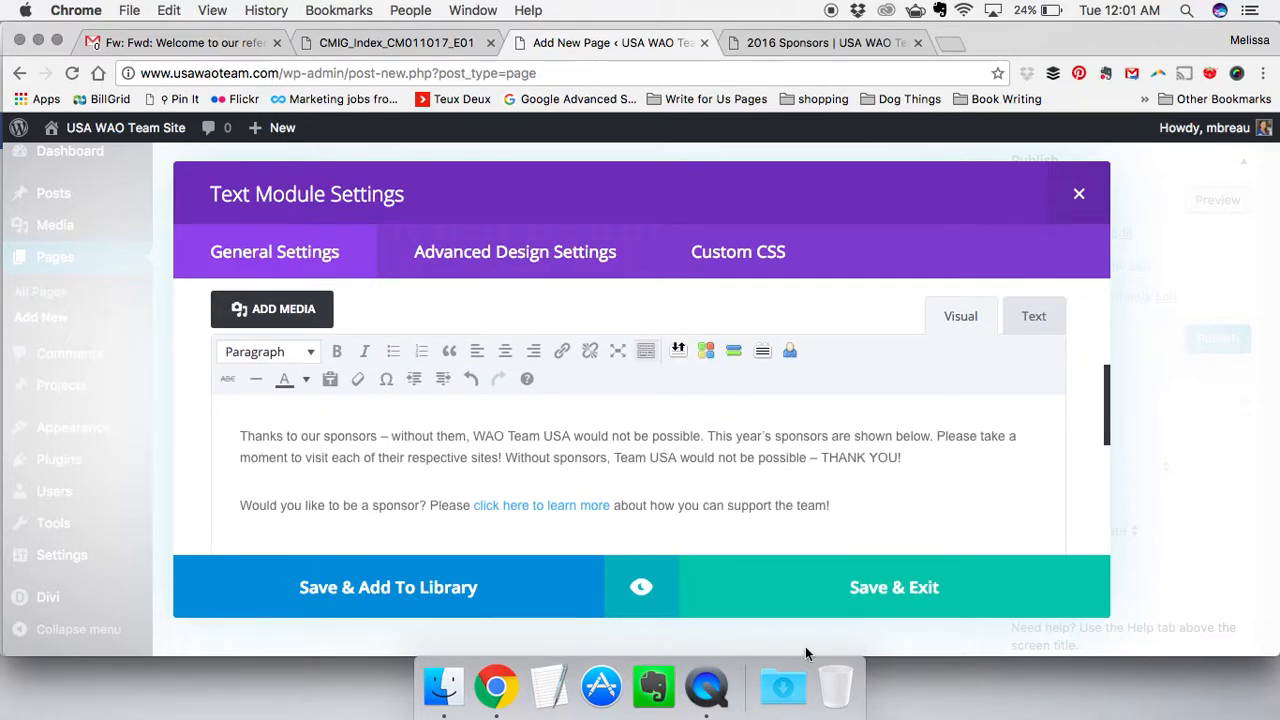
left_click(893, 587)
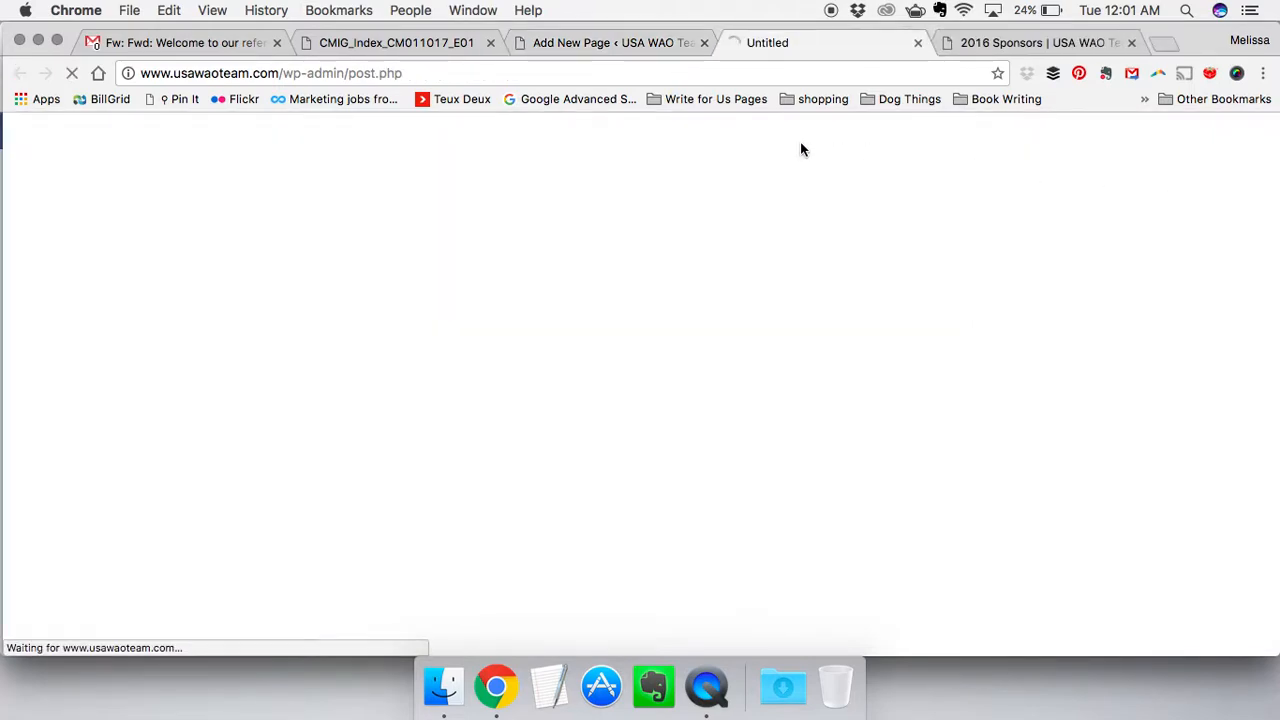
mouse_move(495, 187)
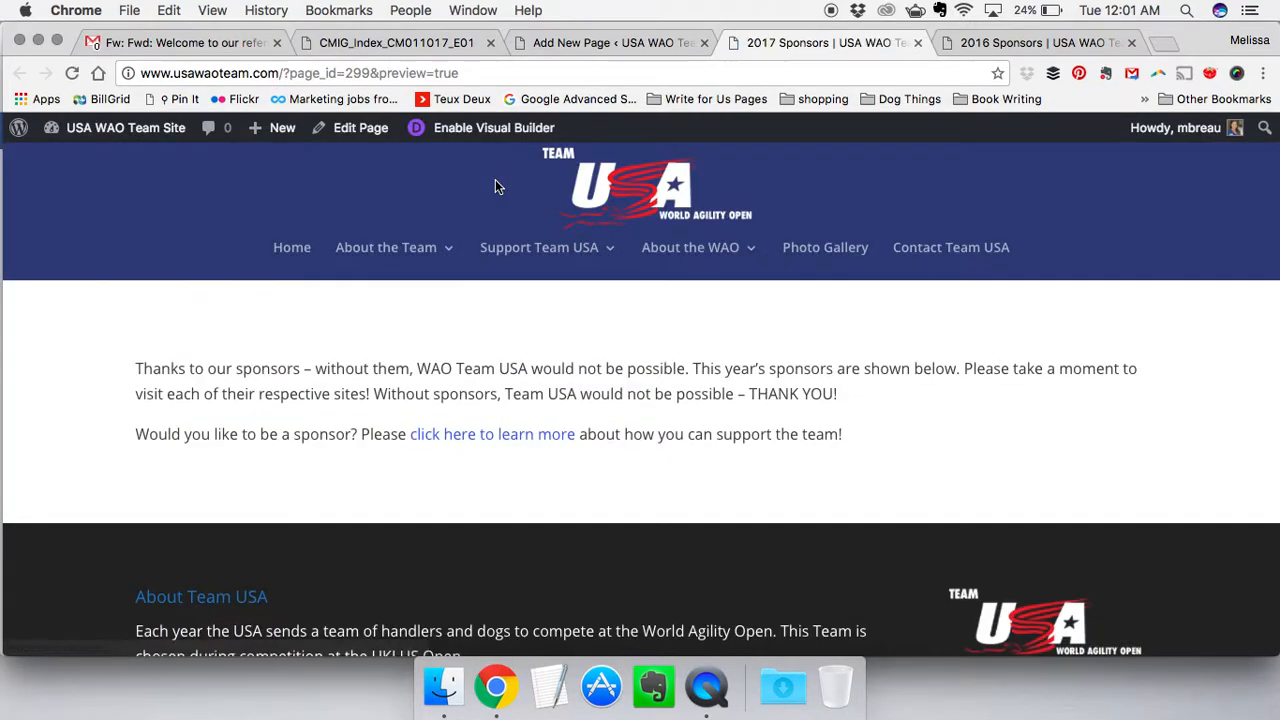
mouse_move(640, 420)
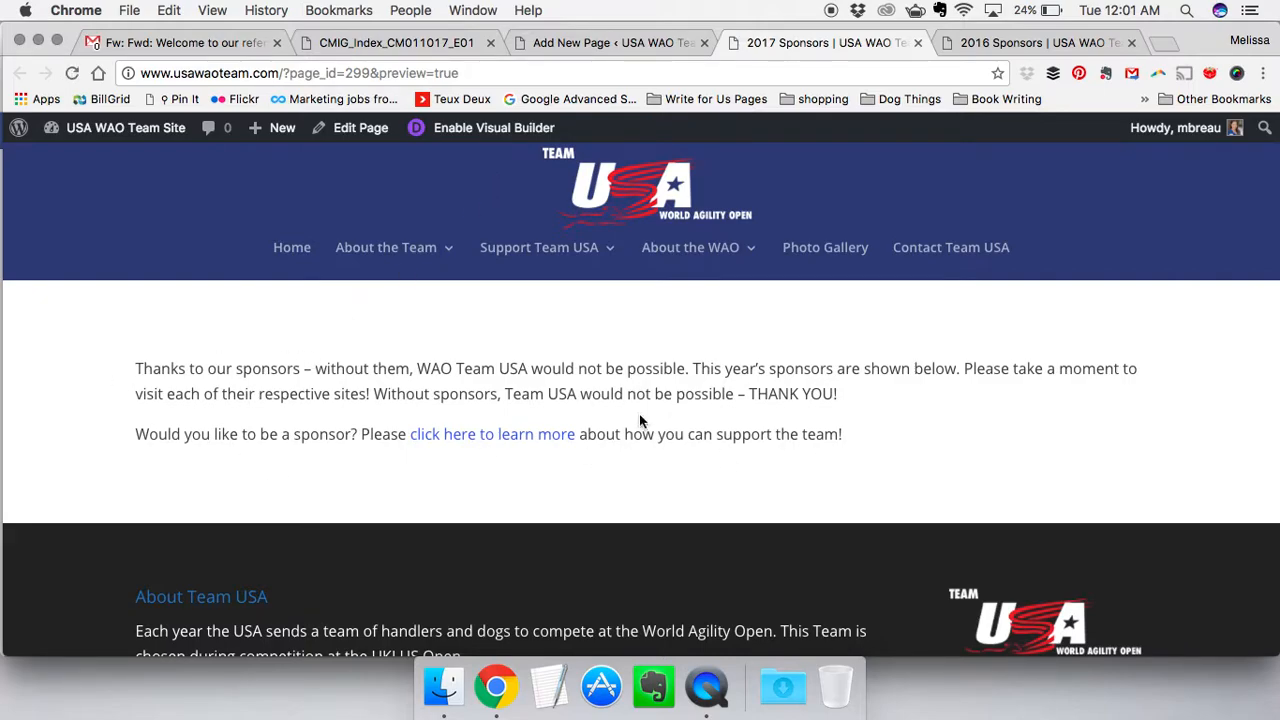
mouse_move(493, 485)
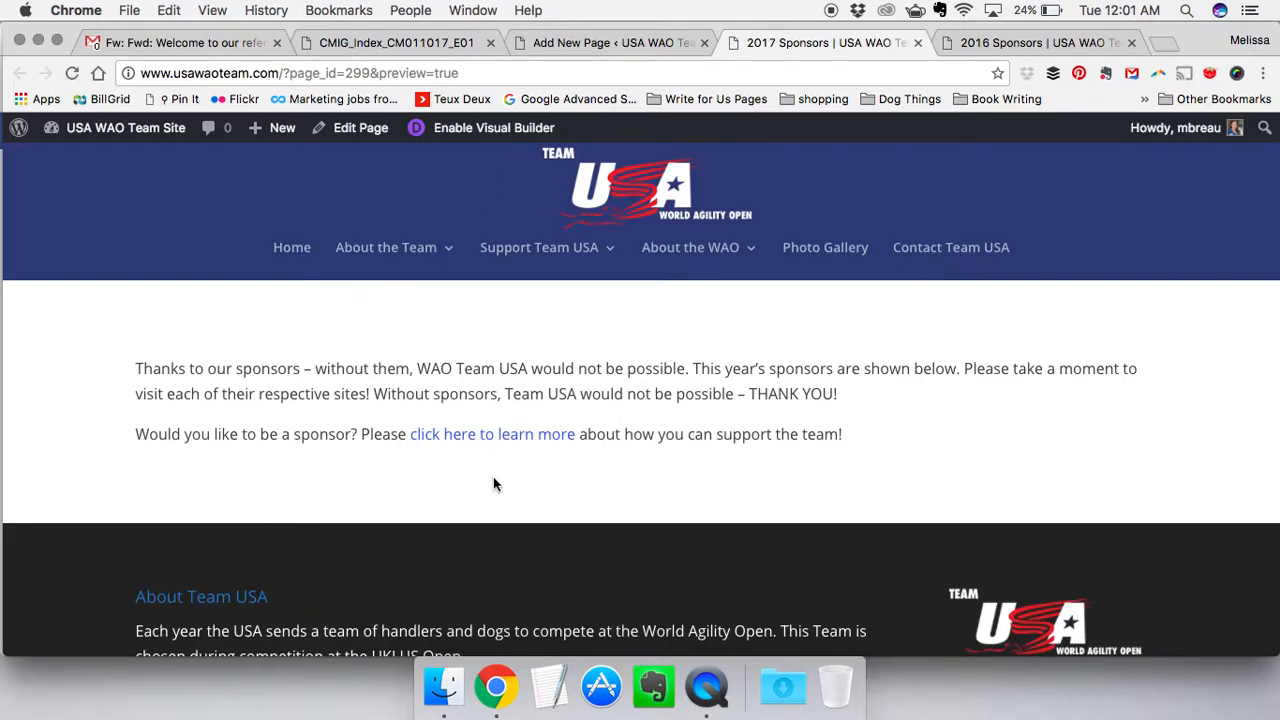
Preview the 2017 Sponsors draft with its intro text, then return to the page editor
left_click(1035, 42)
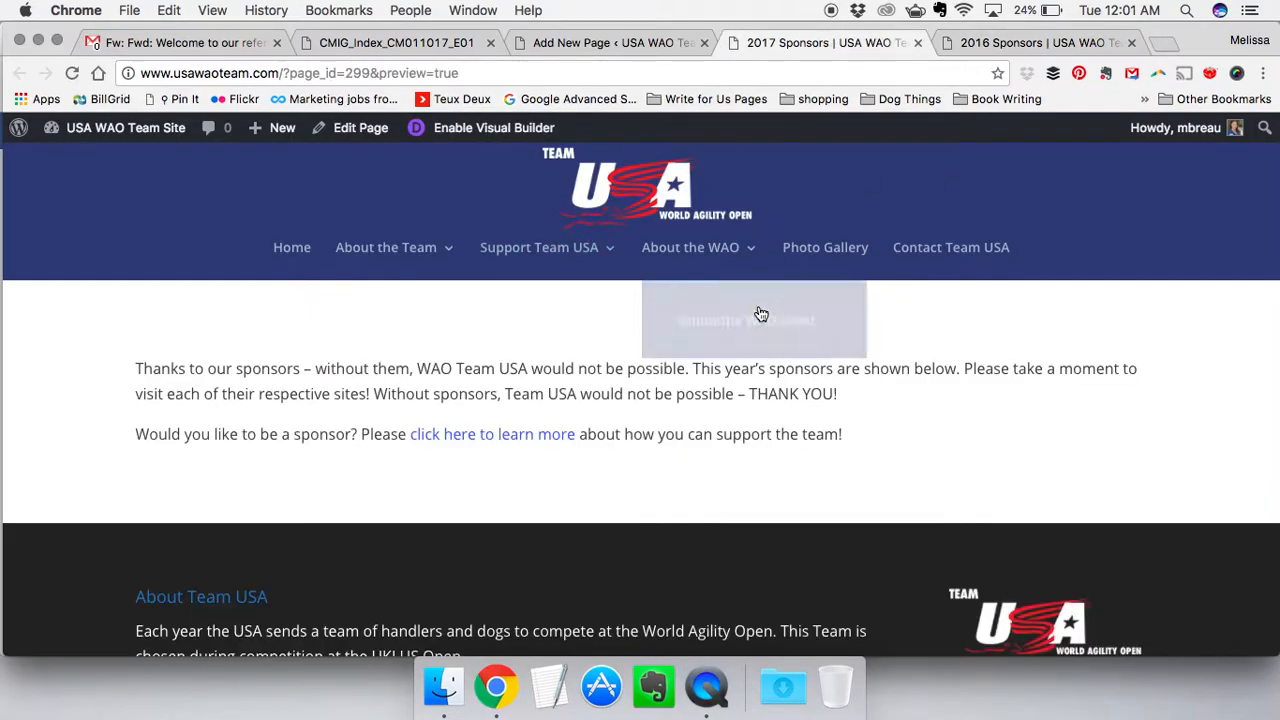
left_click(610, 42)
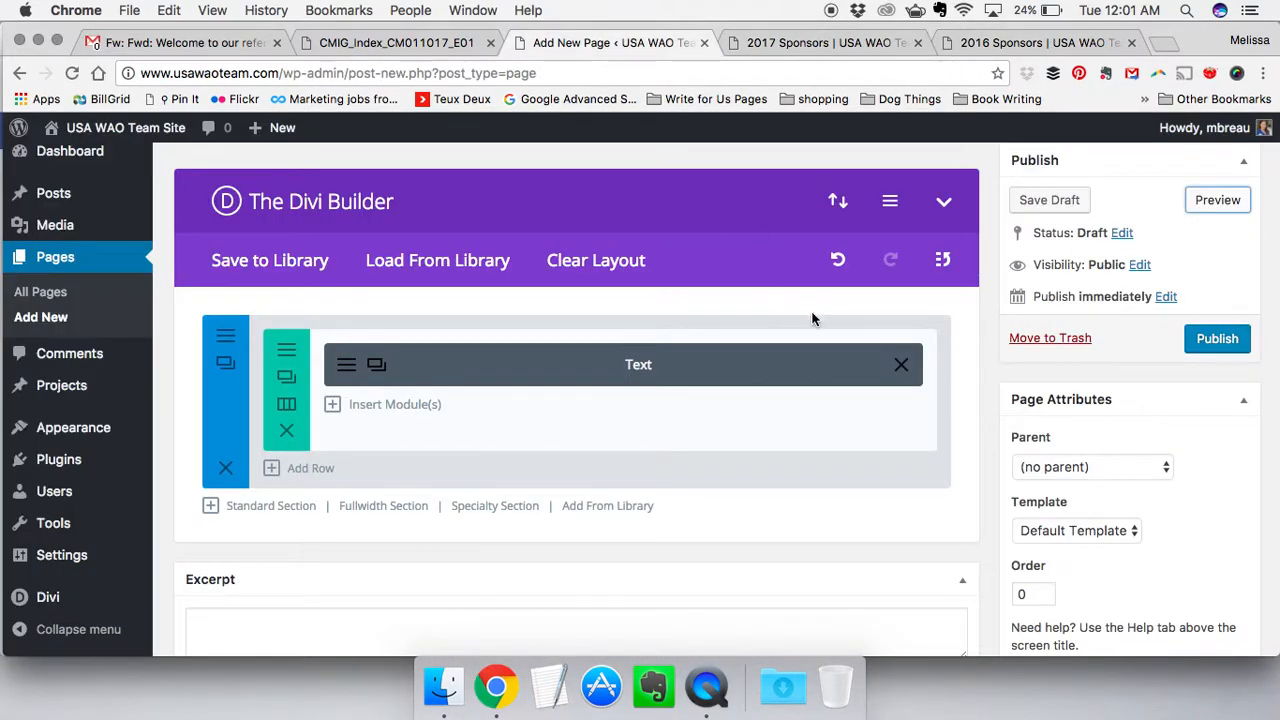
Insert a Sidebar module in the right column, review its Widget Area options, and save
left_click(1090, 530)
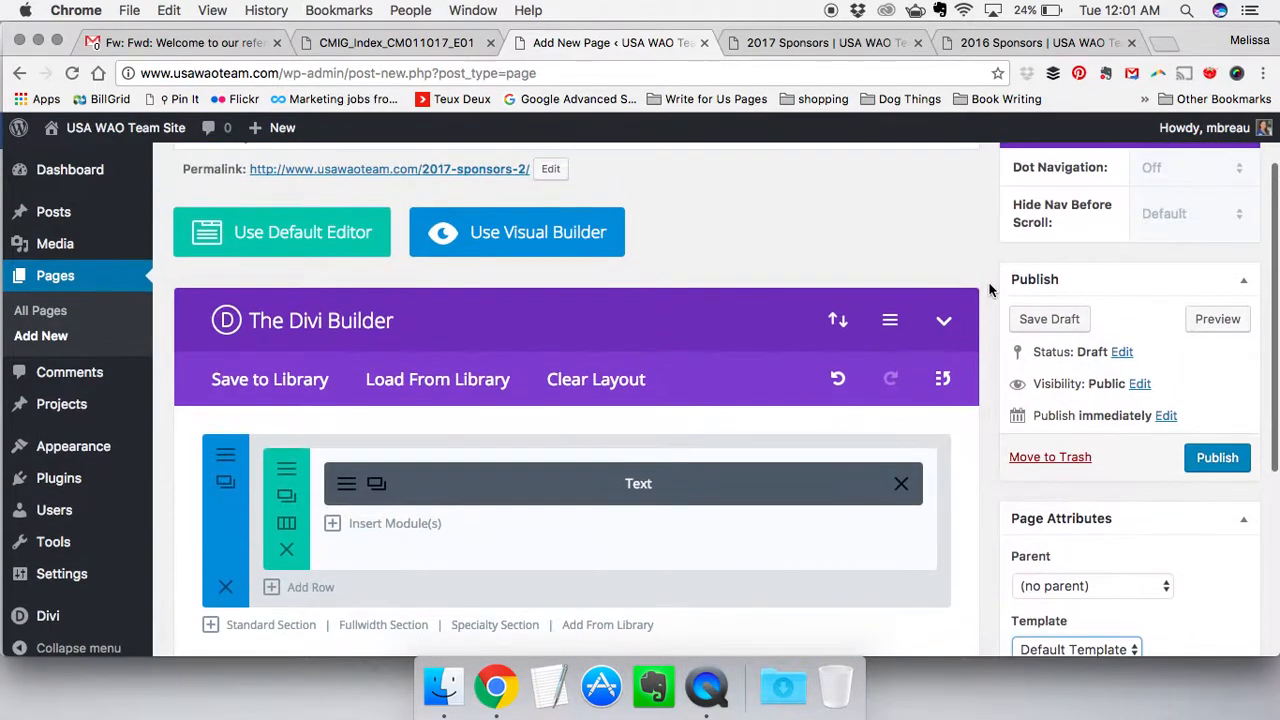
scroll("down", 3)
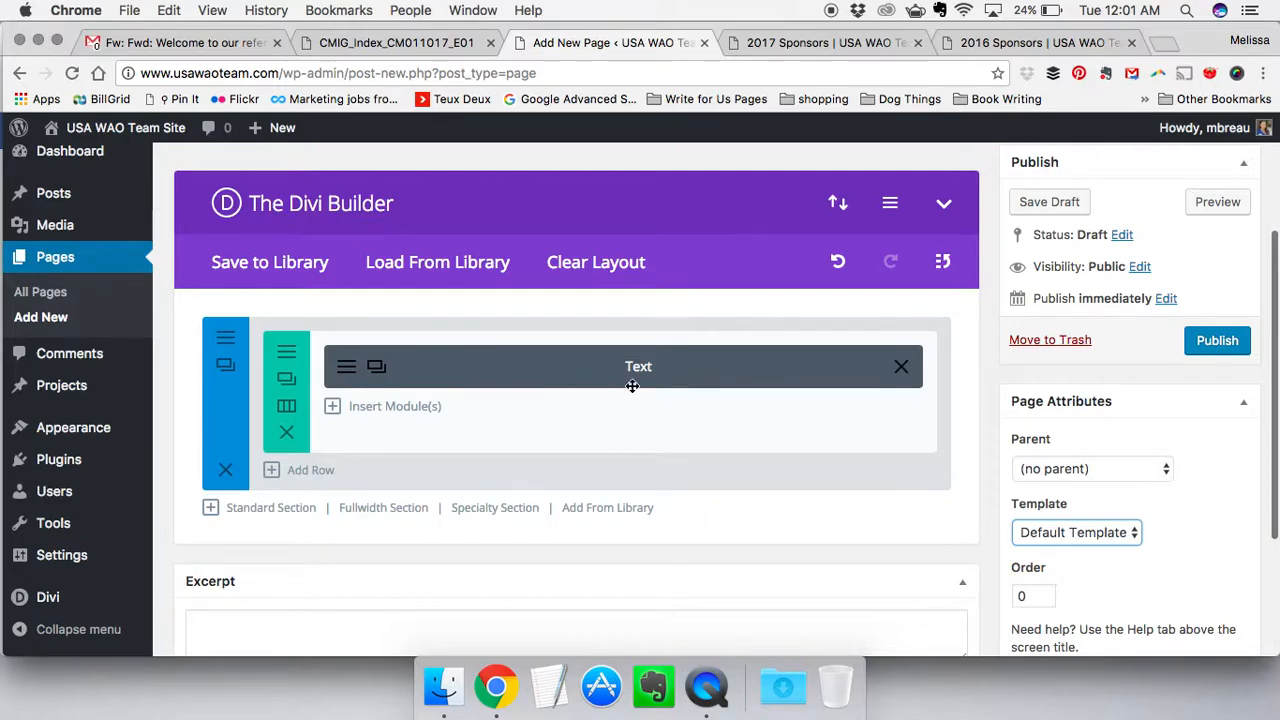
mouse_move(287, 388)
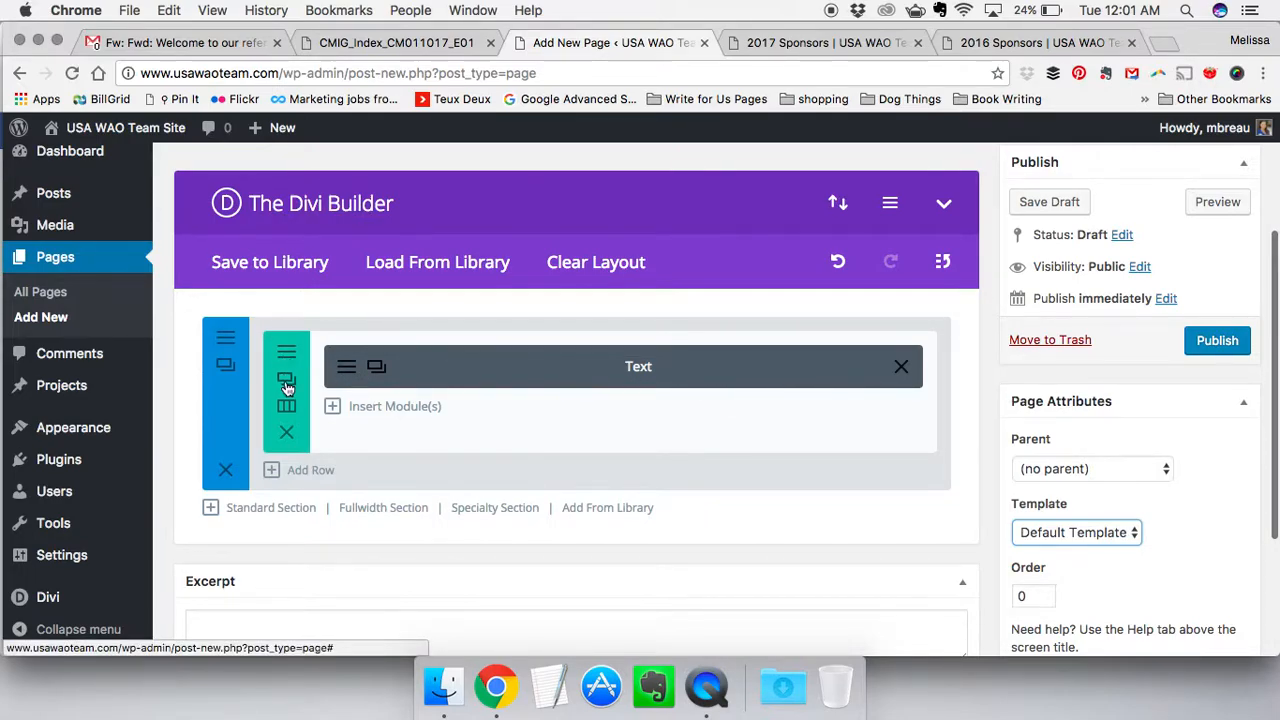
left_click(287, 378)
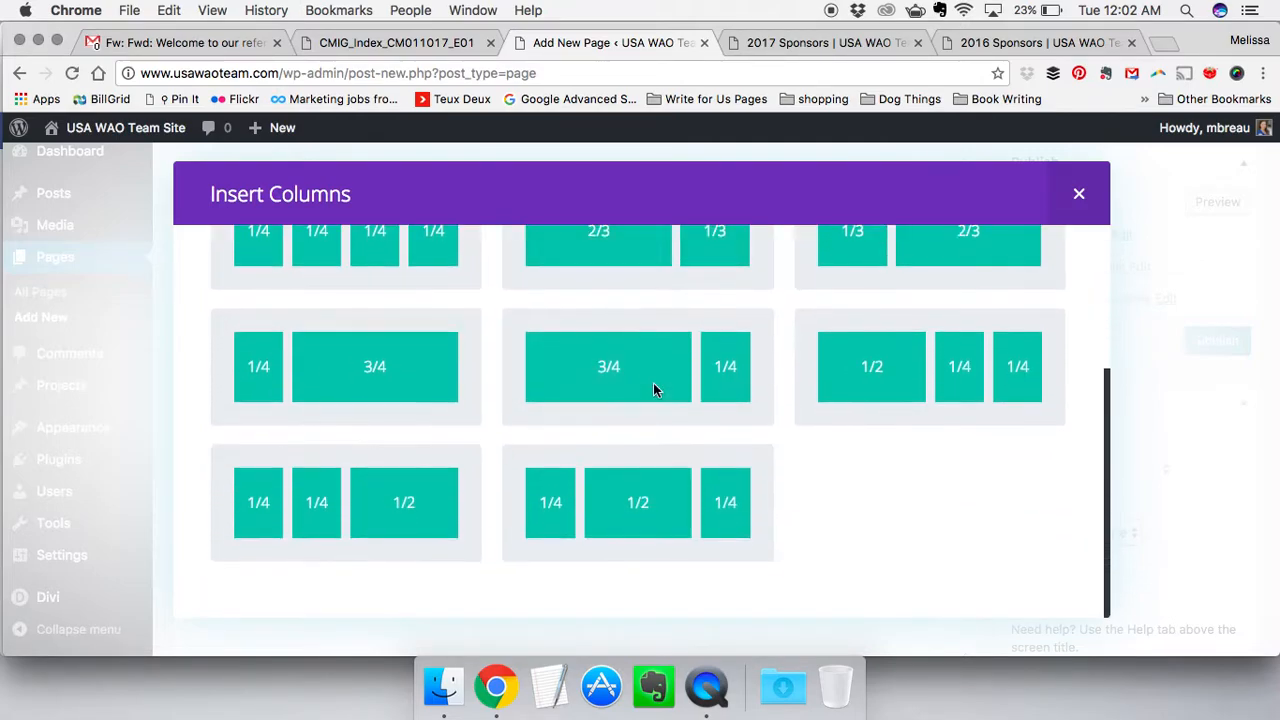
scroll("up", 3)
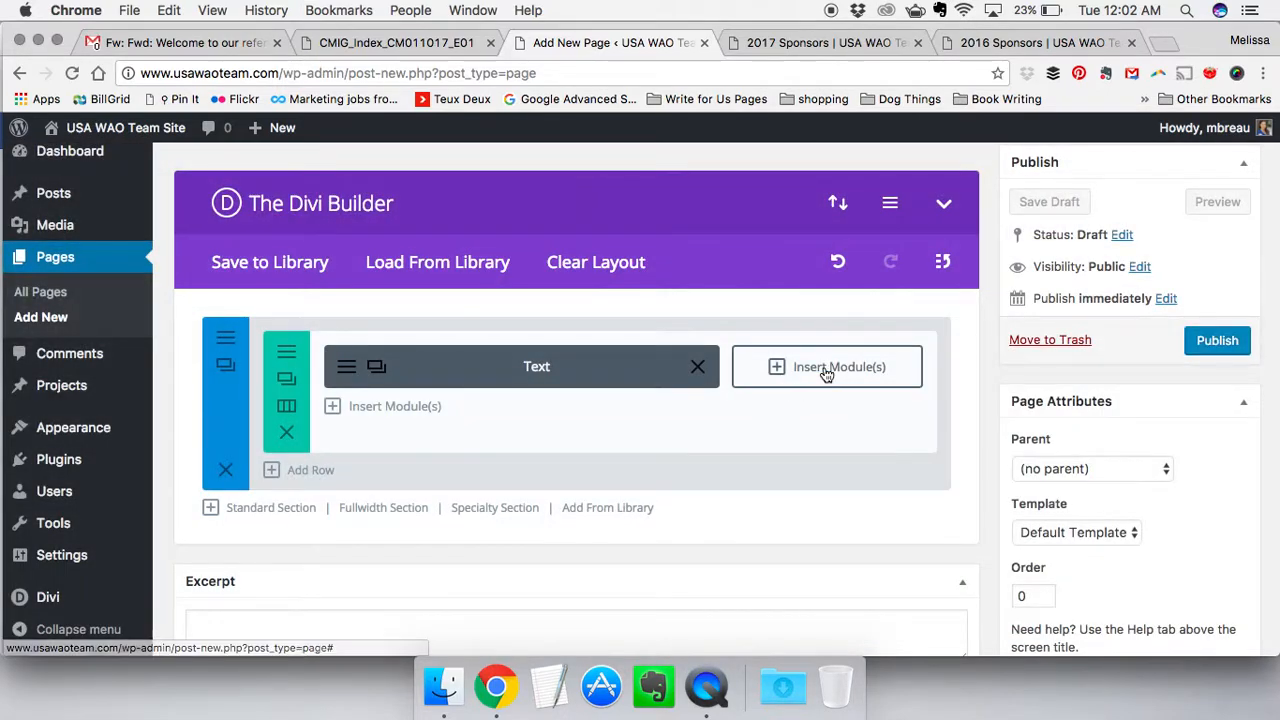
left_click(826, 366)
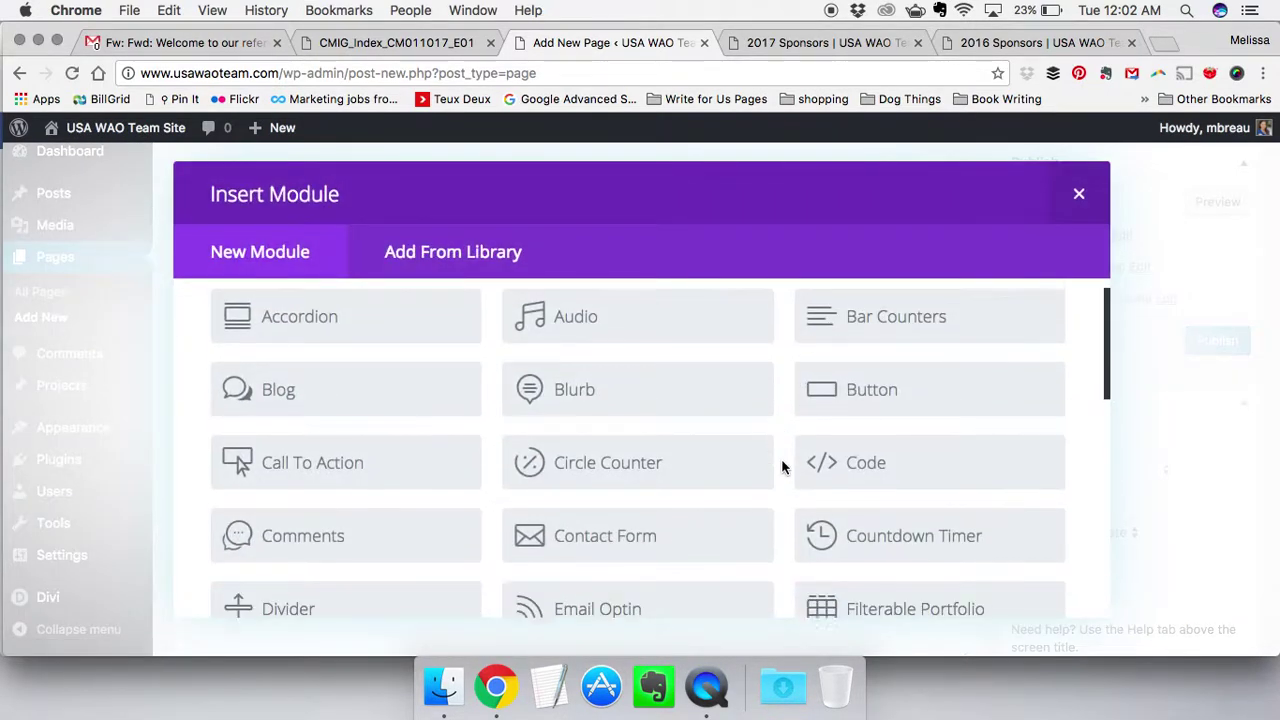
scroll("down", 3)
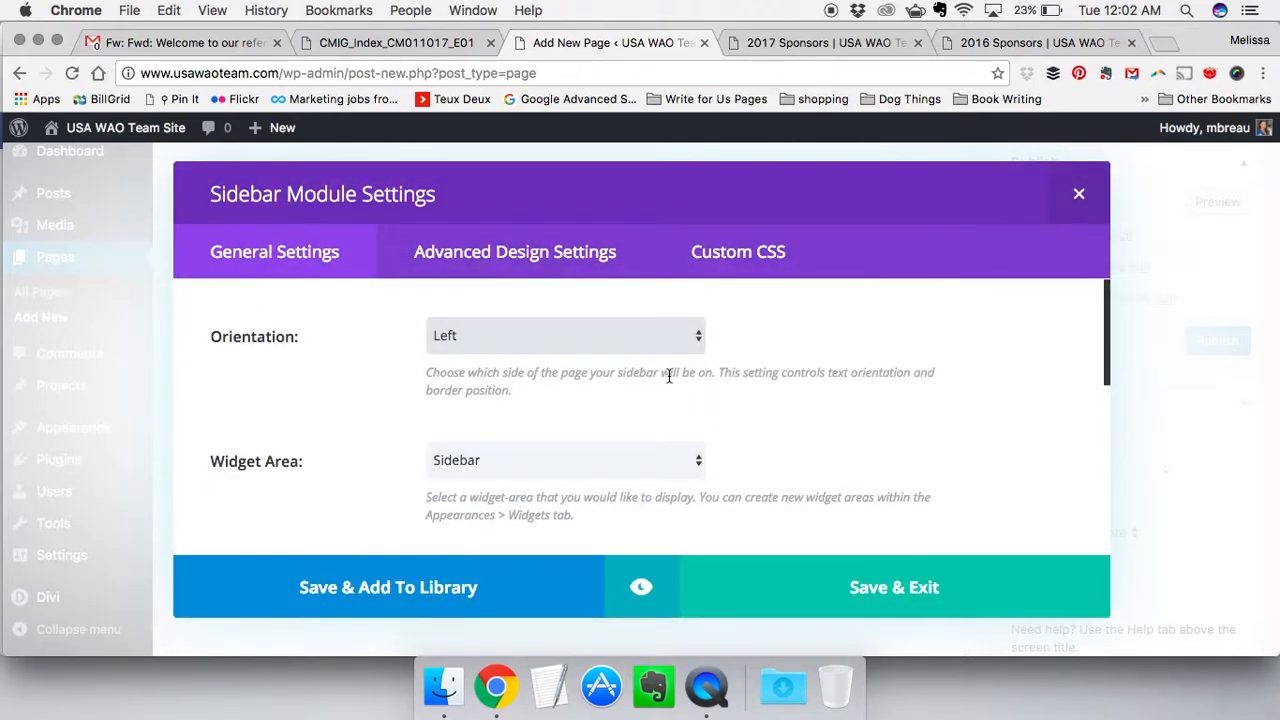
left_click(565, 335)
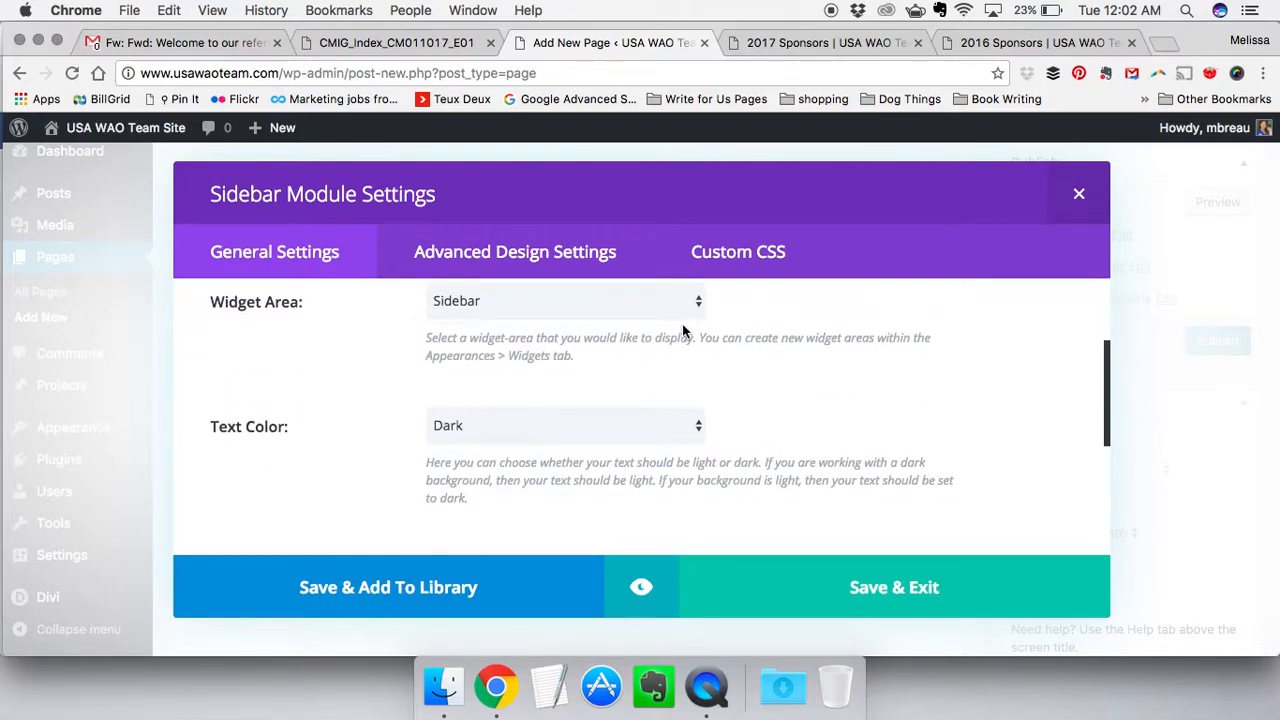
left_click(566, 301)
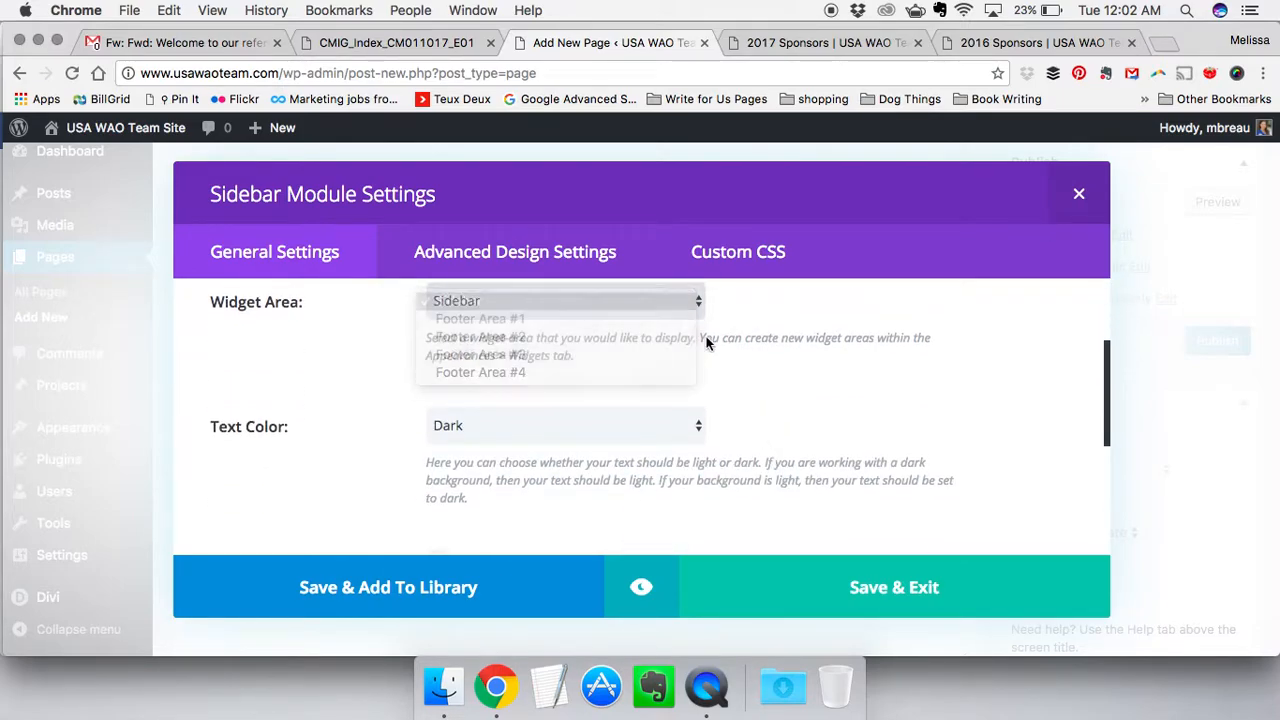
scroll("down", 3)
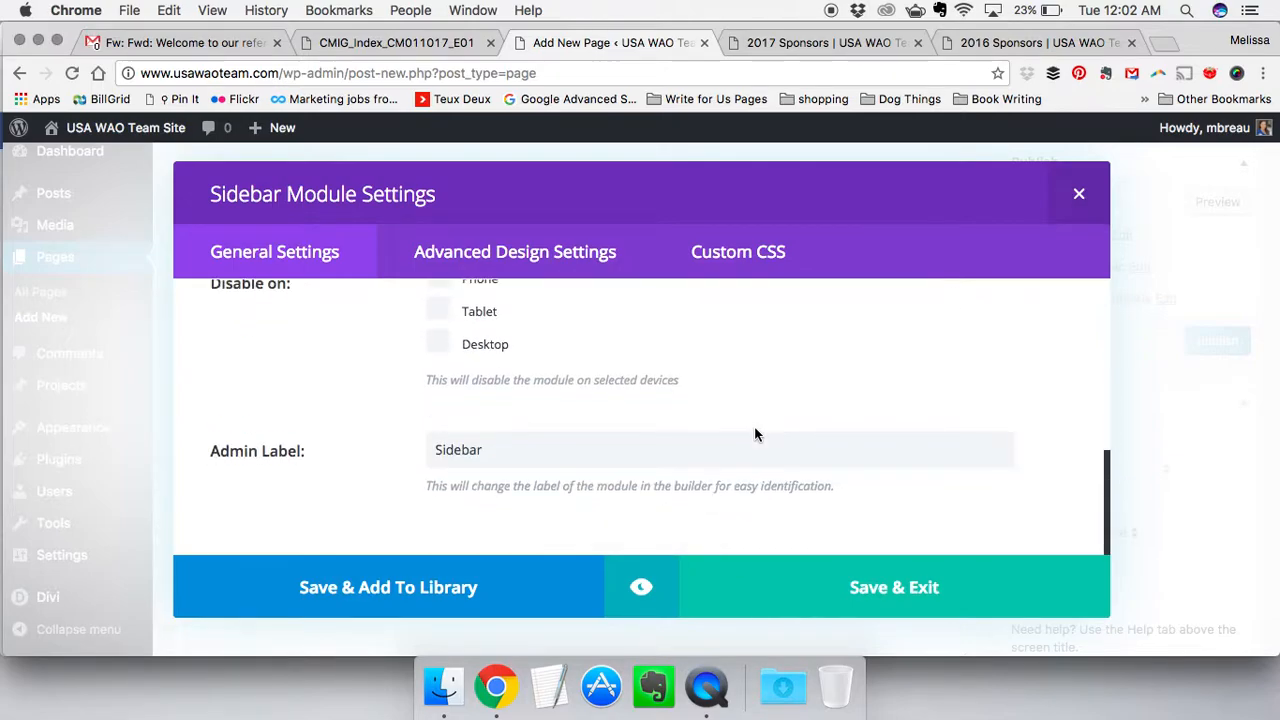
left_click(893, 587)
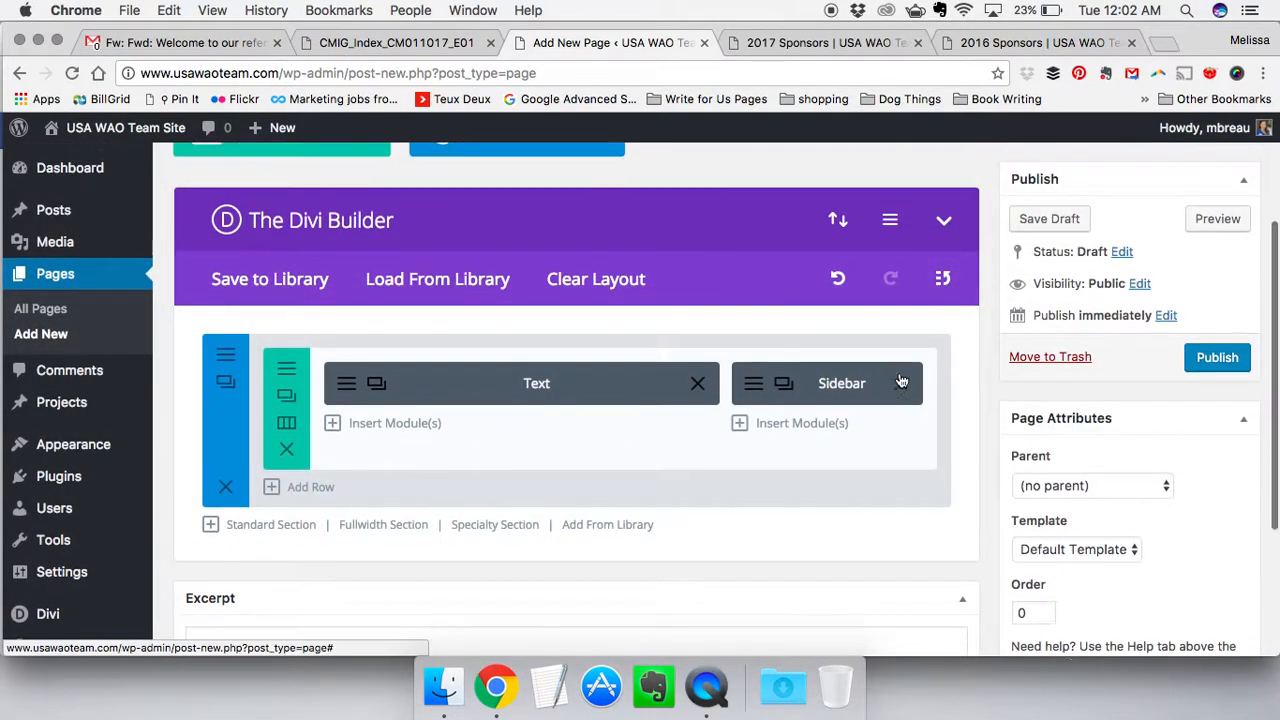
scroll("up", 3)
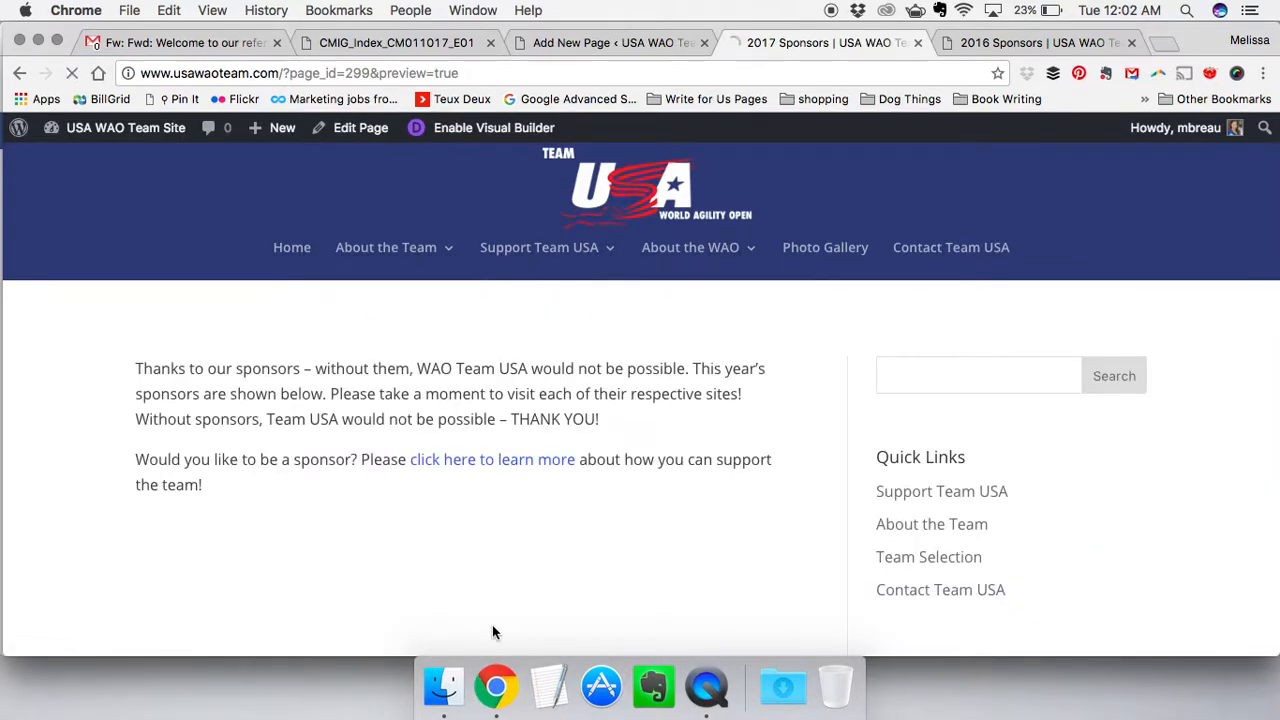
scroll("down", 3)
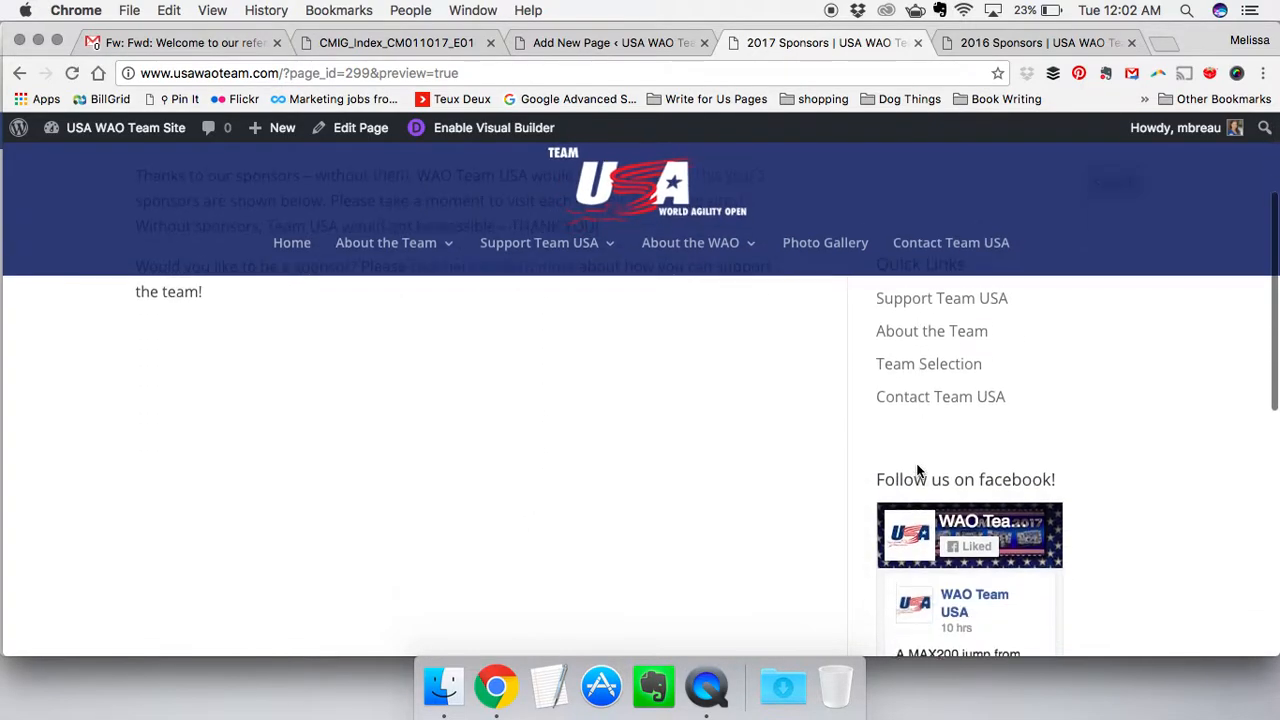
scroll("down", 3)
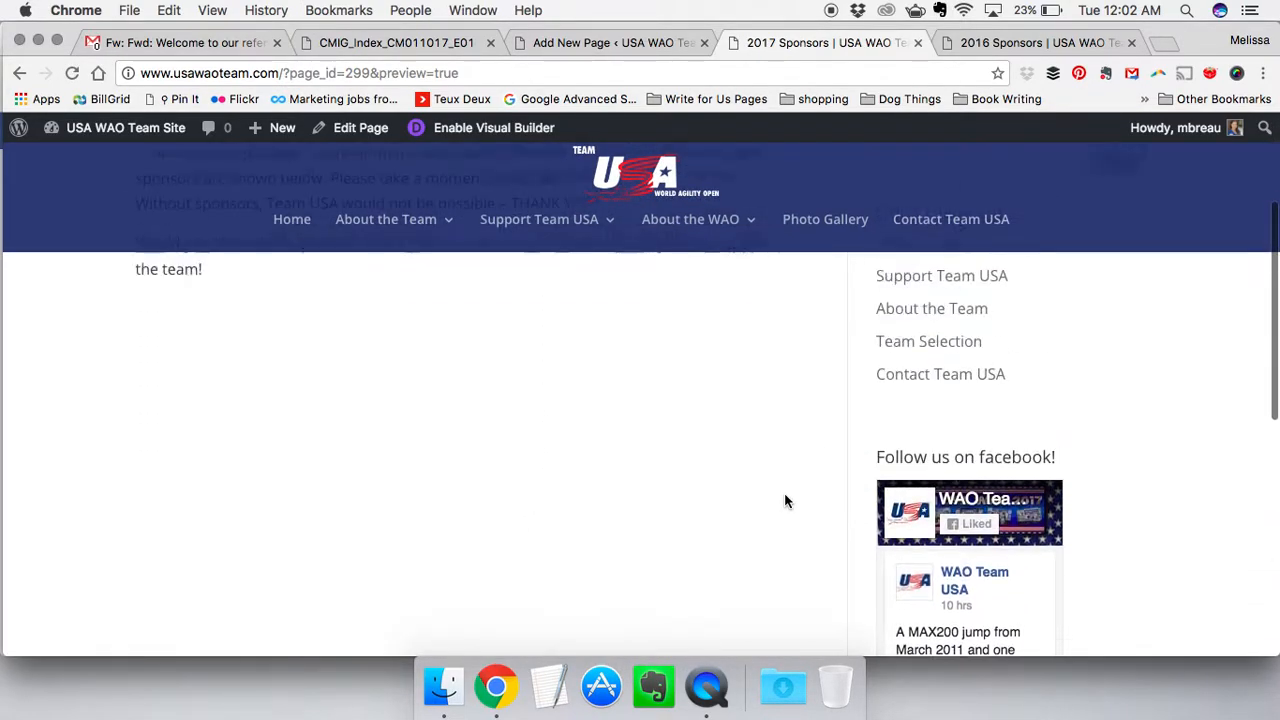
scroll("up", 3)
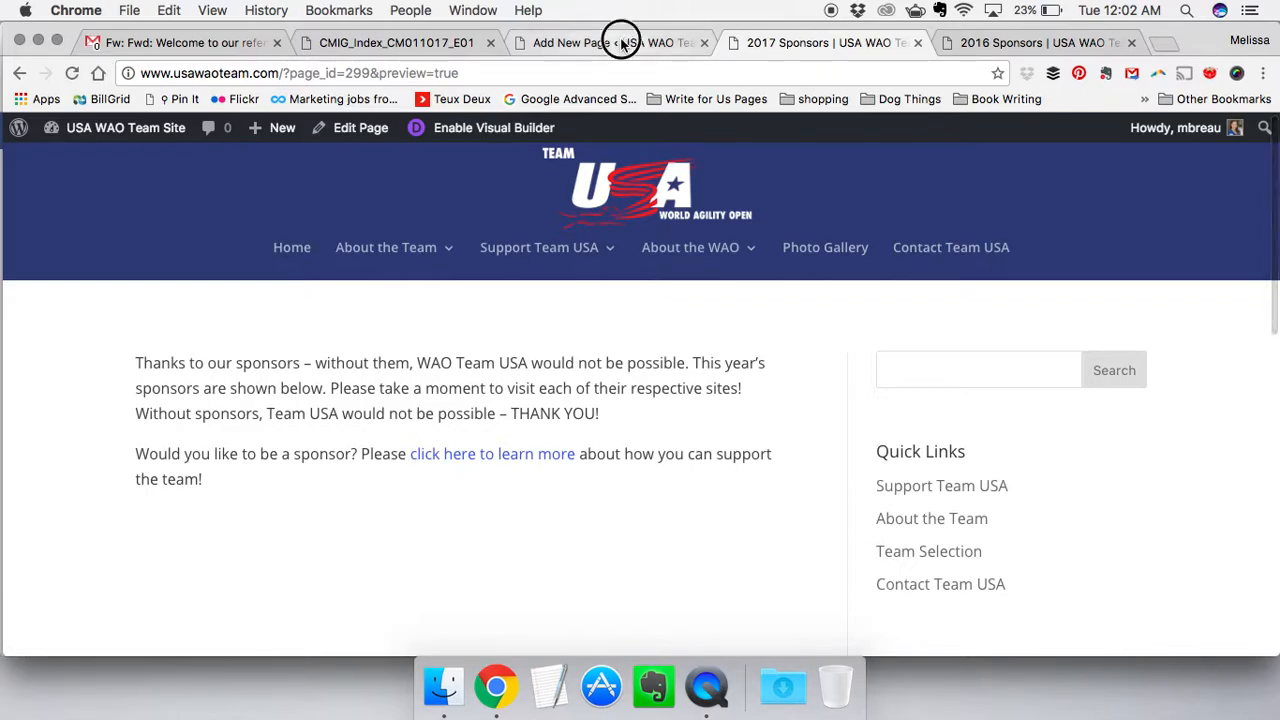
left_click(610, 42)
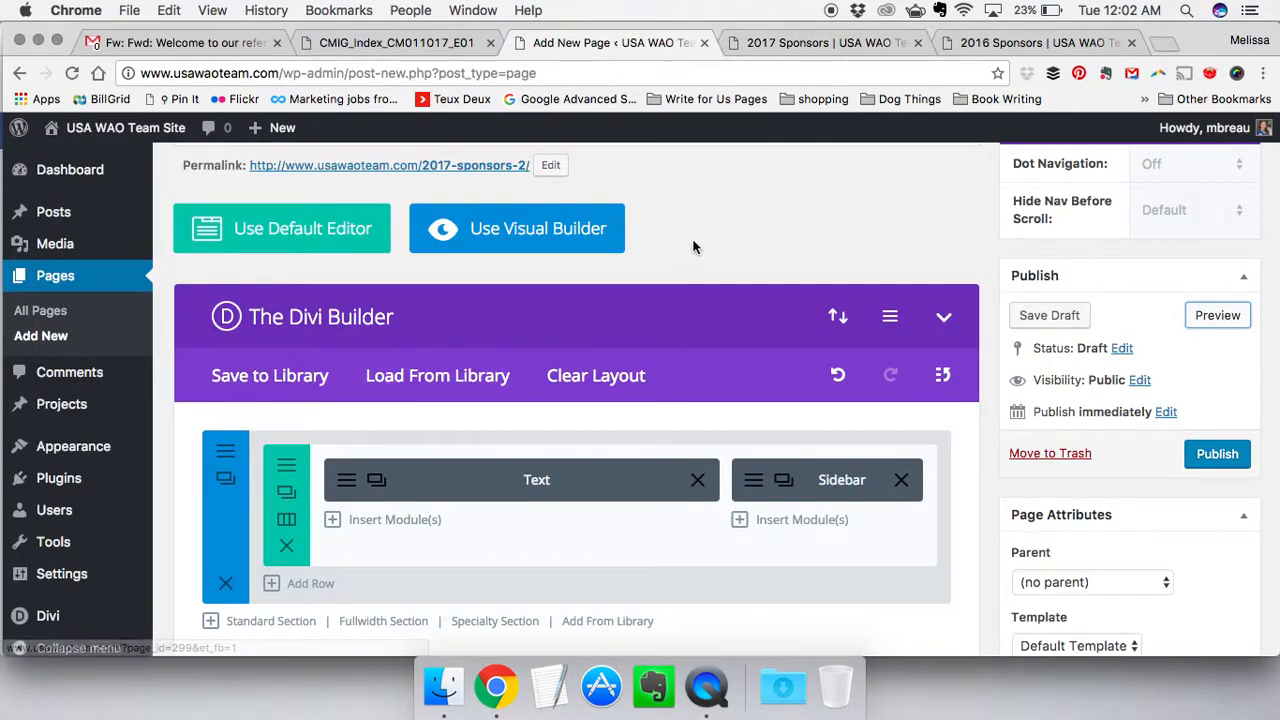
Insert an Image module below the Text module and scroll through its empty settings
scroll("down", 3)
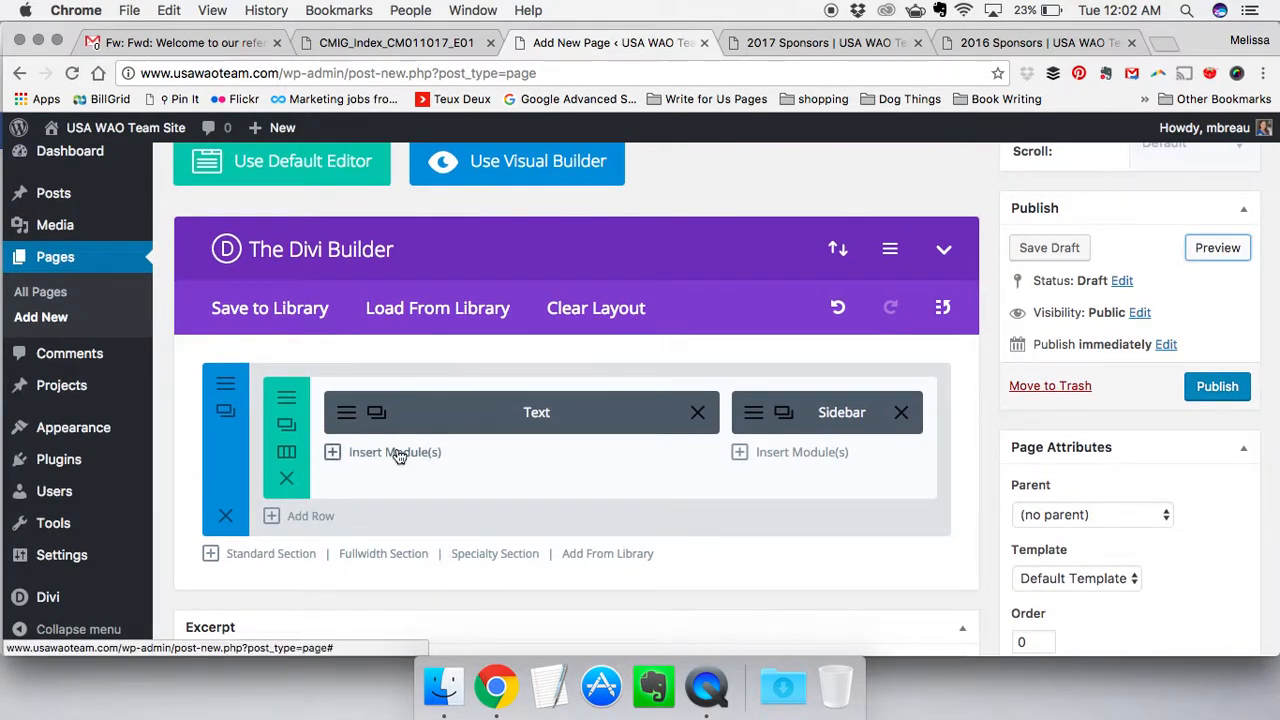
left_click(394, 452)
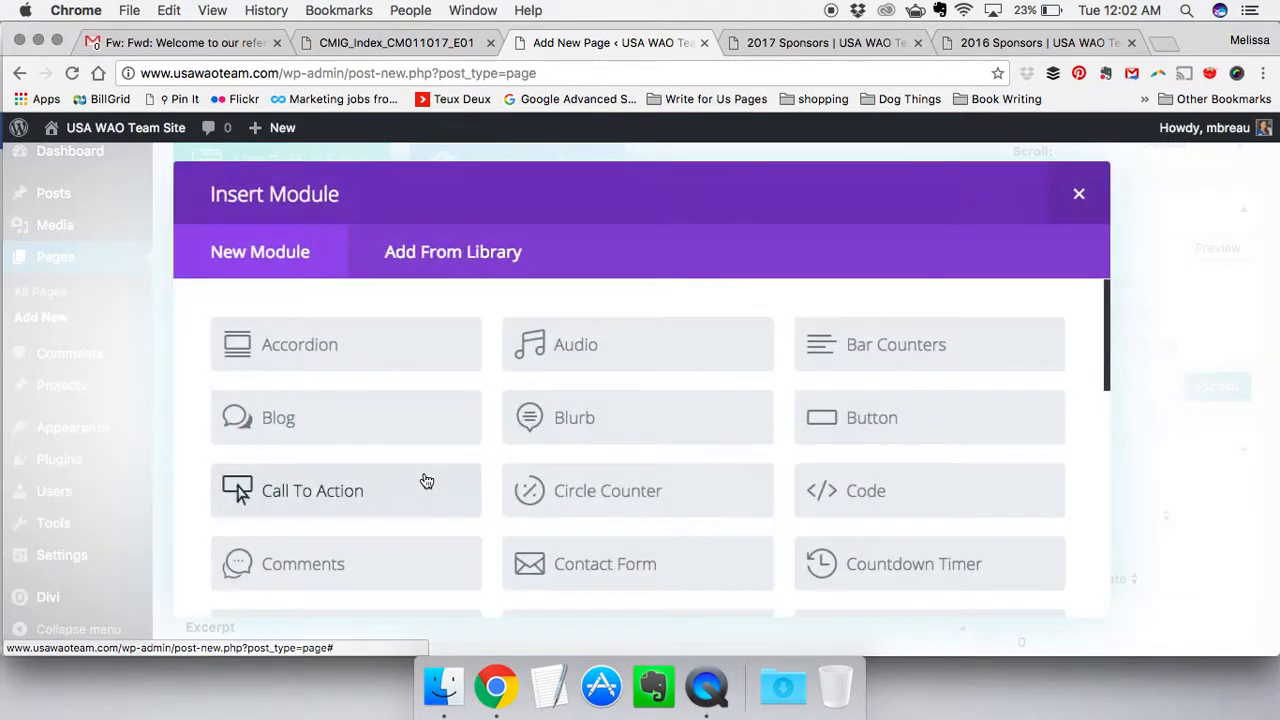
scroll("down", 3)
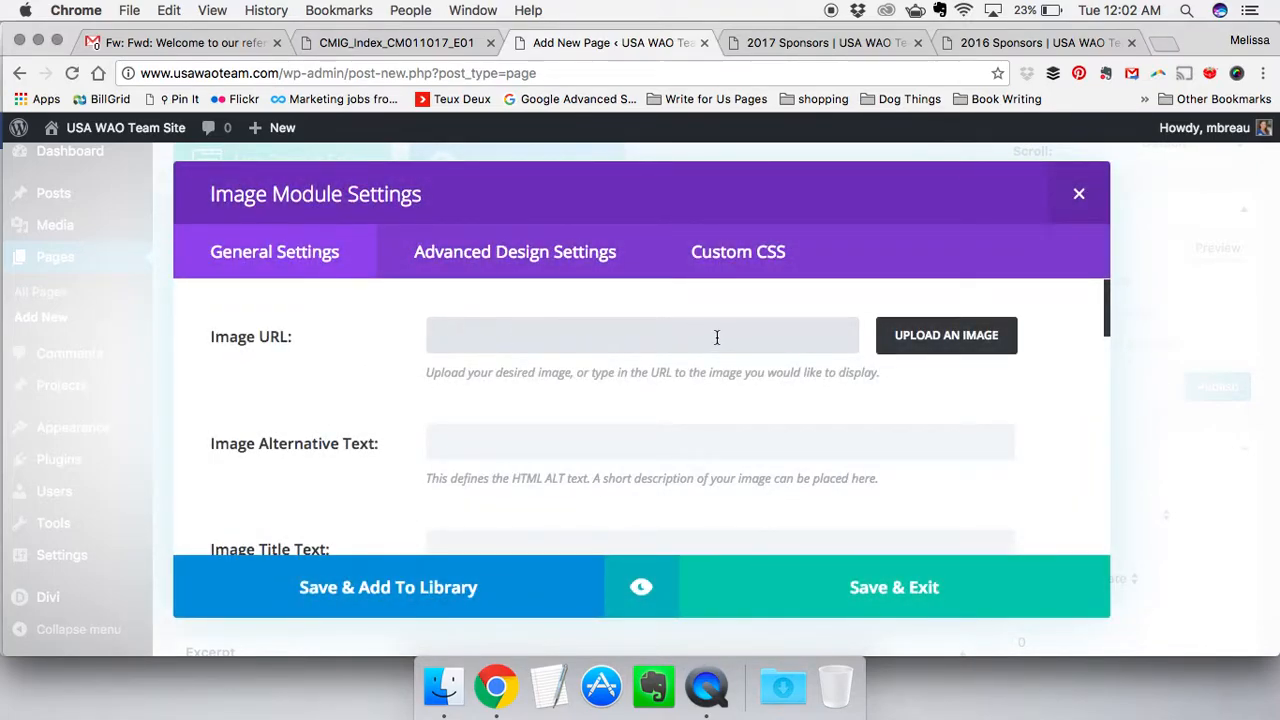
scroll("down", 3)
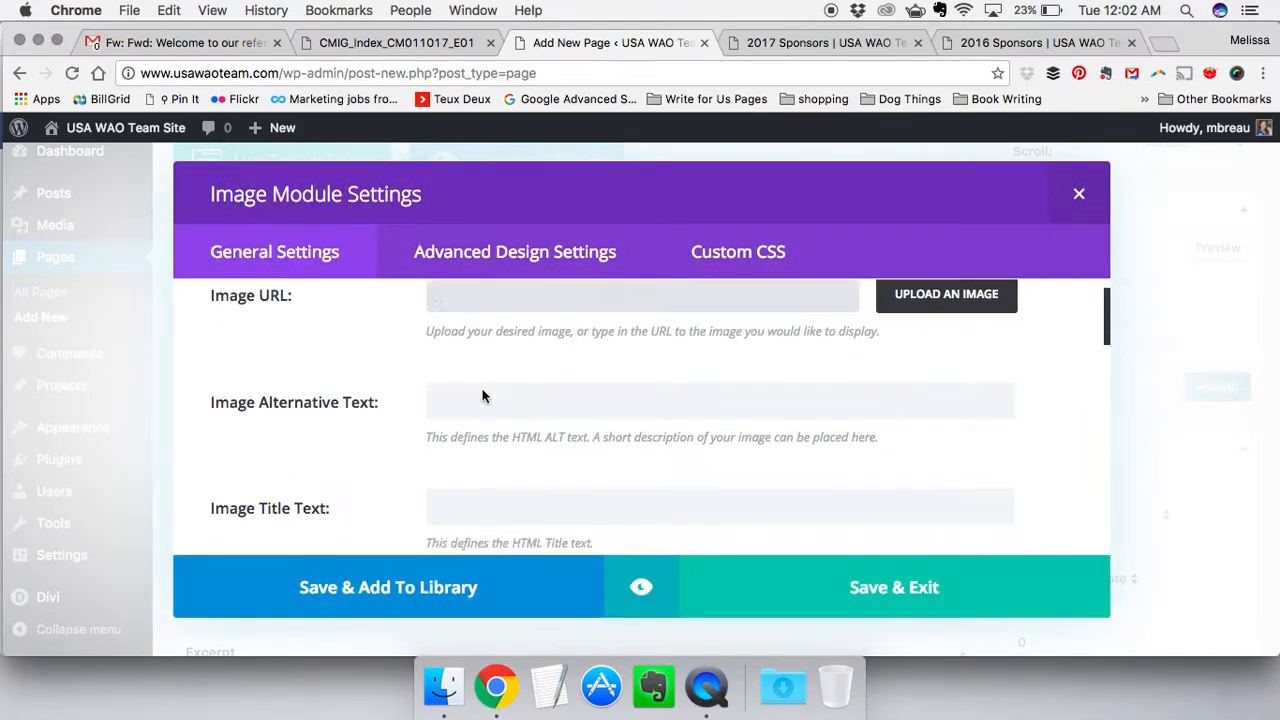
scroll("down", 3)
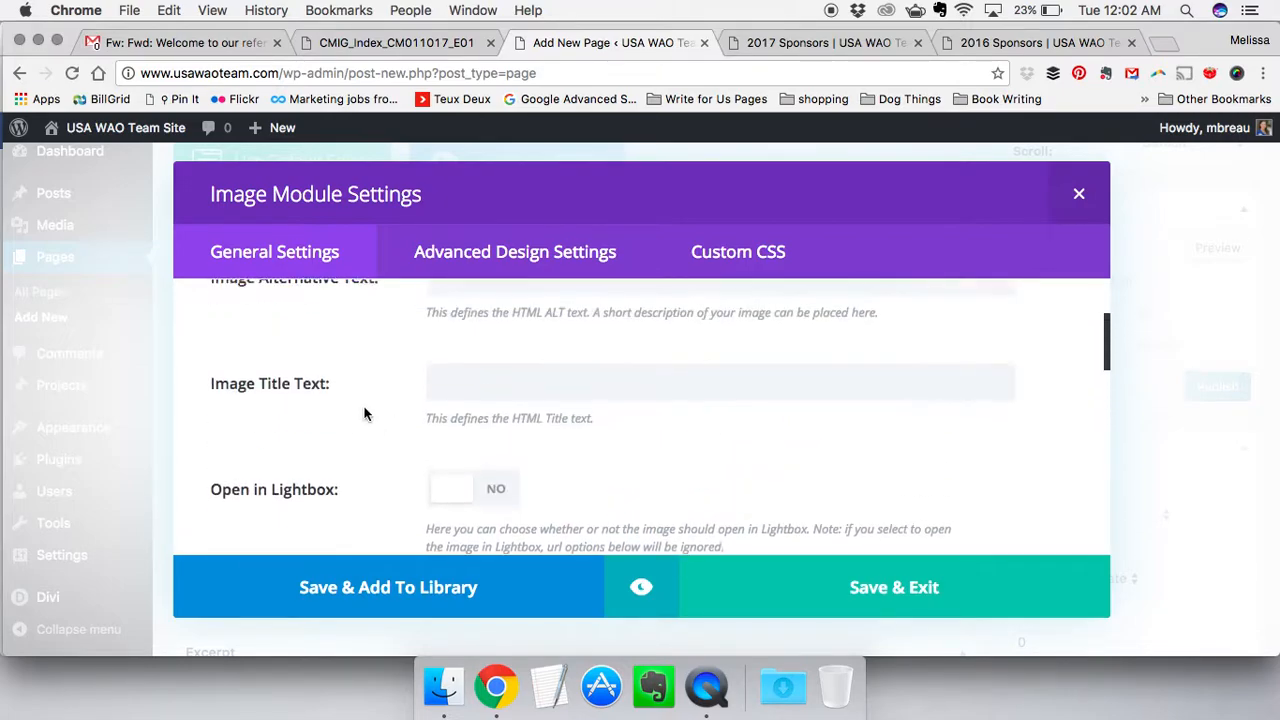
scroll("down", 3)
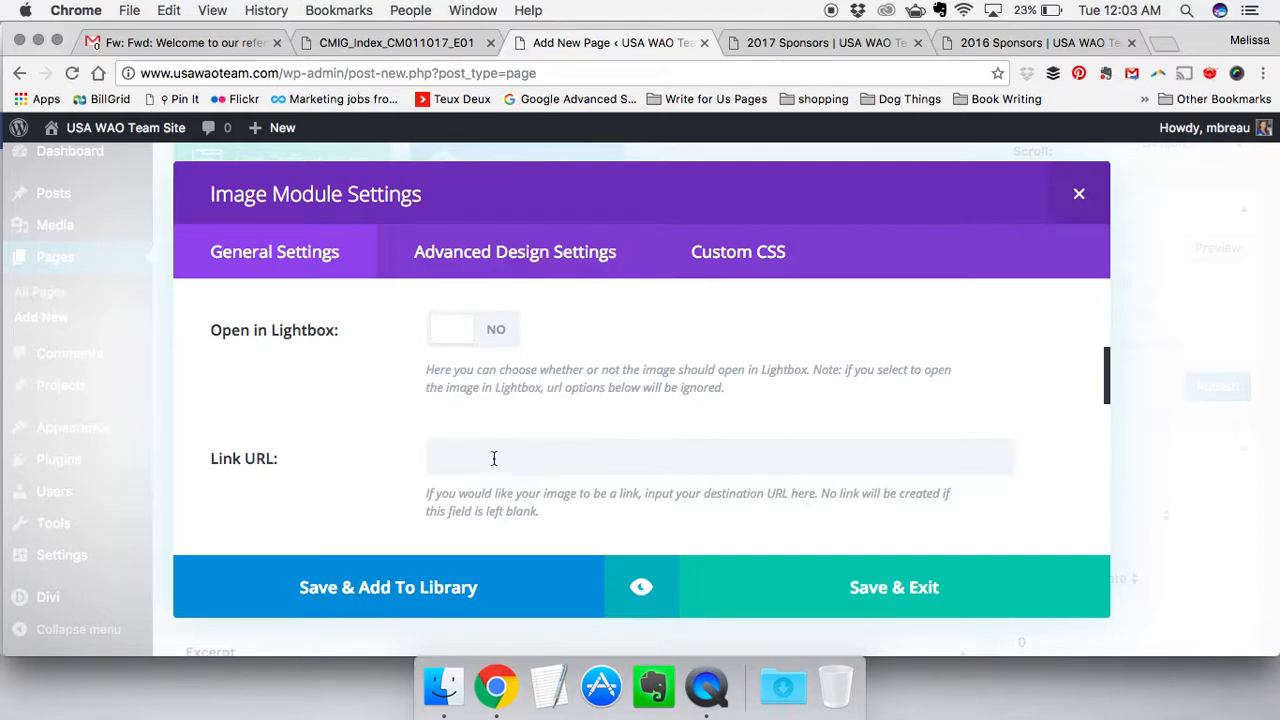
mouse_move(297, 470)
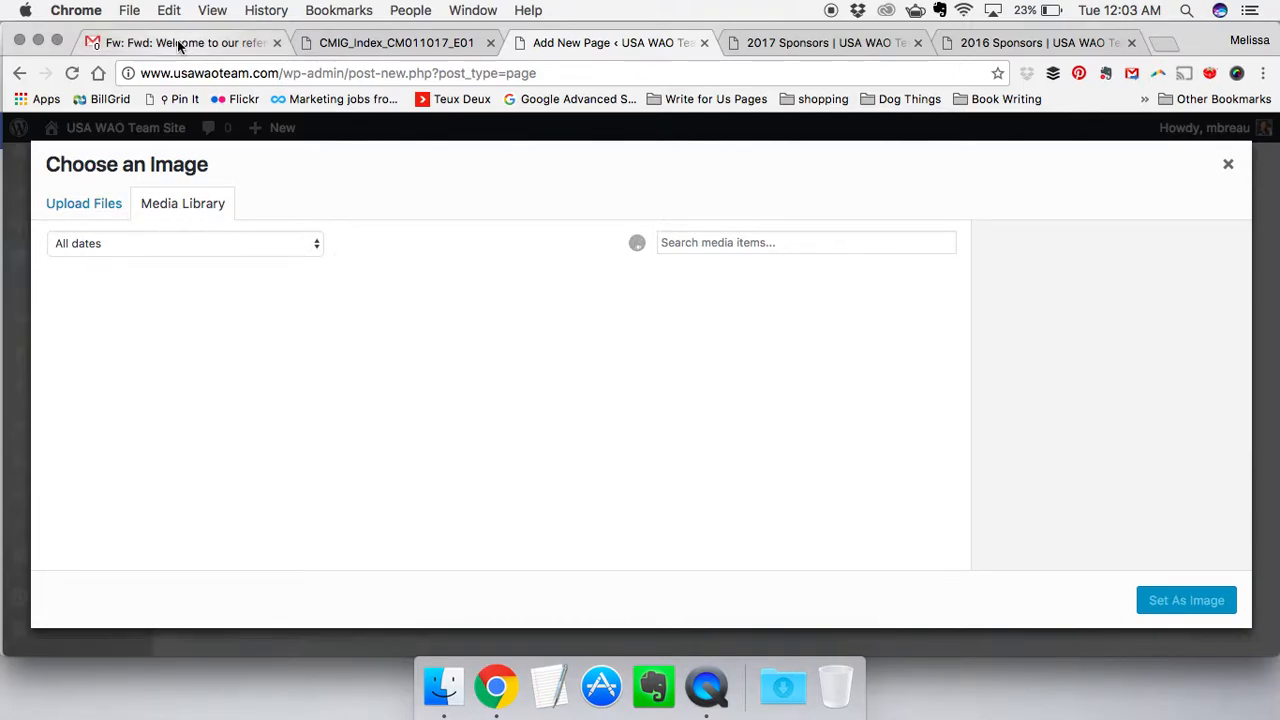
left_click(180, 43)
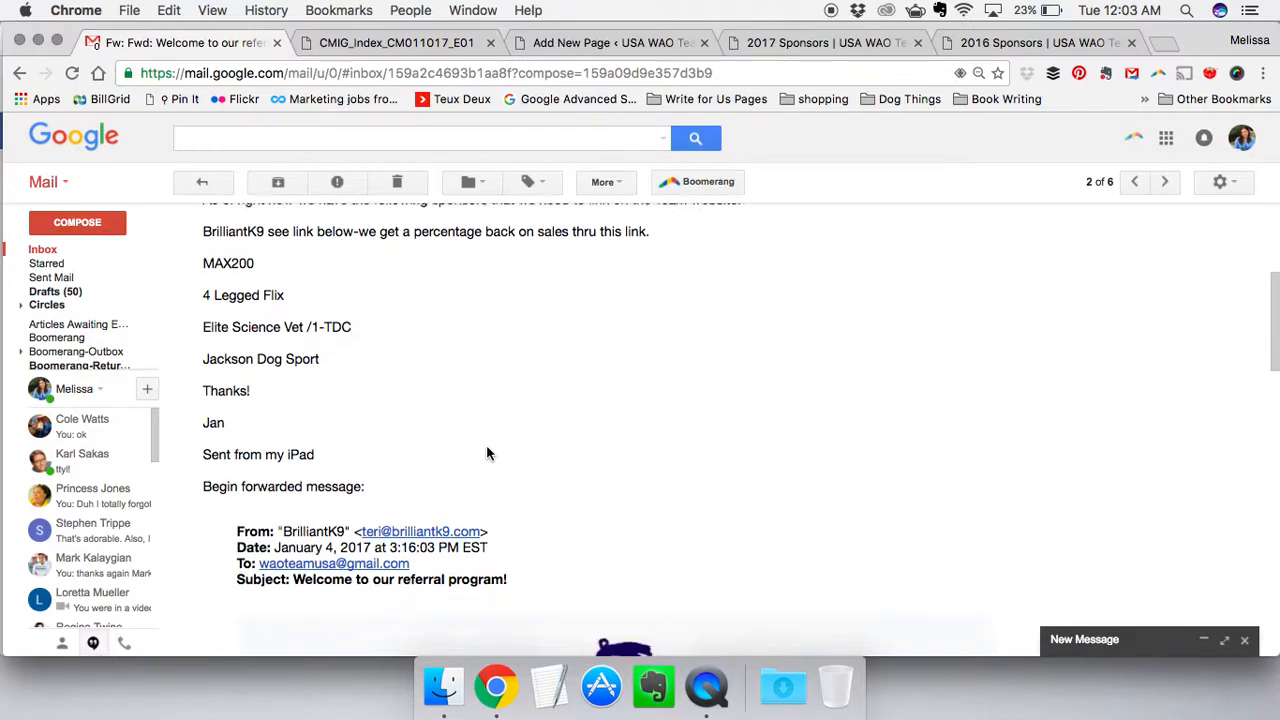
scroll("down", 3)
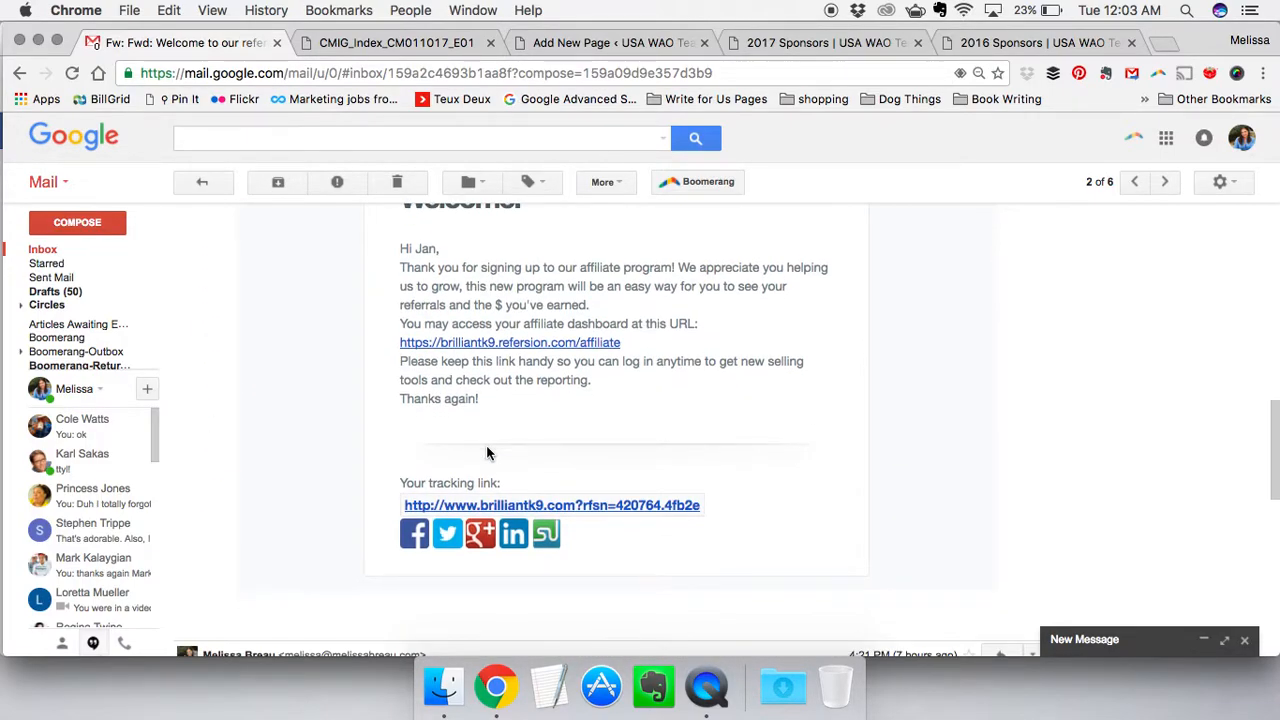
scroll("up", 3)
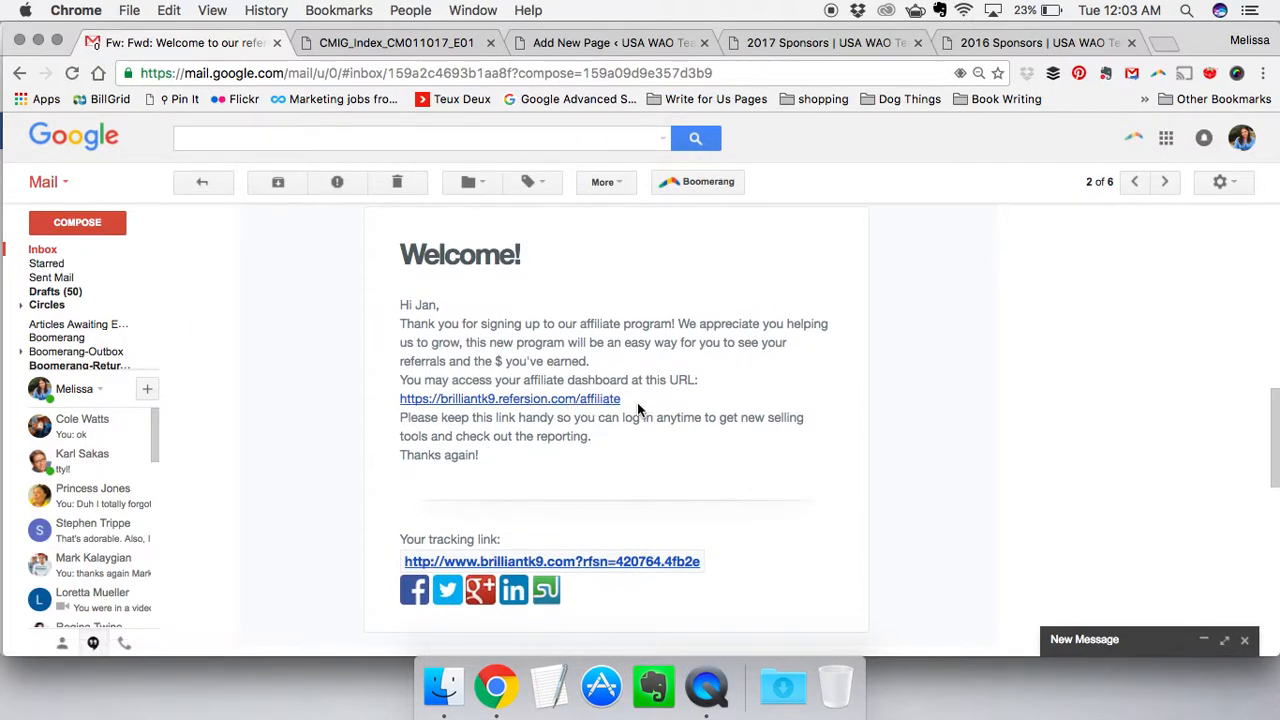
scroll("down", 3)
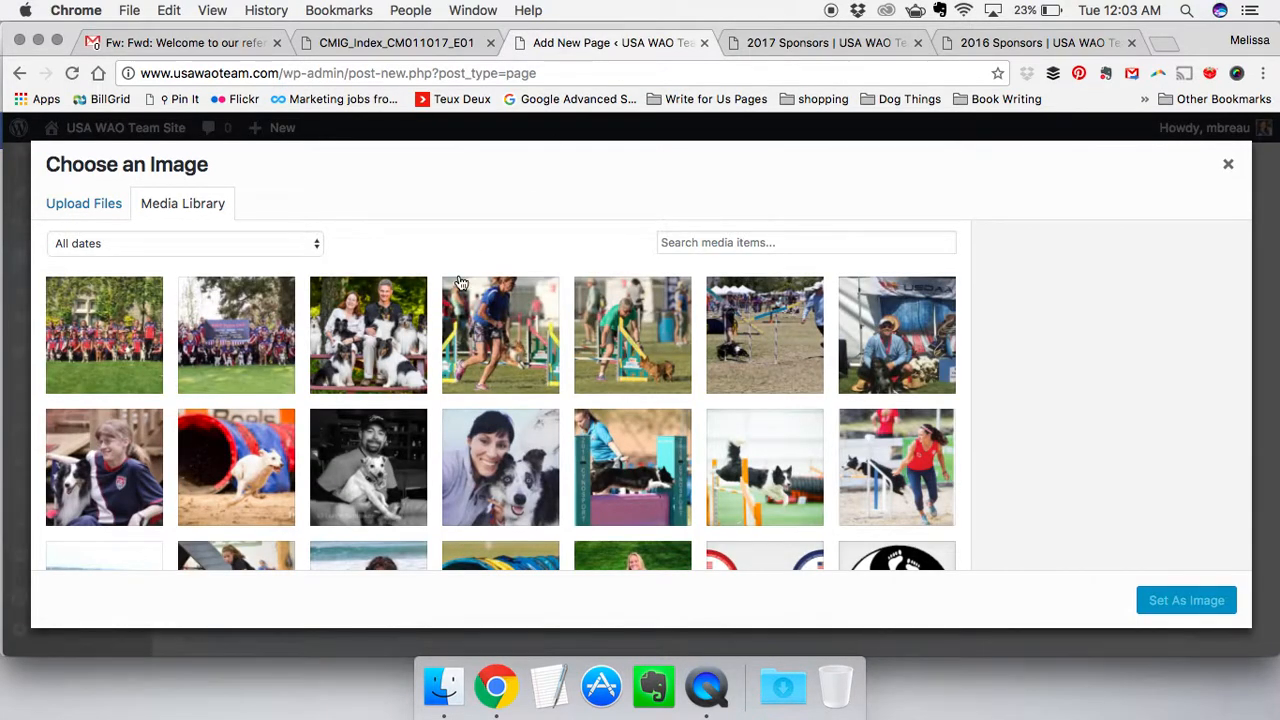
Set brilliantk9logo from the Media Library as the module image, then close the reopened chooser
scroll("down", 3)
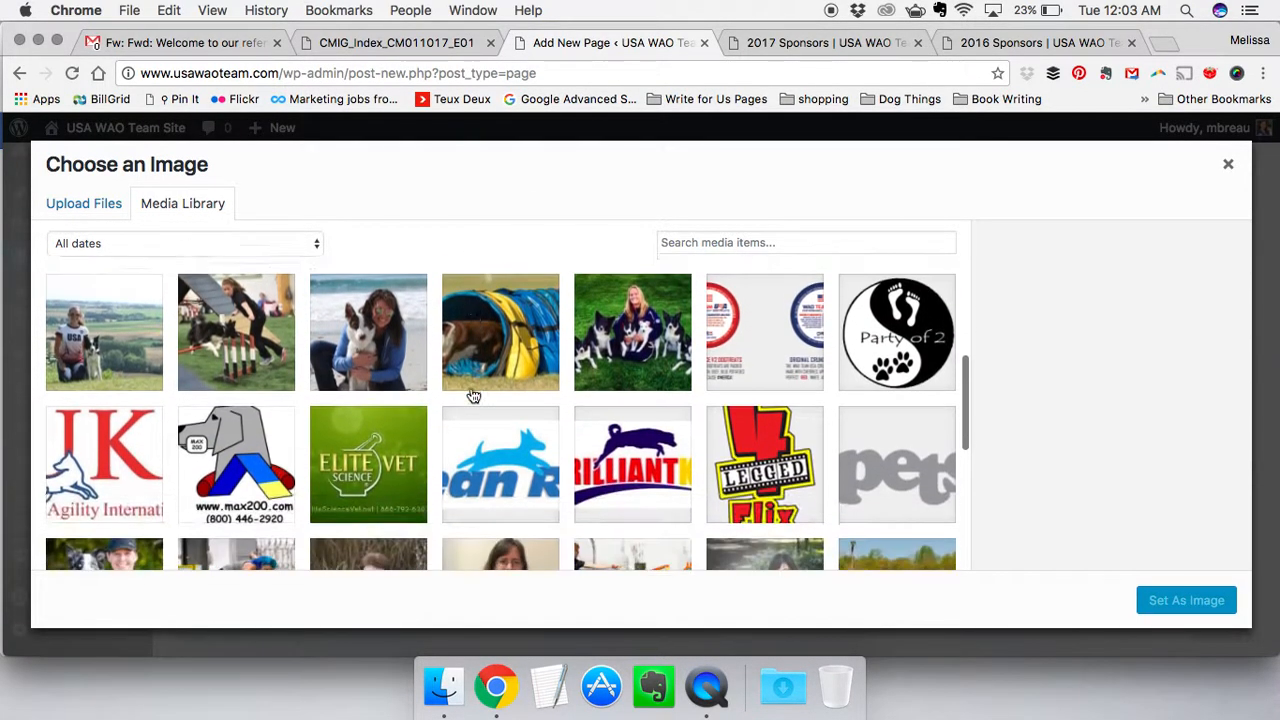
left_click(632, 464)
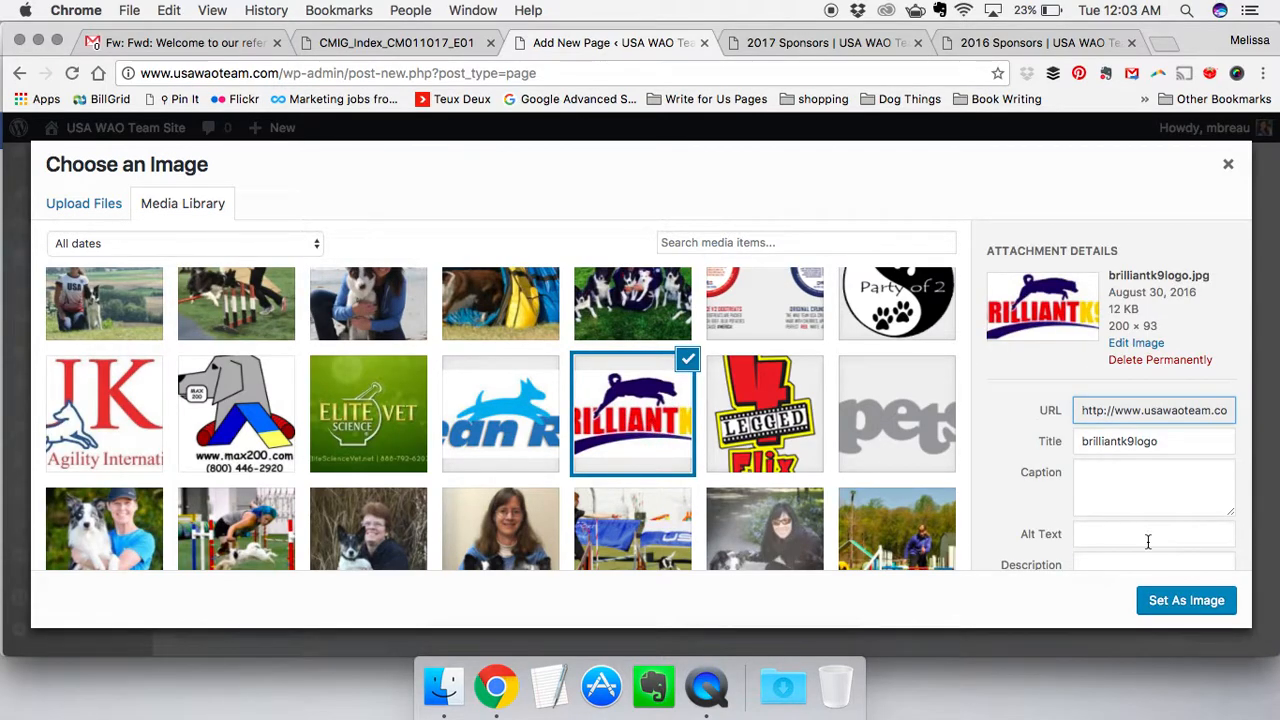
left_click(1186, 600)
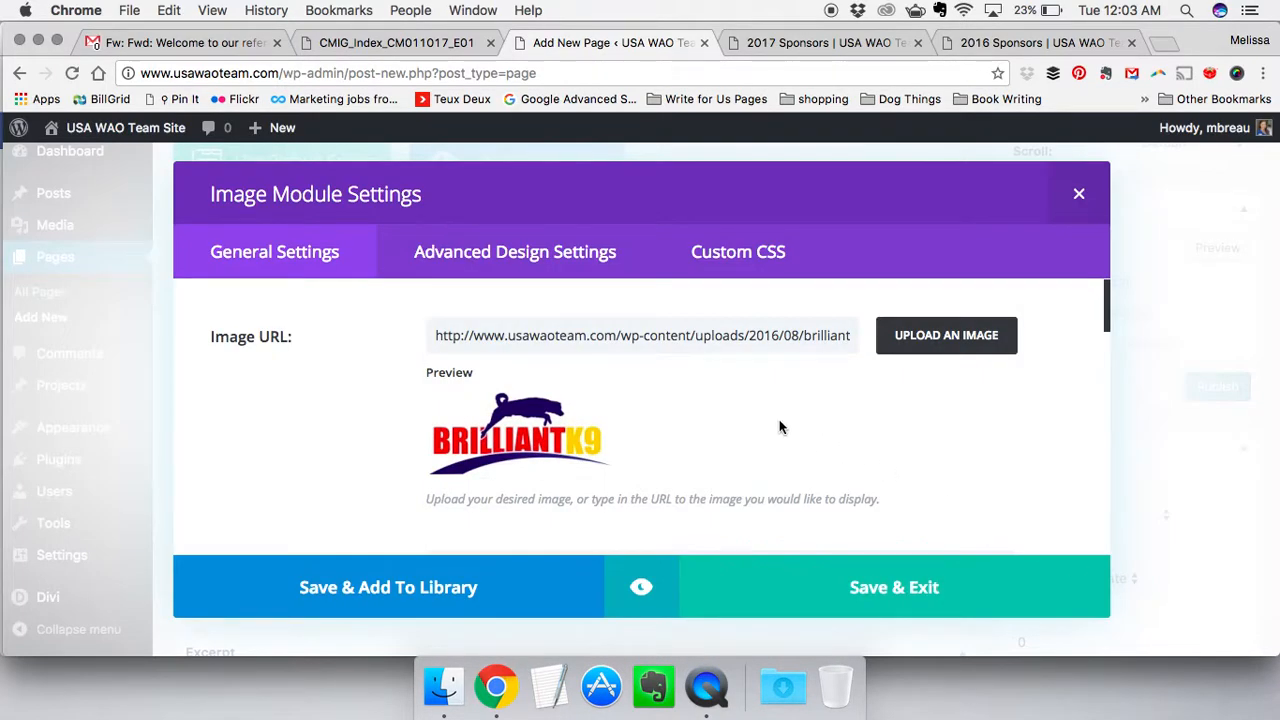
left_click(945, 335)
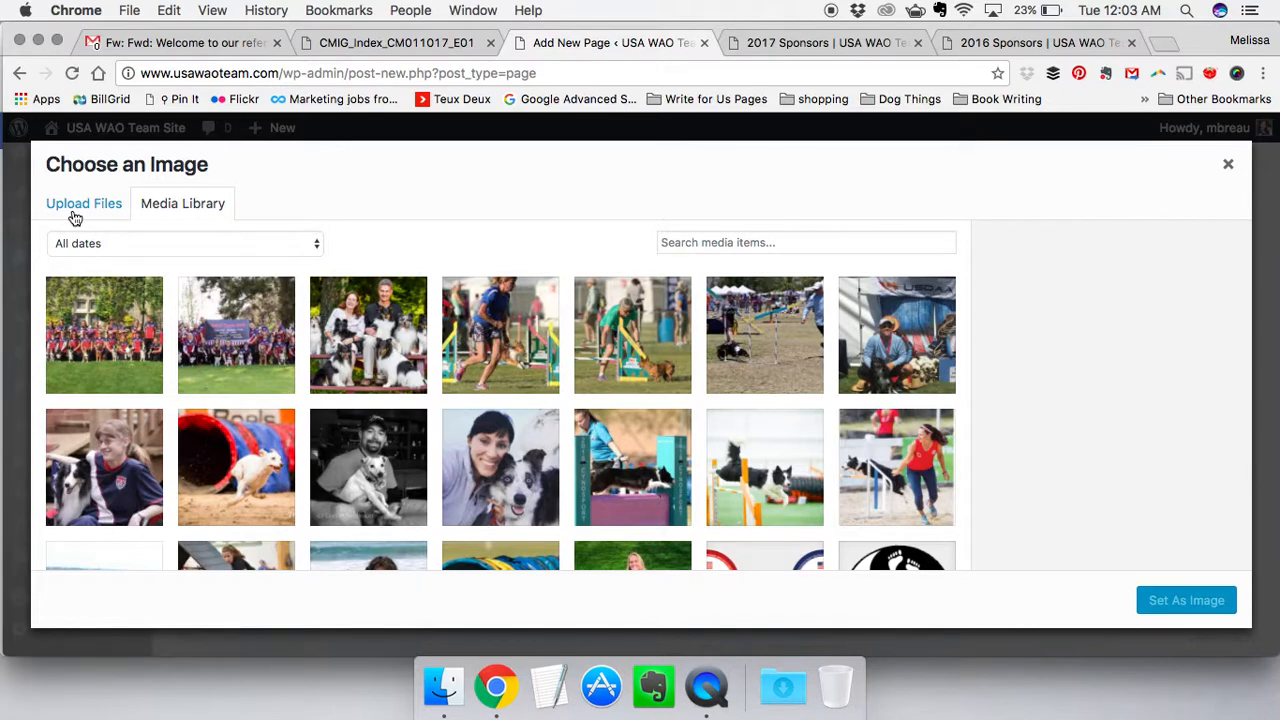
left_click(83, 203)
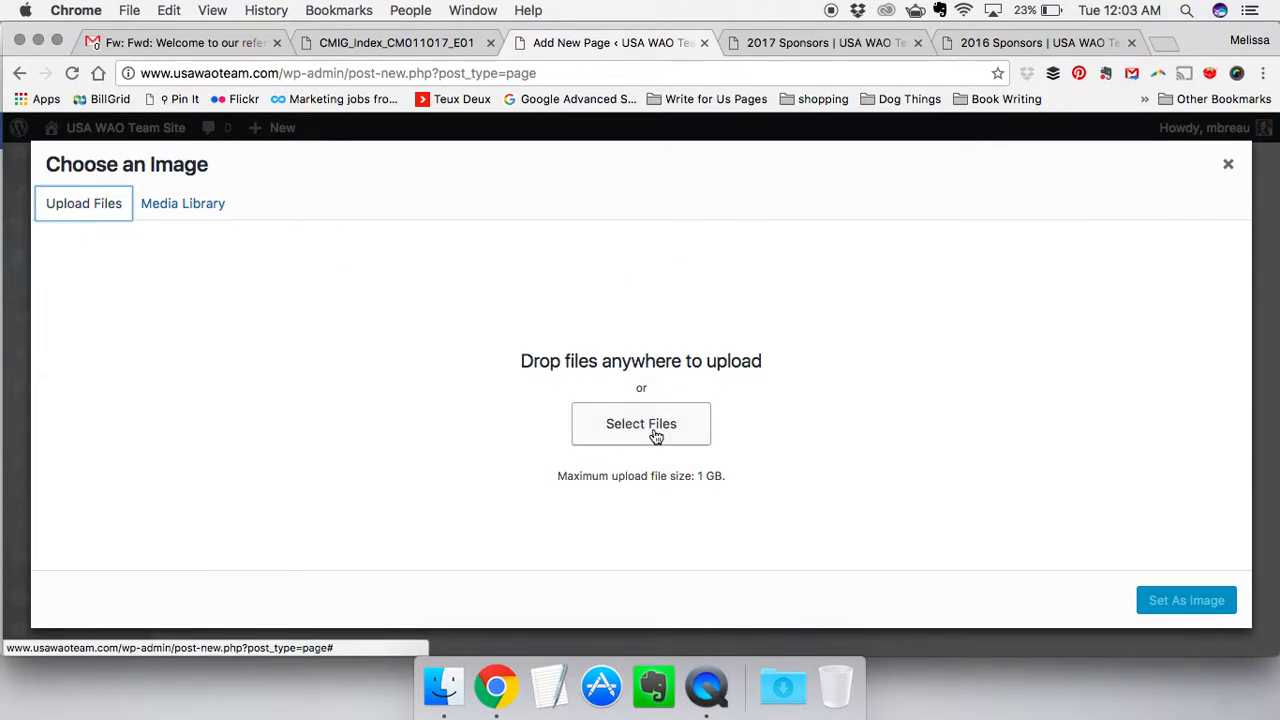
mouse_move(1227, 165)
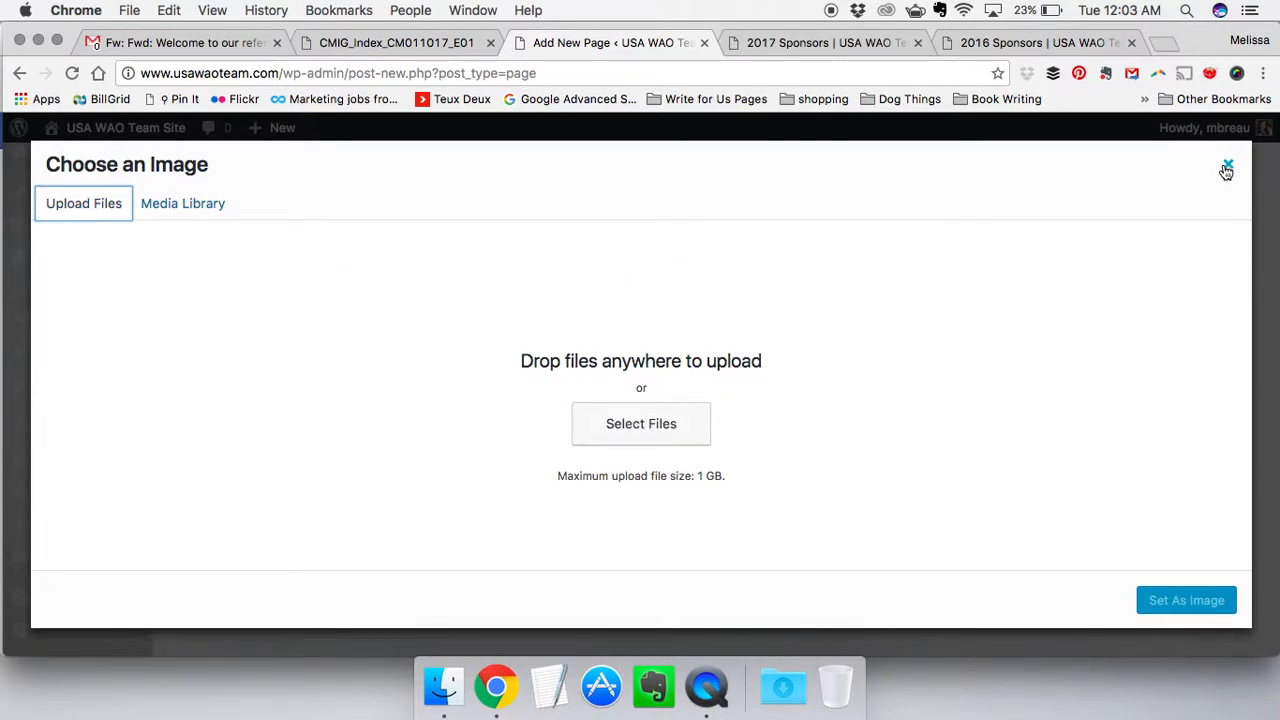
left_click(1227, 166)
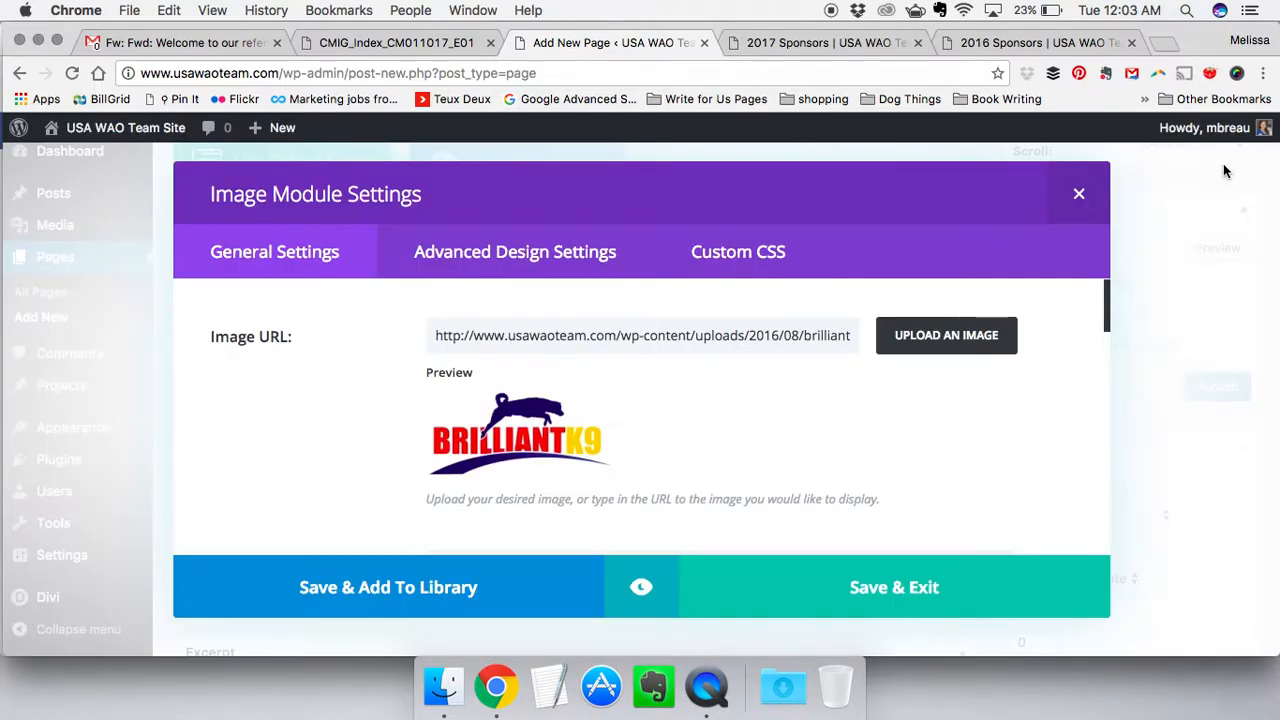
mouse_move(307, 411)
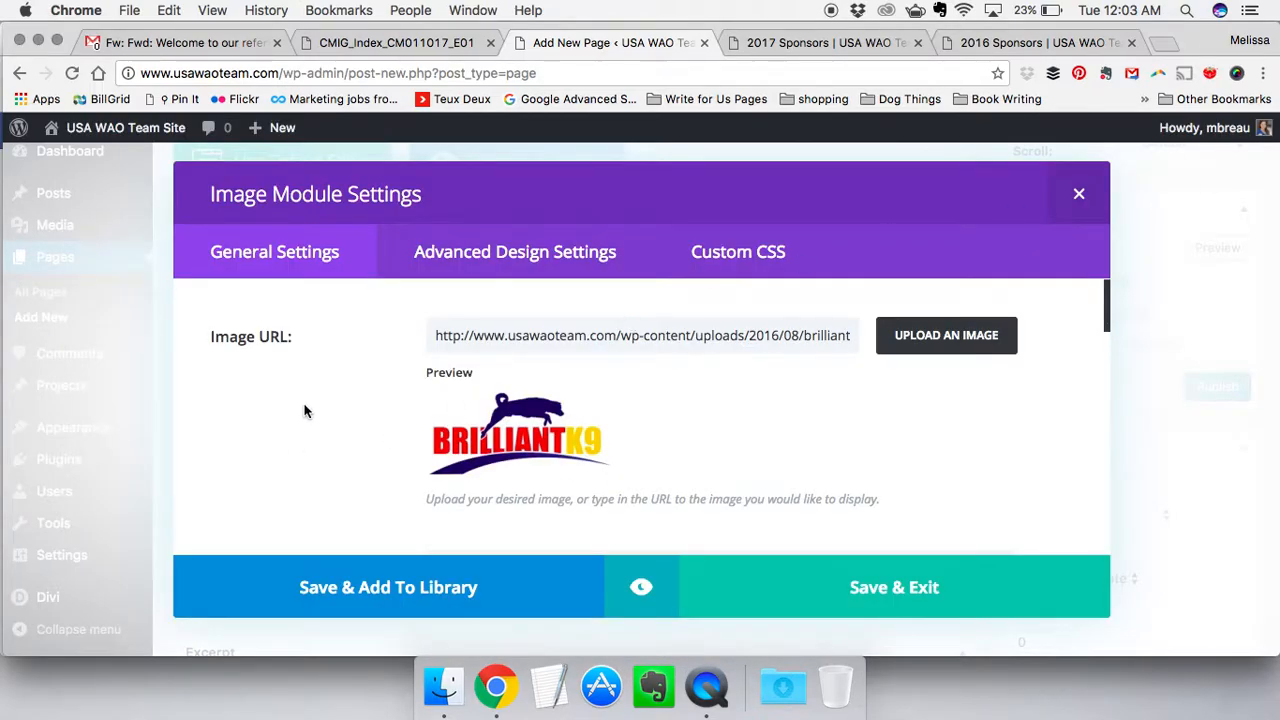
scroll("down", 3)
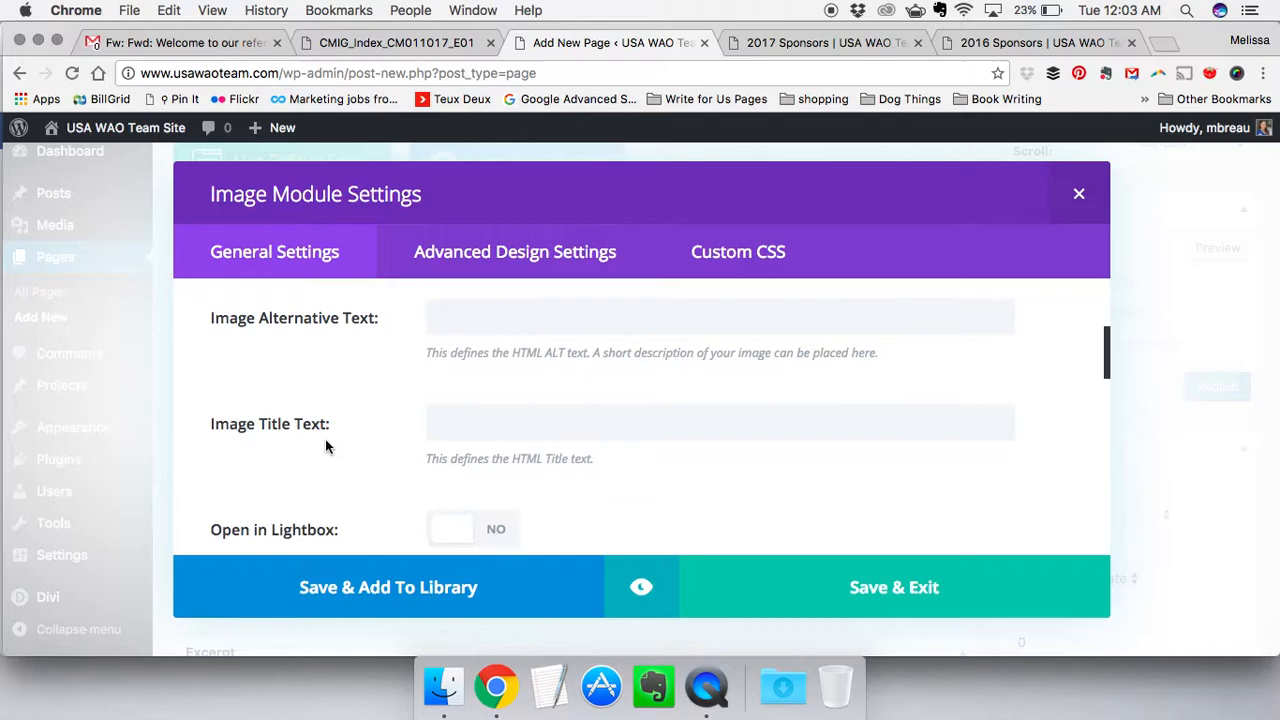
scroll("down", 3)
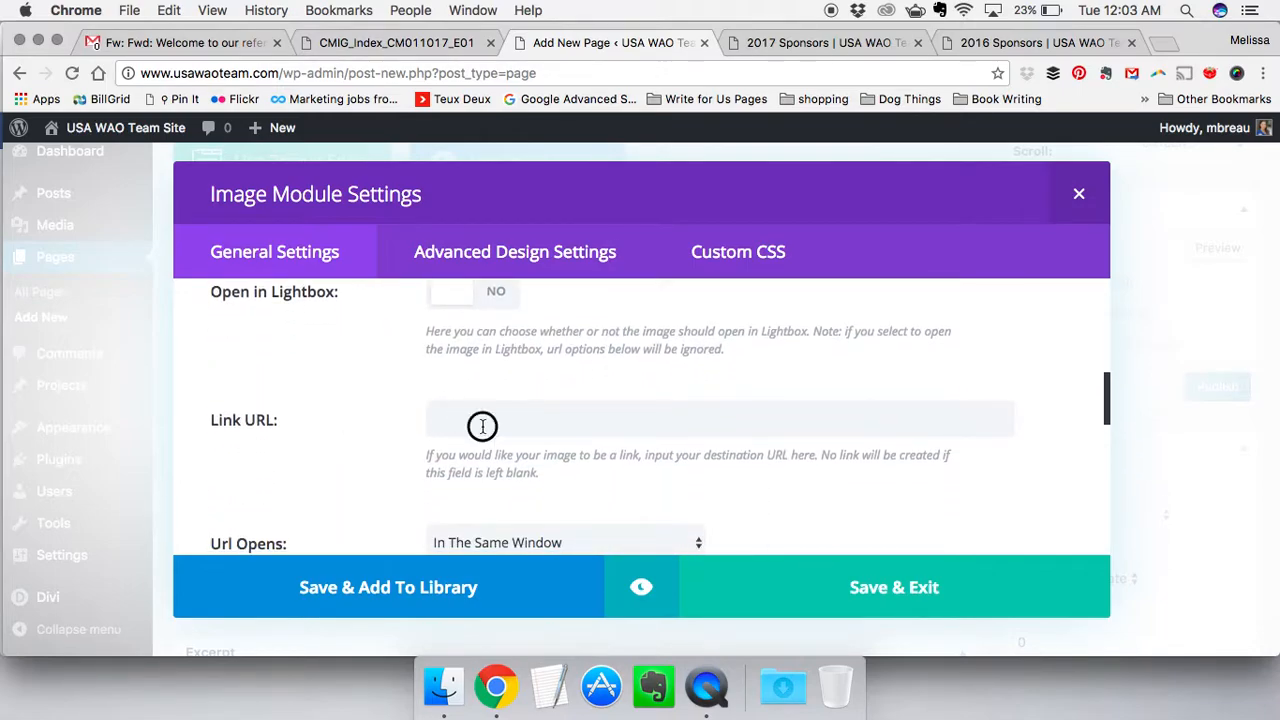
type("http://www.brilliantk9.com?rfsn=420764.4fb2e")
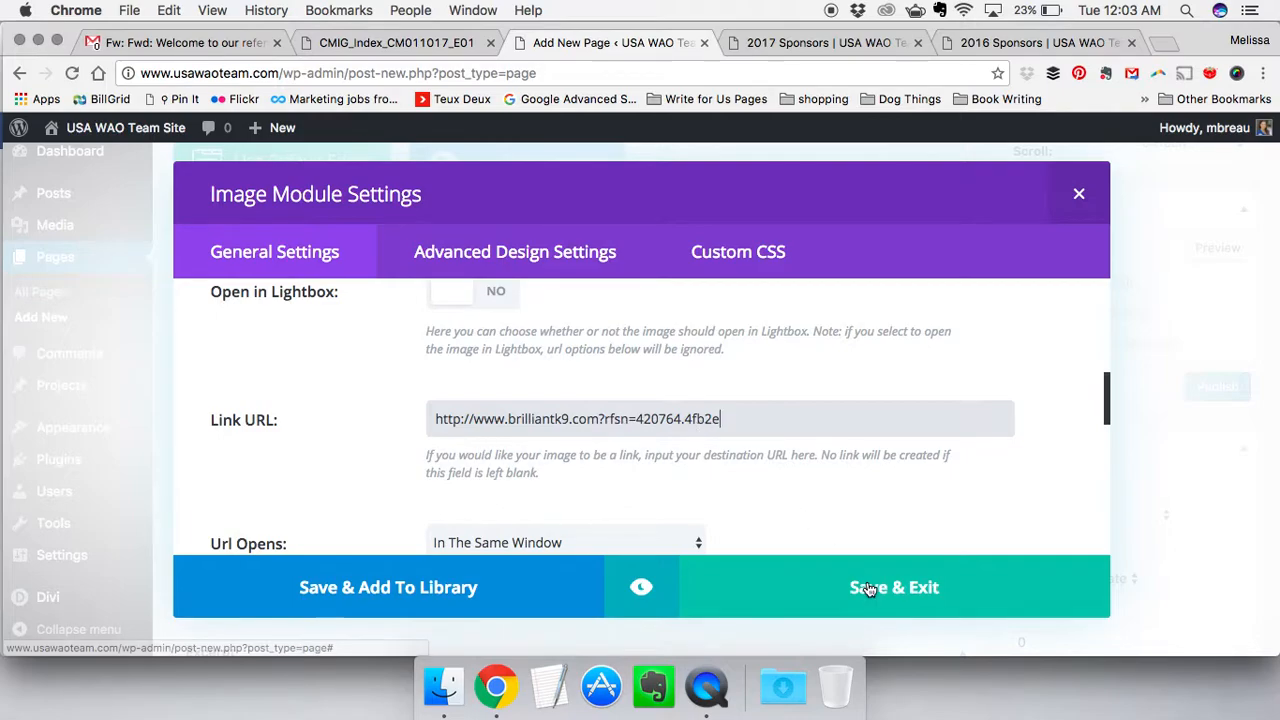
left_click(893, 587)
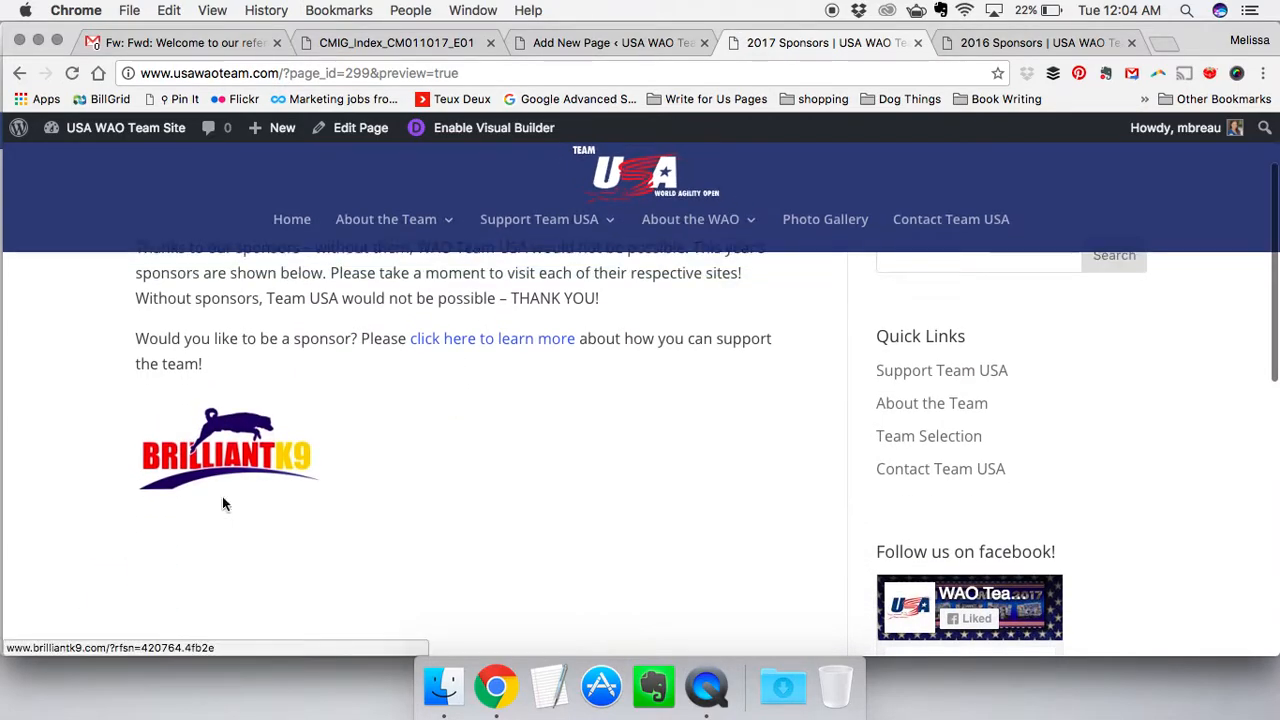
Test the BrilliantK9 logo link in the preview, then return to the Divi builder
scroll("down", 3)
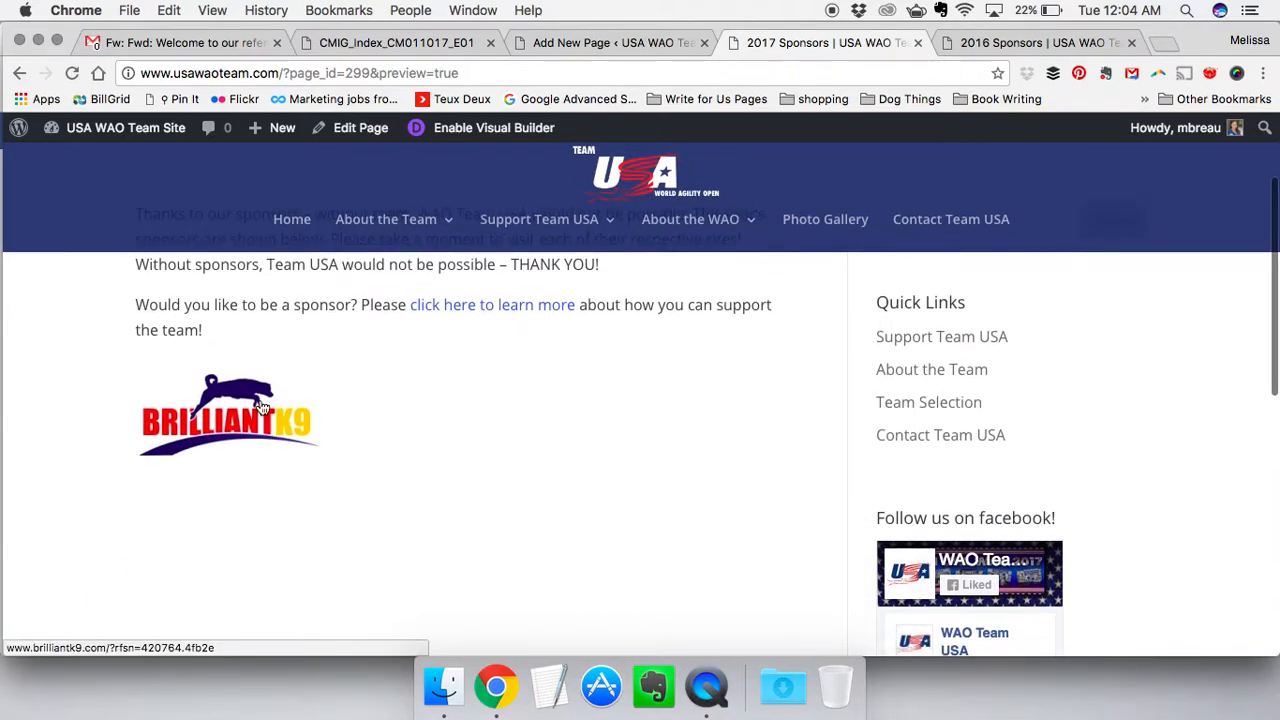
left_click(610, 42)
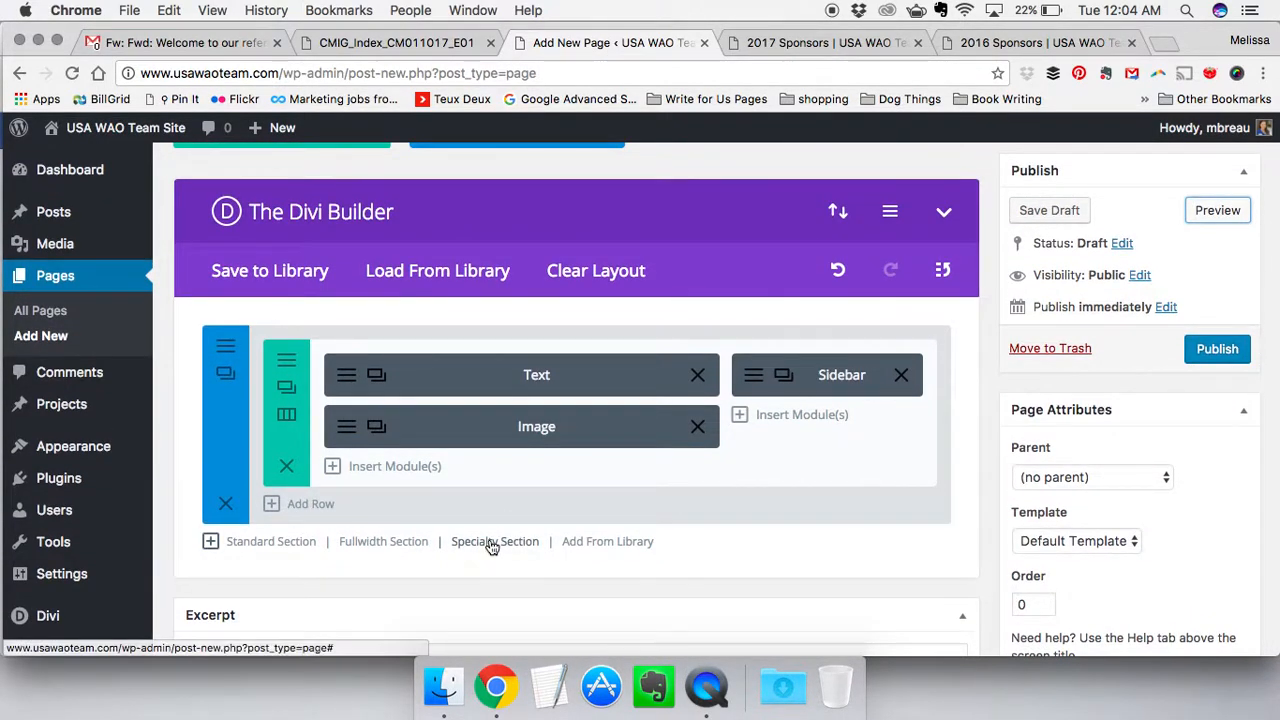
Add a specialty section below the existing row, with content columns left and a sidebar right
left_click(494, 541)
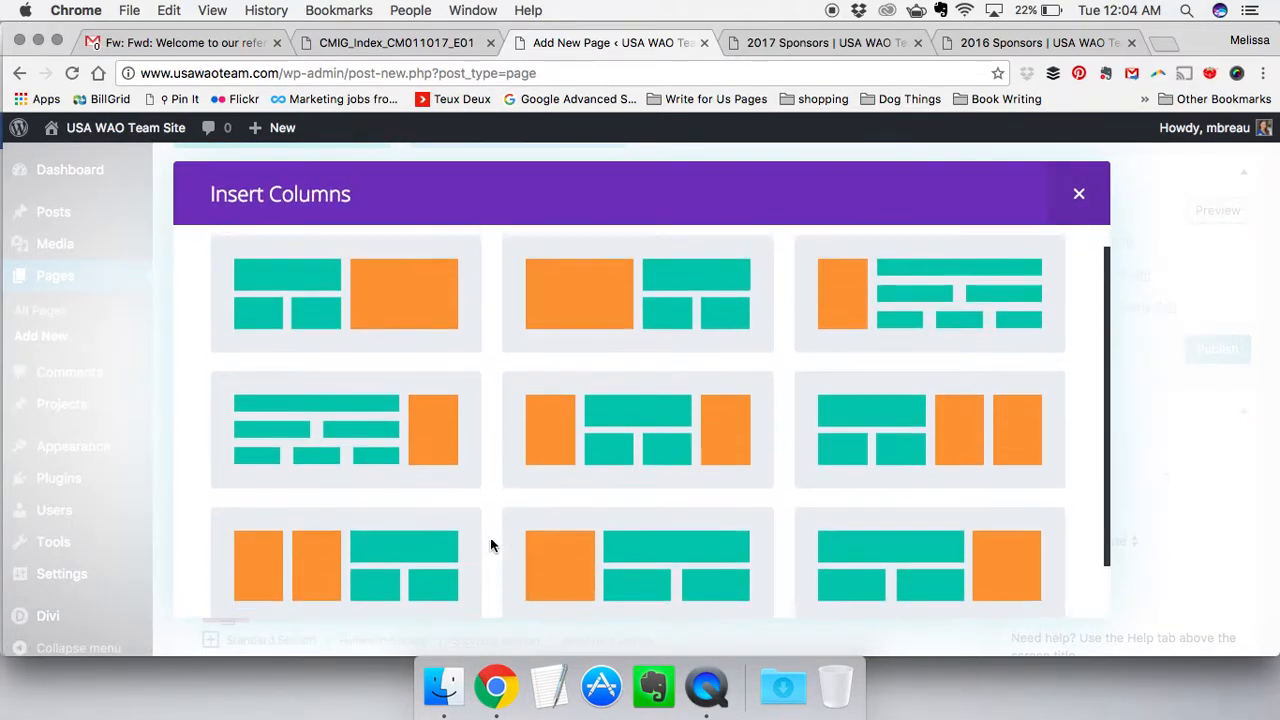
scroll("down", 3)
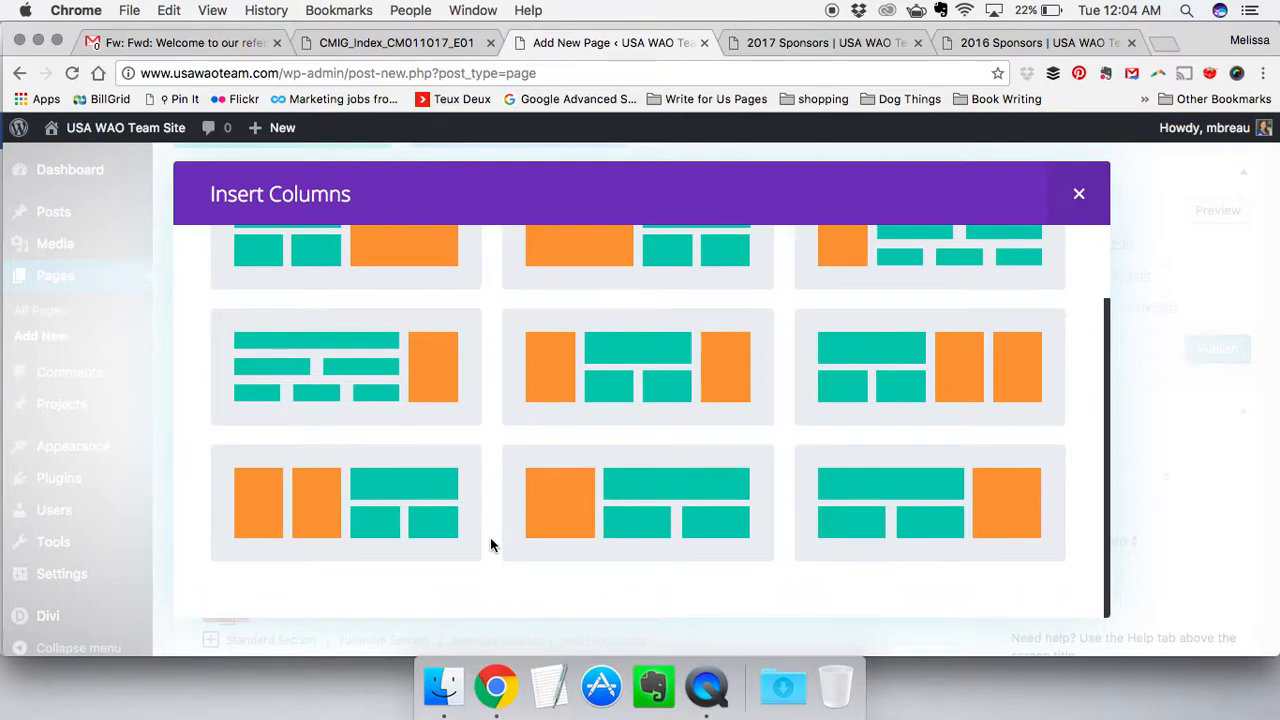
mouse_move(433, 390)
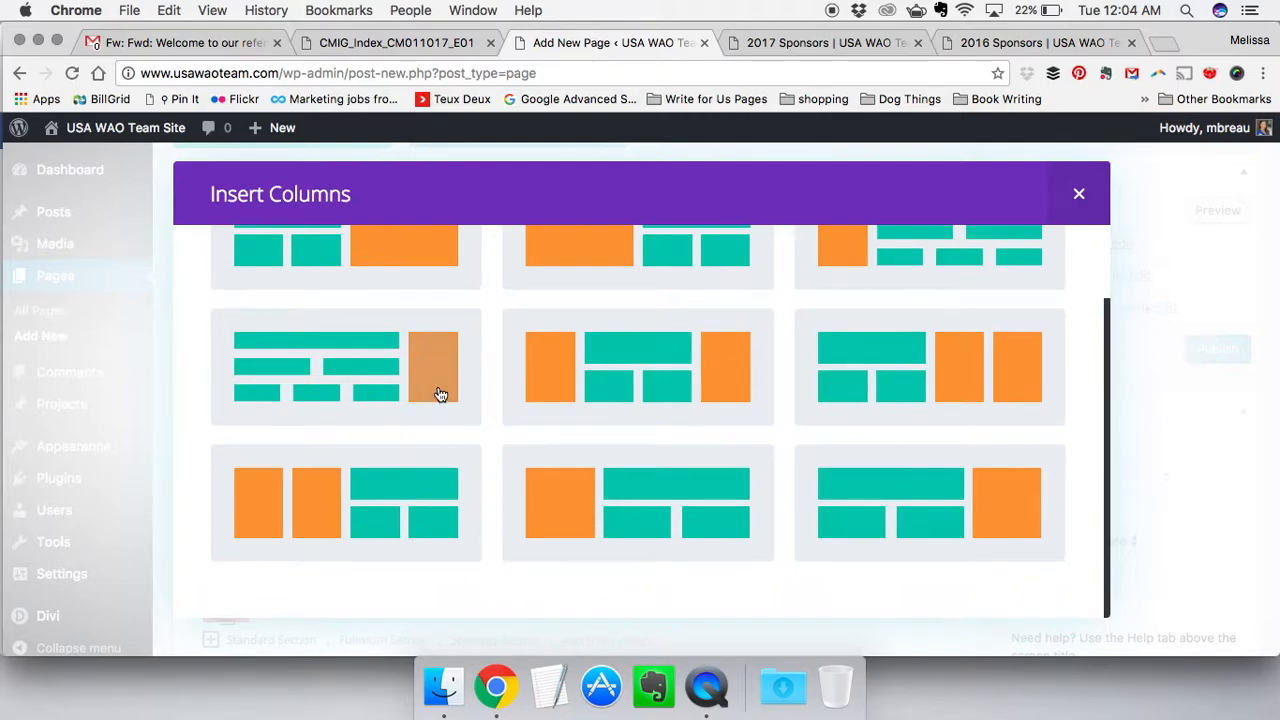
mouse_move(1001, 567)
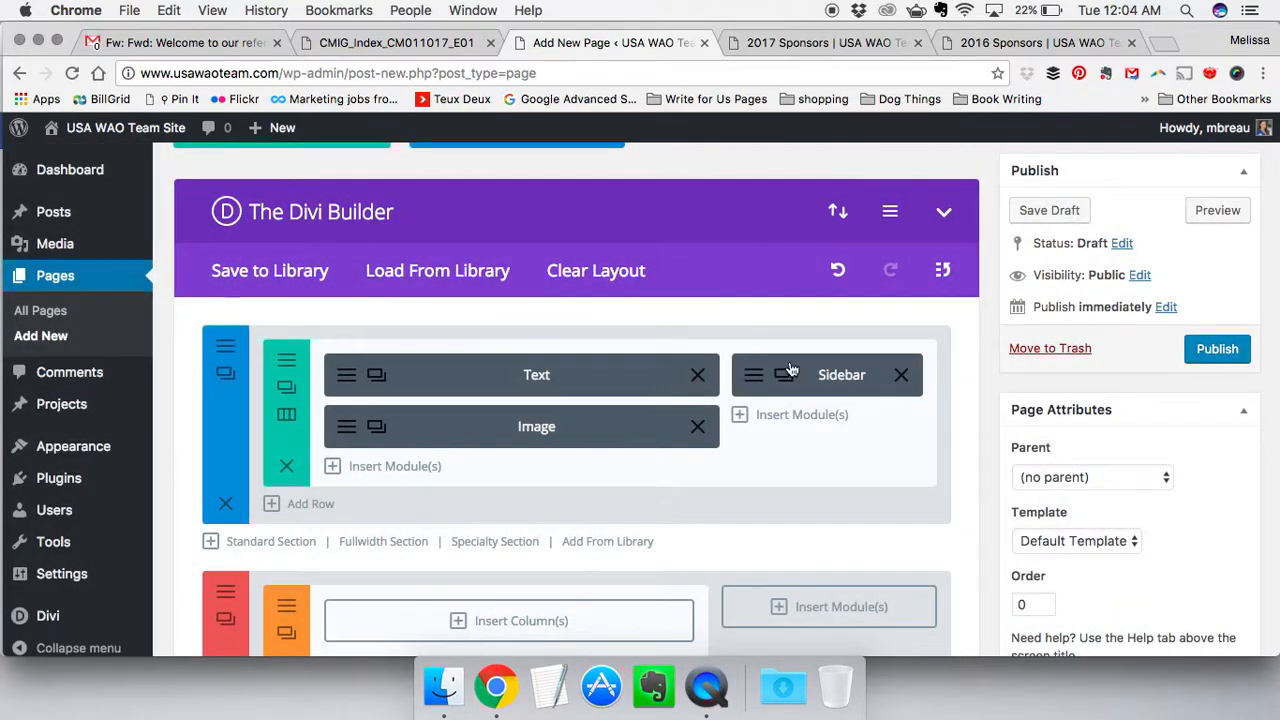
scroll("down", 3)
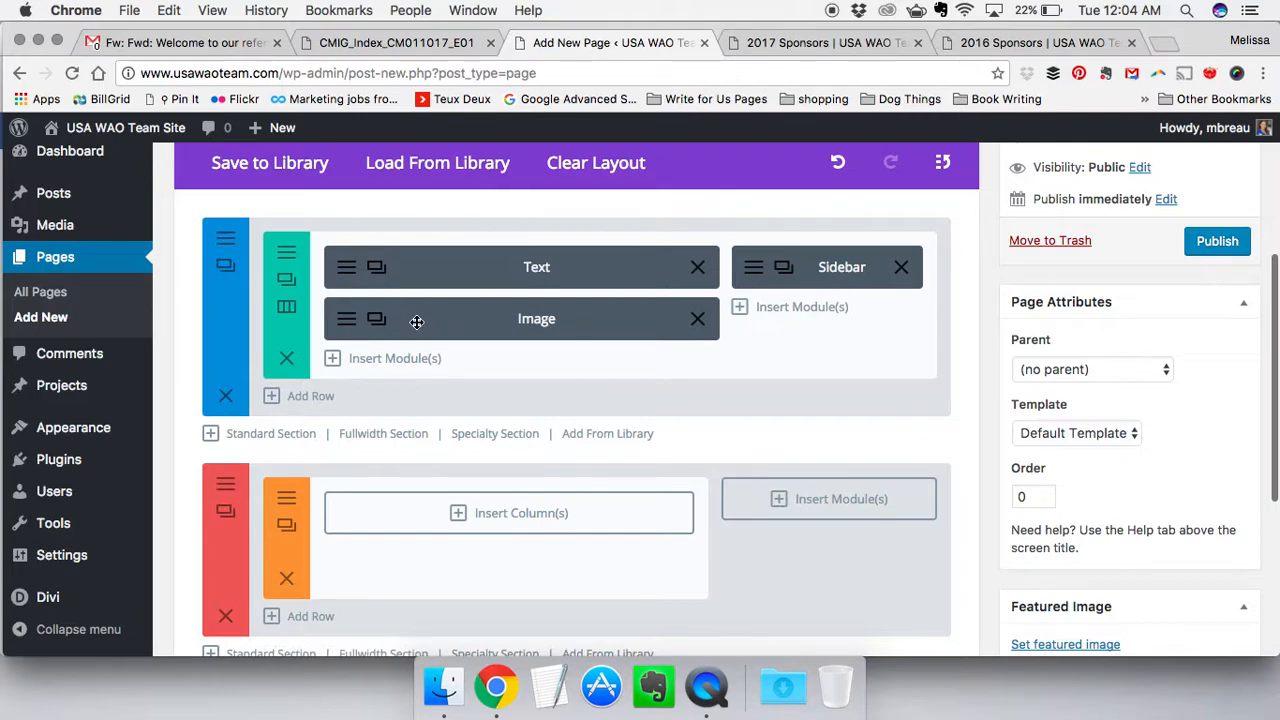
Drag the Image and Sidebar modules into the new specialty section
left_click_drag(416, 318, 447, 516)
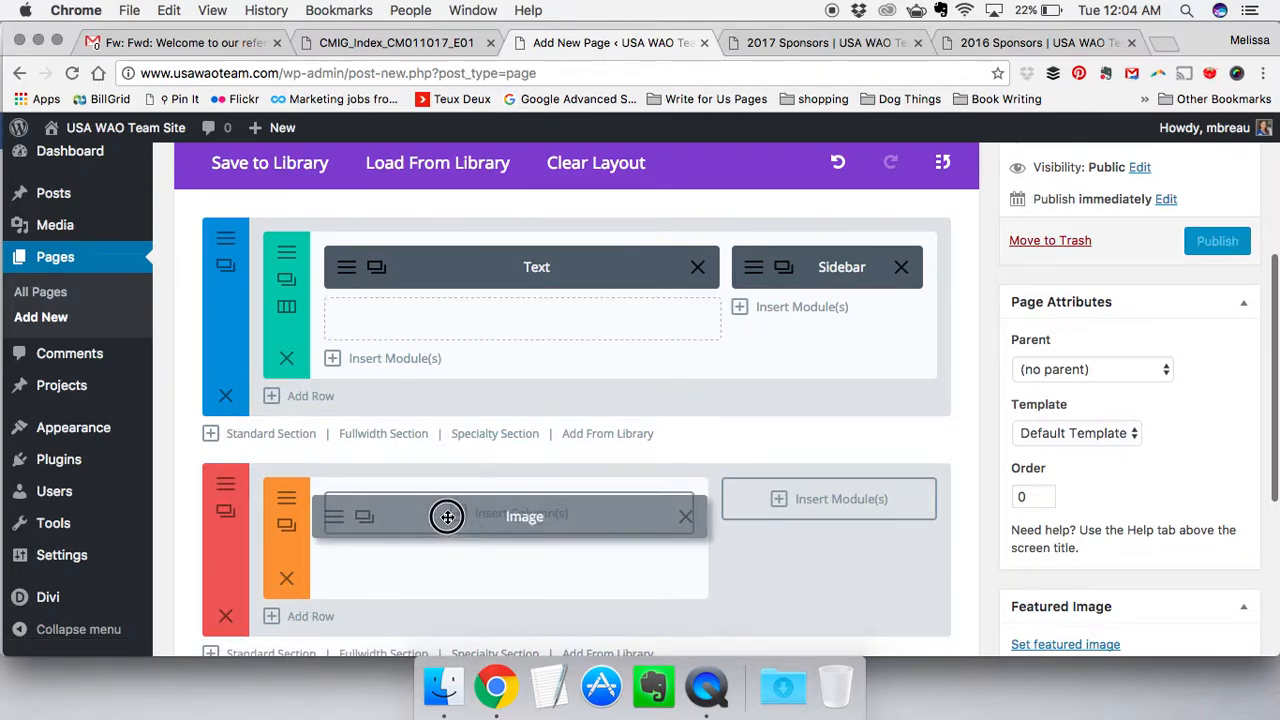
left_click_drag(447, 516, 520, 318)
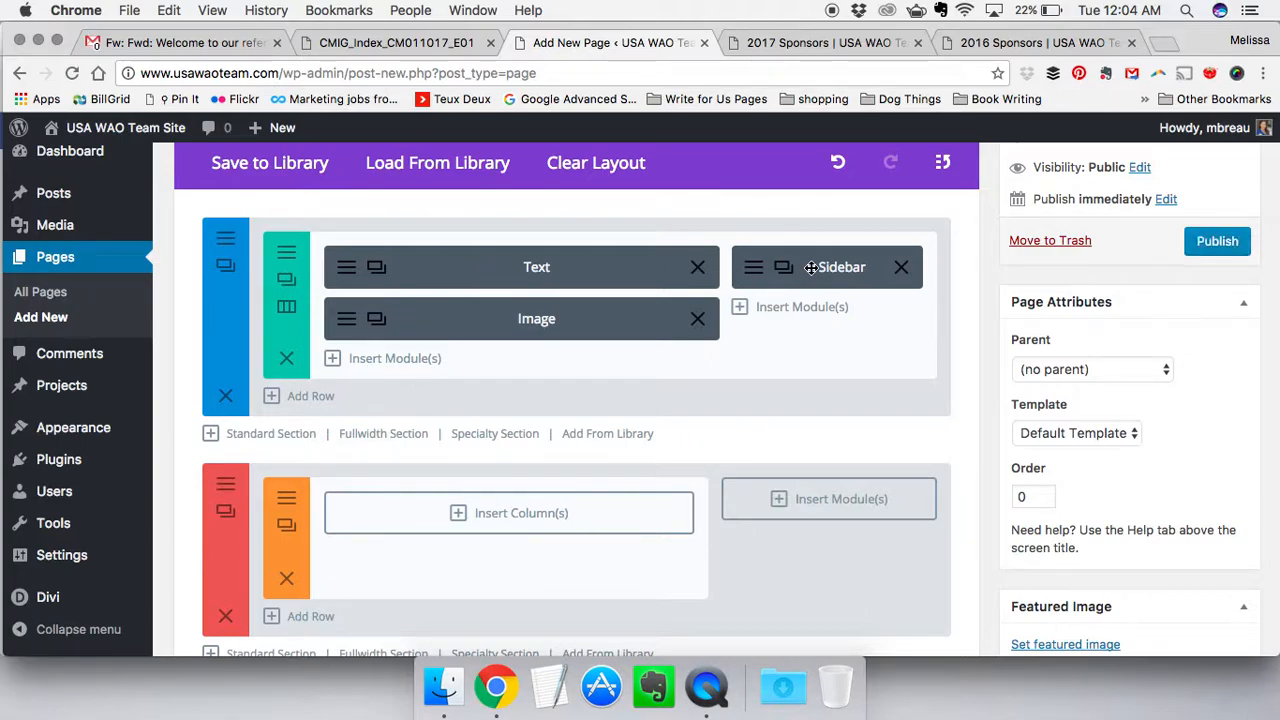
left_click_drag(810, 267, 790, 498)
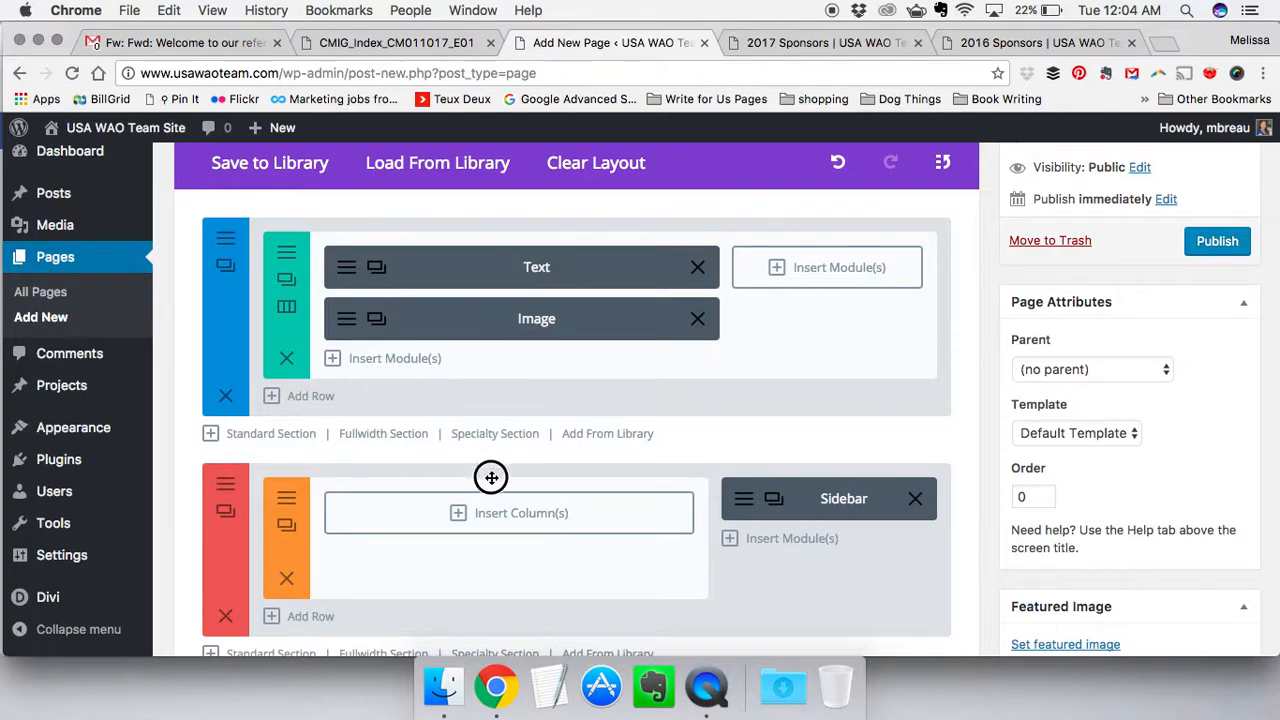
mouse_move(502, 265)
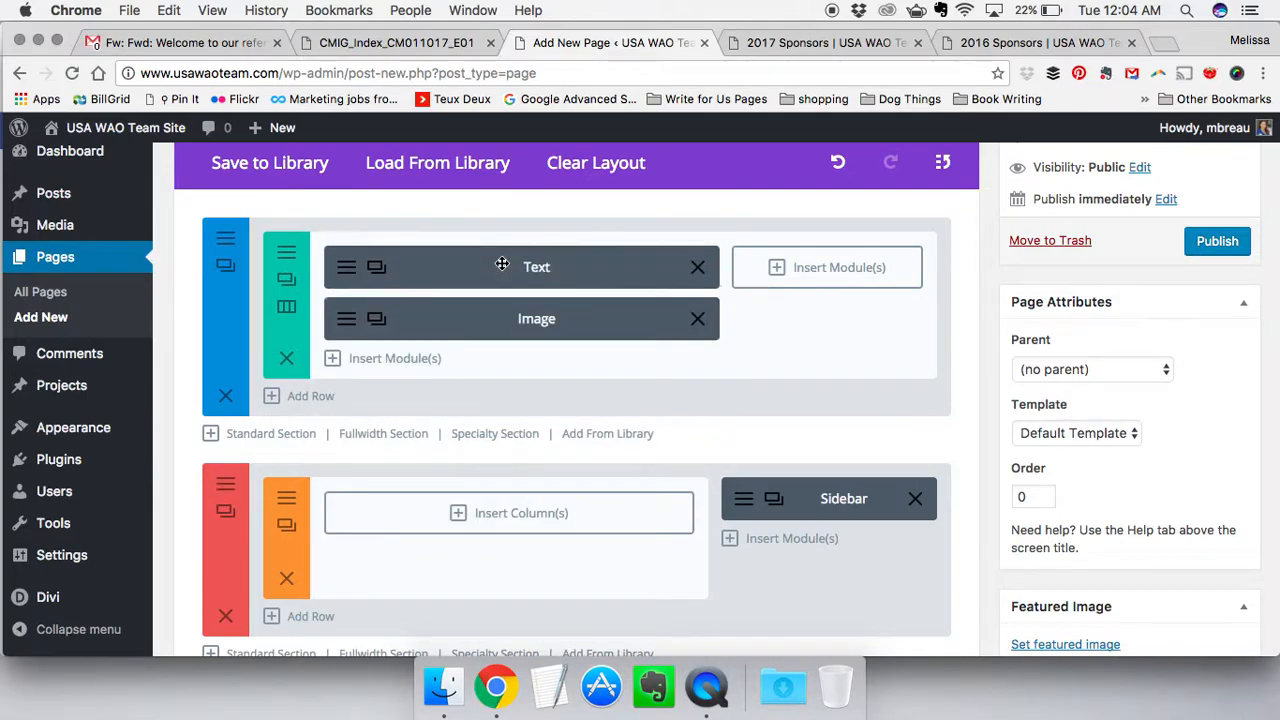
Add a row with a single full-width column to the new section's content area
left_click(521, 512)
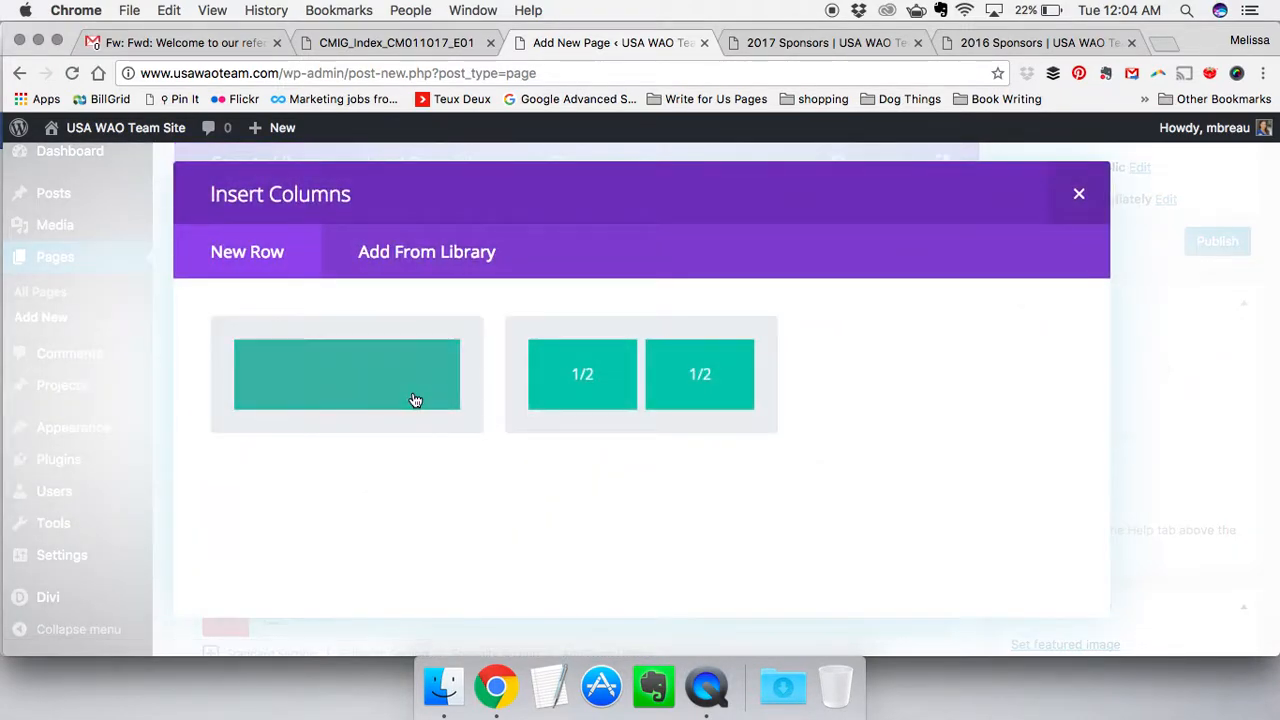
left_click(347, 374)
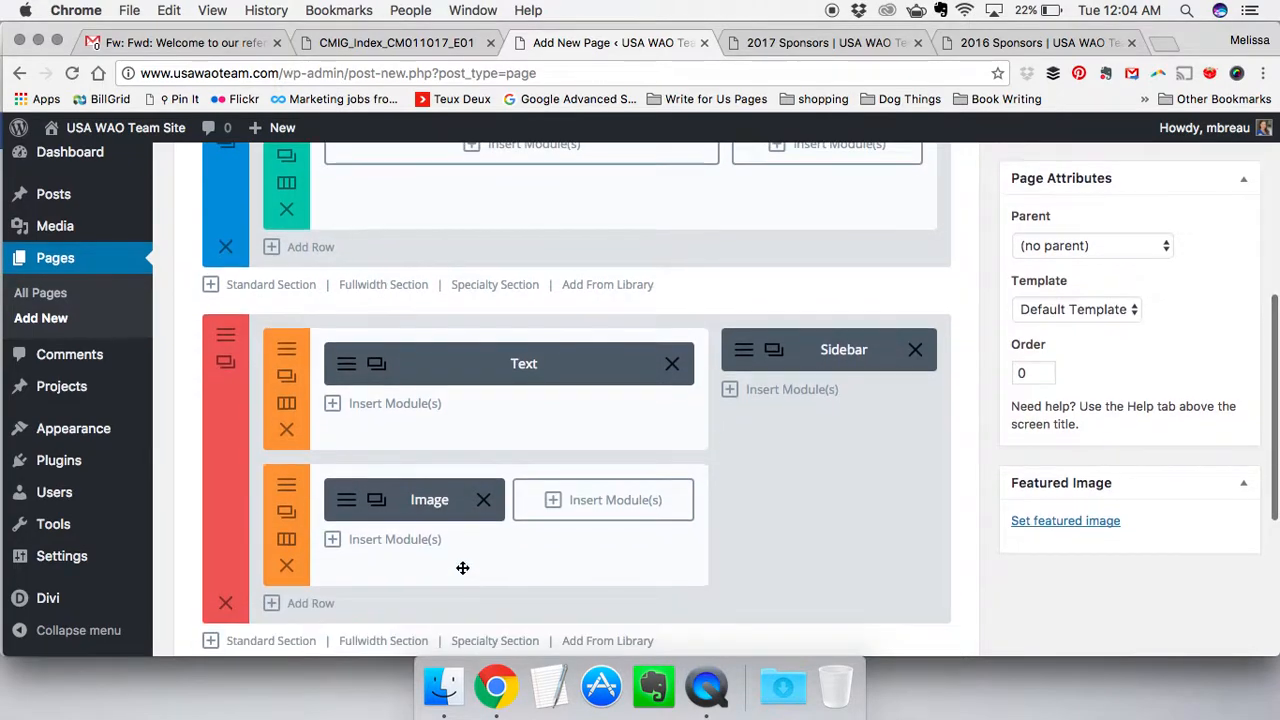
scroll("up", 3)
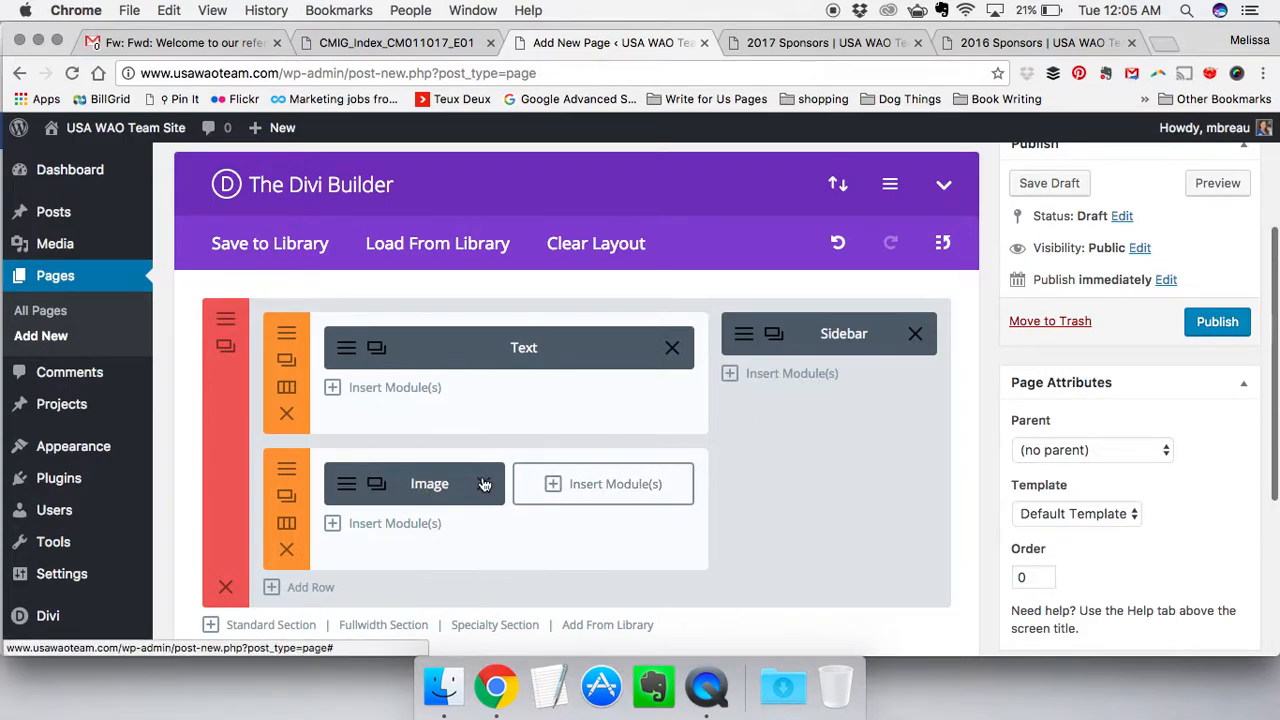
mouse_move(447, 511)
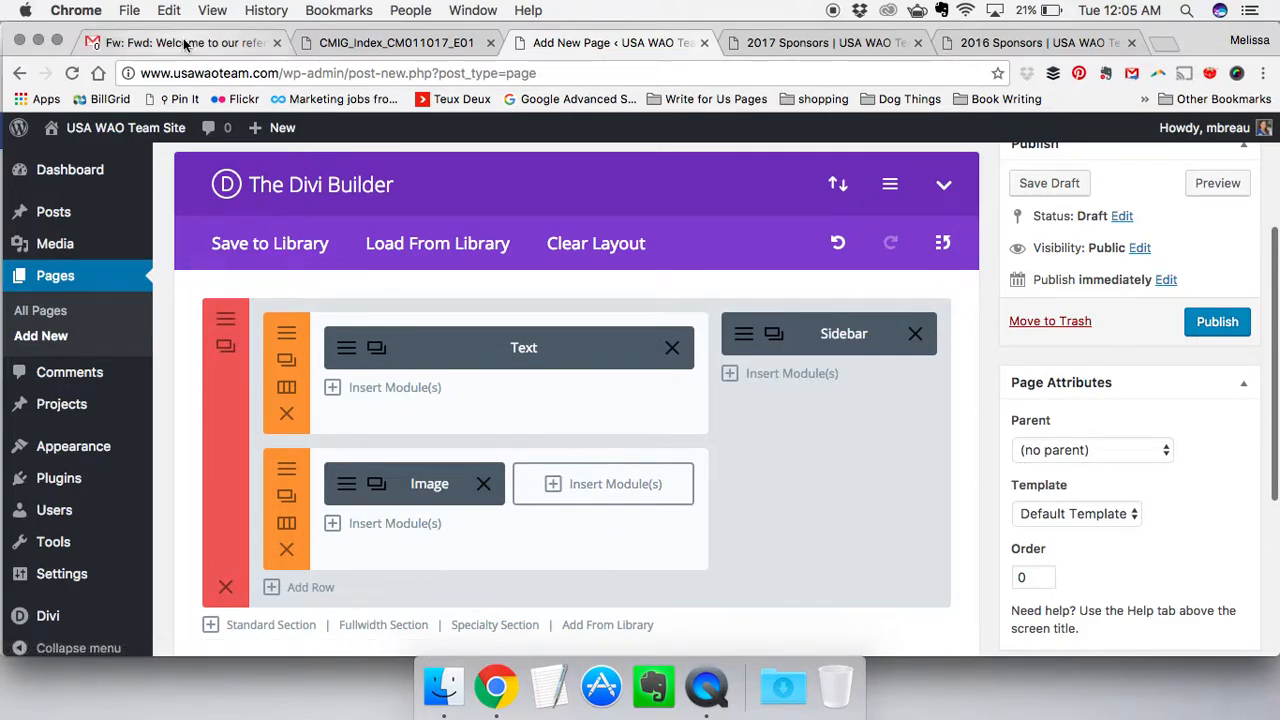
left_click(185, 43)
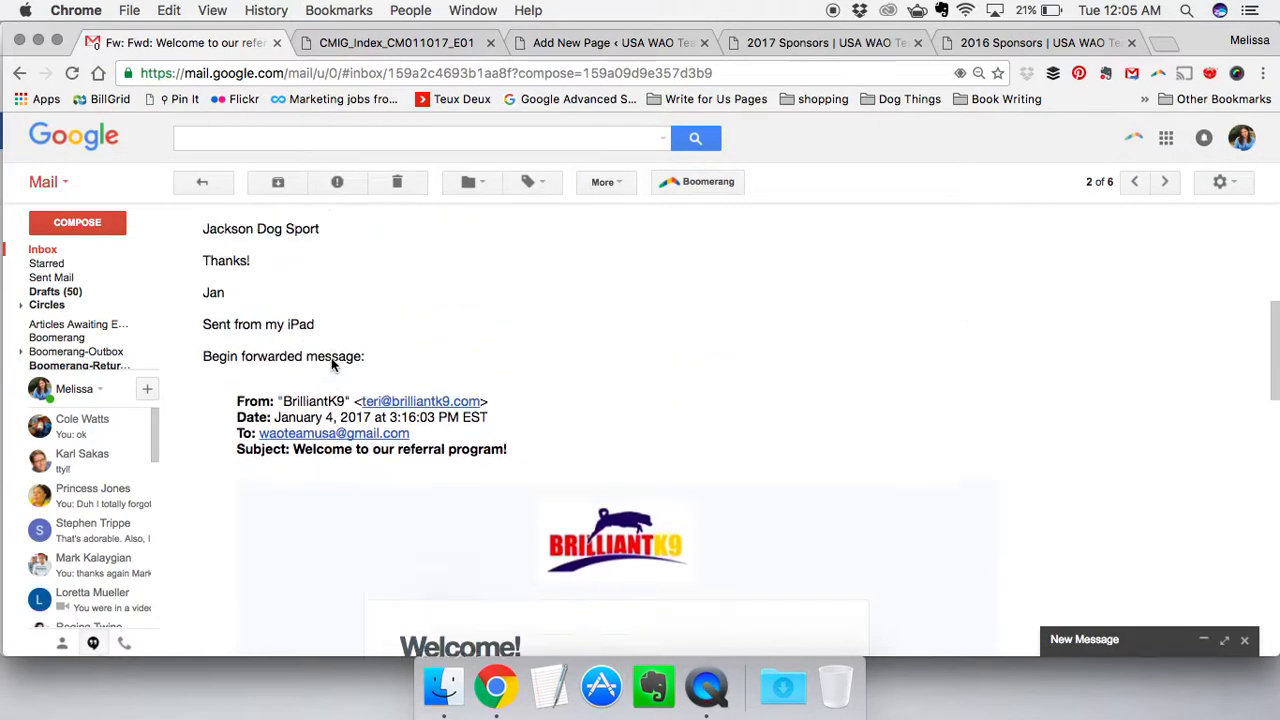
scroll("up", 3)
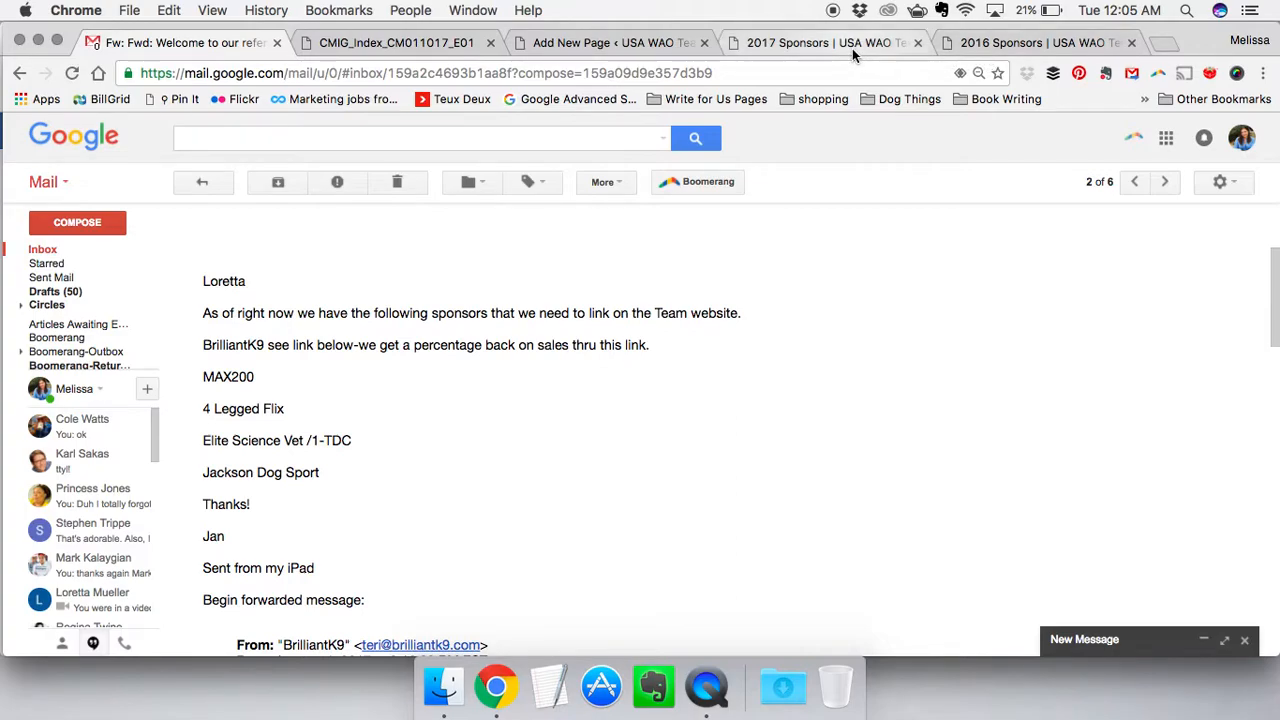
left_click(610, 42)
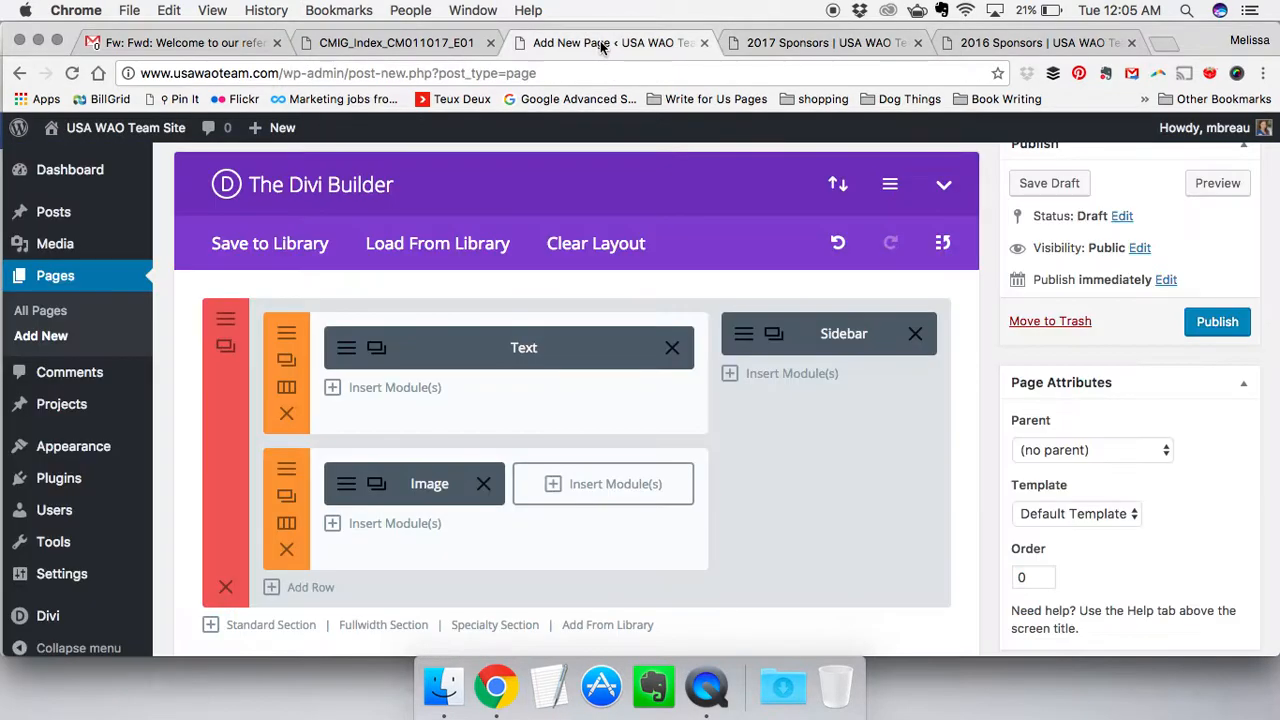
Add another Image module showing the 4 Legged Flix logo from the Media Library
left_click(615, 483)
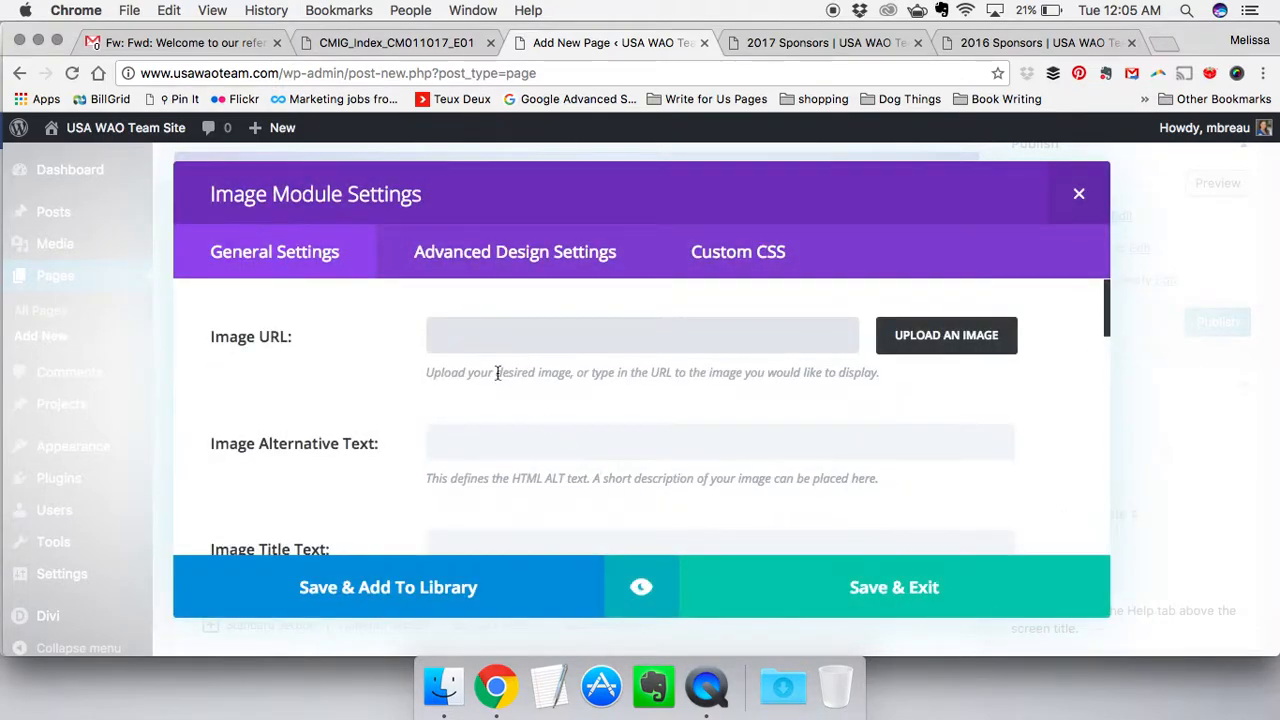
left_click(945, 335)
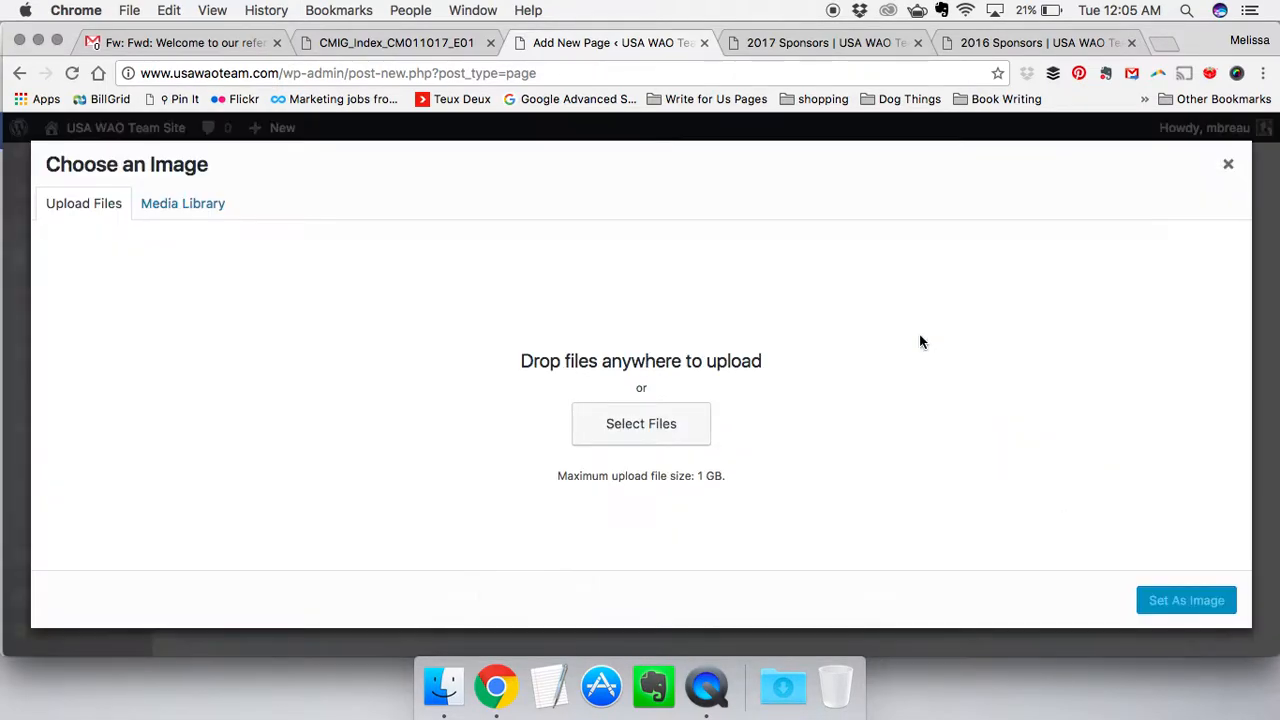
left_click(183, 203)
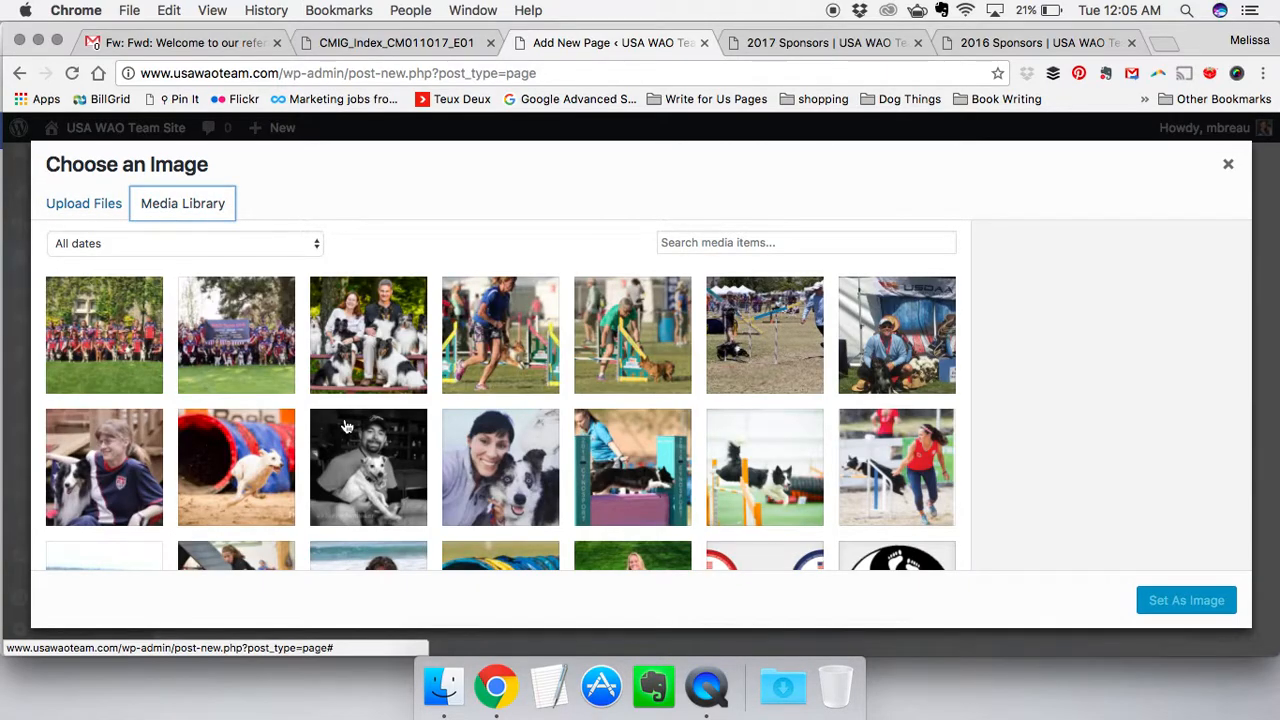
scroll("down", 3)
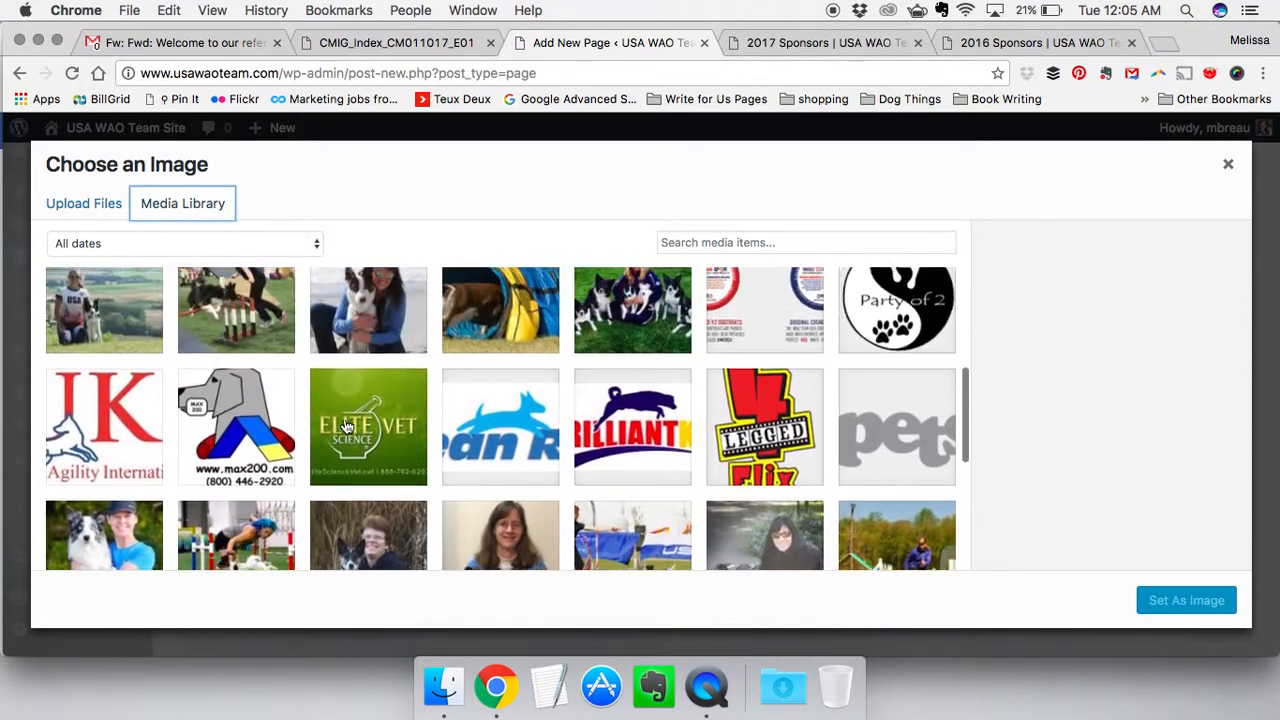
left_click(764, 445)
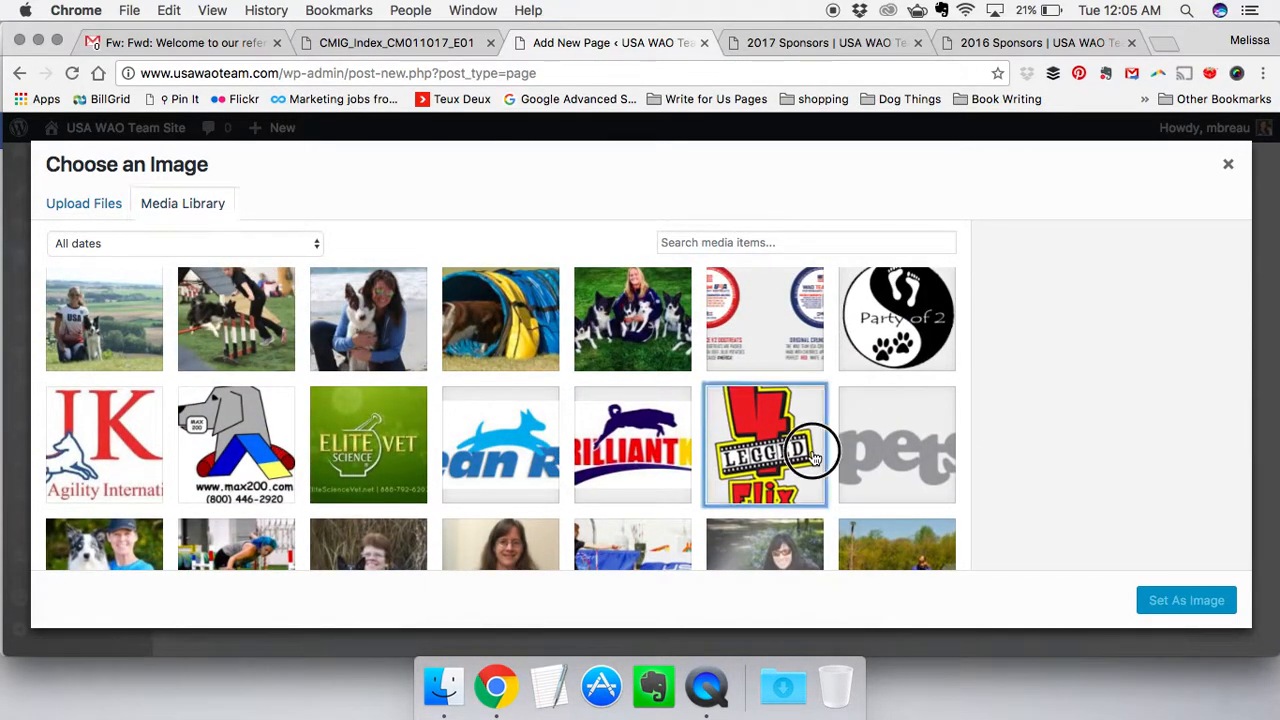
left_click(1186, 600)
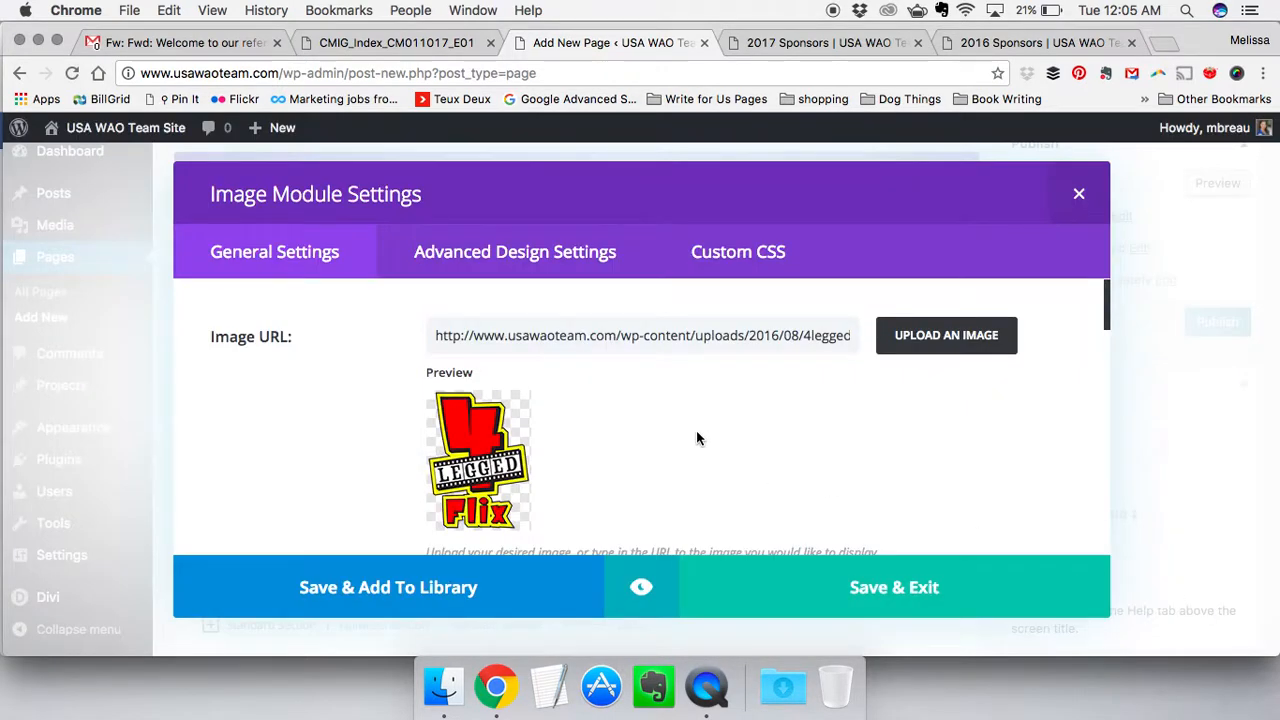
mouse_move(900, 168)
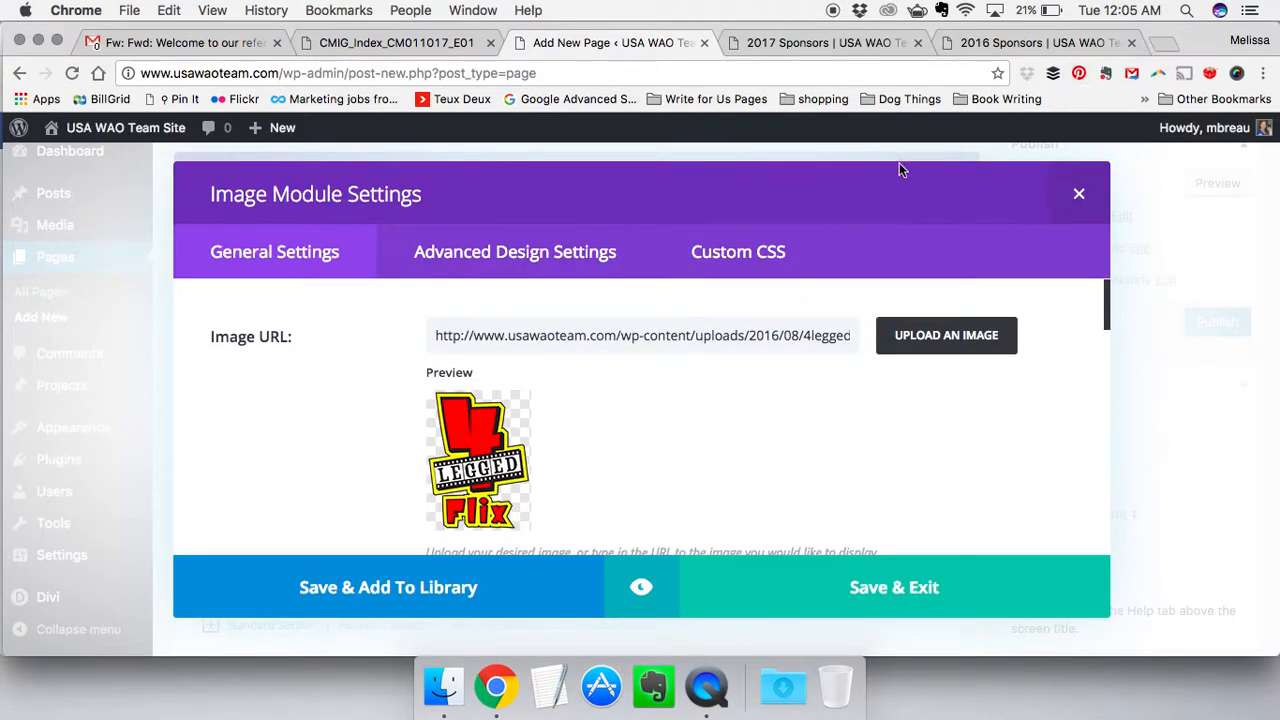
left_click(1040, 43)
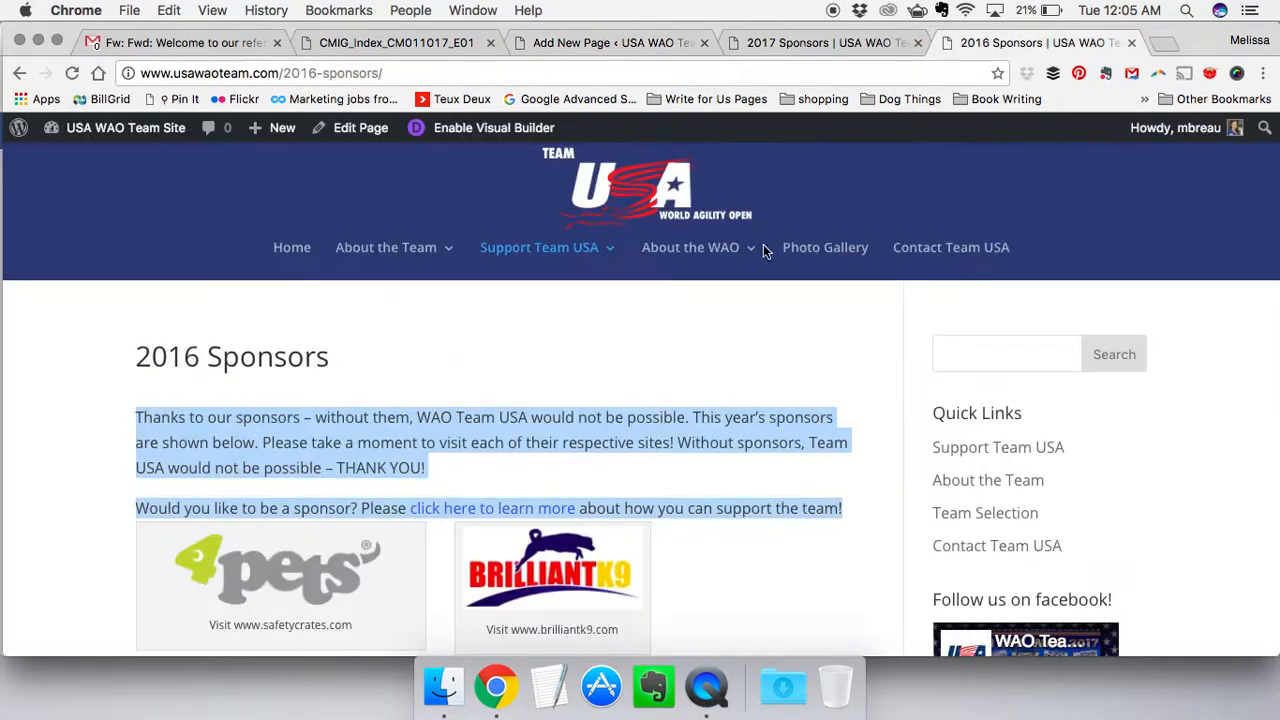
Link the 4 Legged Flix logo to 4leggedflix.com, copied from the 2016 Sponsors page, and save
scroll("down", 3)
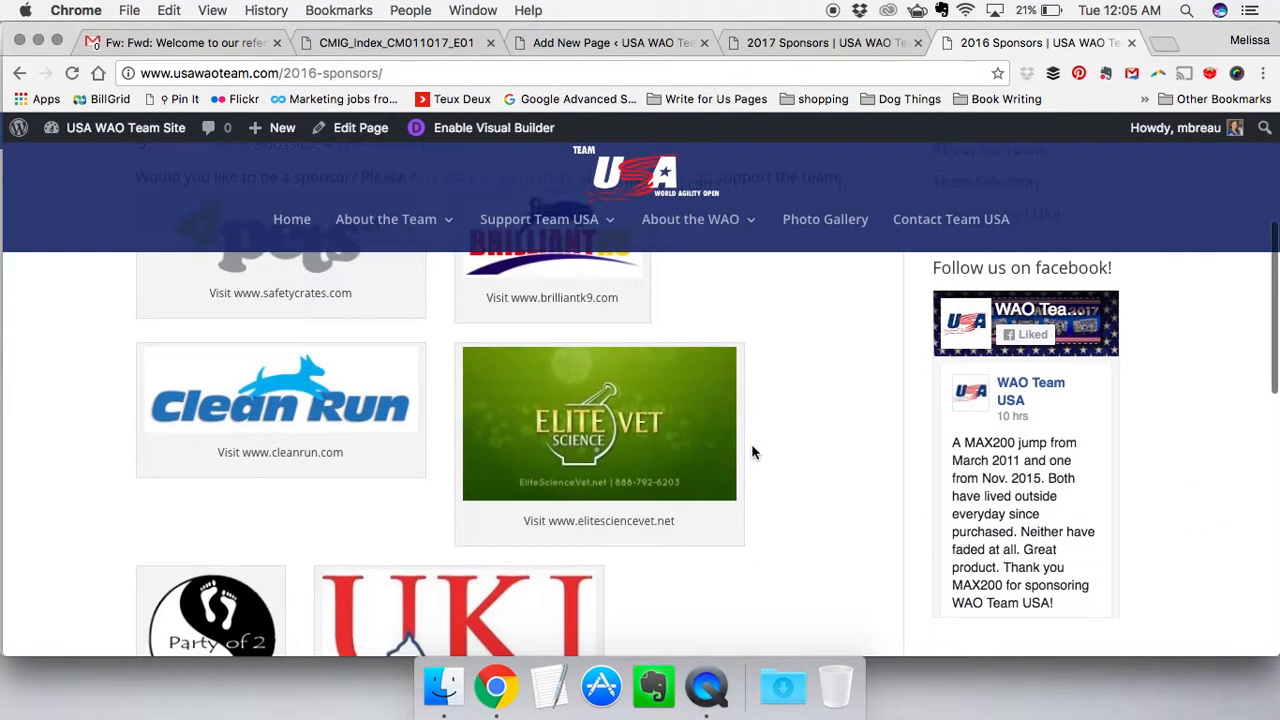
scroll("down", 3)
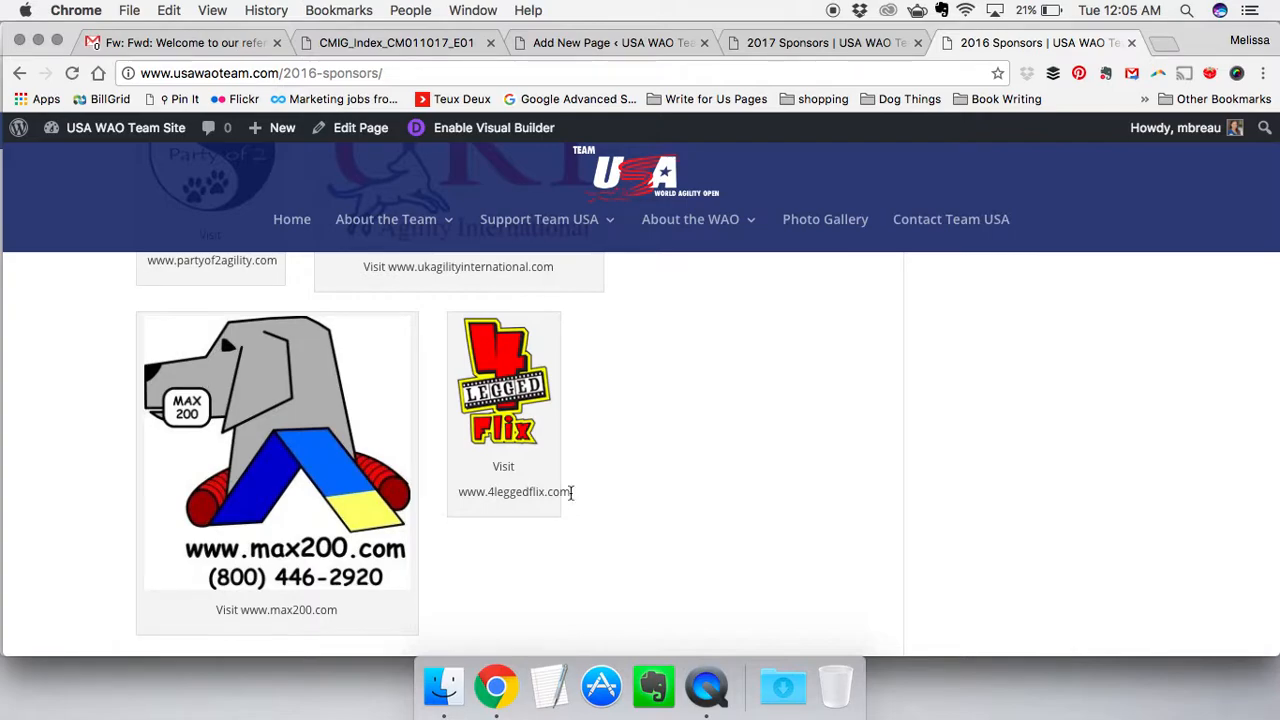
double_click(513, 491)
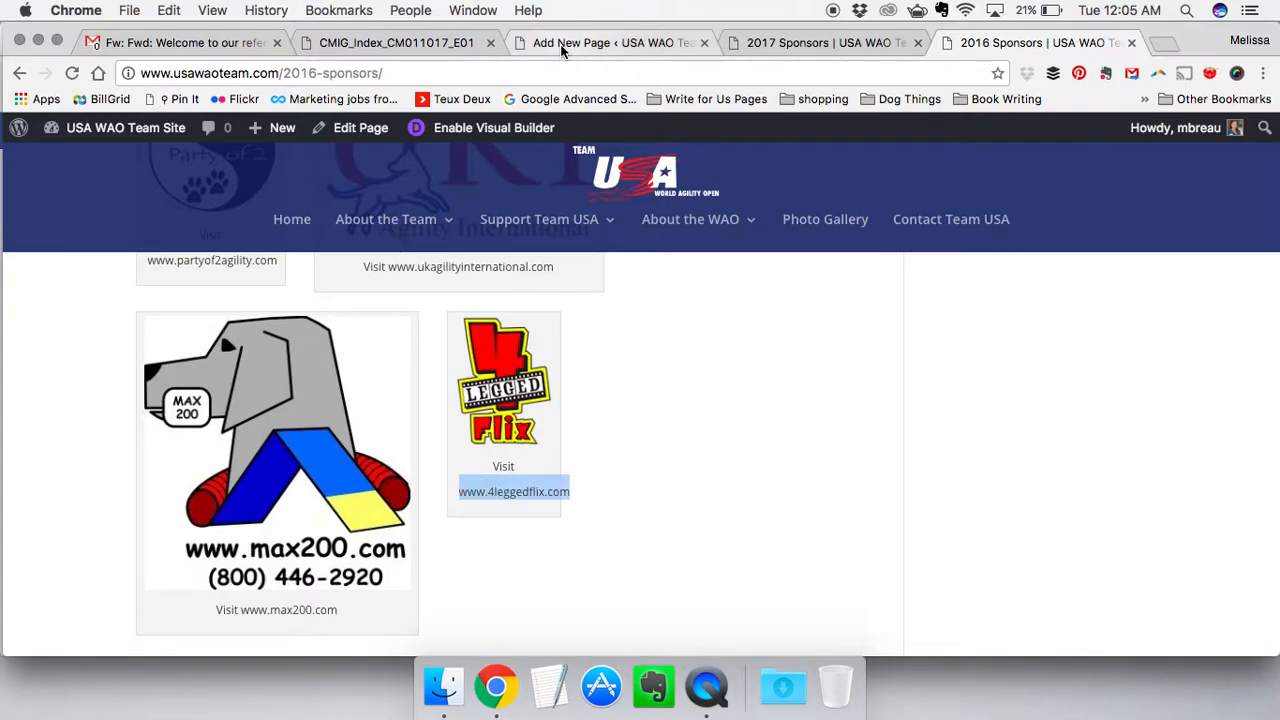
left_click(610, 43)
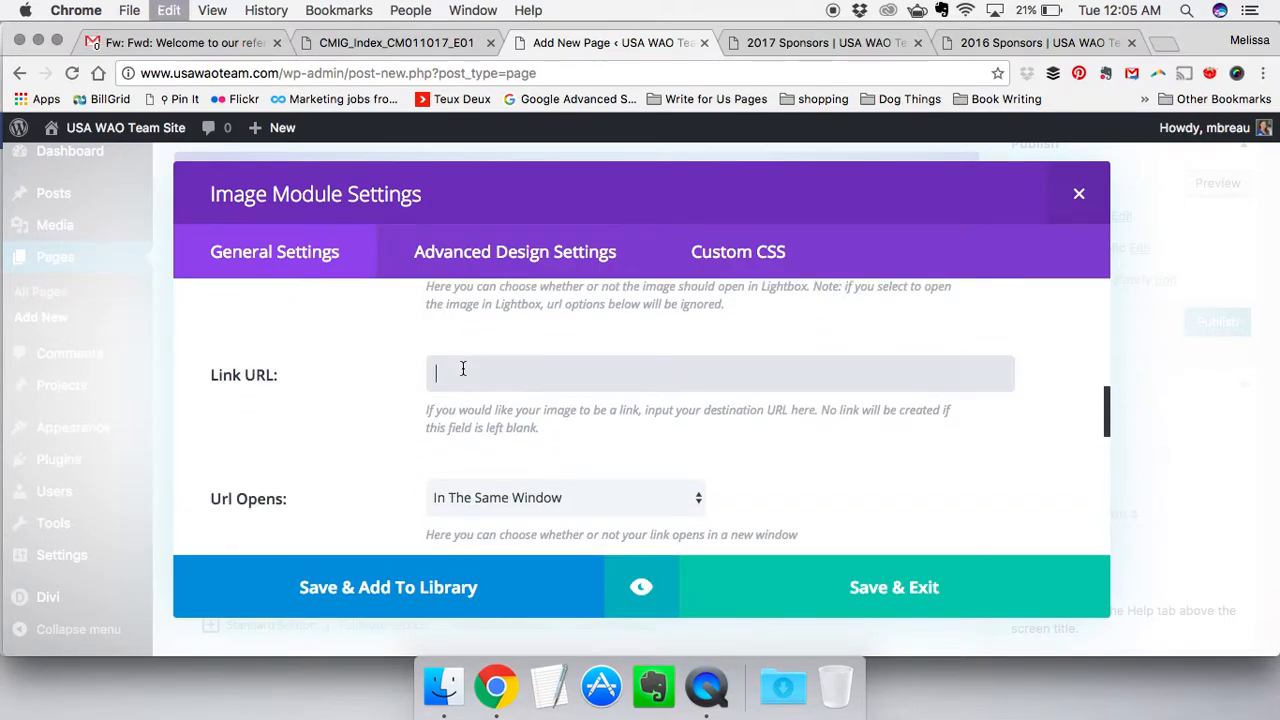
left_click(1079, 193)
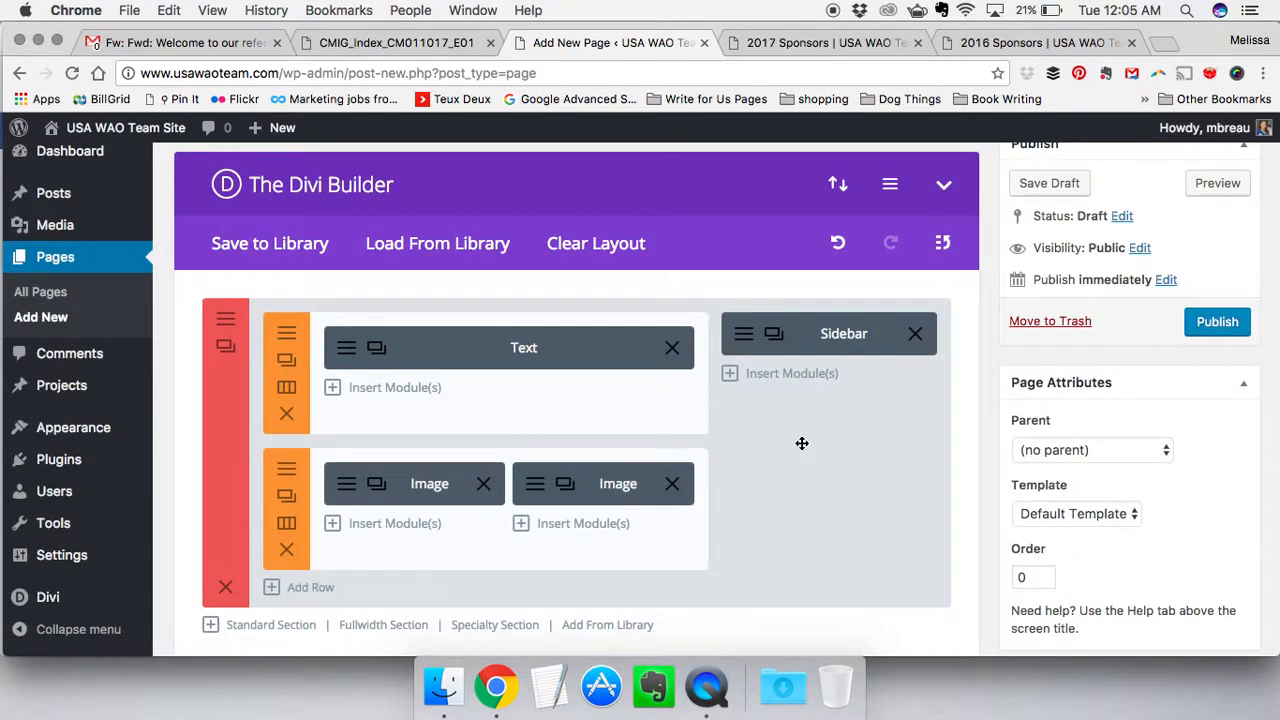
left_click(820, 43)
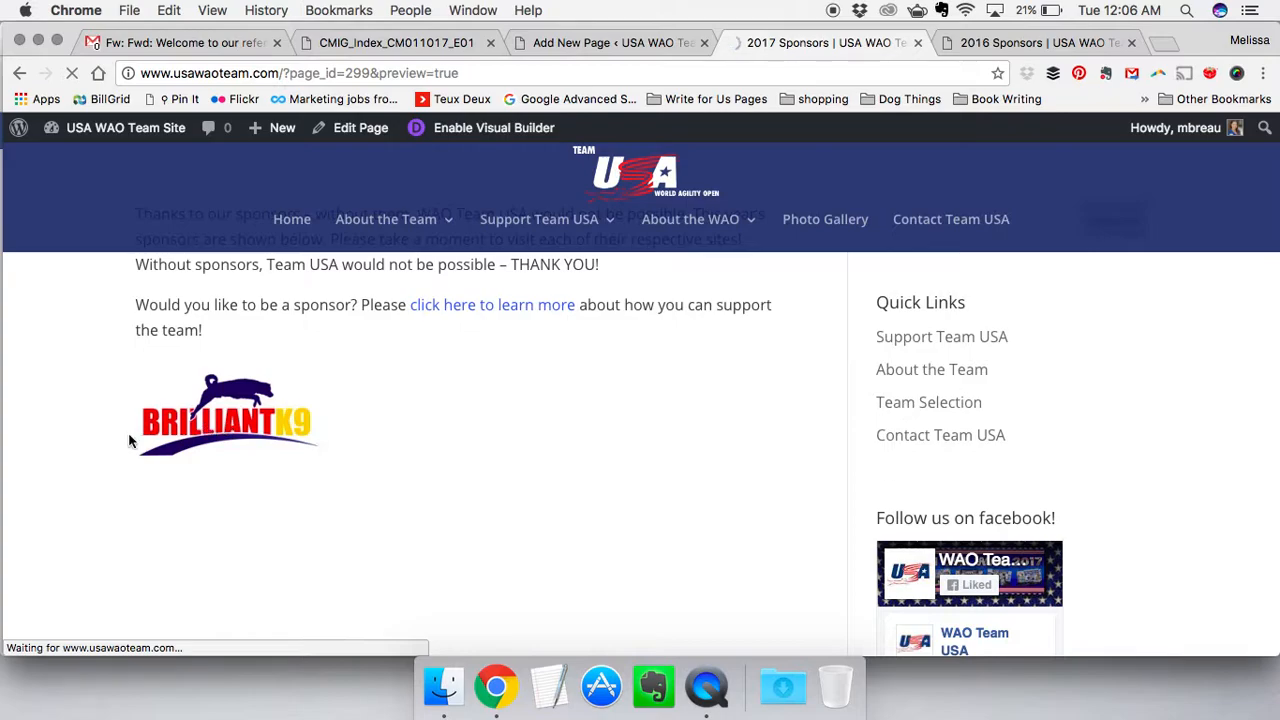
mouse_move(117, 425)
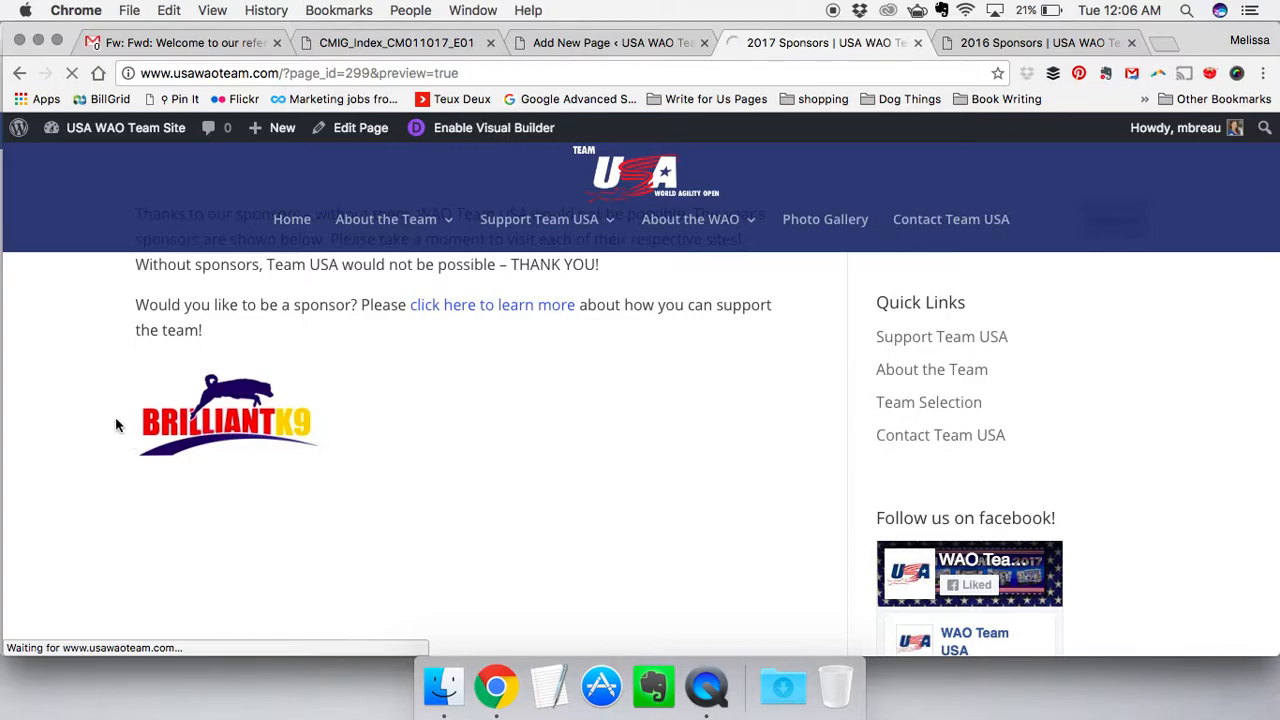
left_click(71, 73)
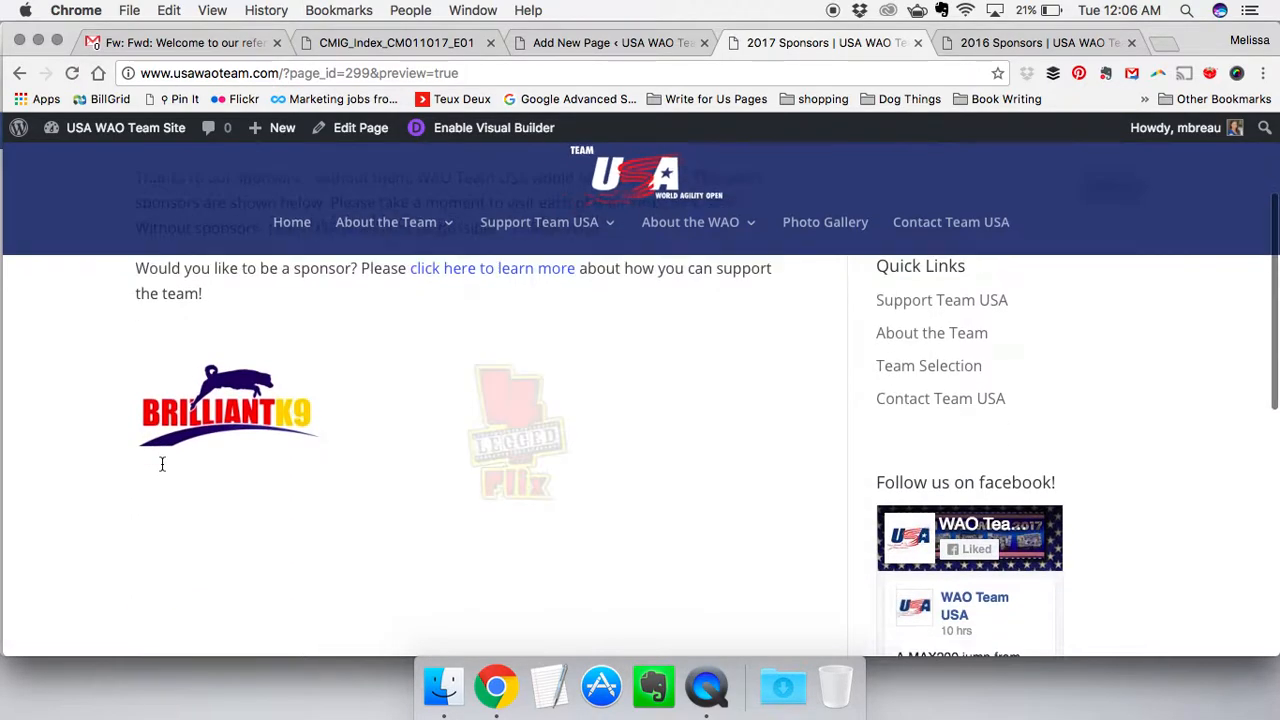
scroll("down", 3)
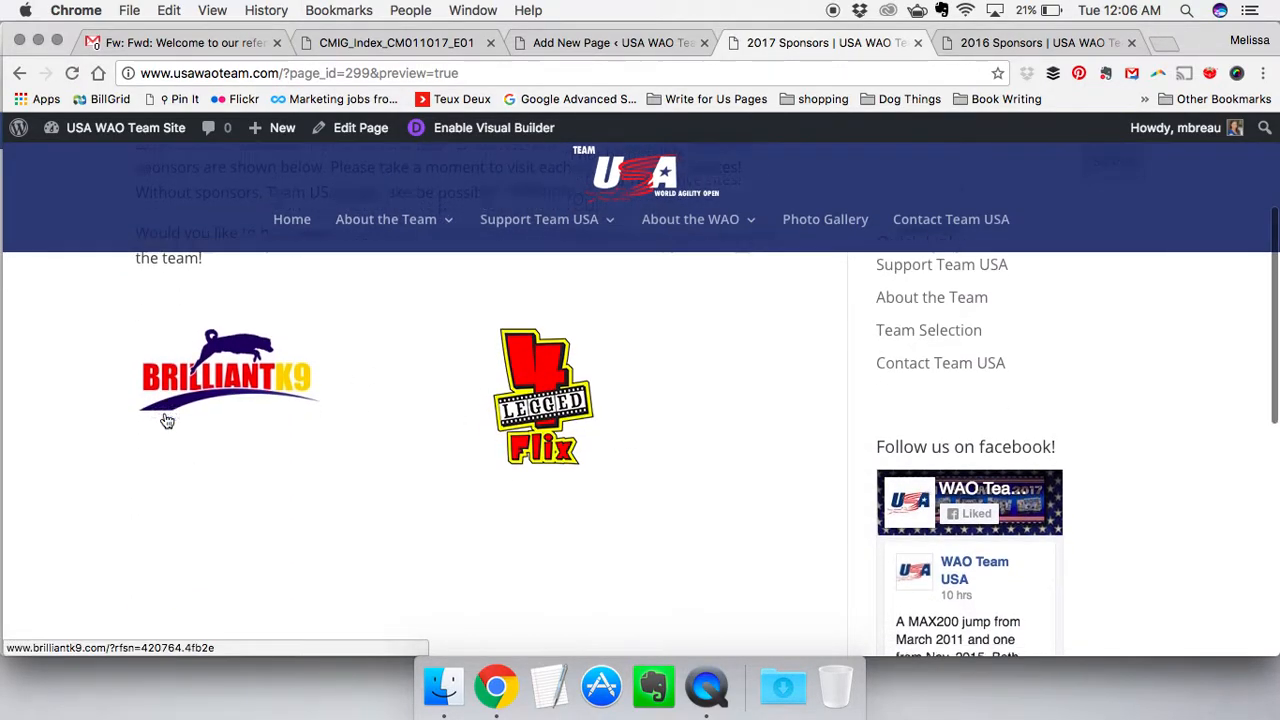
scroll("down", 3)
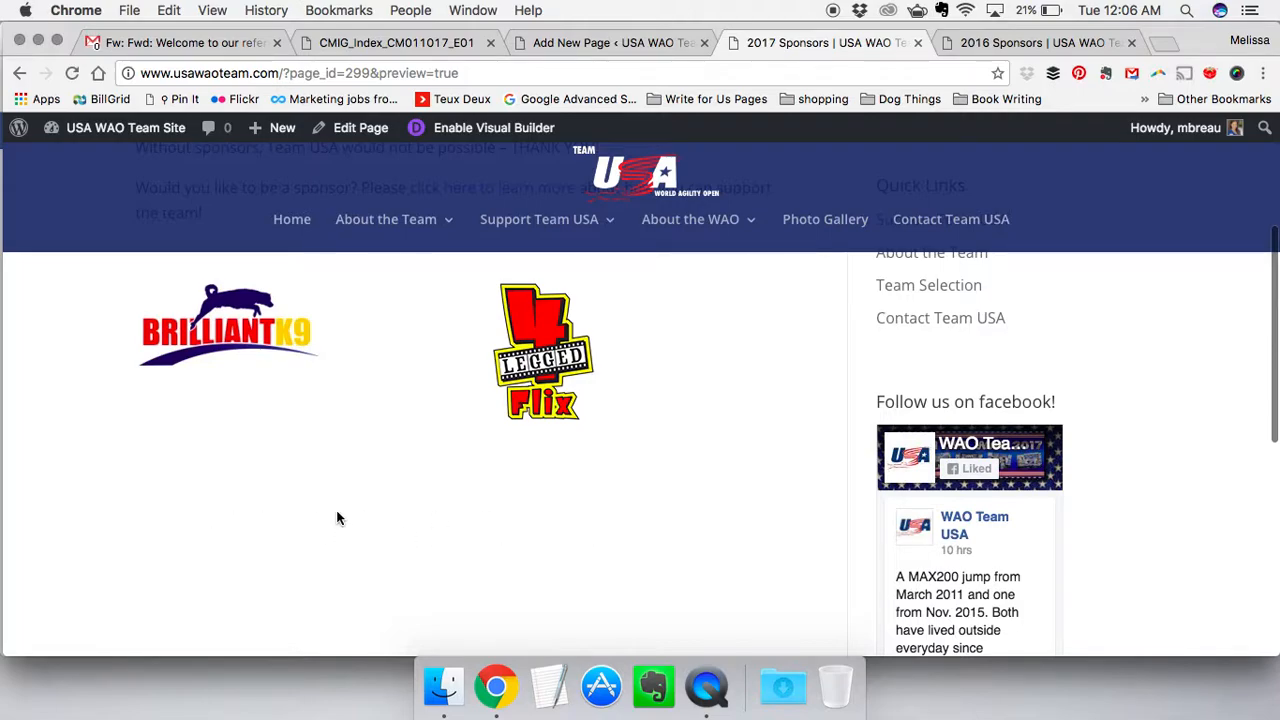
scroll("up", 3)
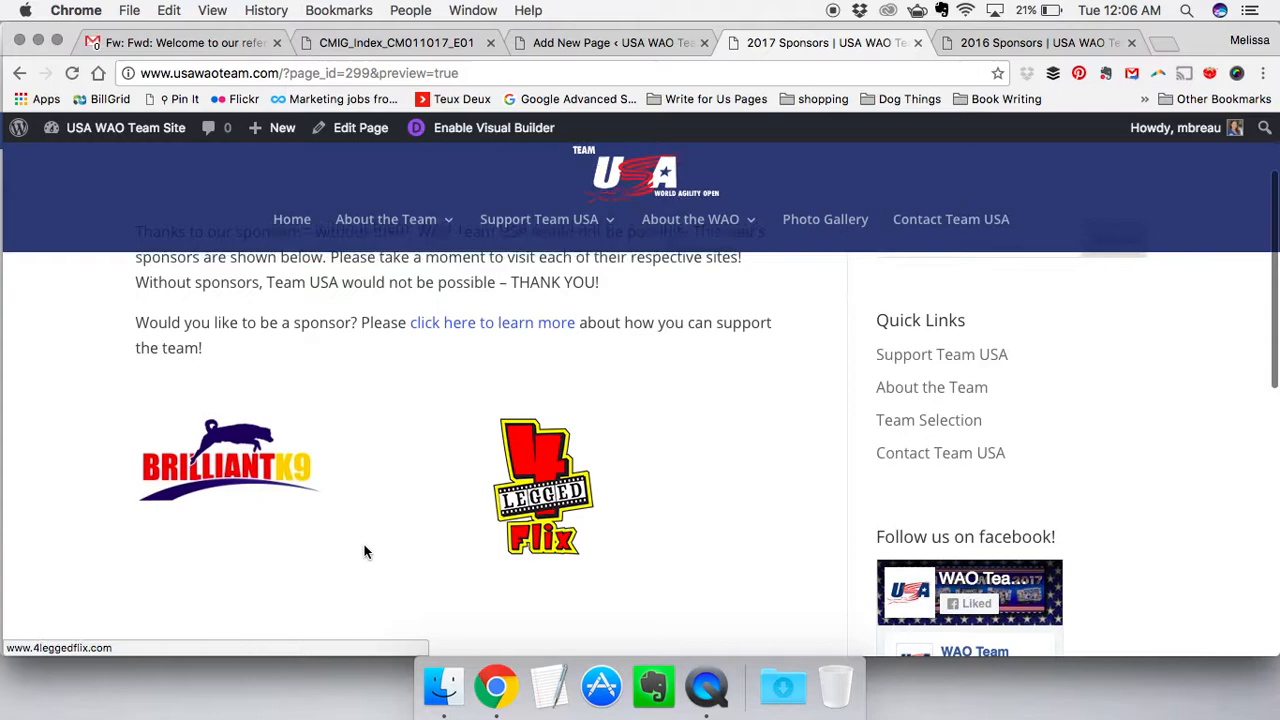
scroll("up", 3)
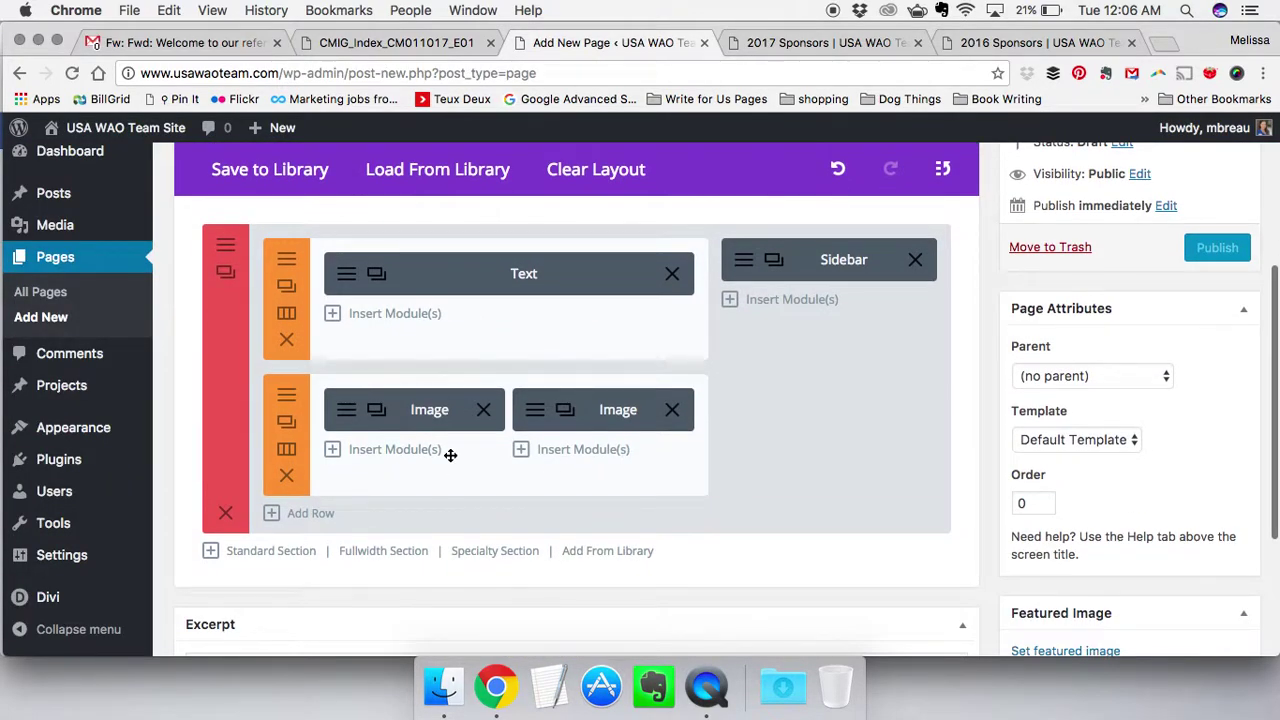
Insert another Image module and review the sponsor list in the forwarded Gmail email
left_click(394, 449)
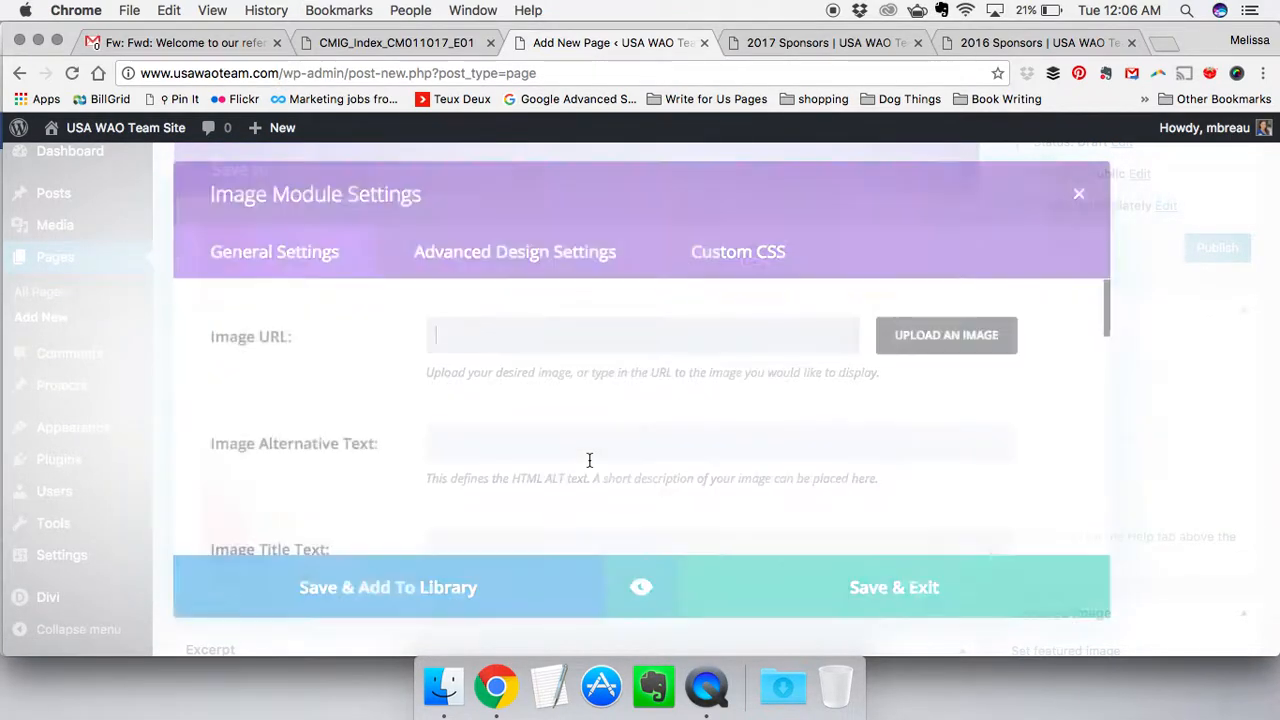
left_click(180, 43)
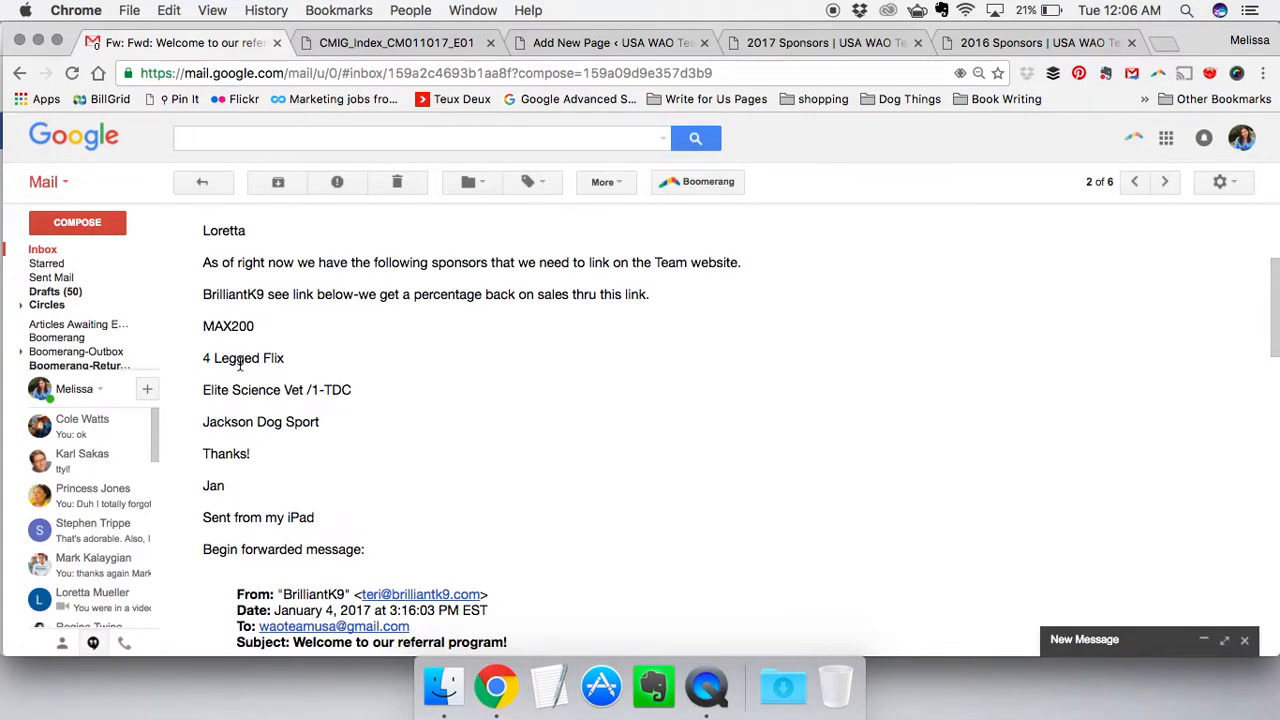
mouse_move(263, 310)
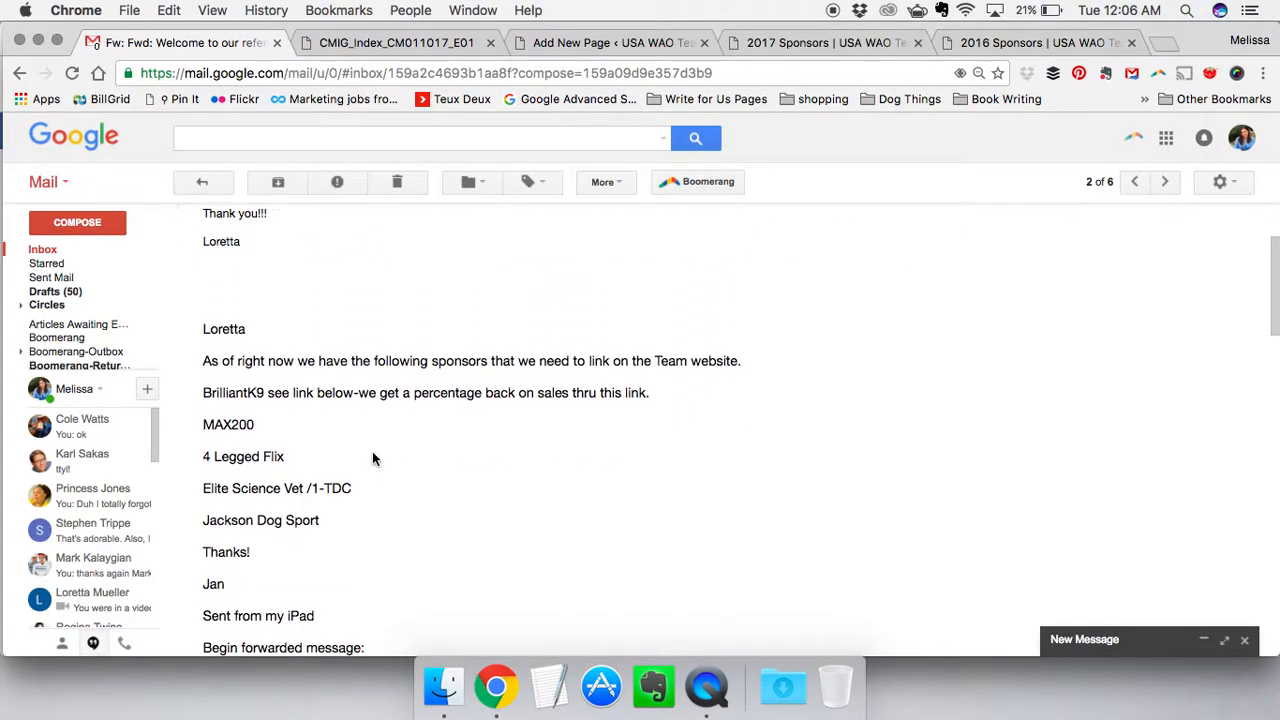
scroll("down", 3)
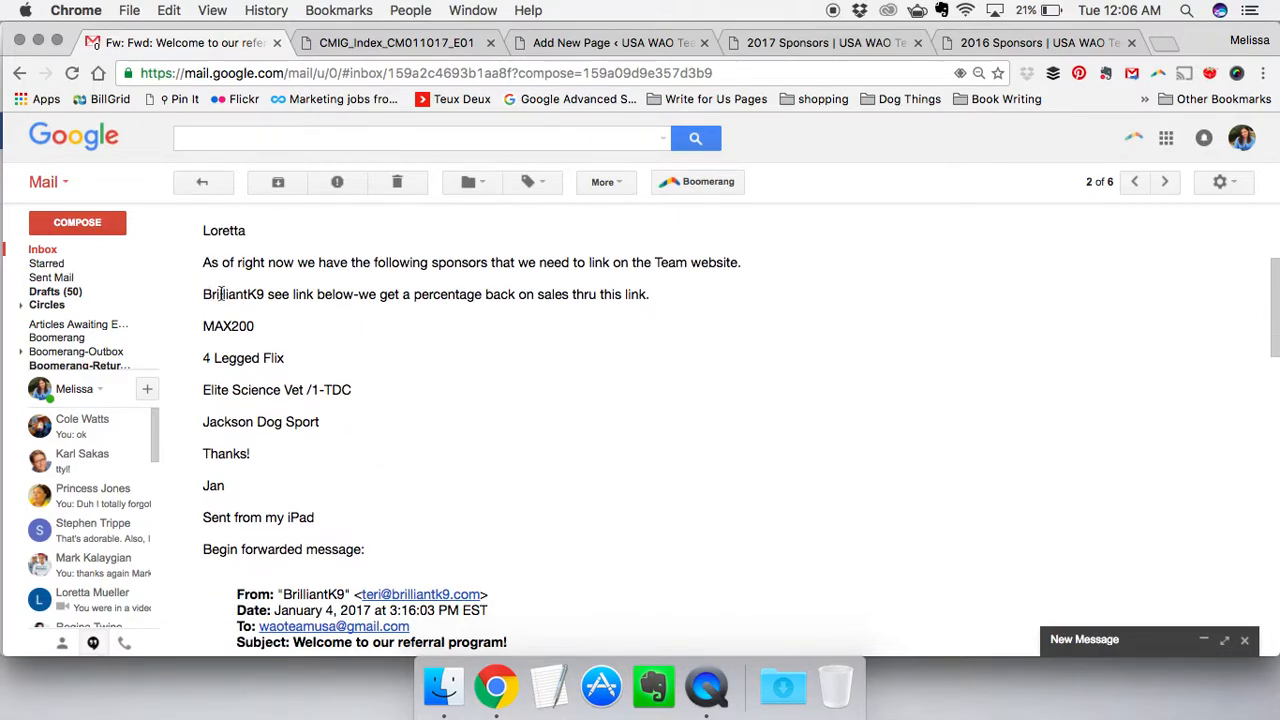
mouse_move(245, 389)
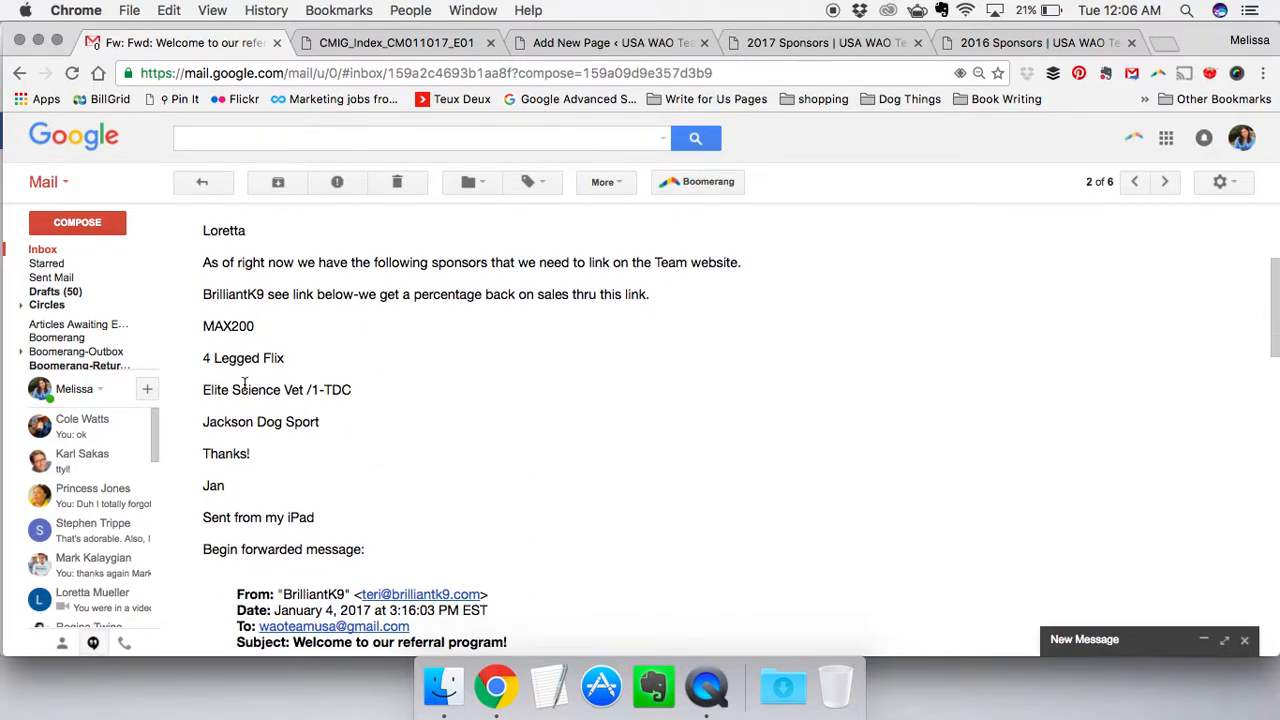
scroll("down", 3)
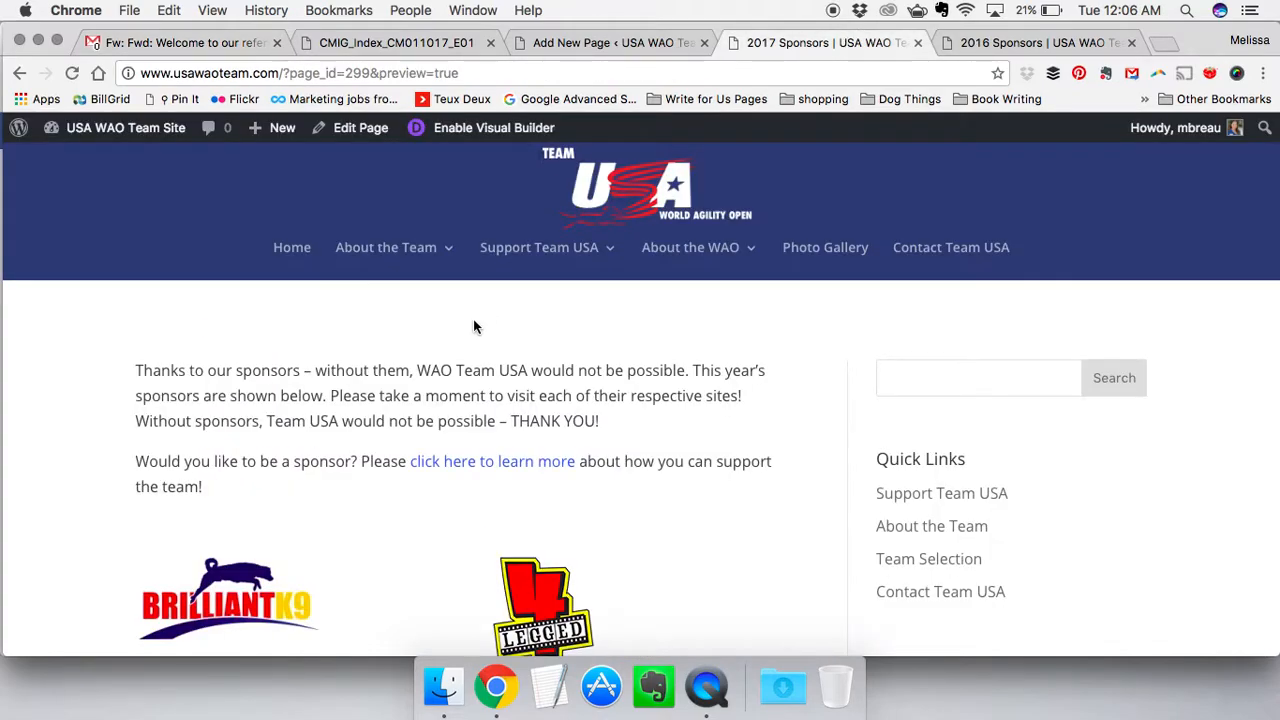
Set the new Image module's picture to MAX200Logo from the Media Library
left_click(610, 42)
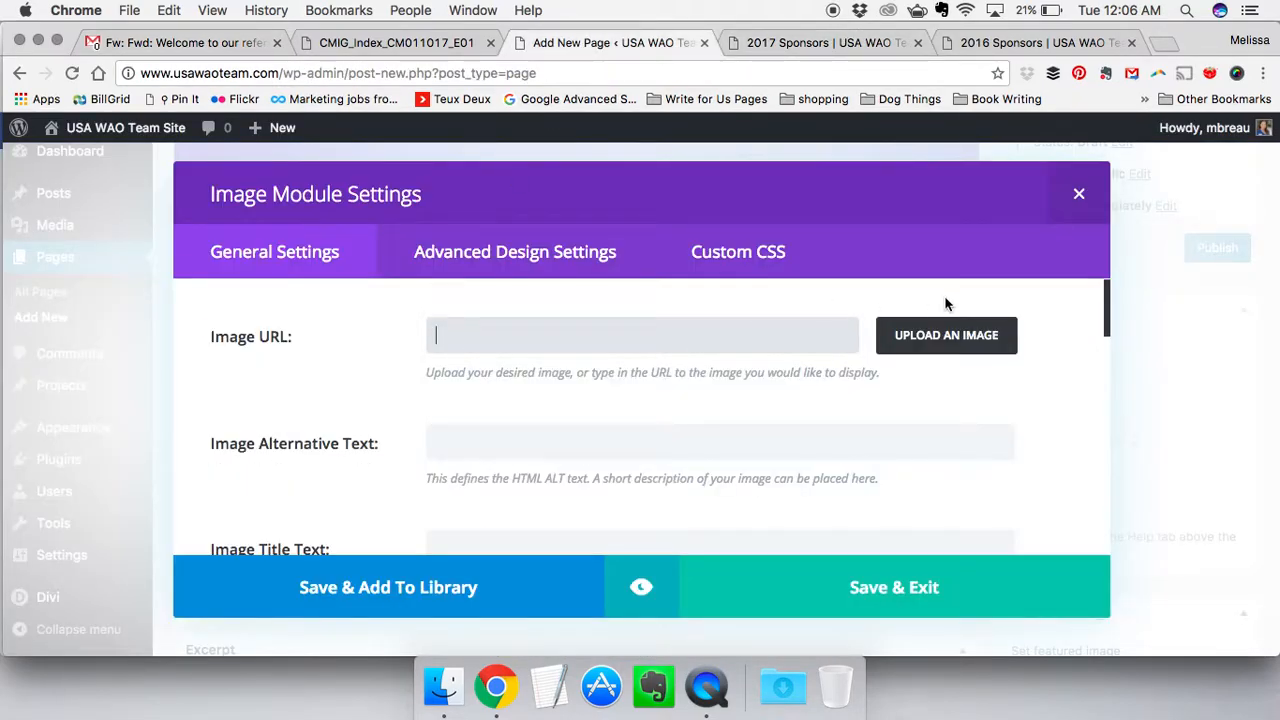
left_click(945, 335)
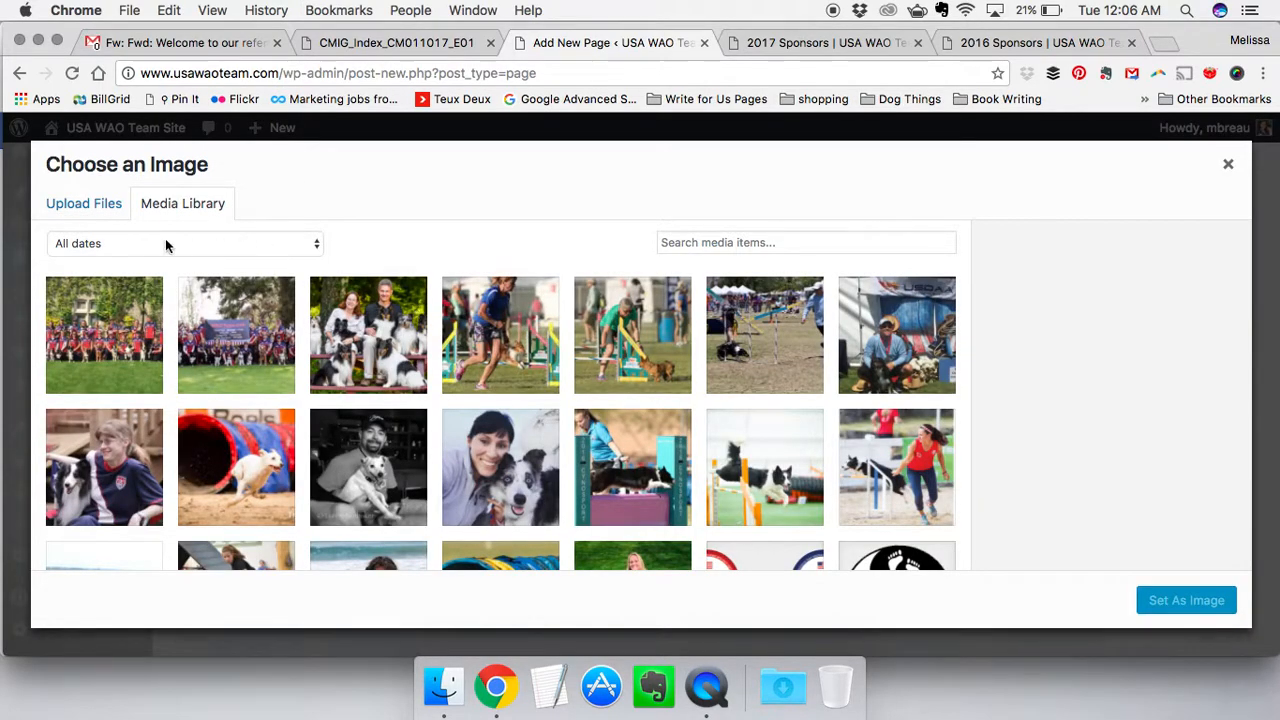
scroll("down", 3)
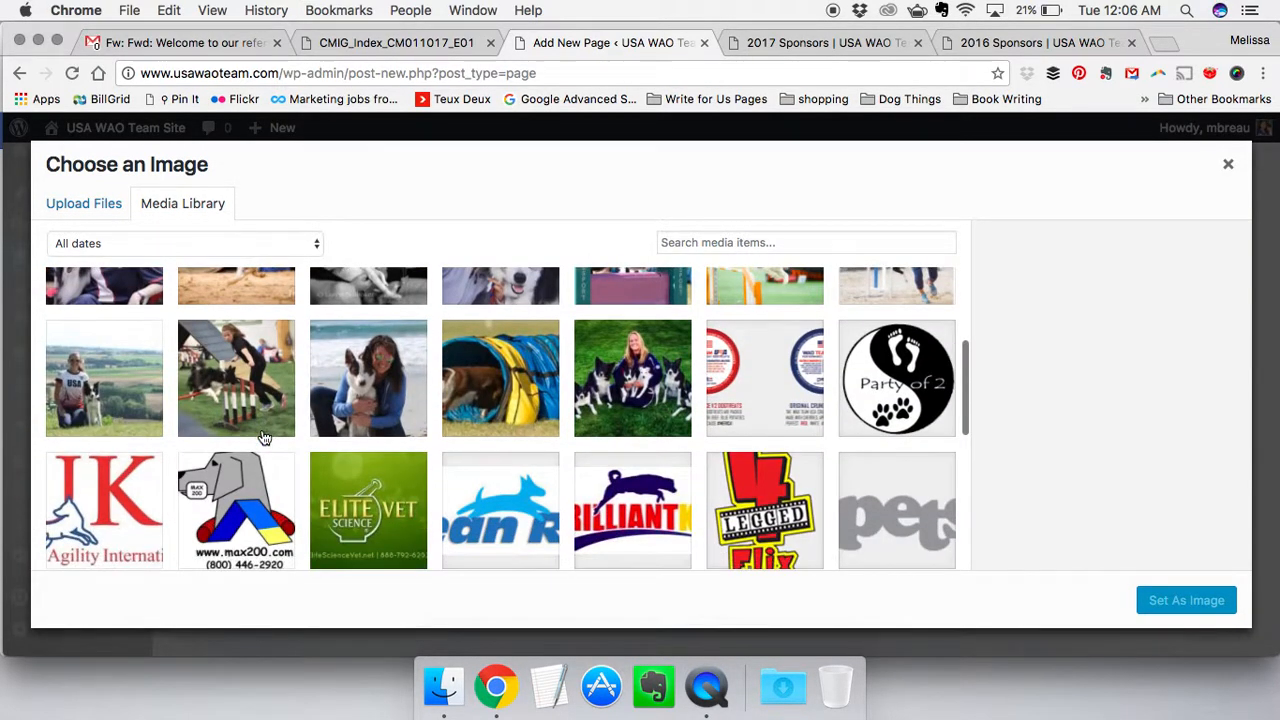
left_click(765, 315)
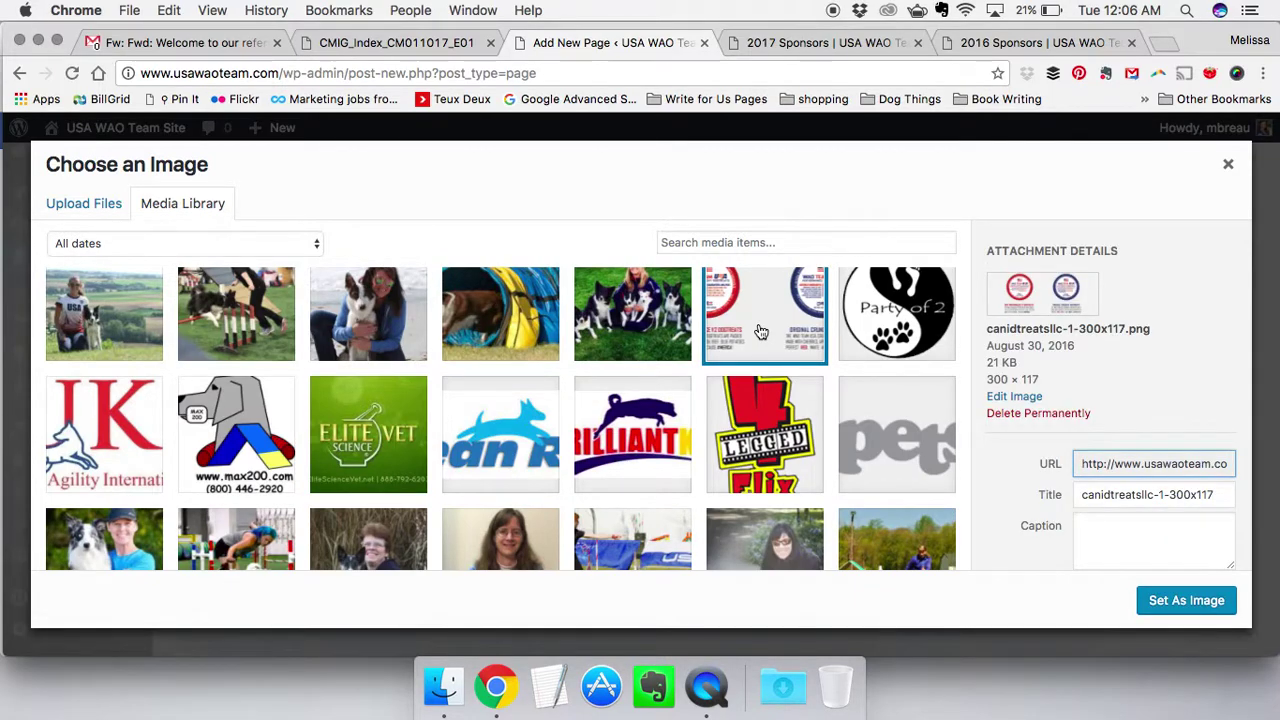
scroll("down", 3)
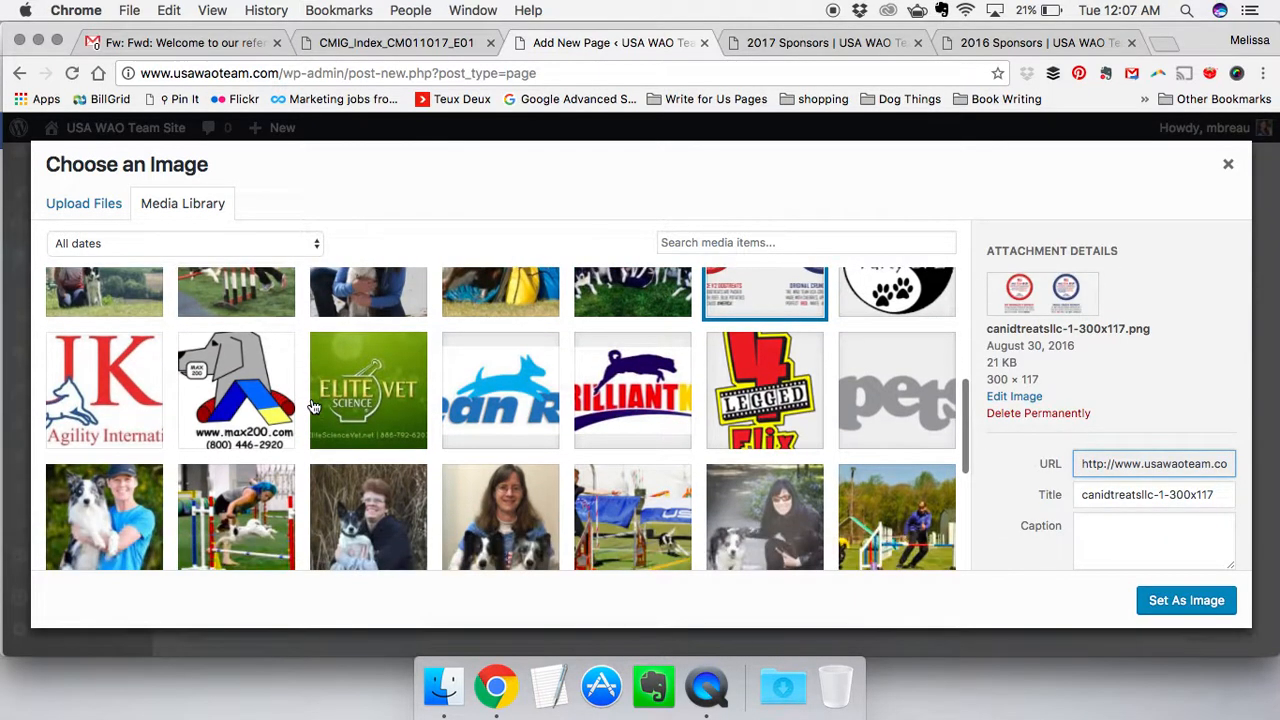
left_click(104, 390)
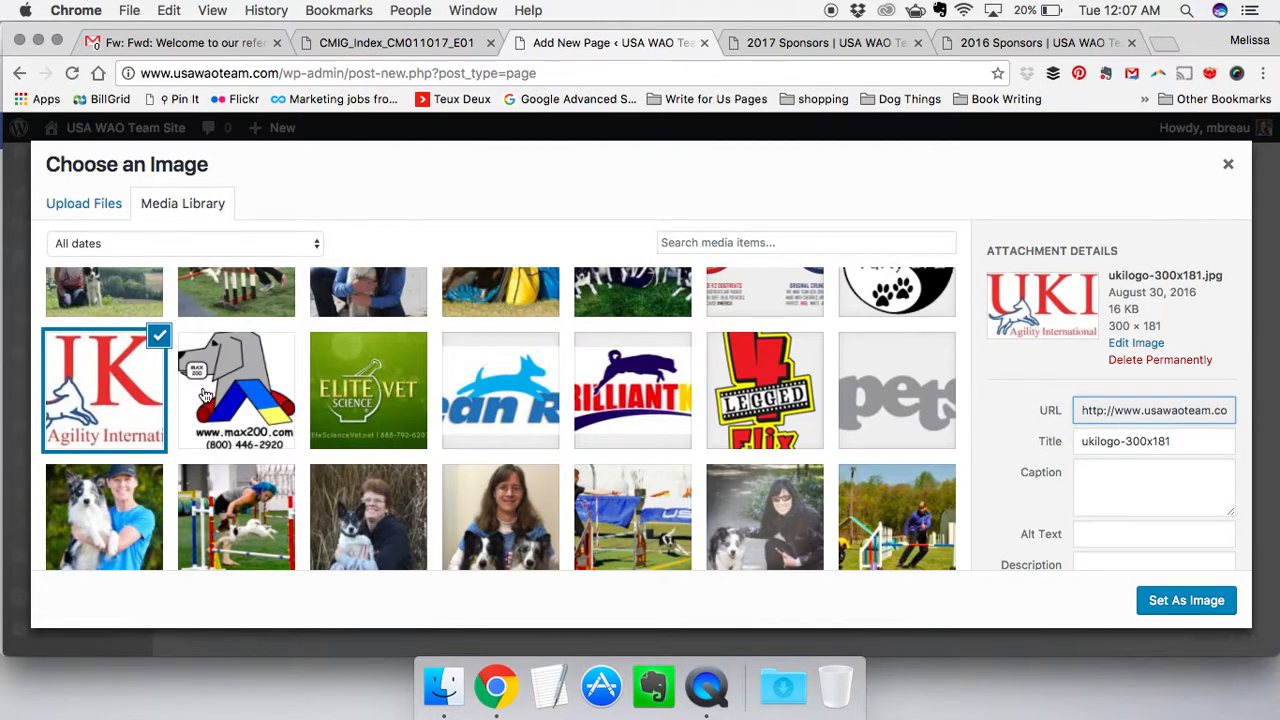
left_click(236, 390)
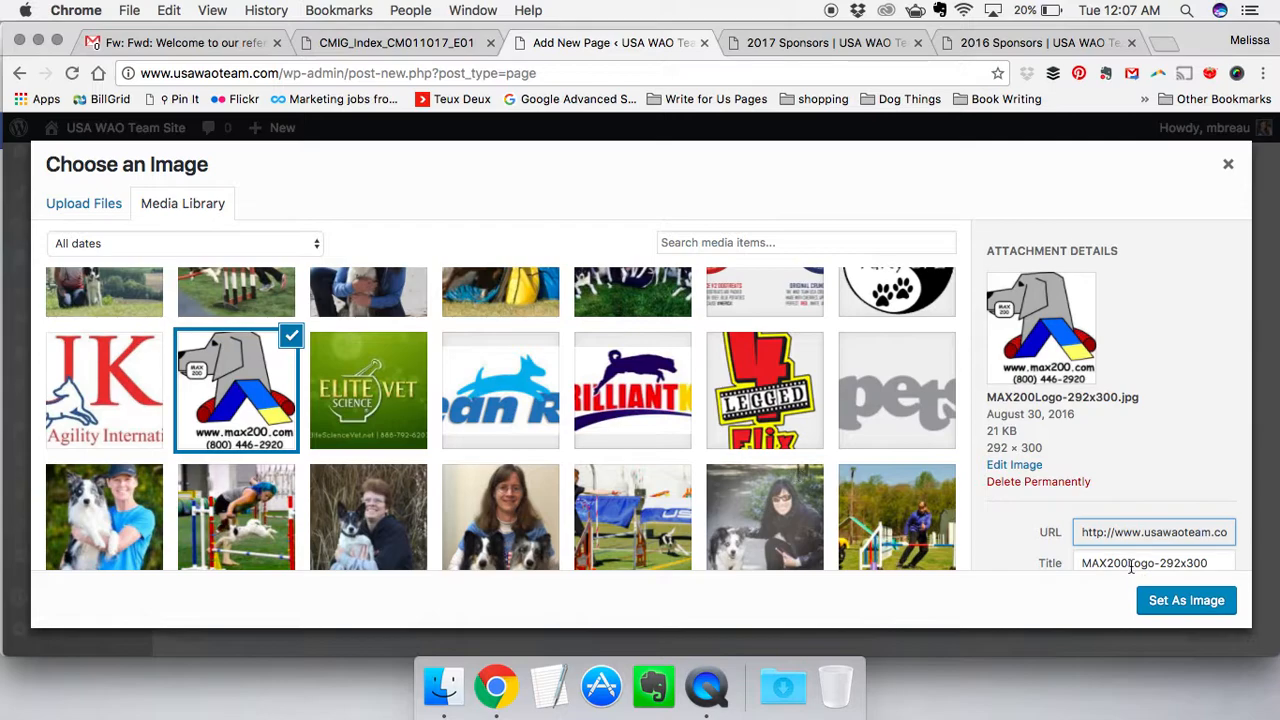
left_click(1185, 600)
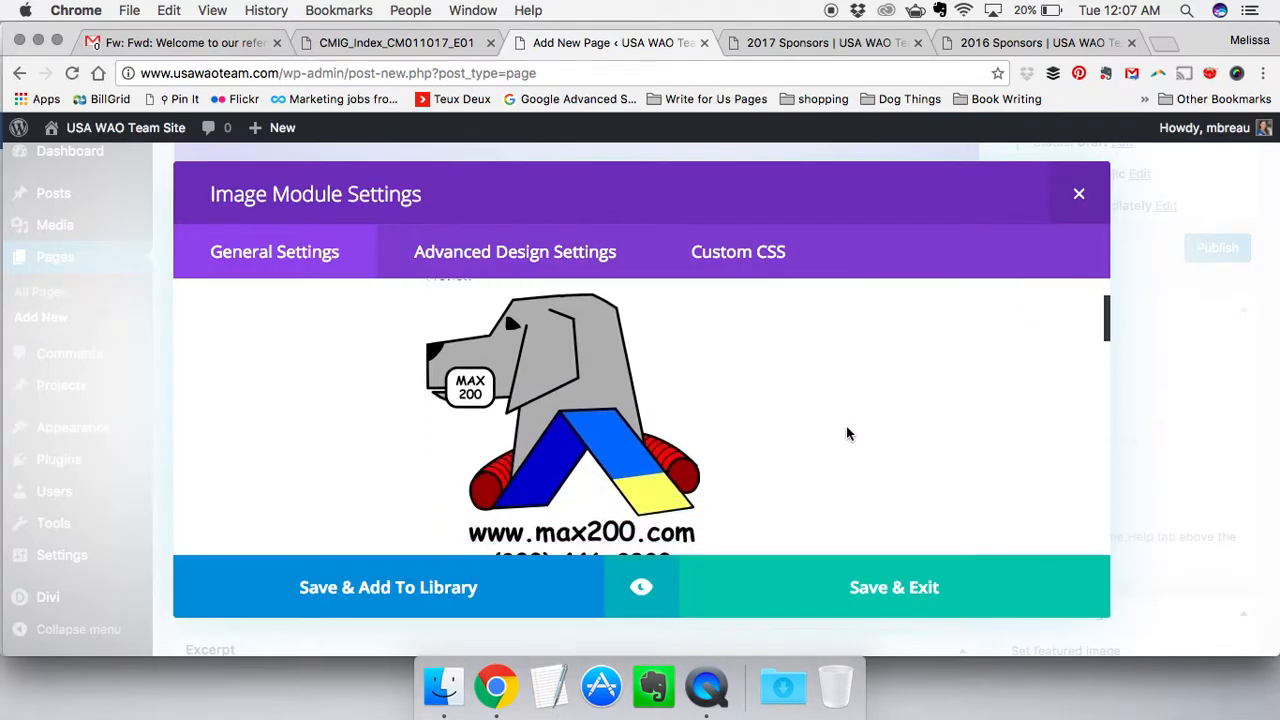
scroll("down", 3)
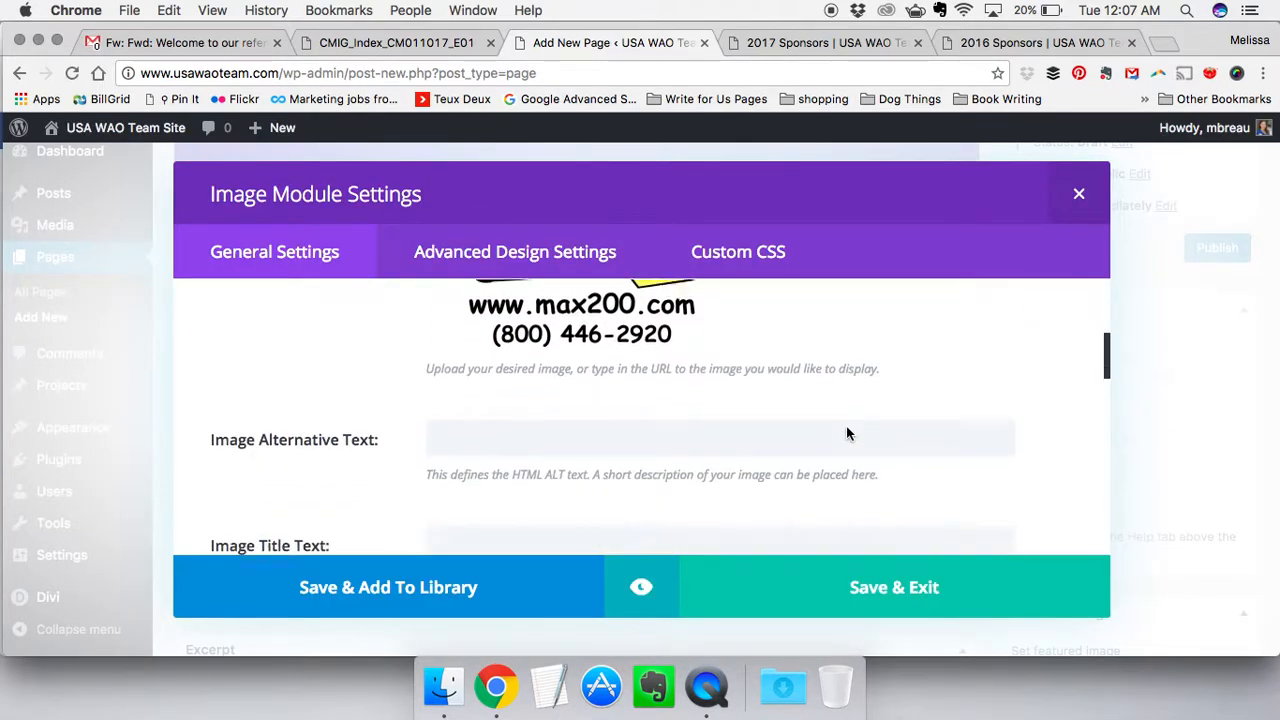
scroll("up", 3)
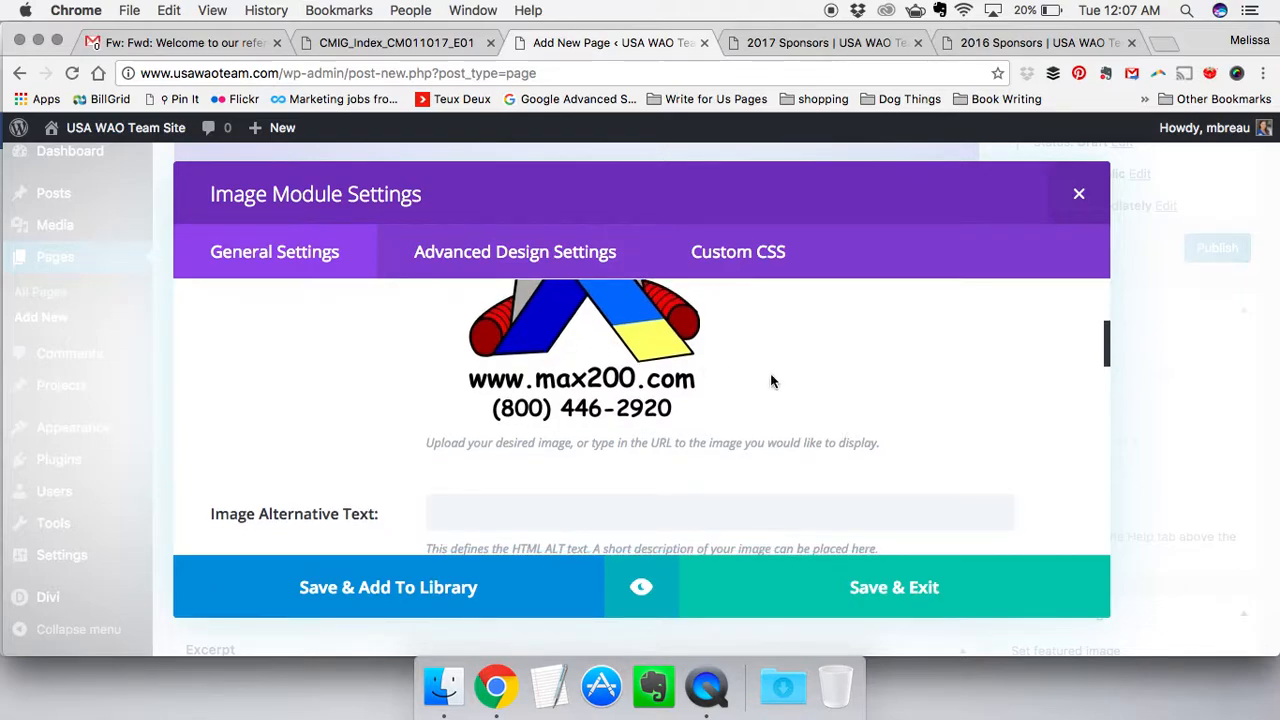
scroll("down", 3)
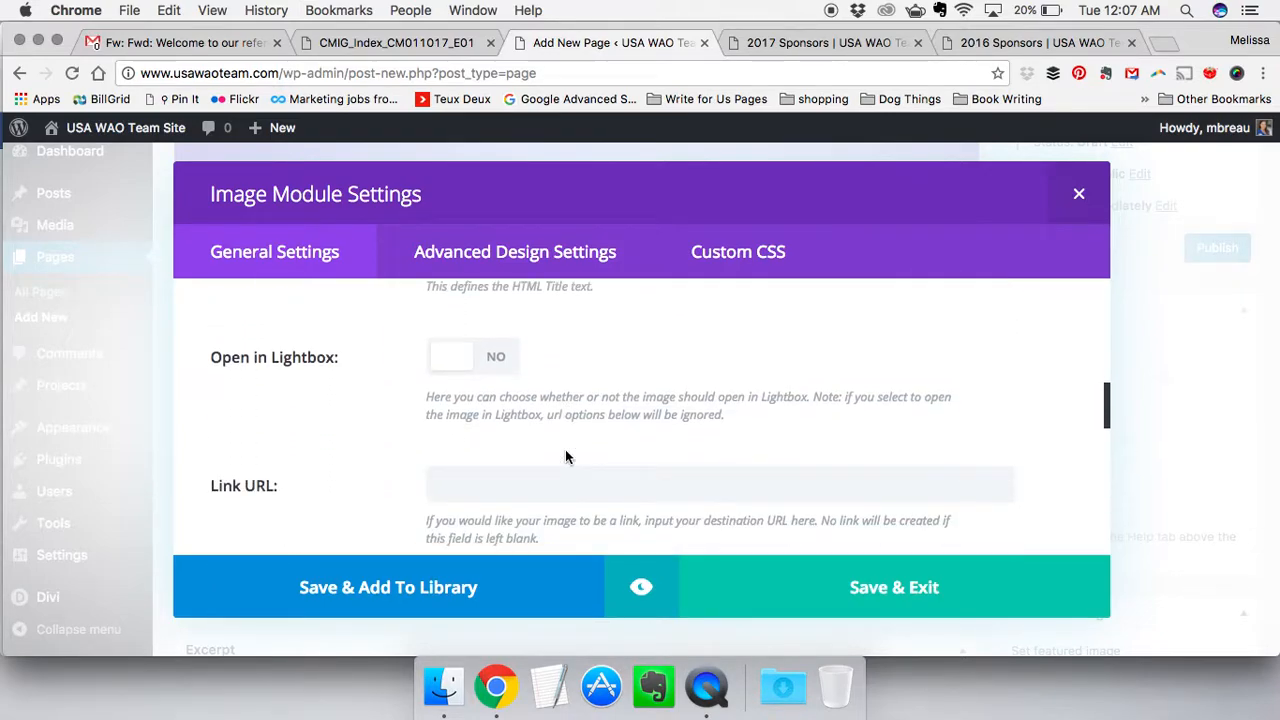
type("http://")
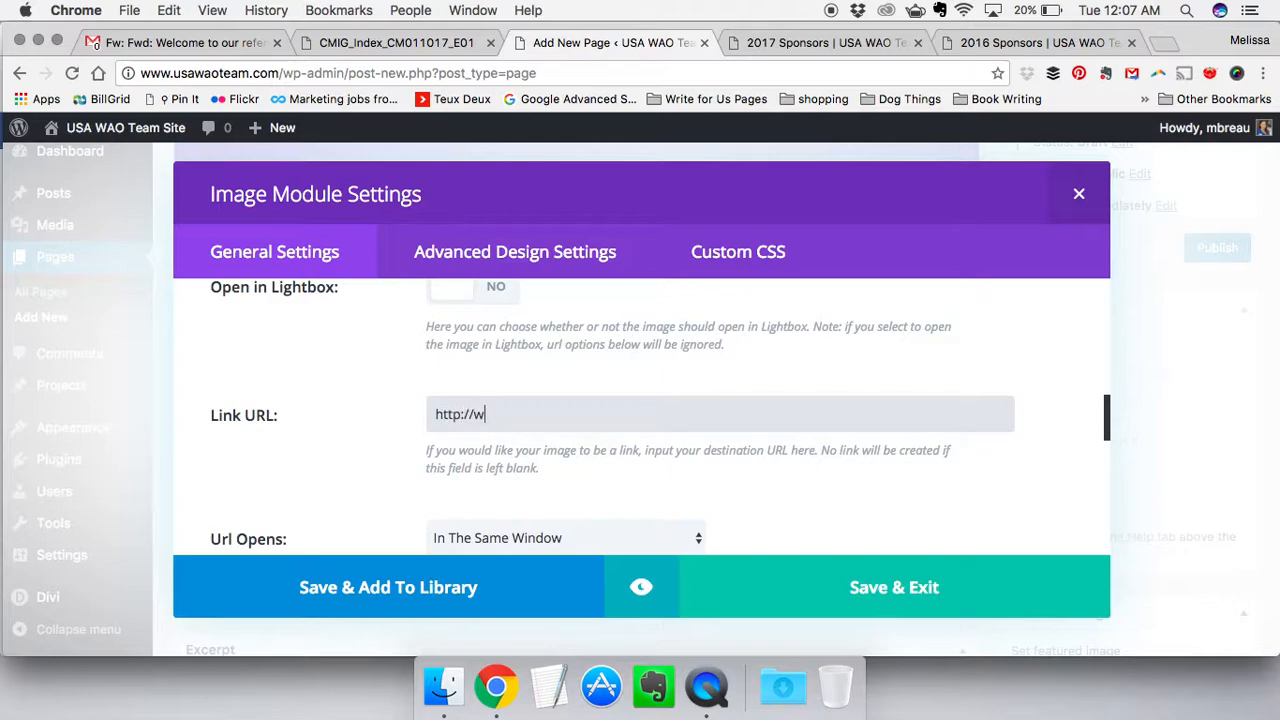
type("ww.max200")
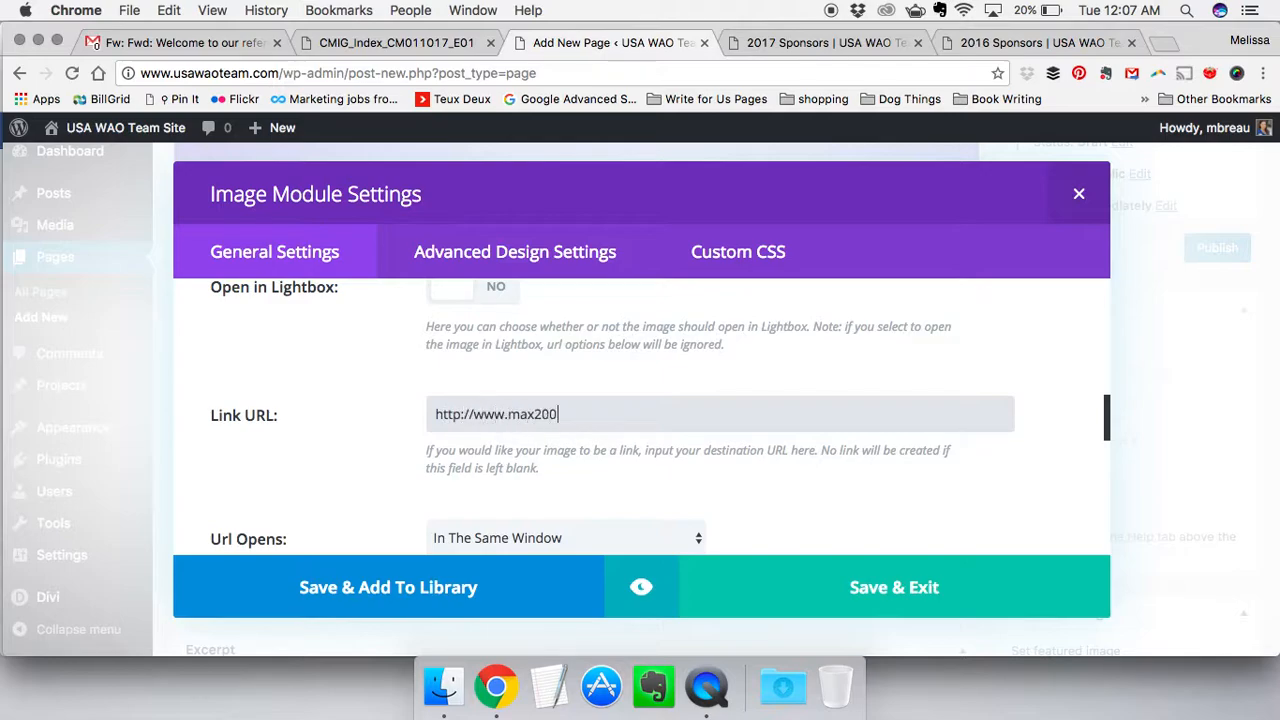
type(".com")
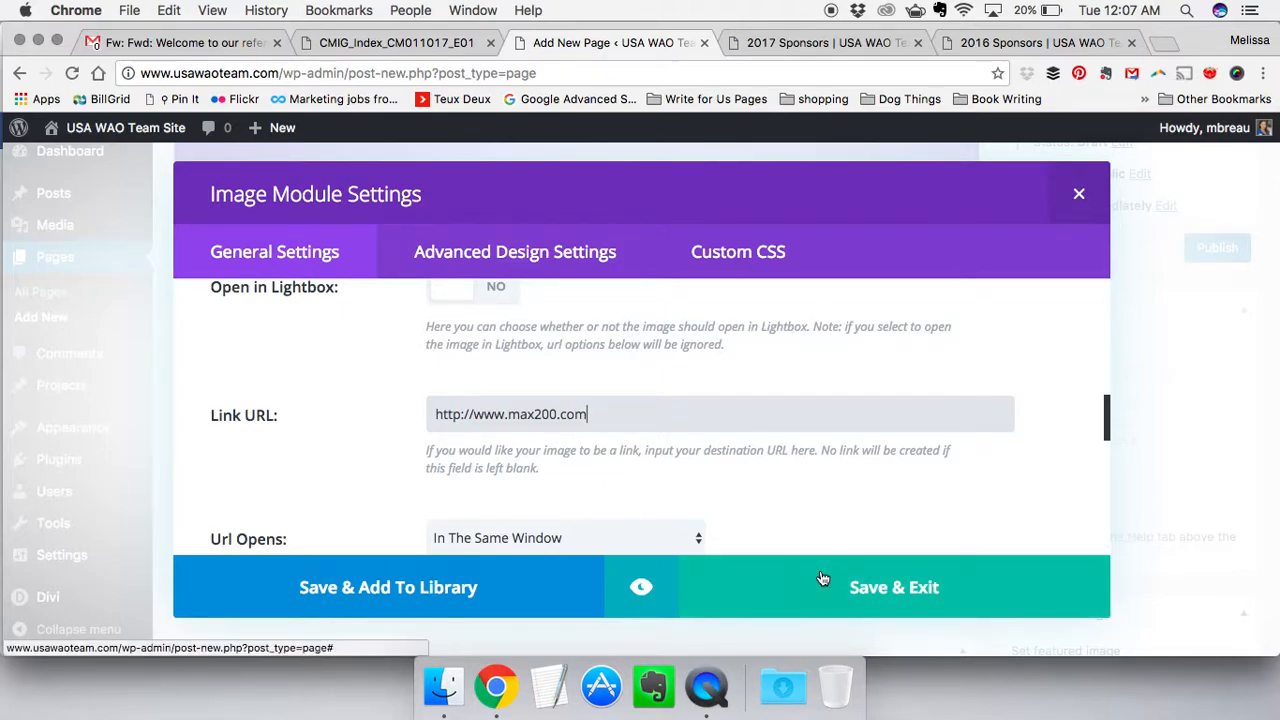
left_click(893, 587)
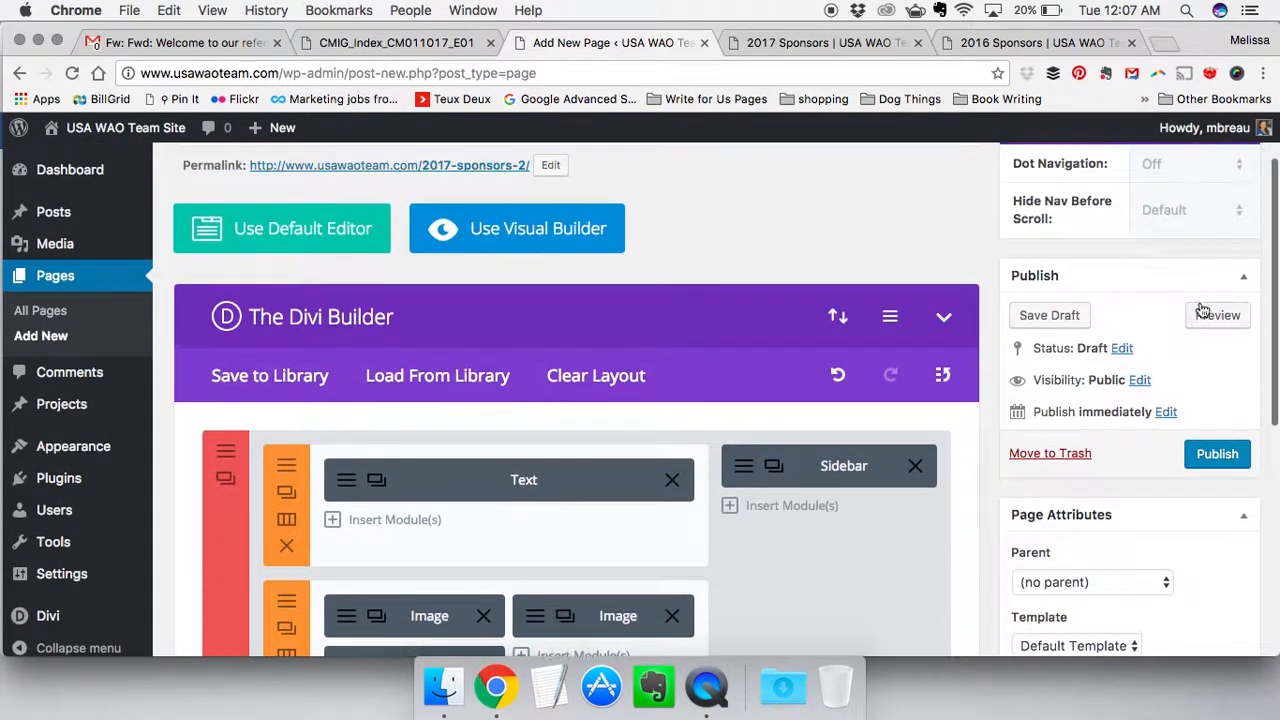
left_click(1216, 315)
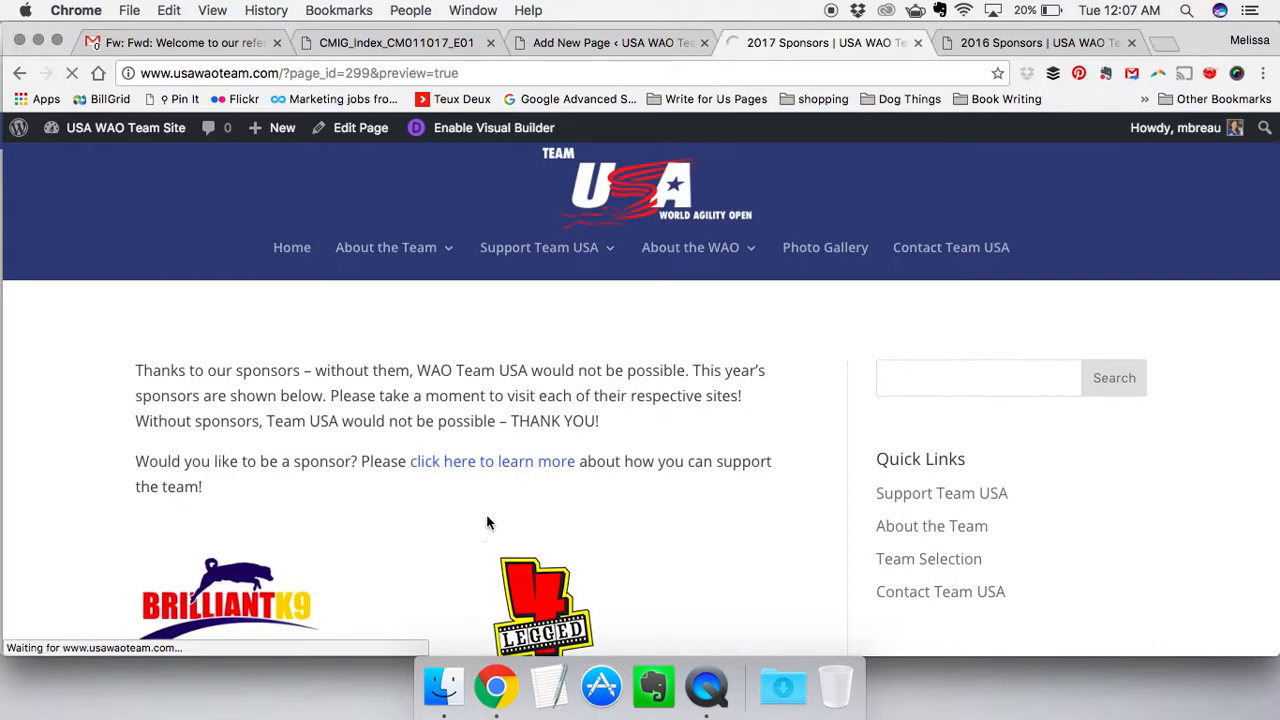
scroll("down", 3)
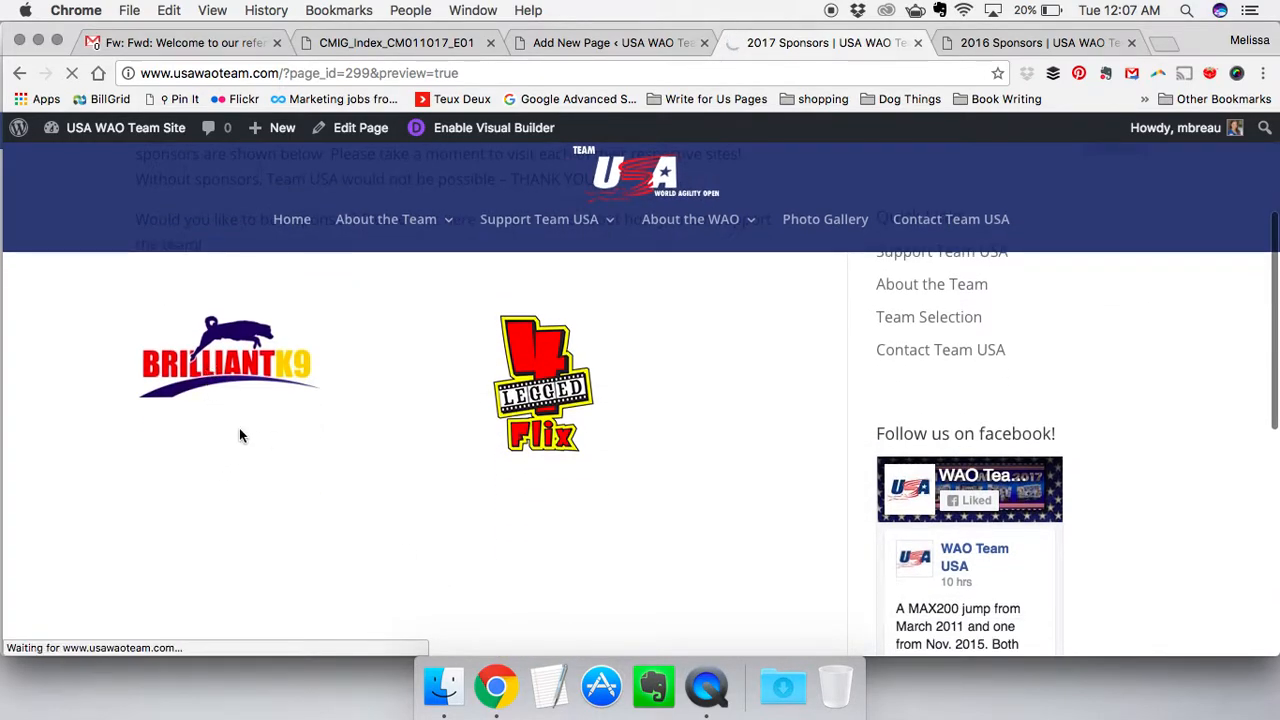
mouse_move(95, 390)
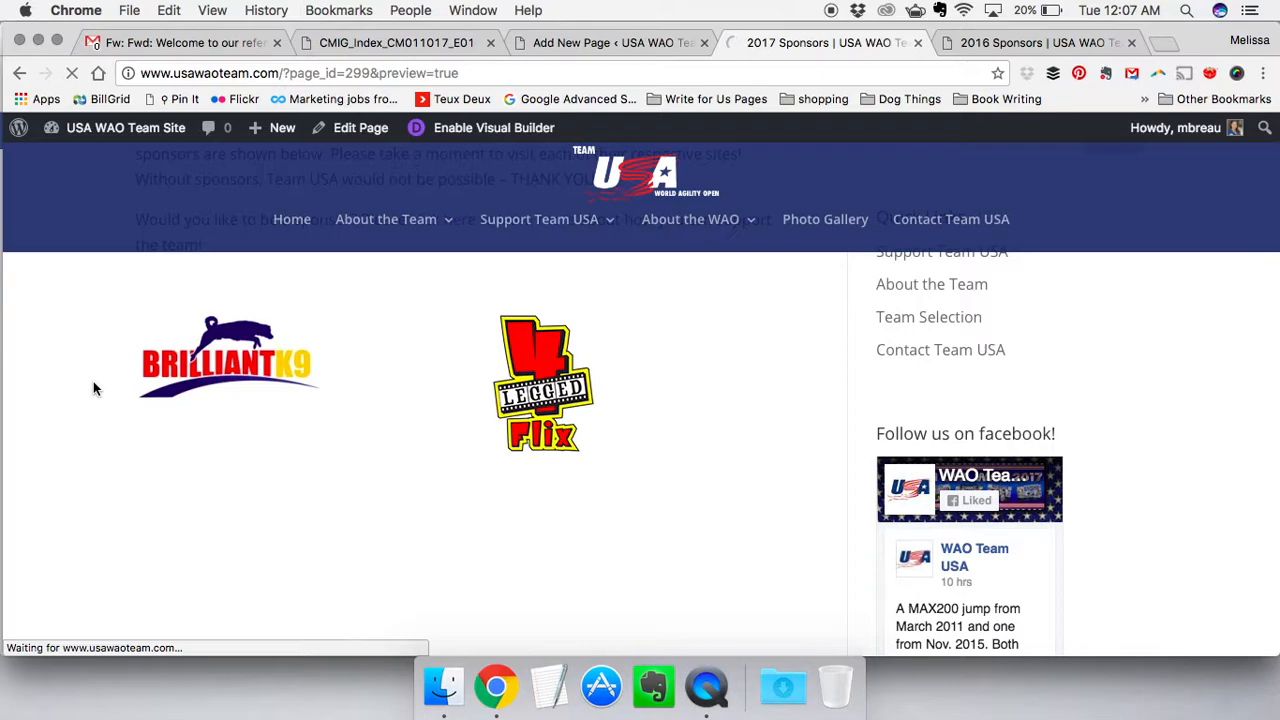
scroll("up", 3)
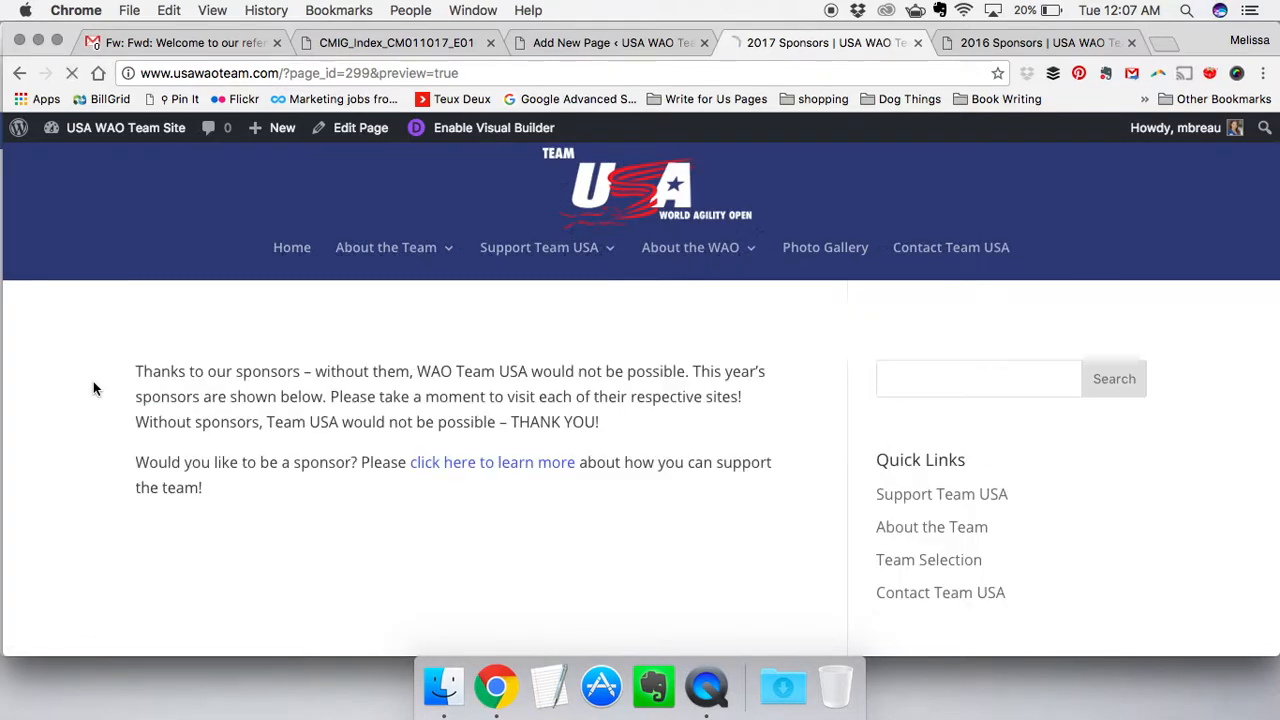
scroll("down", 3)
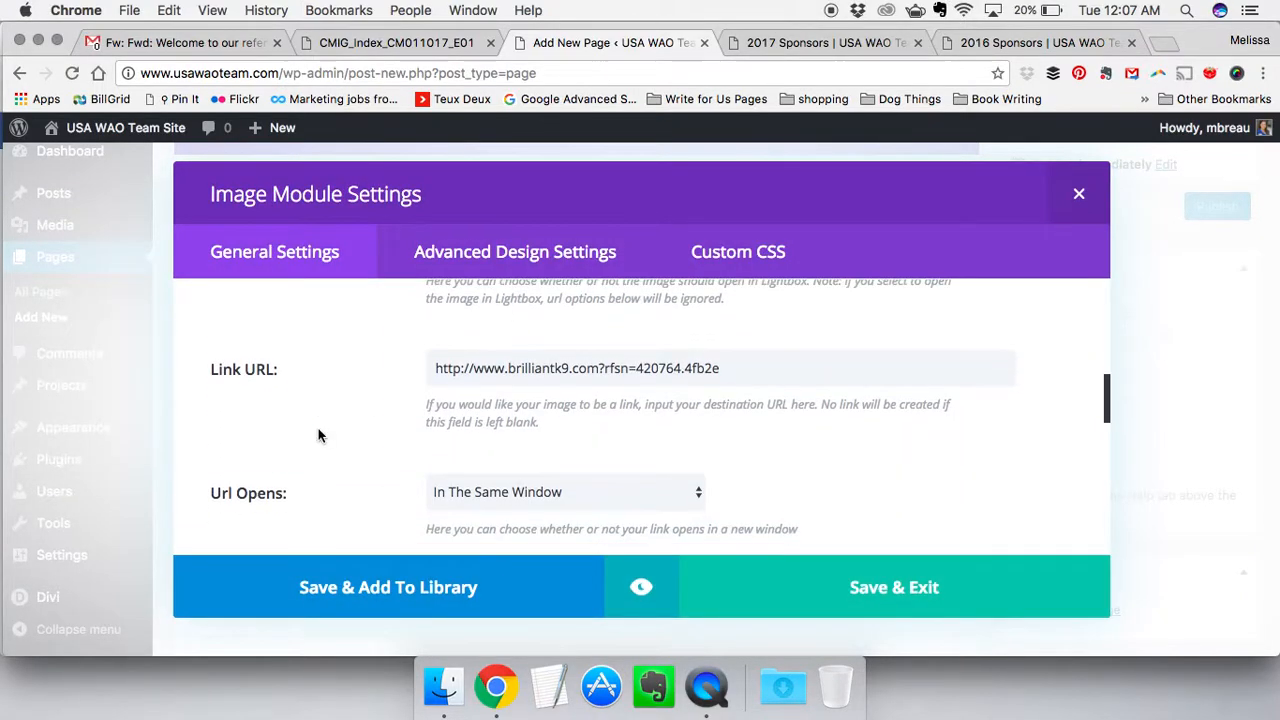
Set Animation to No Animation on two logo image modules, saving each
scroll("up", 3)
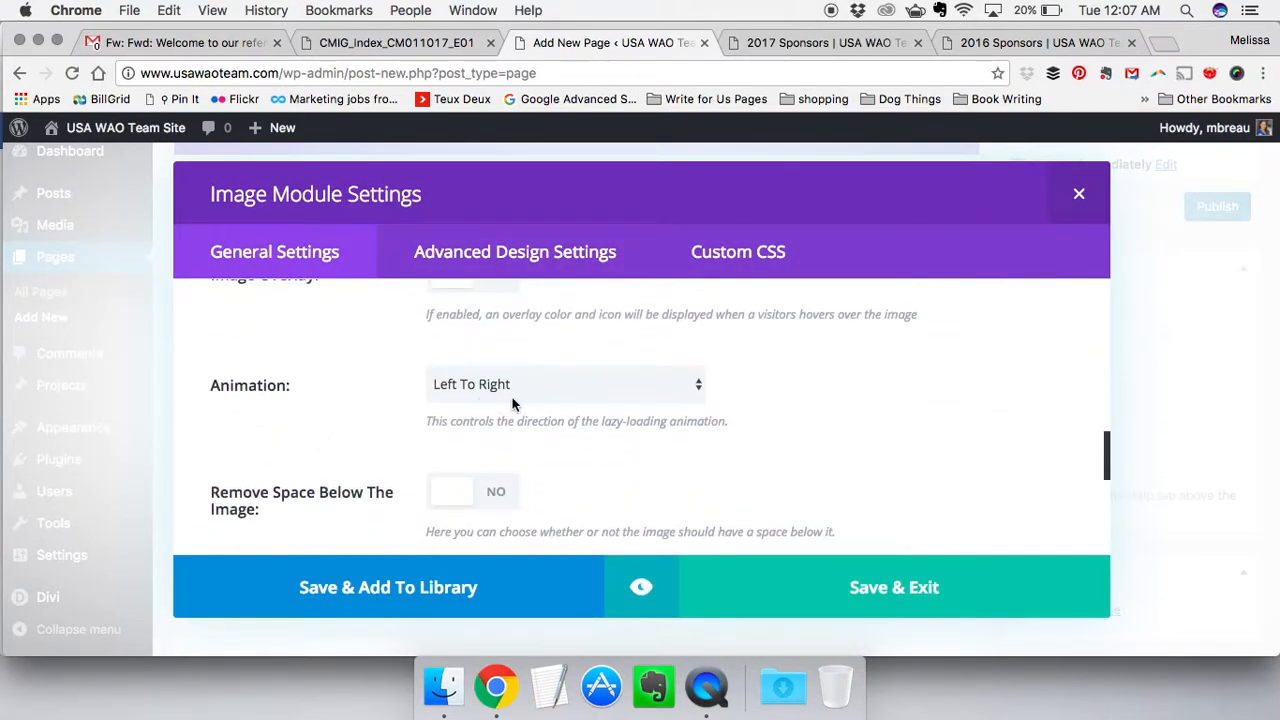
left_click(565, 384)
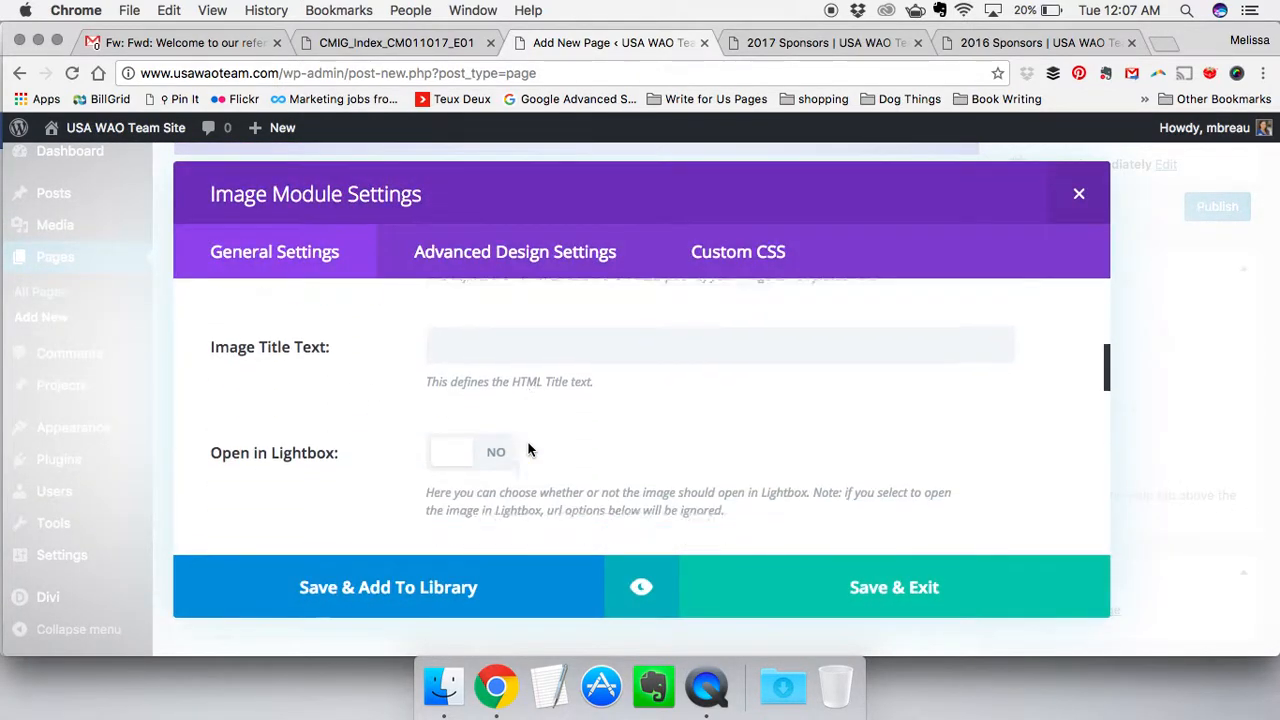
scroll("down", 3)
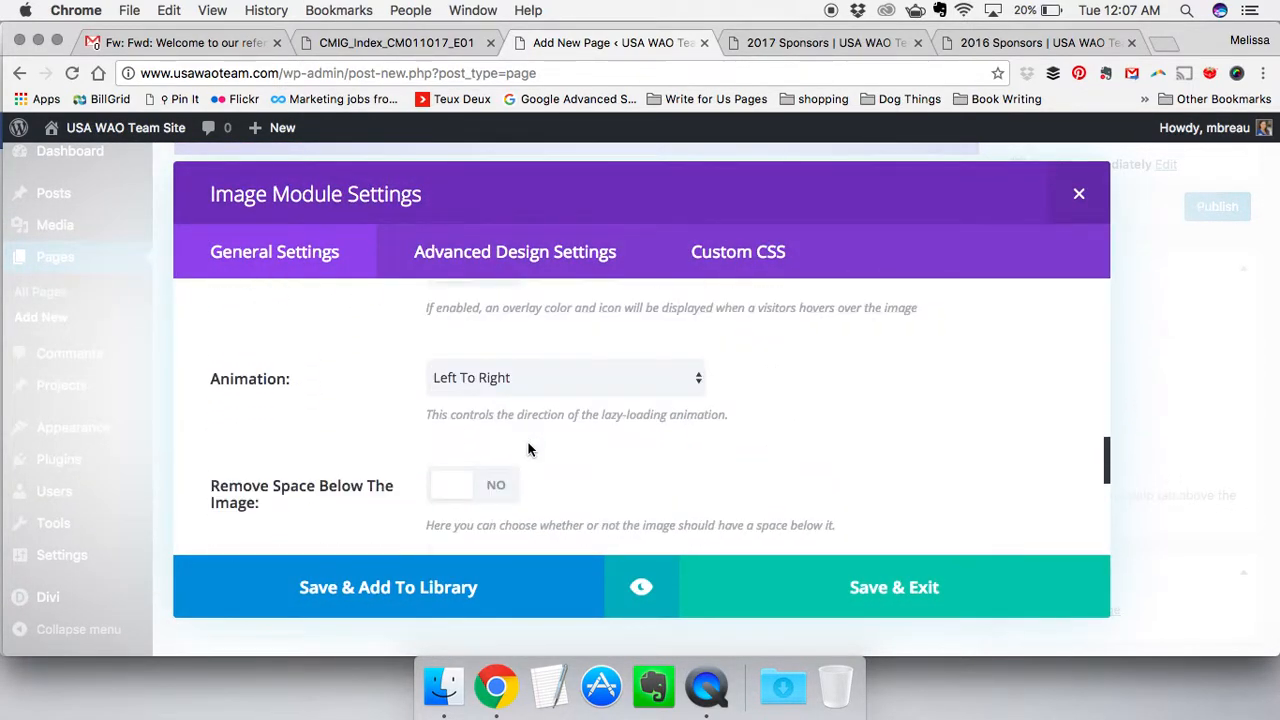
left_click(565, 377)
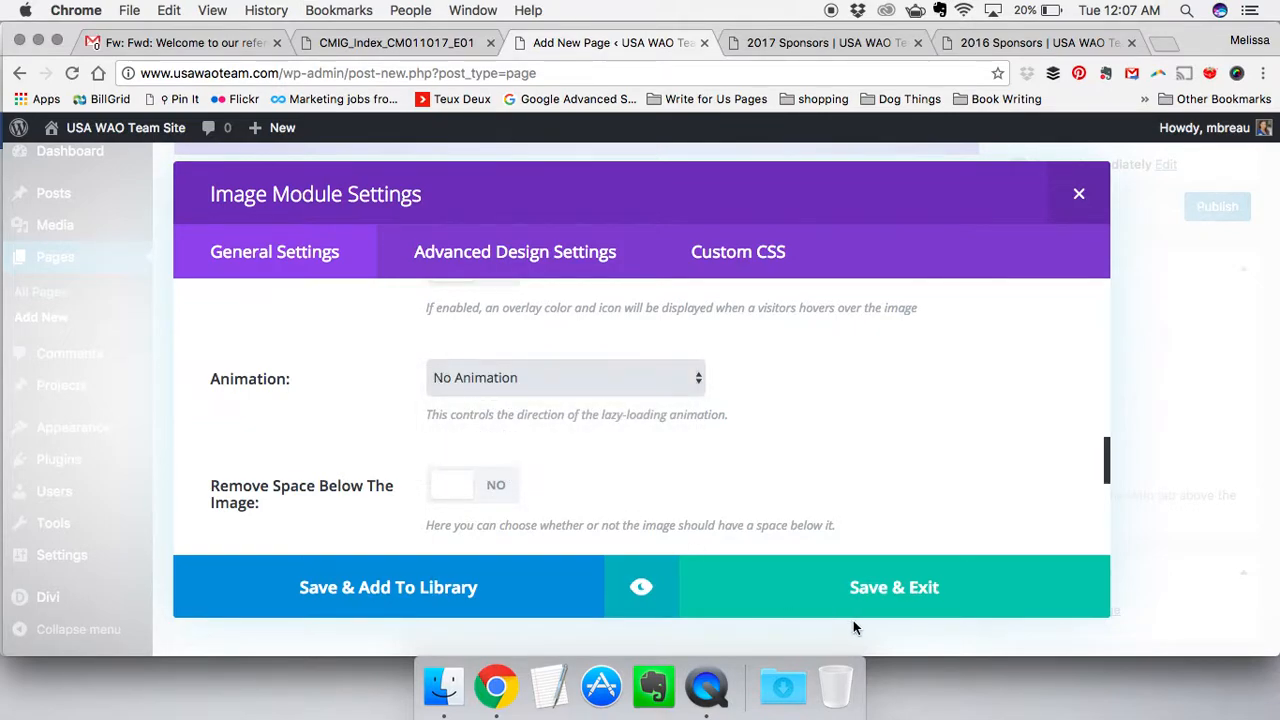
left_click(893, 587)
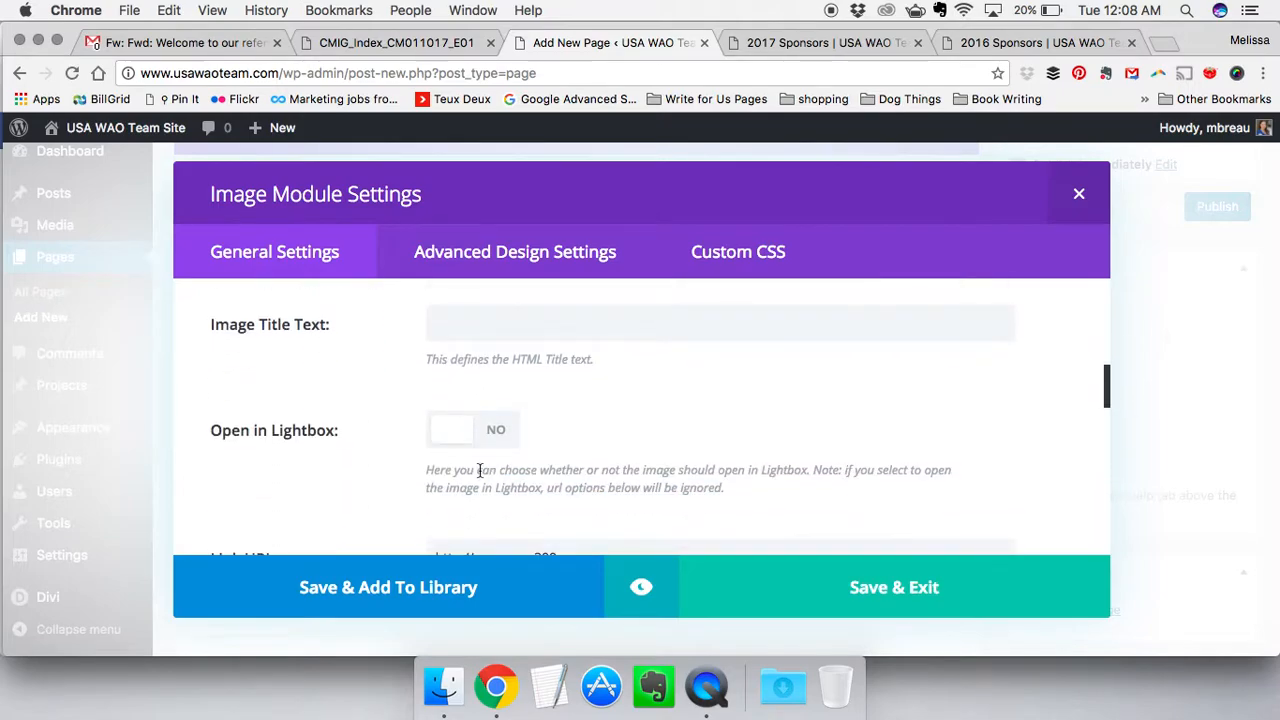
scroll("down", 3)
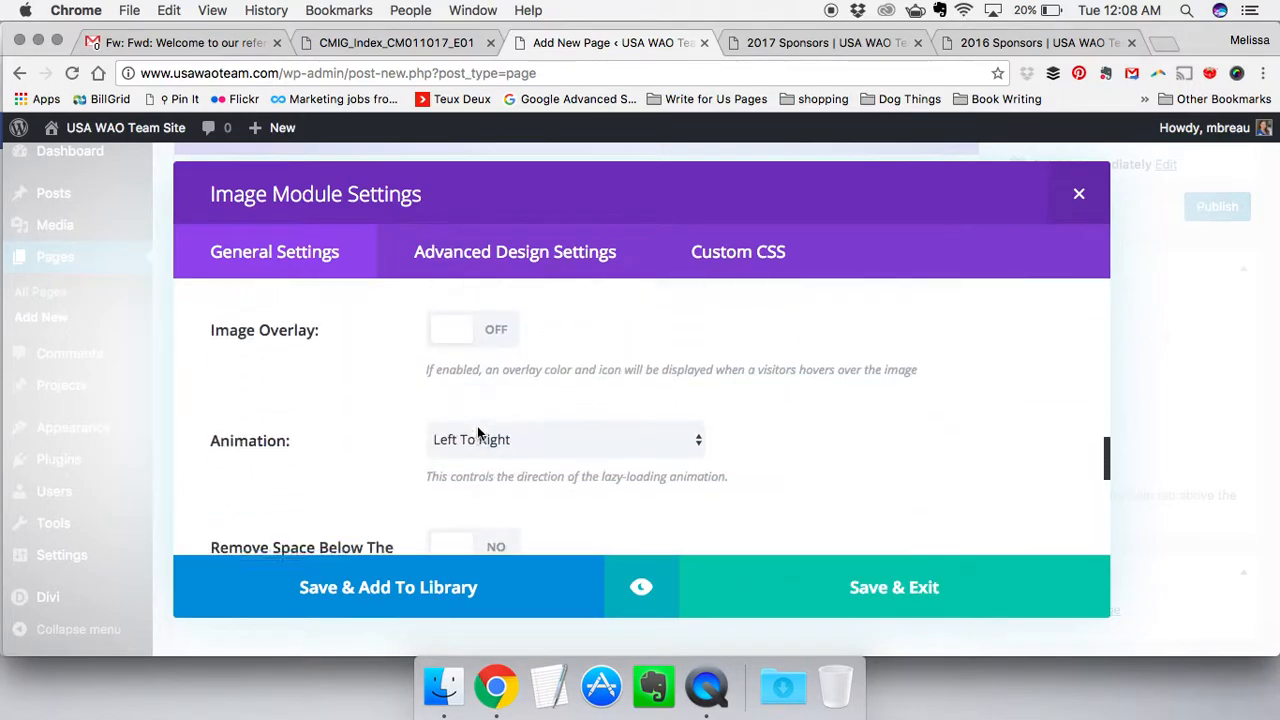
left_click(565, 439)
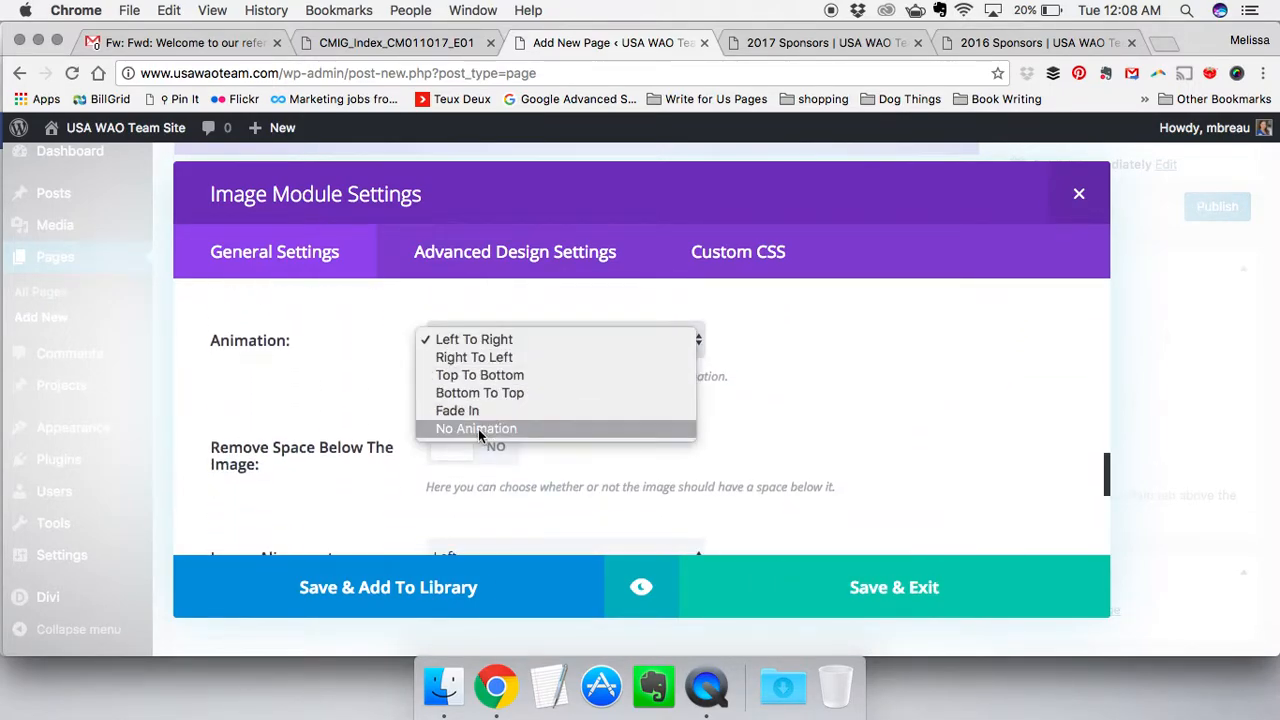
left_click(476, 428)
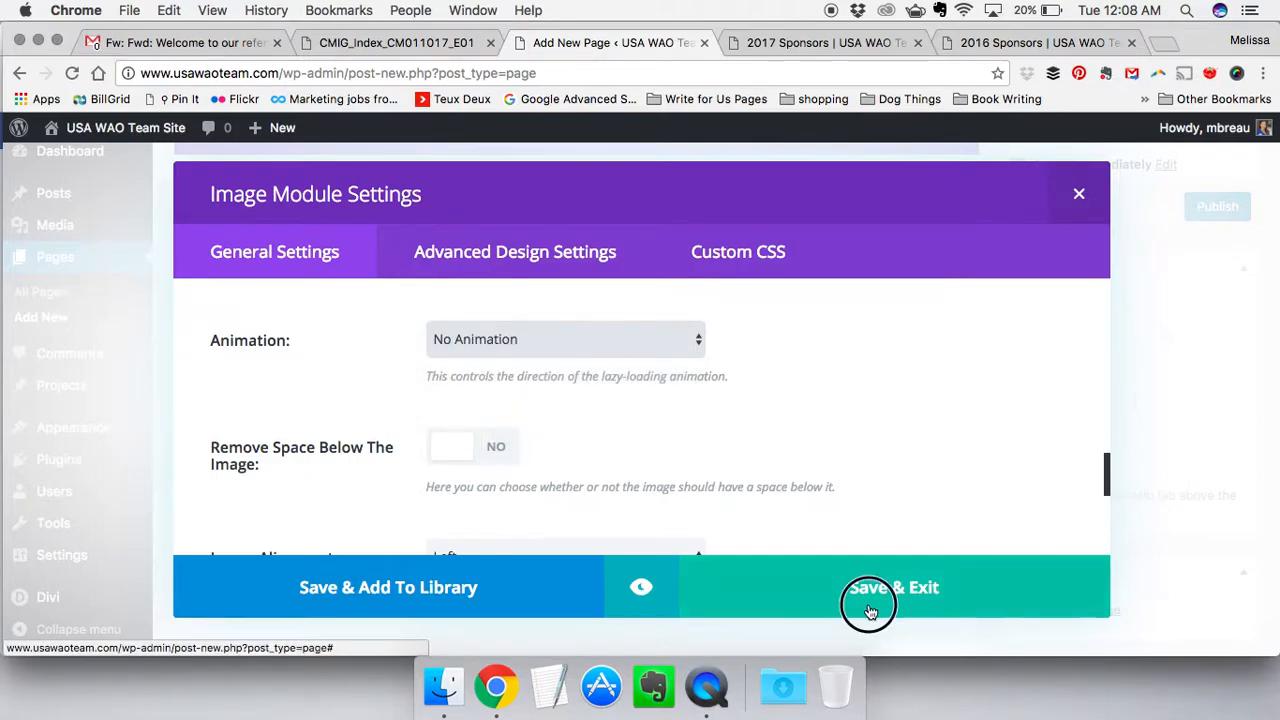
left_click(890, 587)
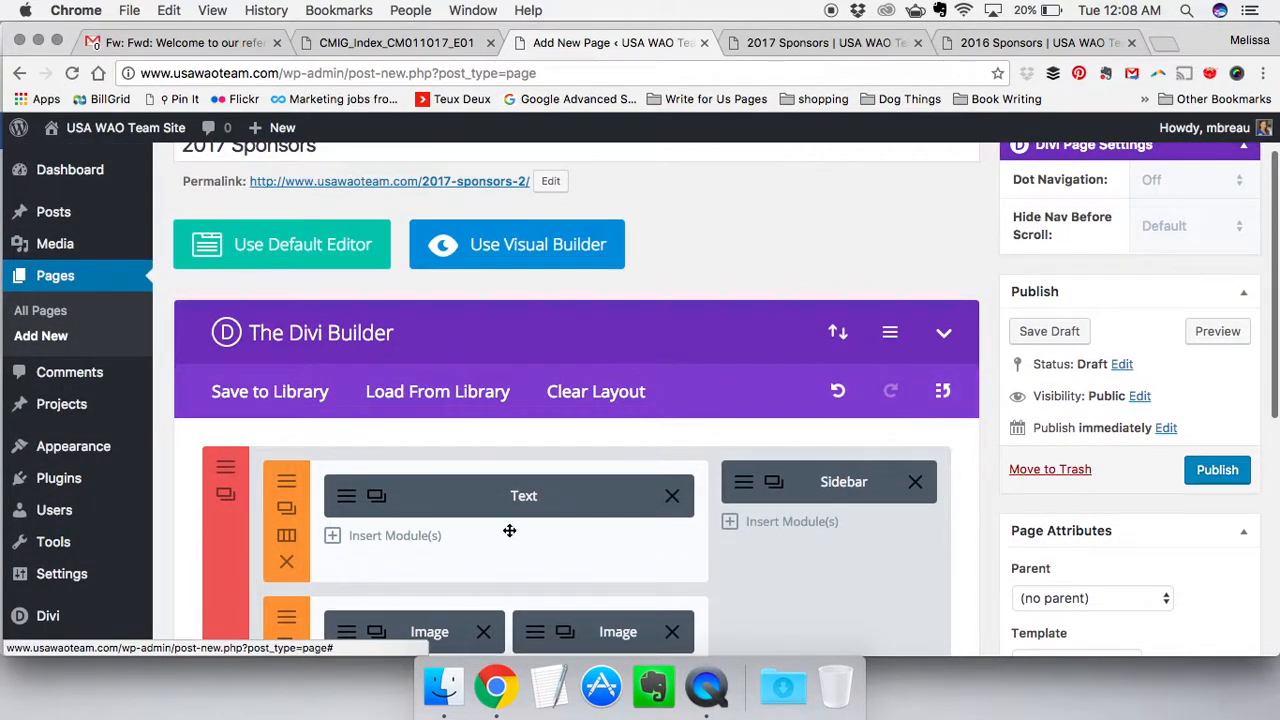
scroll("down", 3)
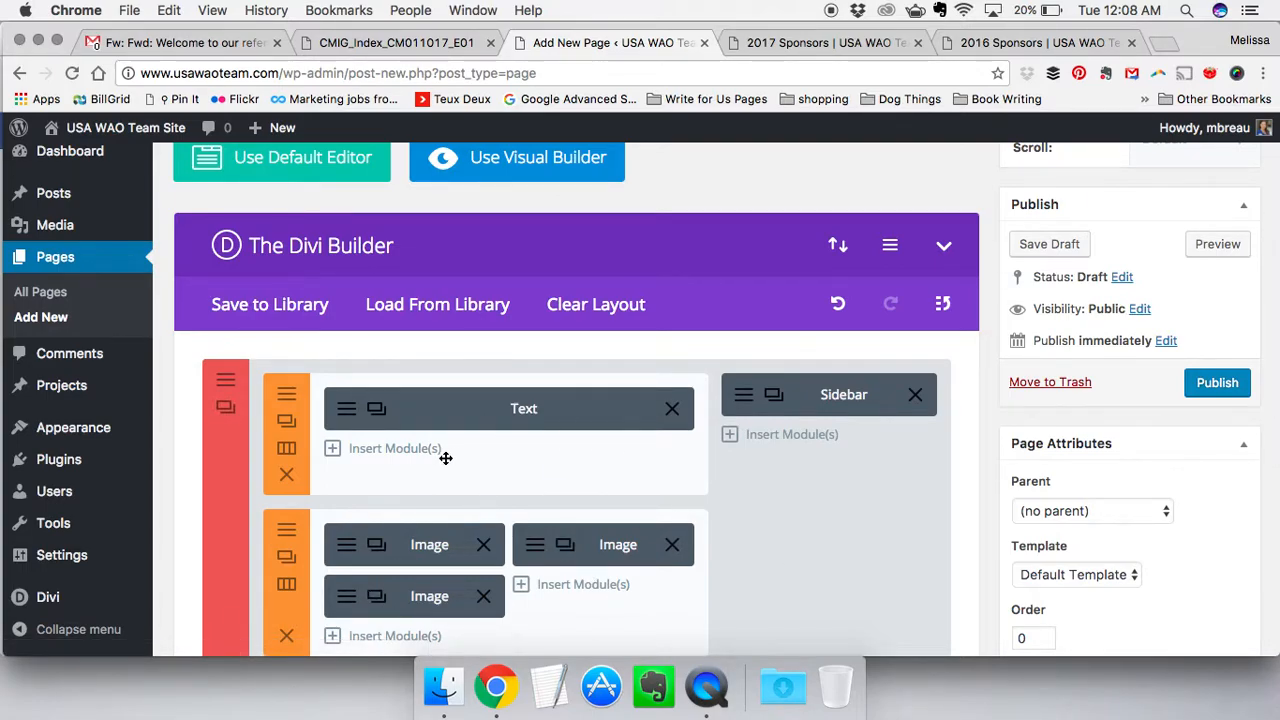
scroll("up", 3)
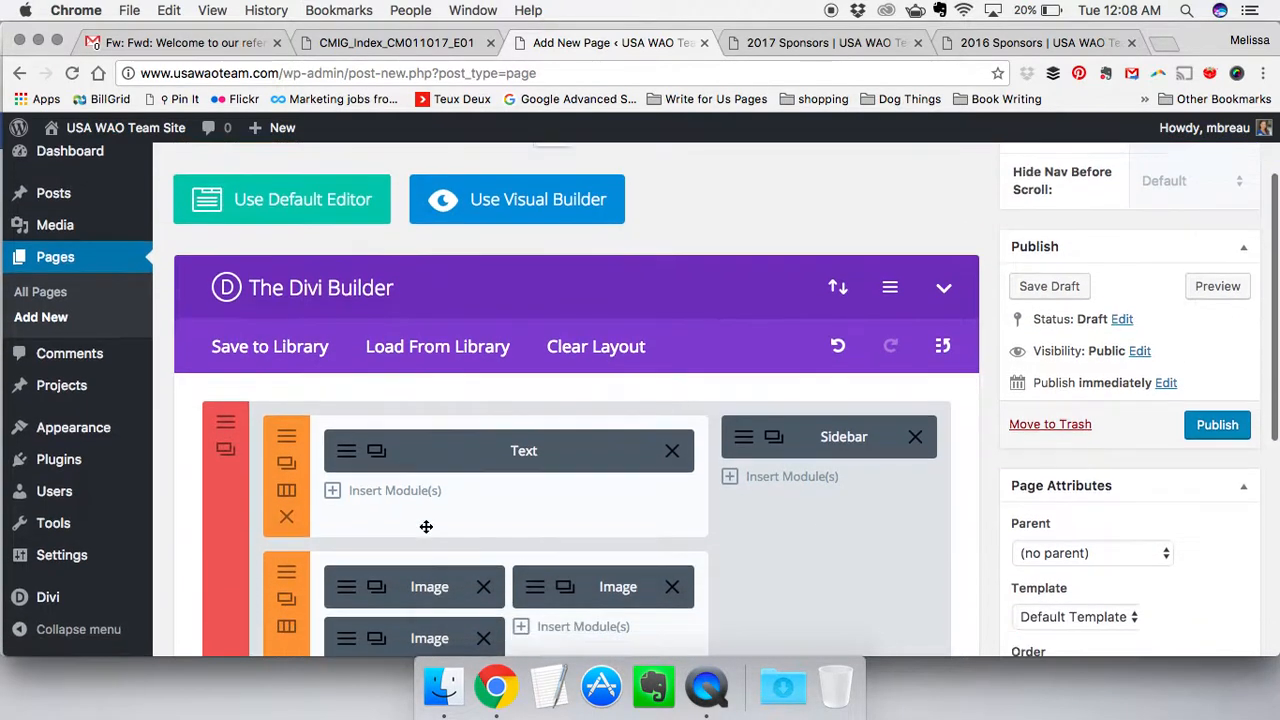
scroll("down", 3)
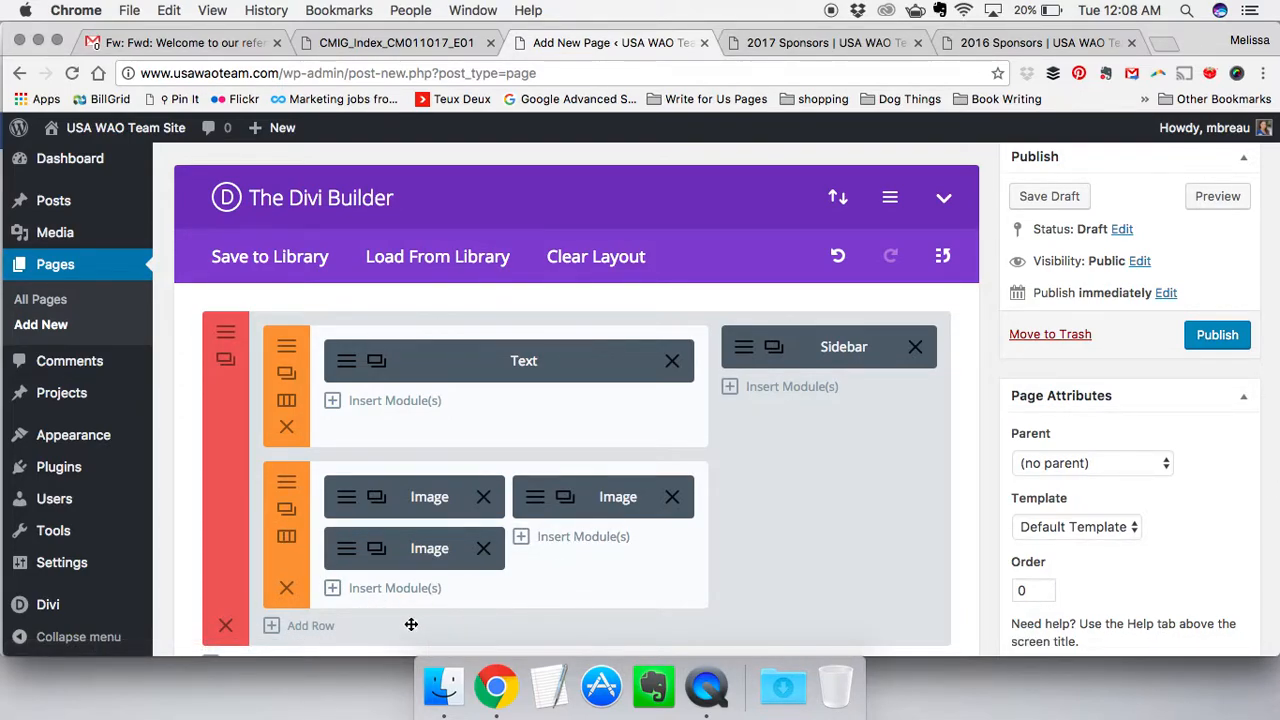
mouse_move(445, 545)
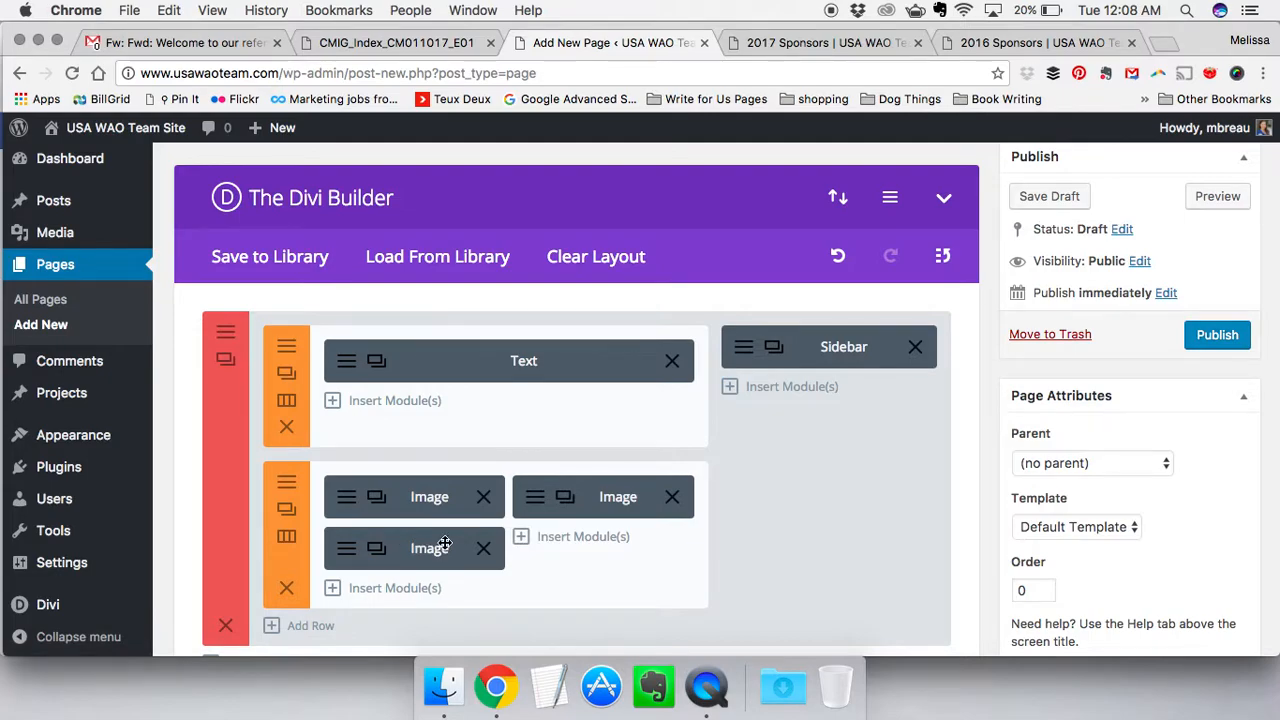
mouse_move(550, 548)
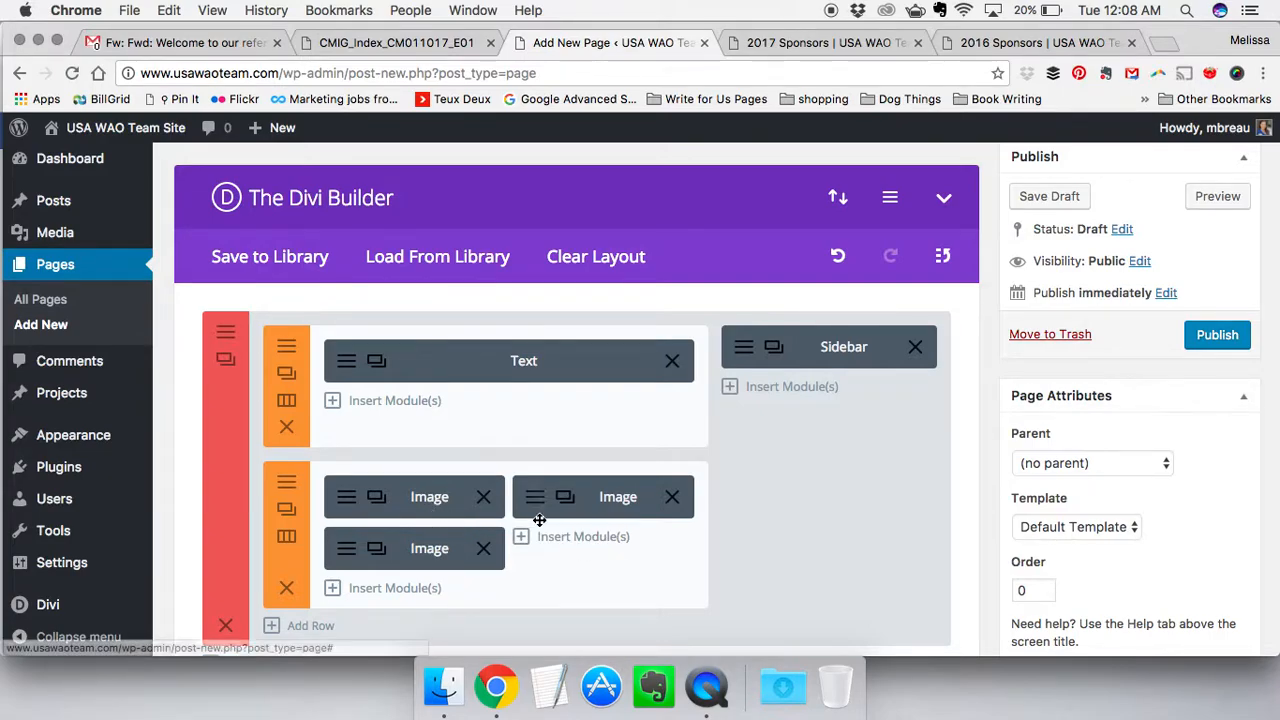
scroll("down", 3)
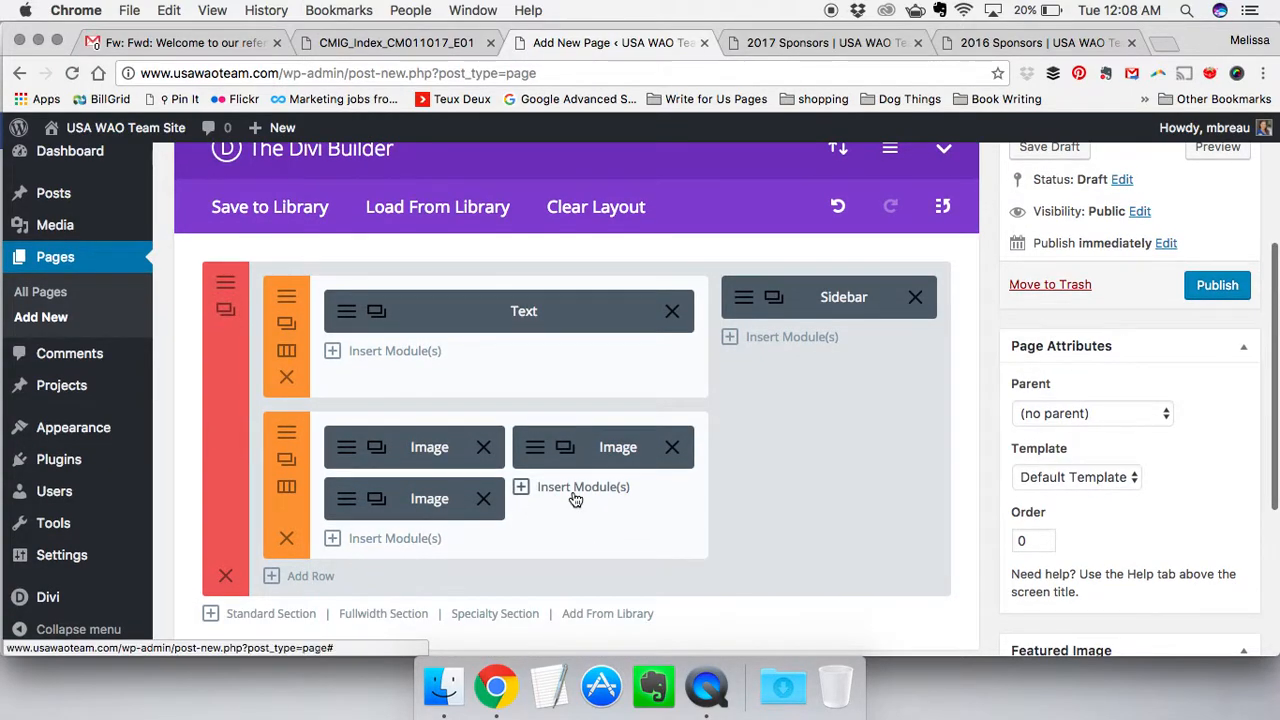
left_click(583, 486)
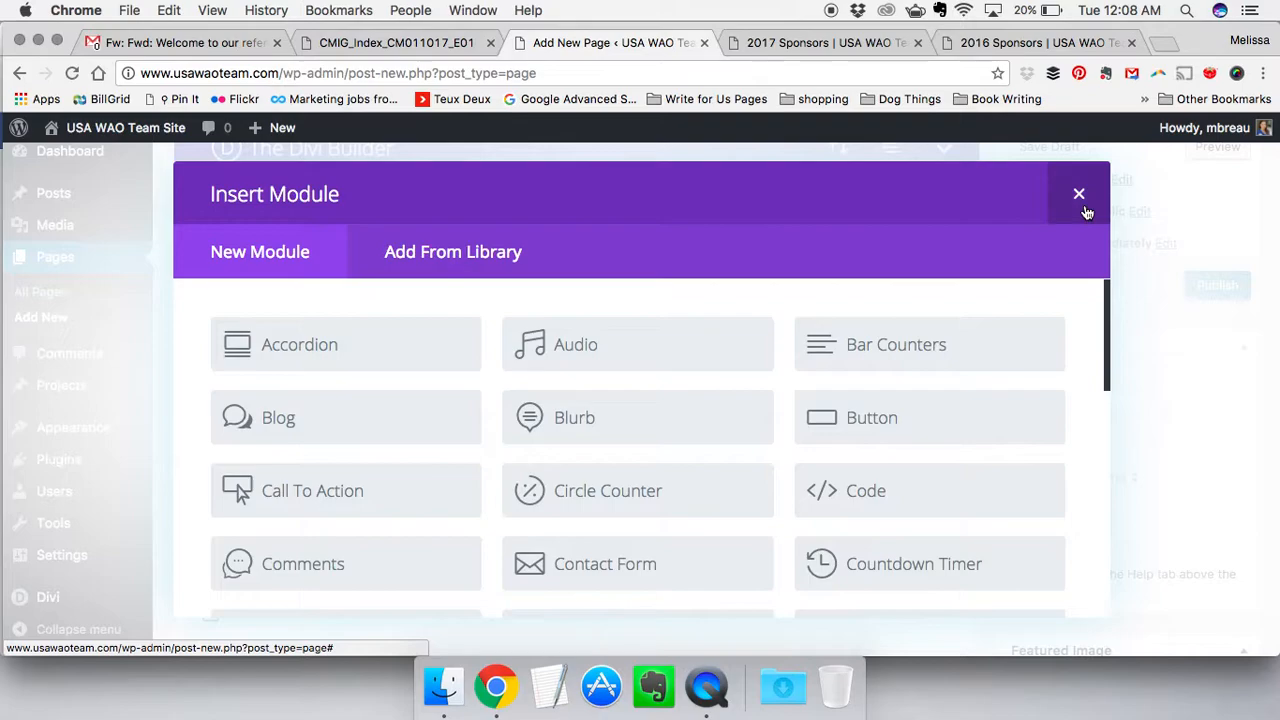
left_click(1079, 193)
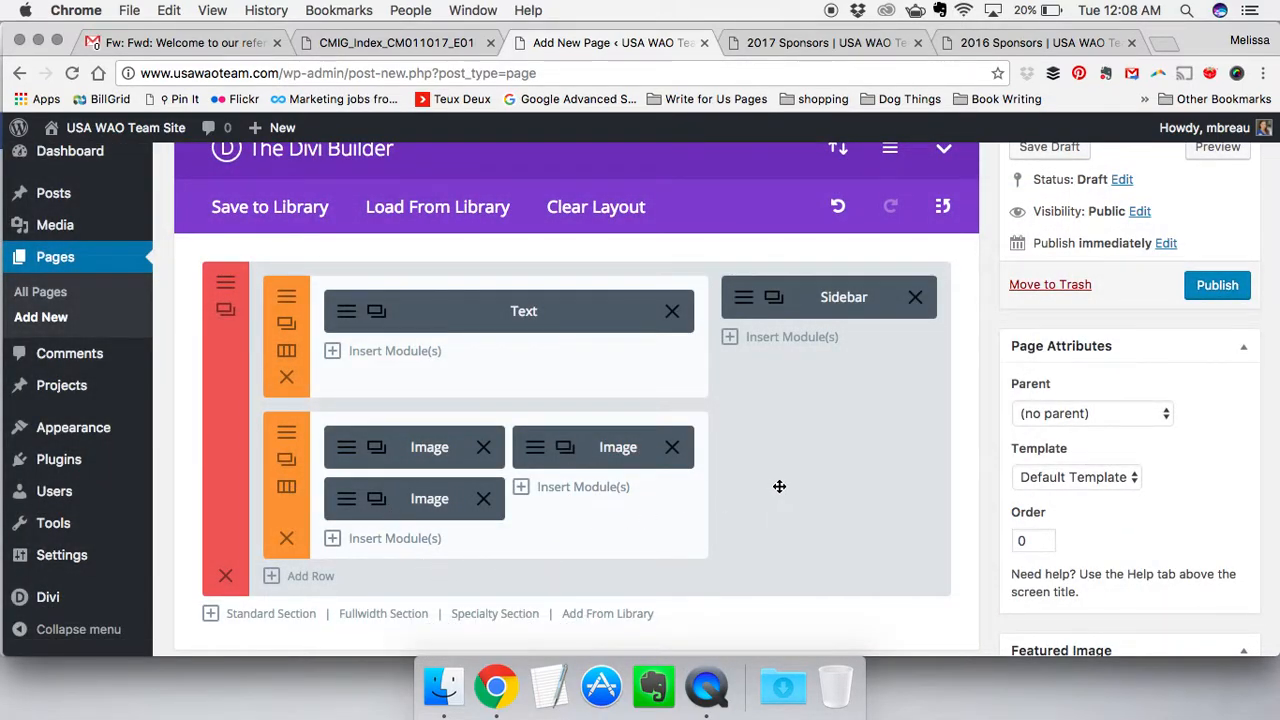
scroll("up", 3)
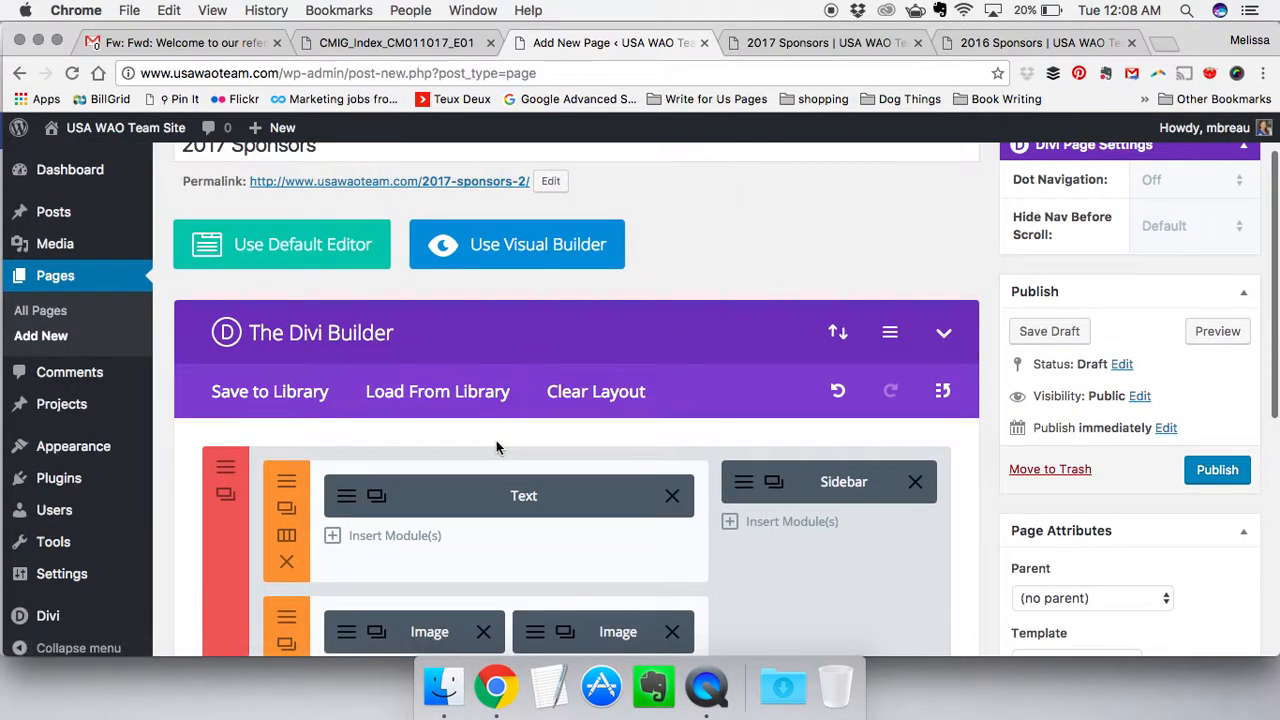
scroll("up", 3)
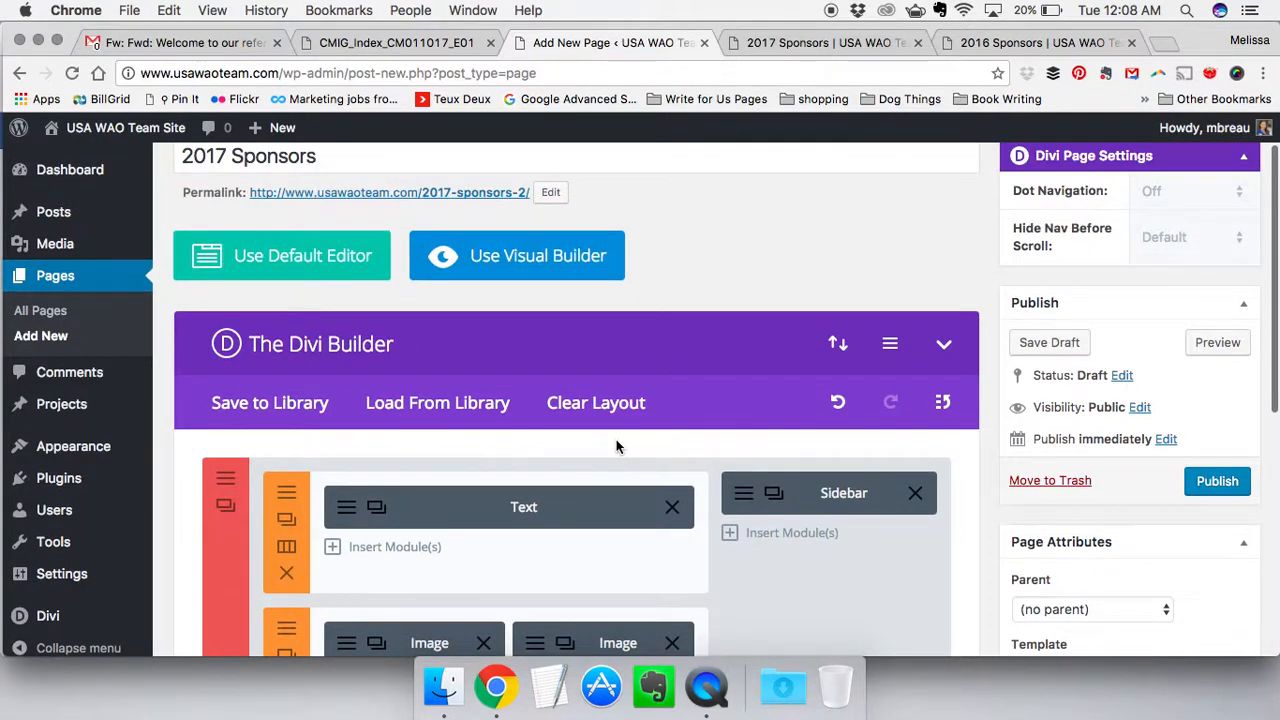
scroll("up", 3)
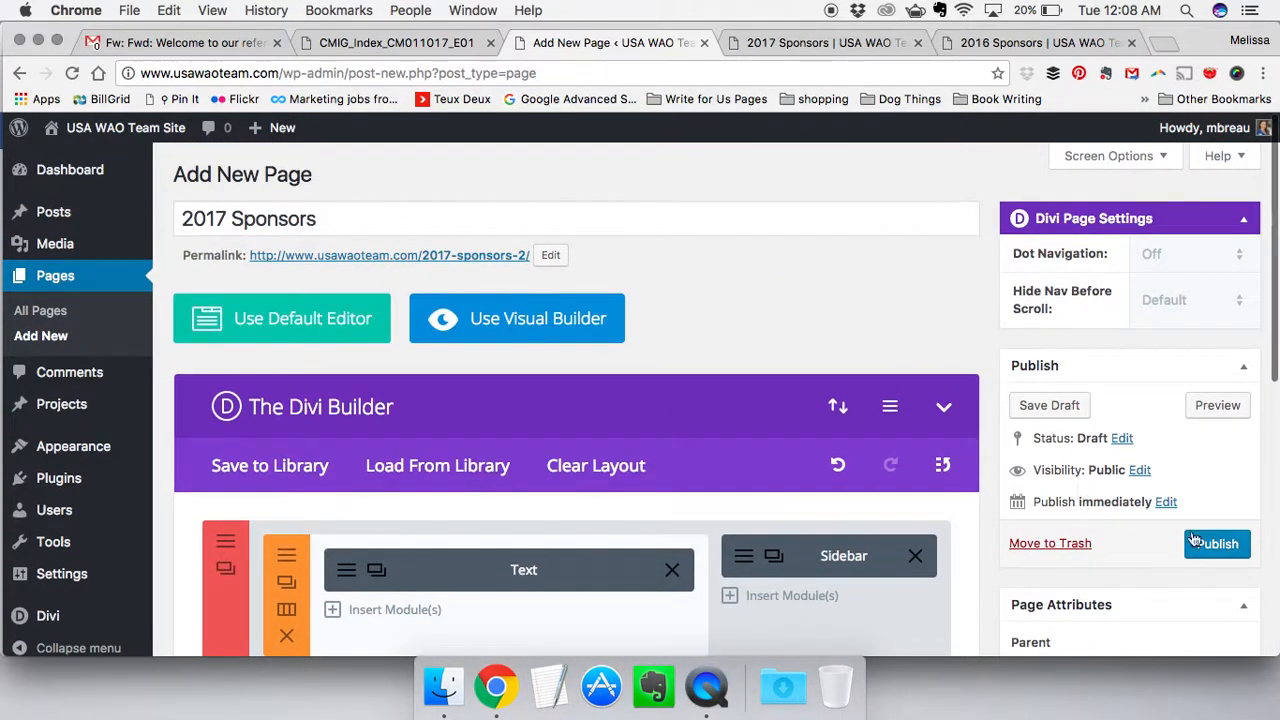
left_click(550, 255)
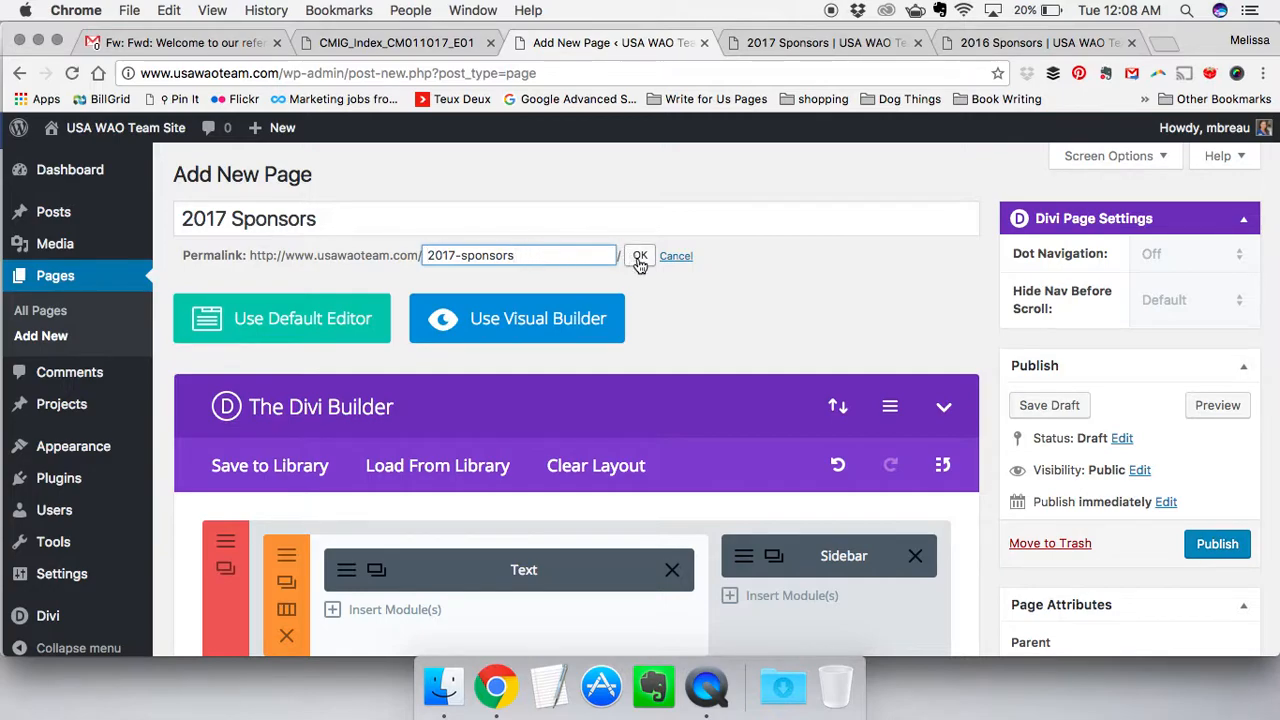
mouse_move(510, 254)
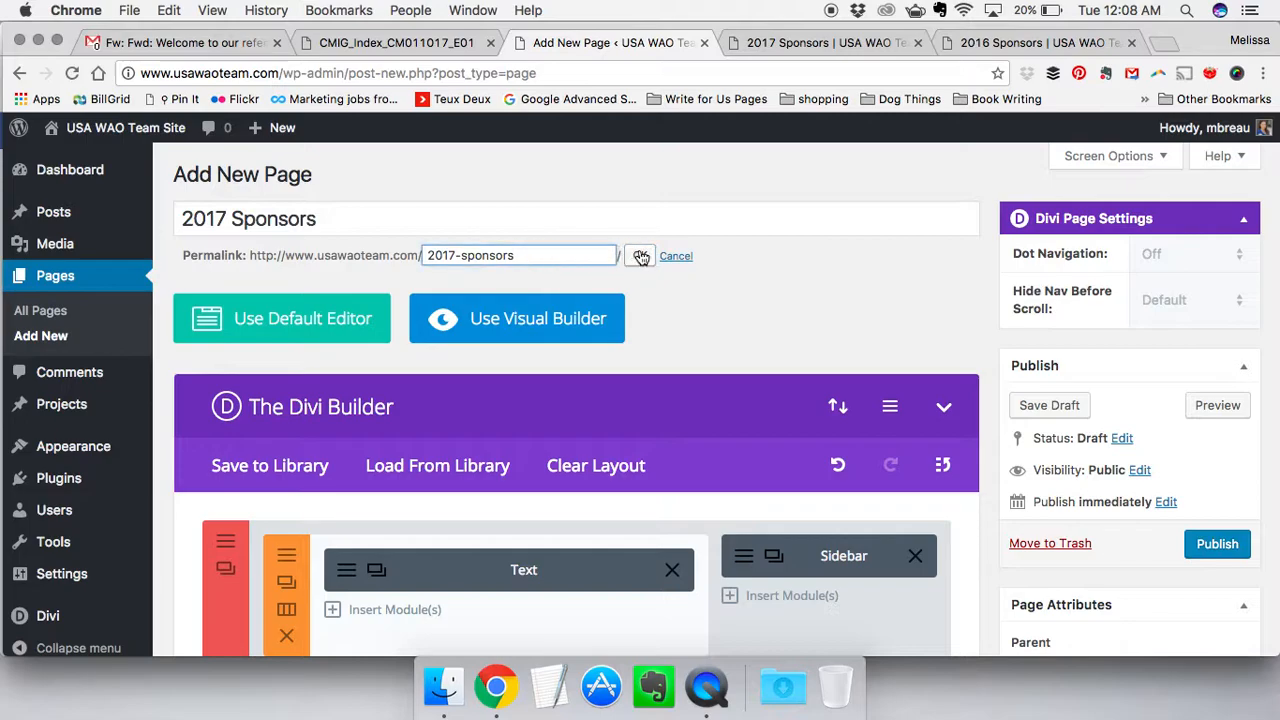
left_click(640, 256)
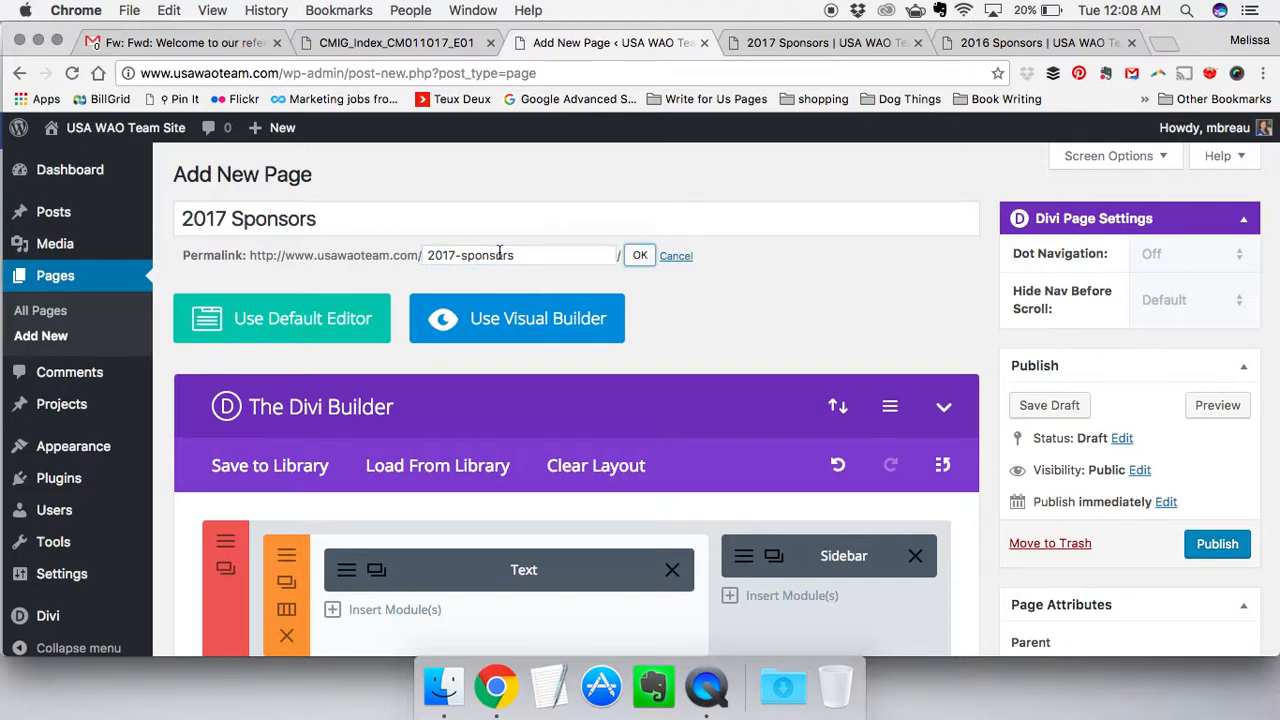
left_click(640, 255)
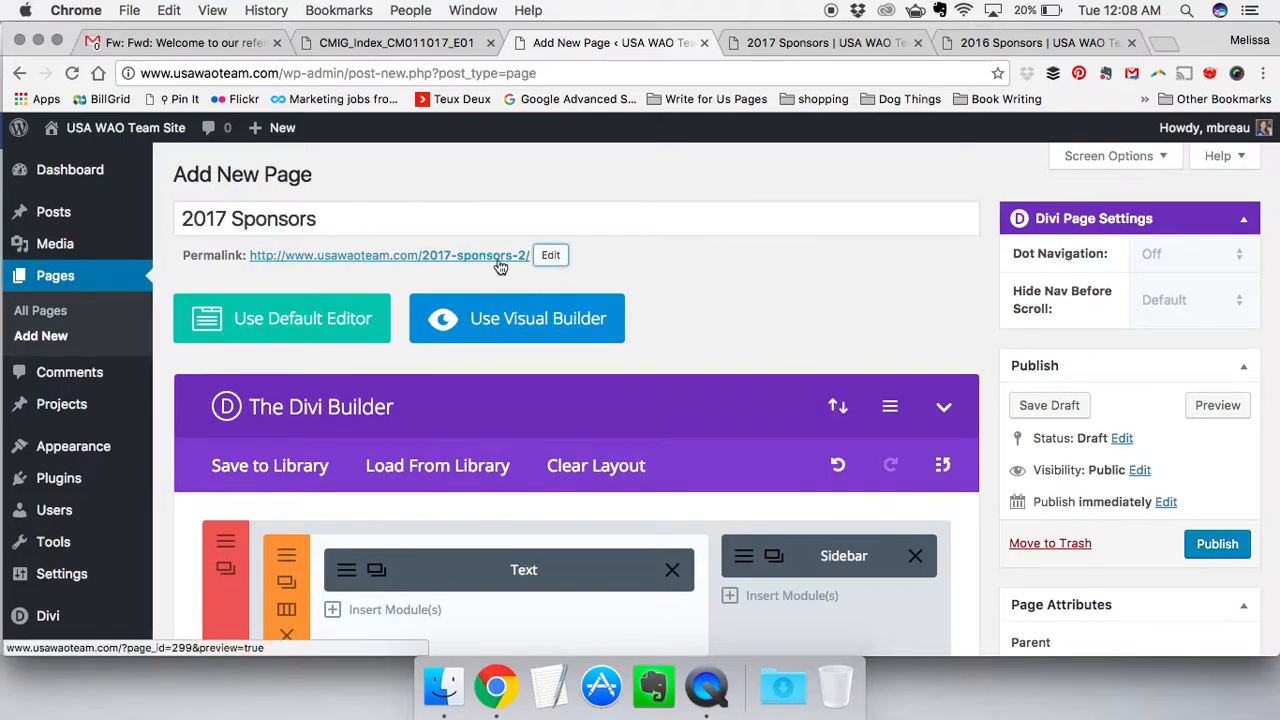
scroll("down", 3)
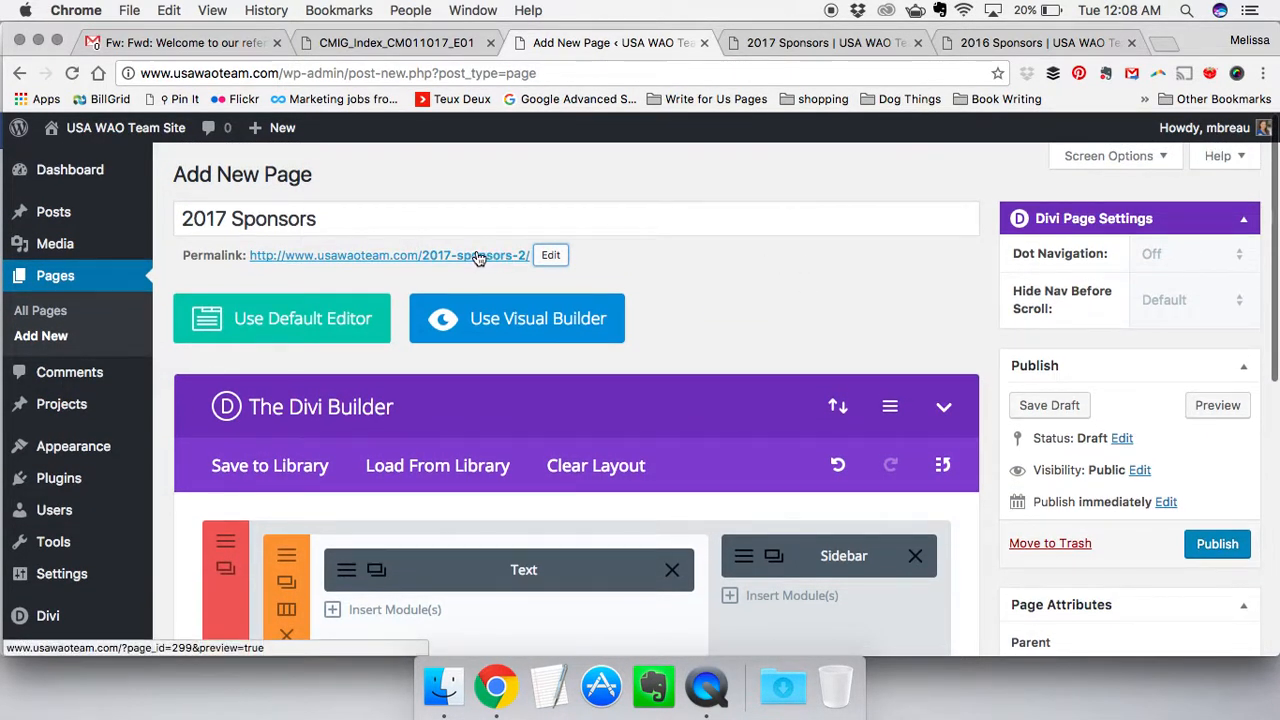
mouse_move(320, 256)
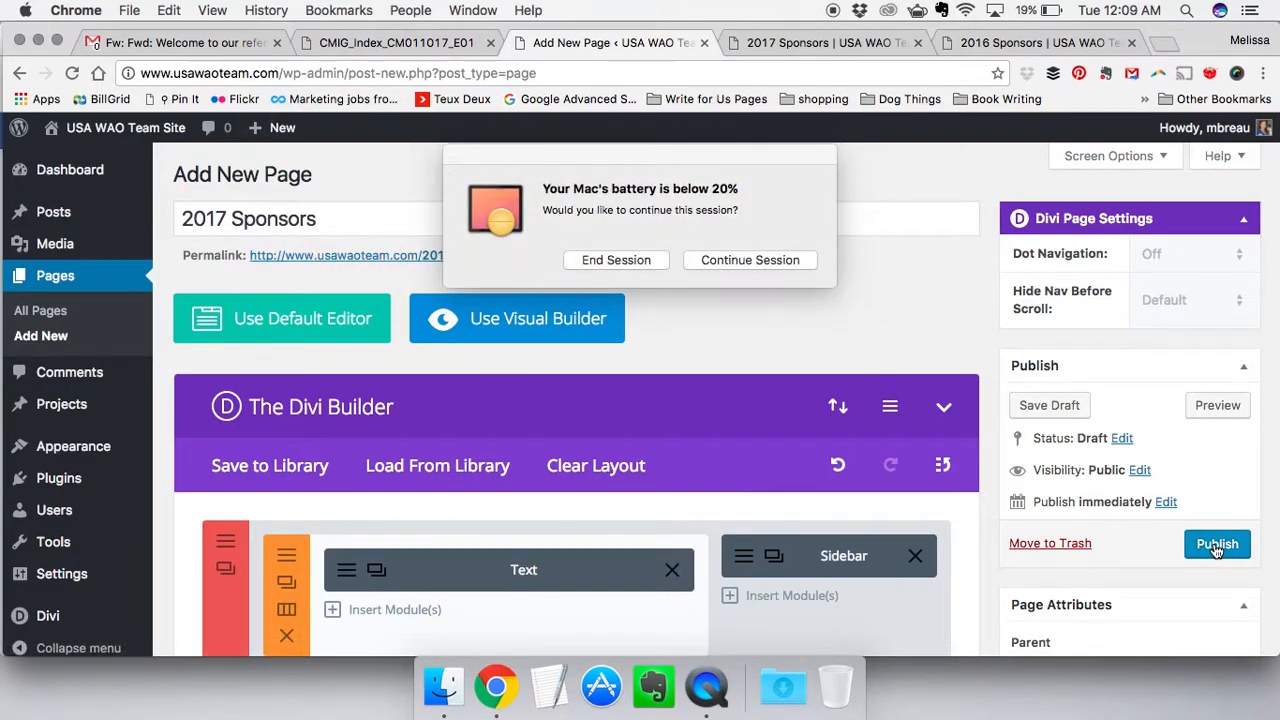
Open the 2017 Sponsors draft preview in a new tab and trigger Publish
left_click(750, 260)
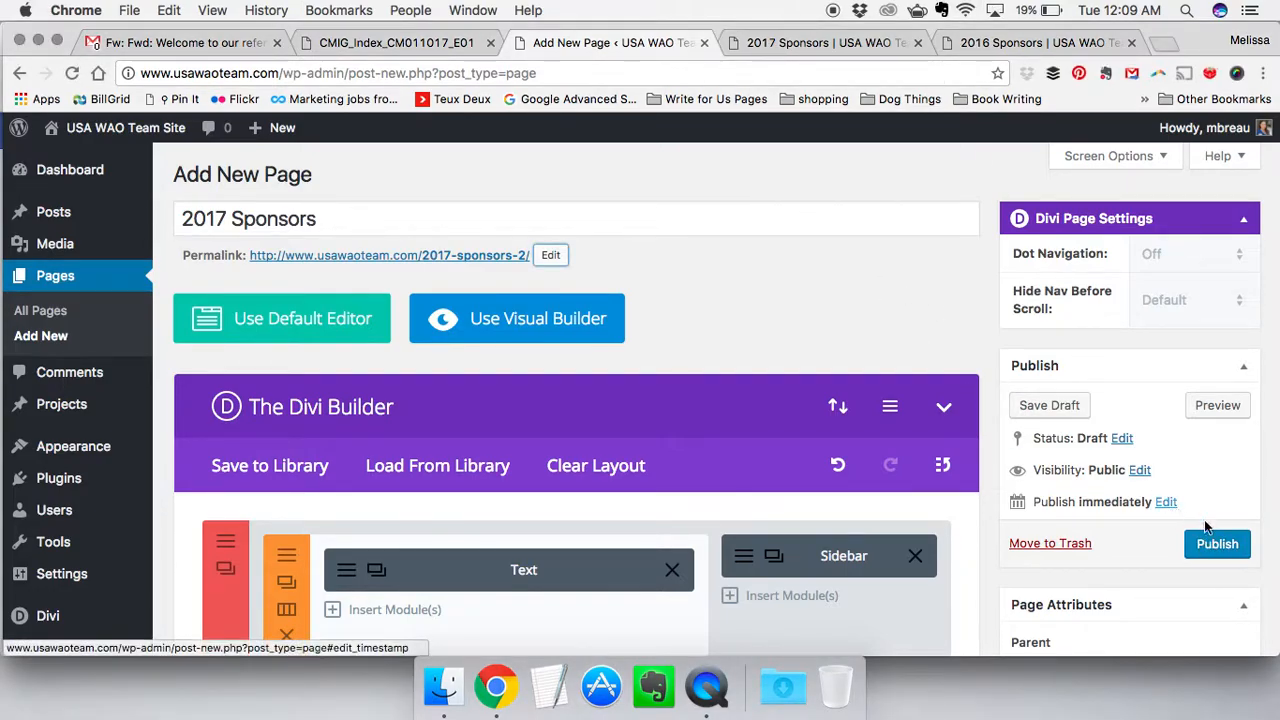
left_click(1217, 544)
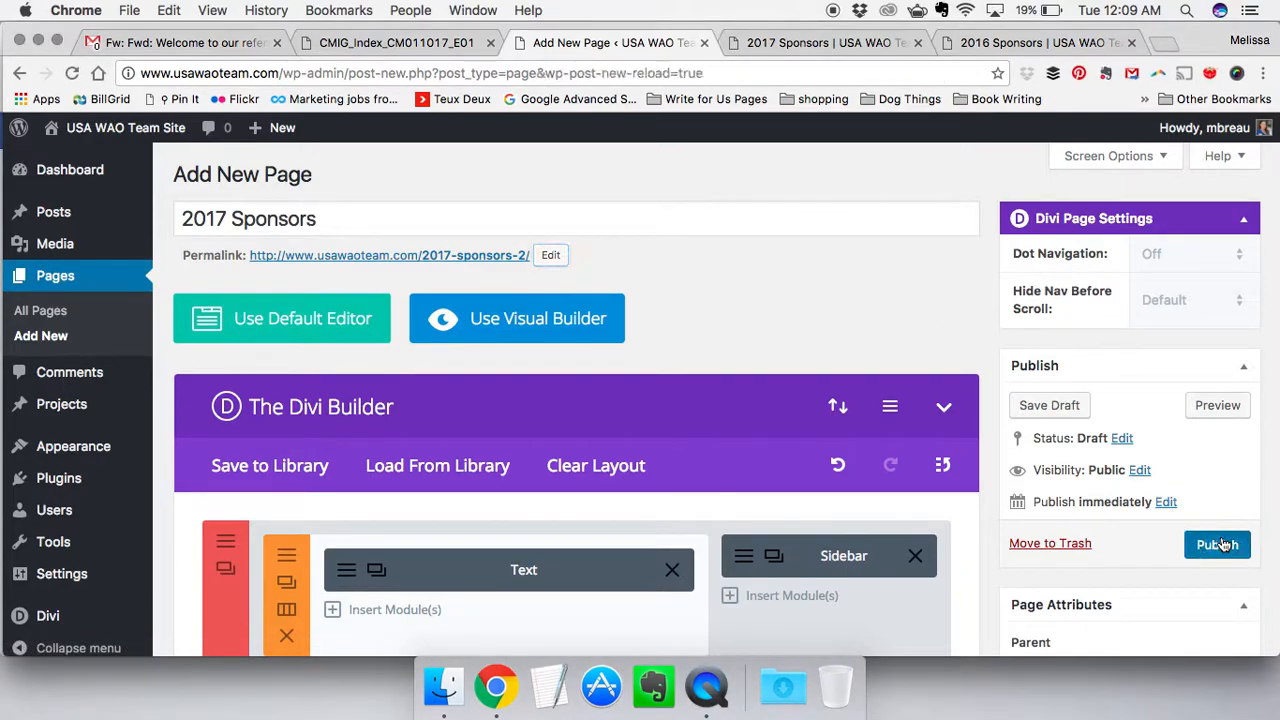
left_click(1217, 544)
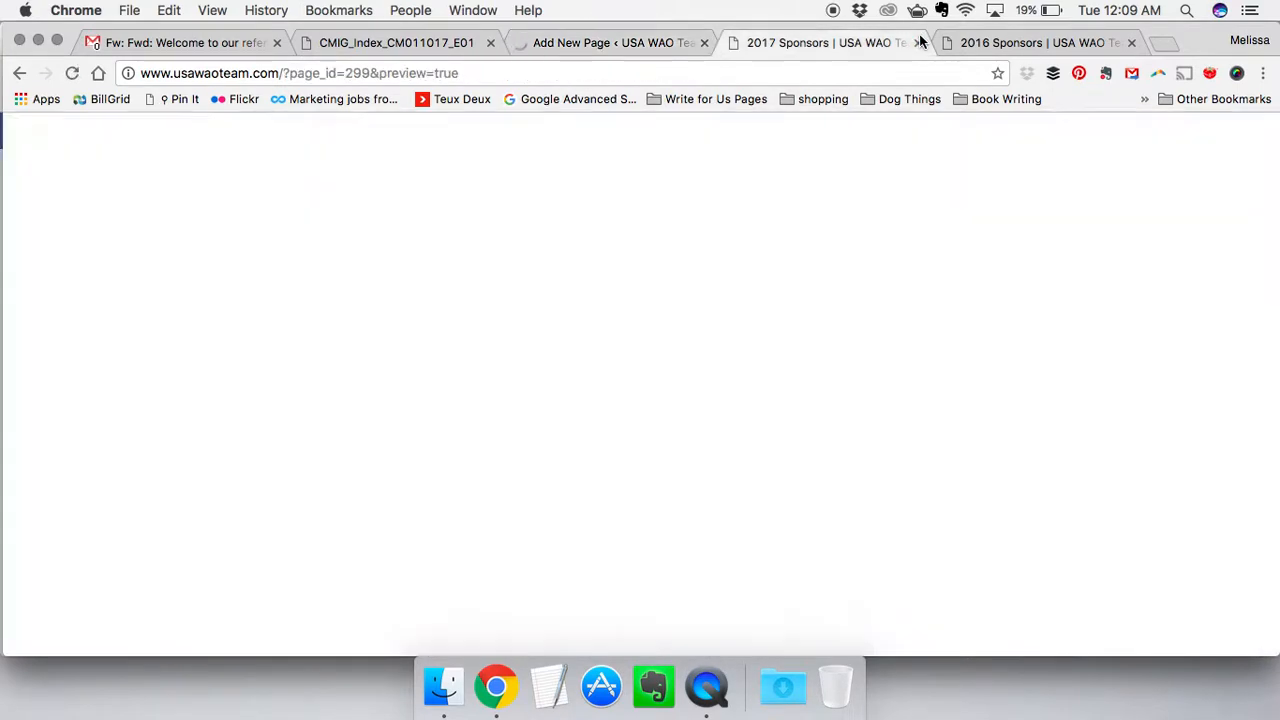
Close the preview and 2016 Sponsors tabs, then publish 2017 Sponsors so its status reads Published
left_click(918, 42)
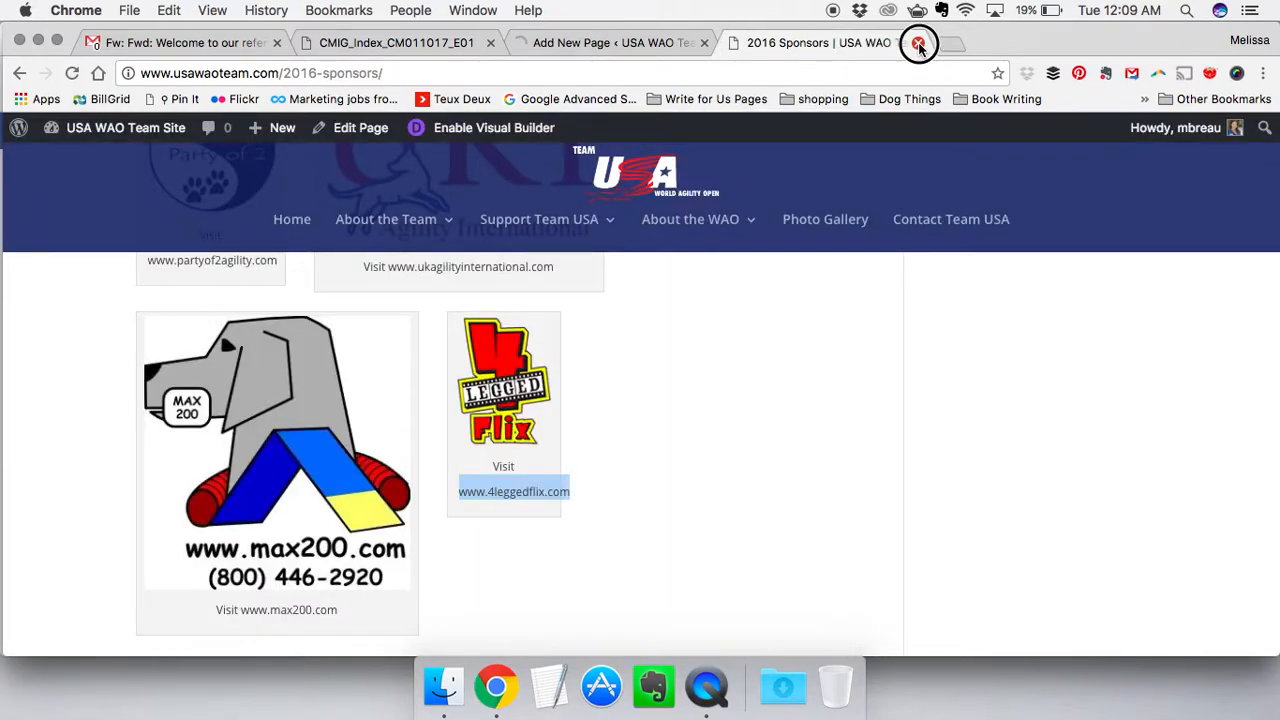
left_click(918, 43)
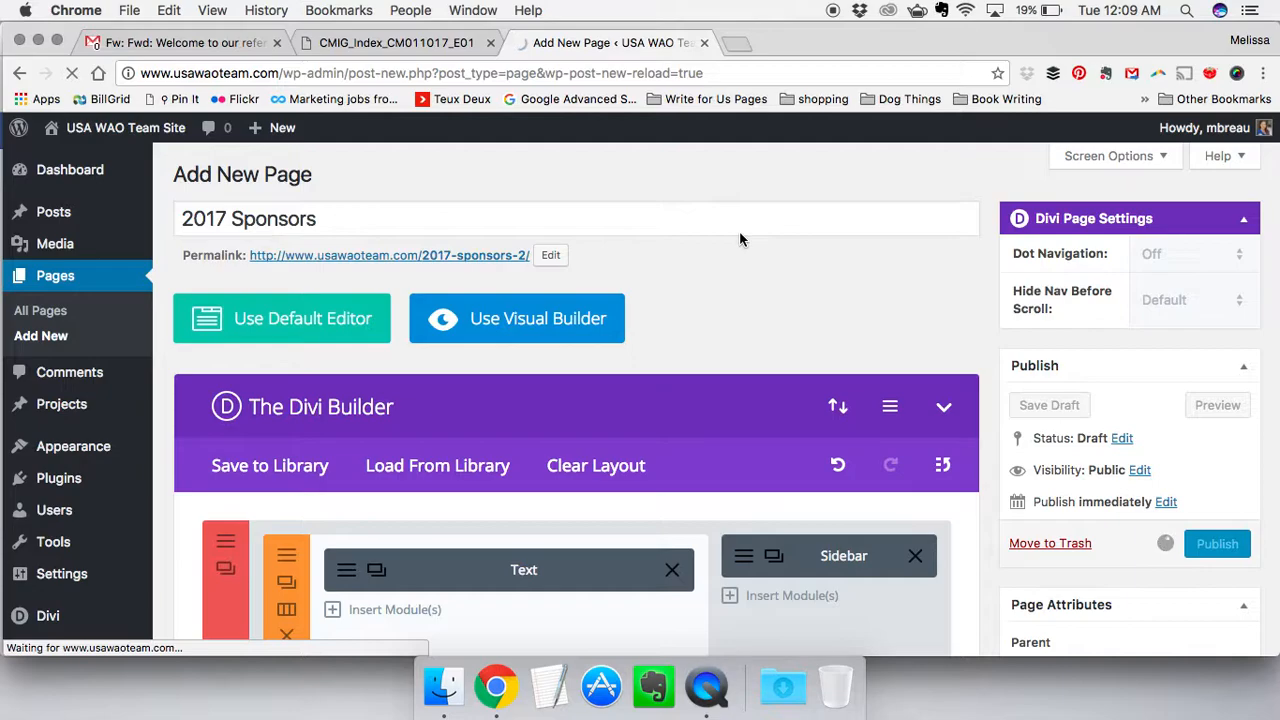
left_click(1217, 543)
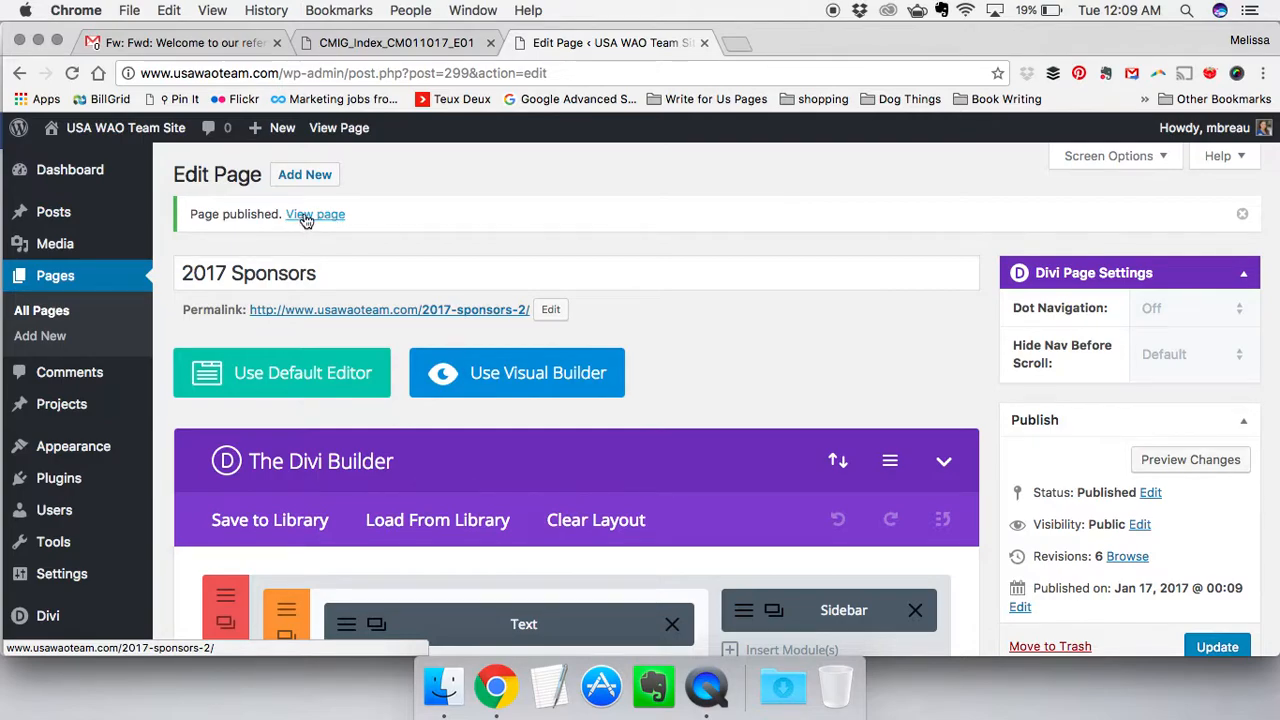
mouse_move(490, 305)
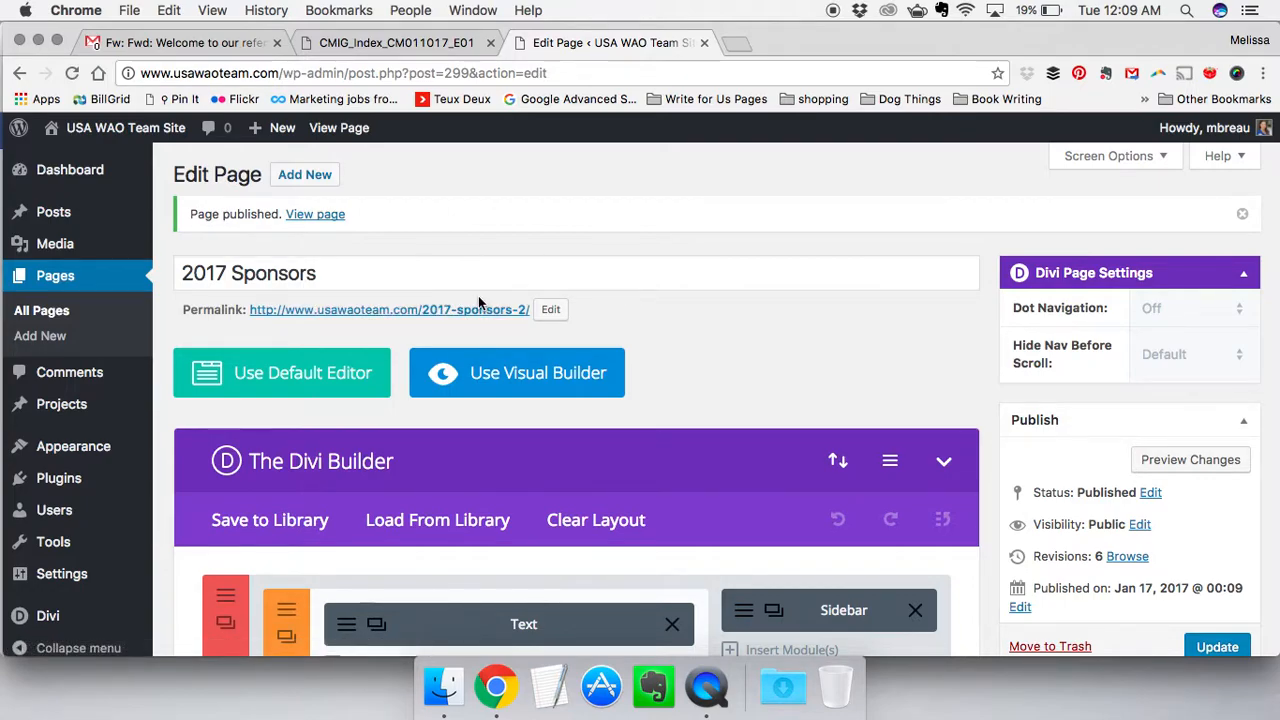
mouse_move(310, 248)
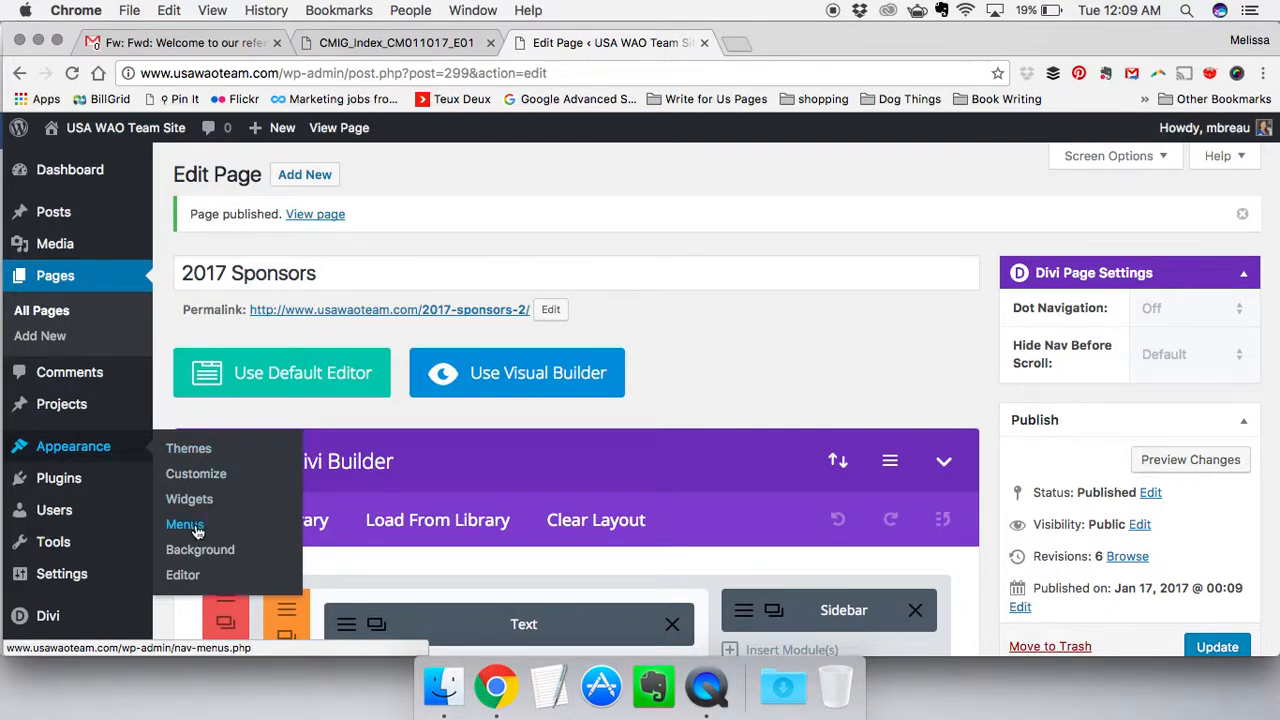
Go to Appearance > Menus to edit the Primary navigation menu
left_click(184, 524)
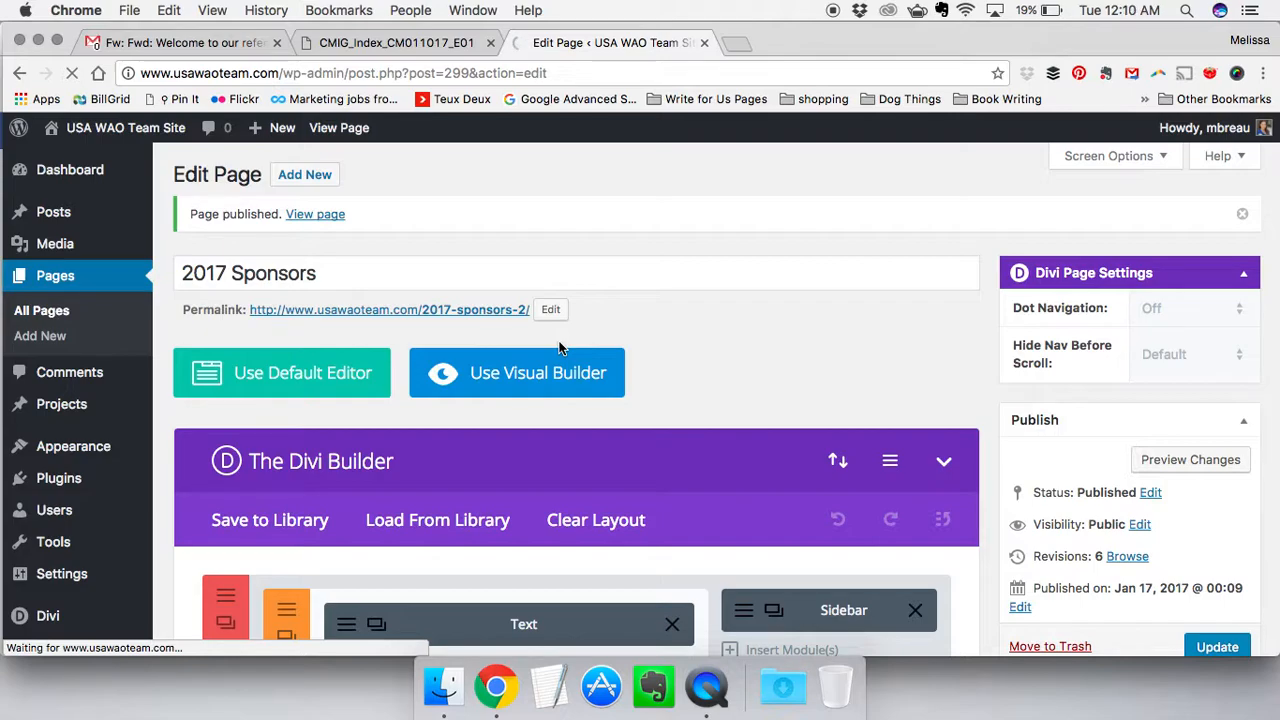
mouse_move(653, 249)
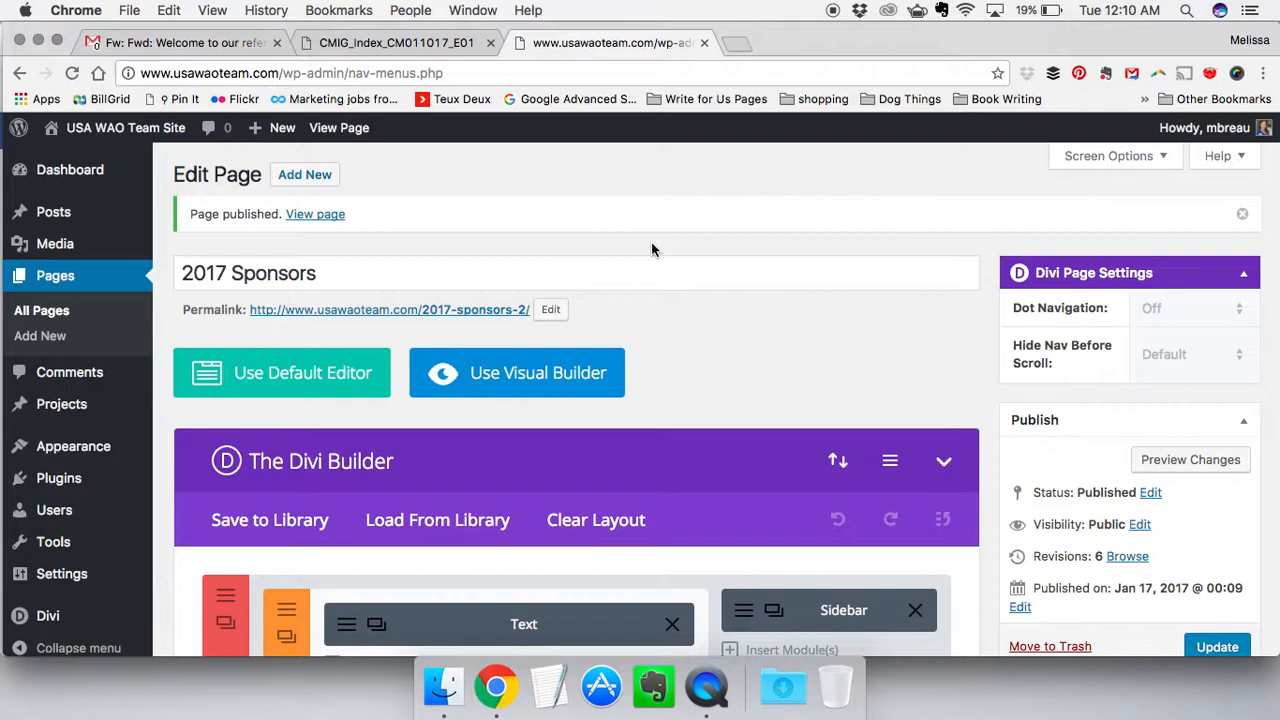
mouse_move(65, 450)
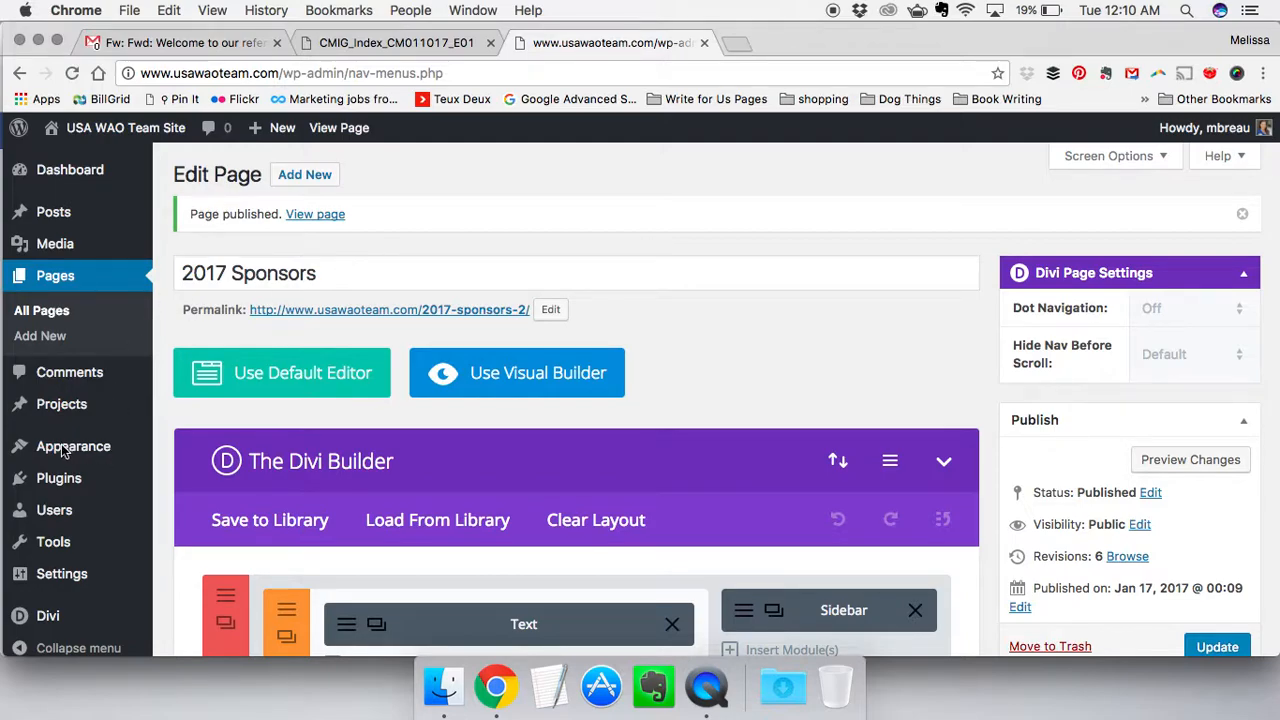
mouse_move(705, 370)
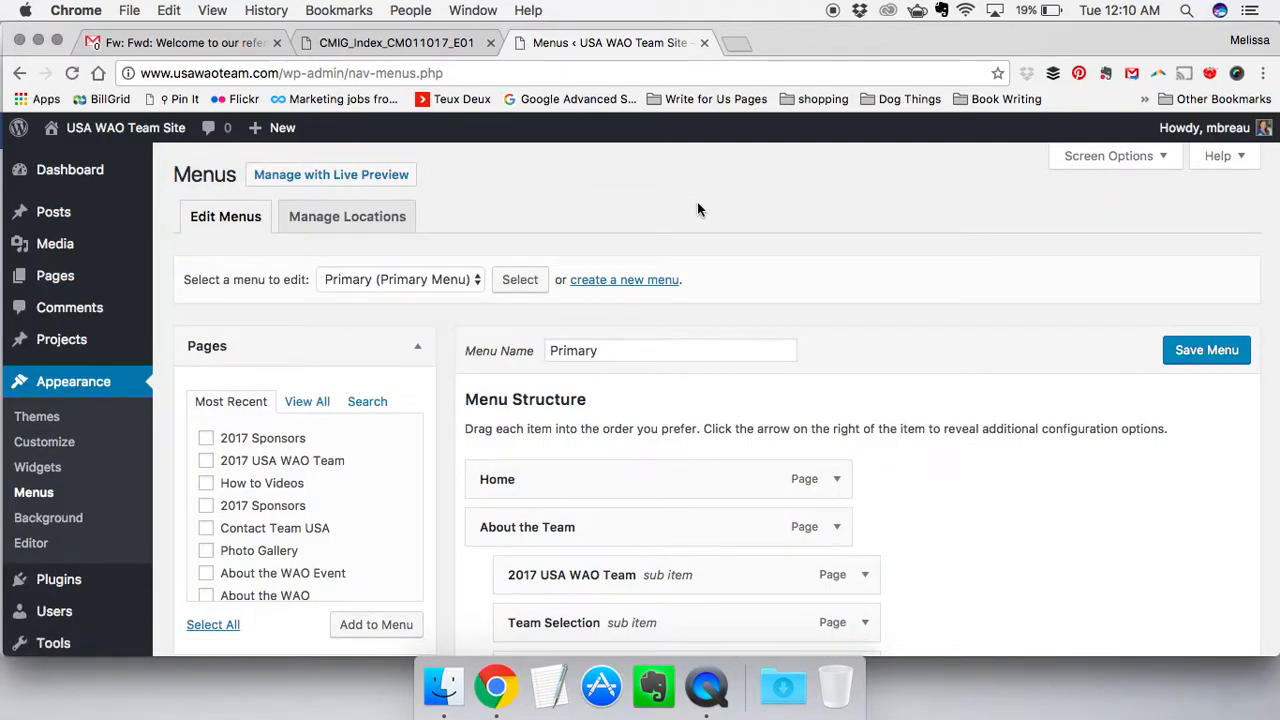
Add the 2017 Sponsors page to the Primary menu
scroll("down", 3)
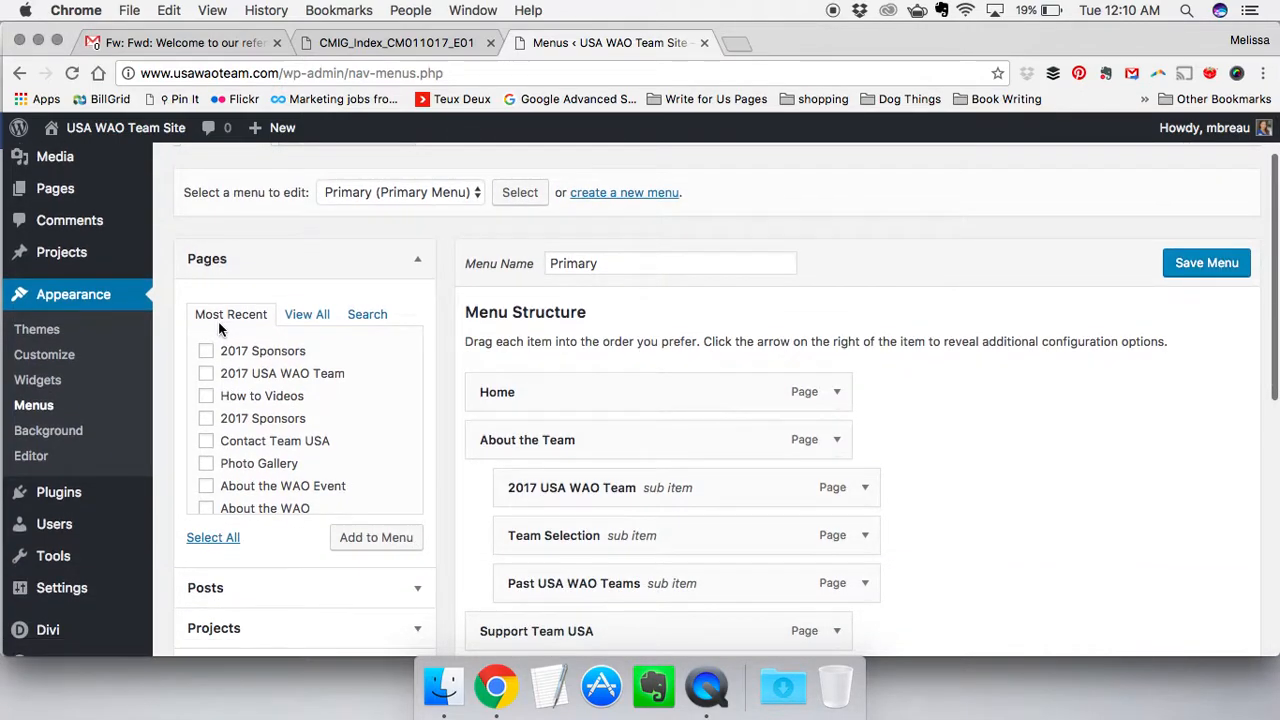
scroll("down", 3)
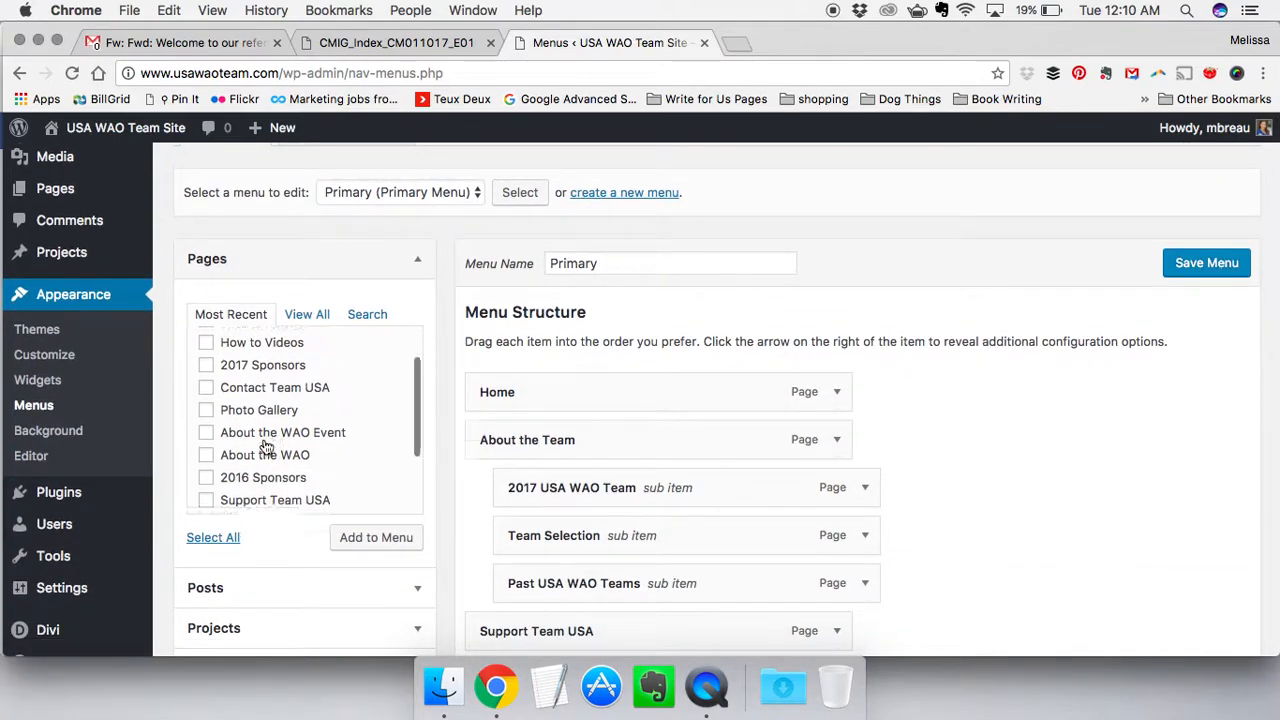
scroll("up", 3)
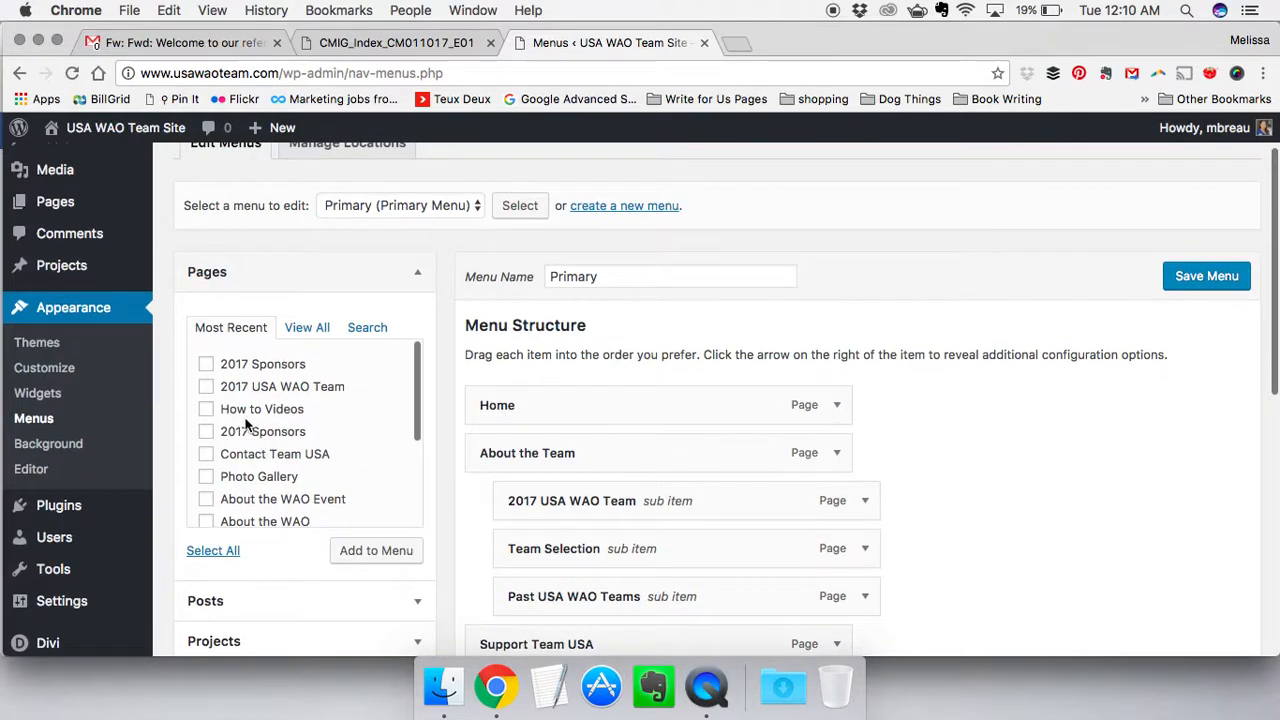
left_click(206, 363)
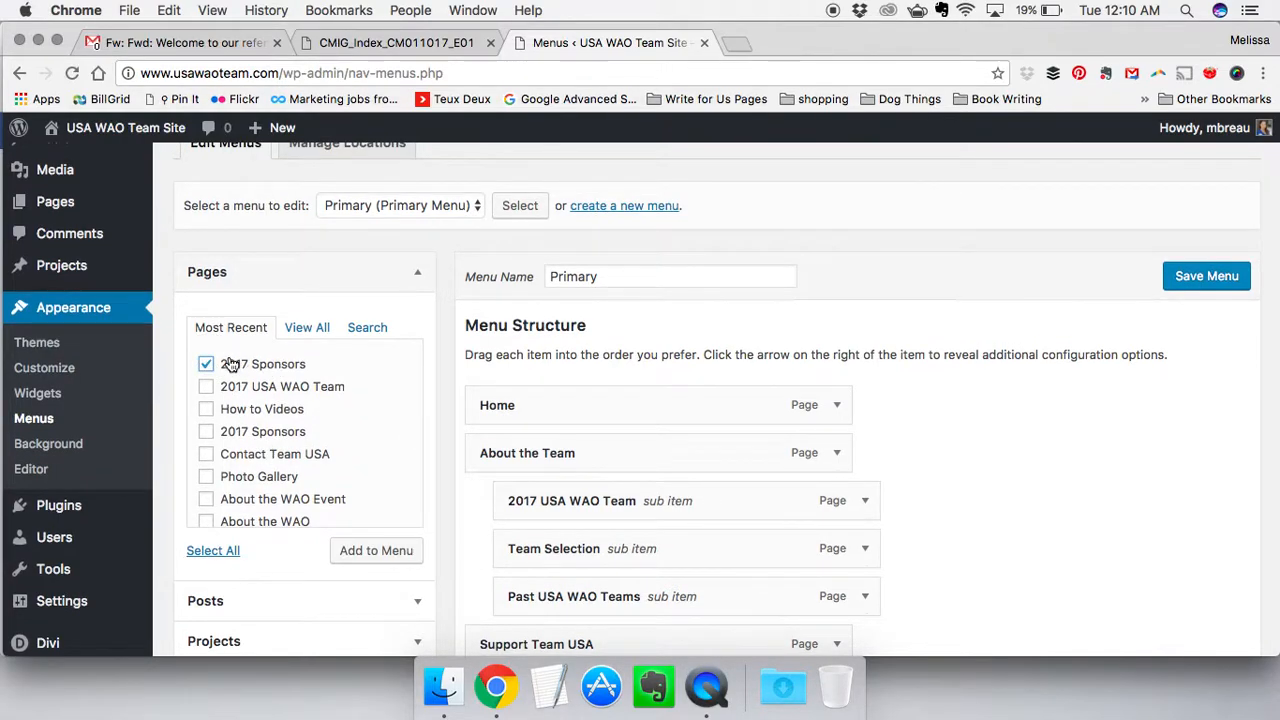
scroll("down", 3)
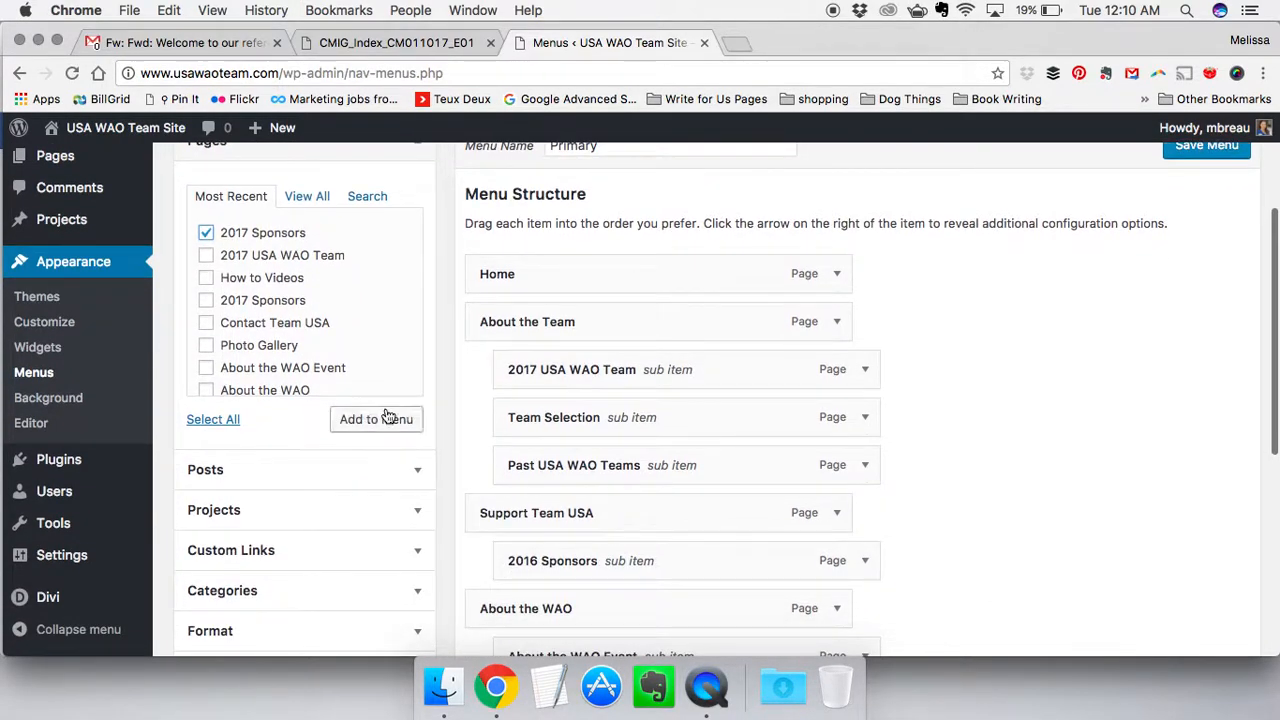
left_click(376, 419)
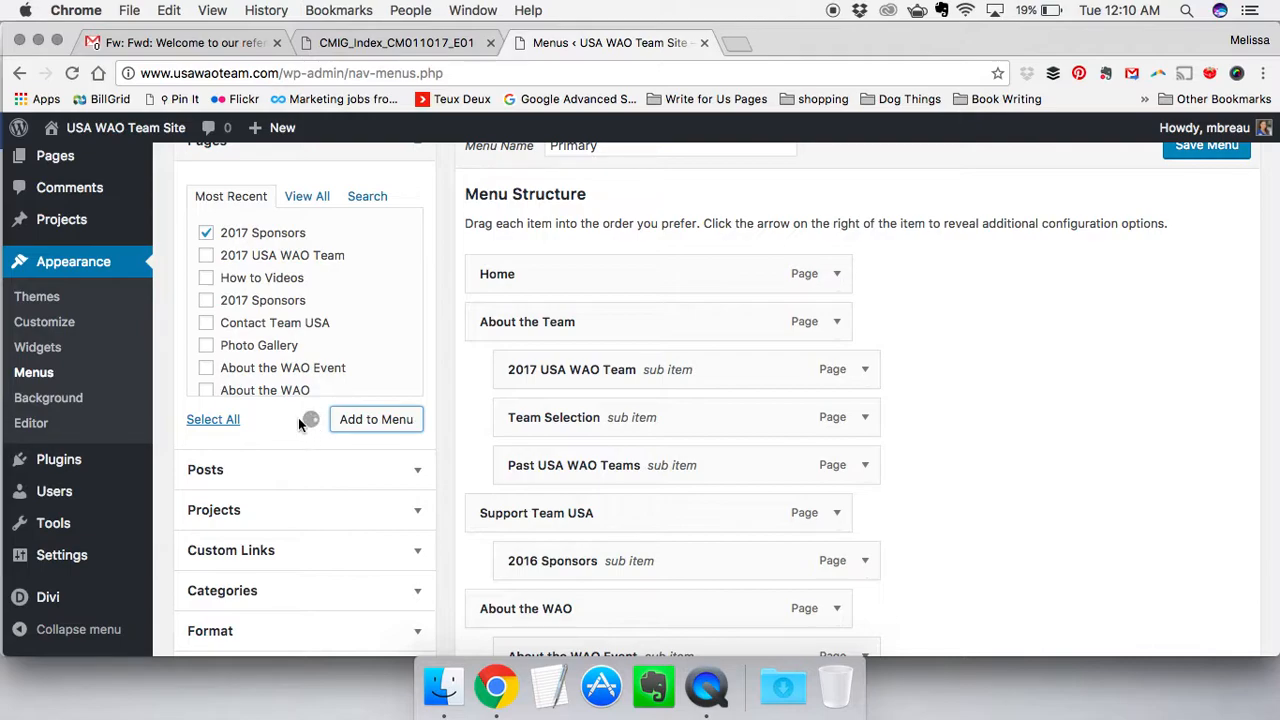
Nest 2017 Sponsors as a sub item under Support Team USA, below 2016 Sponsors
scroll("down", 3)
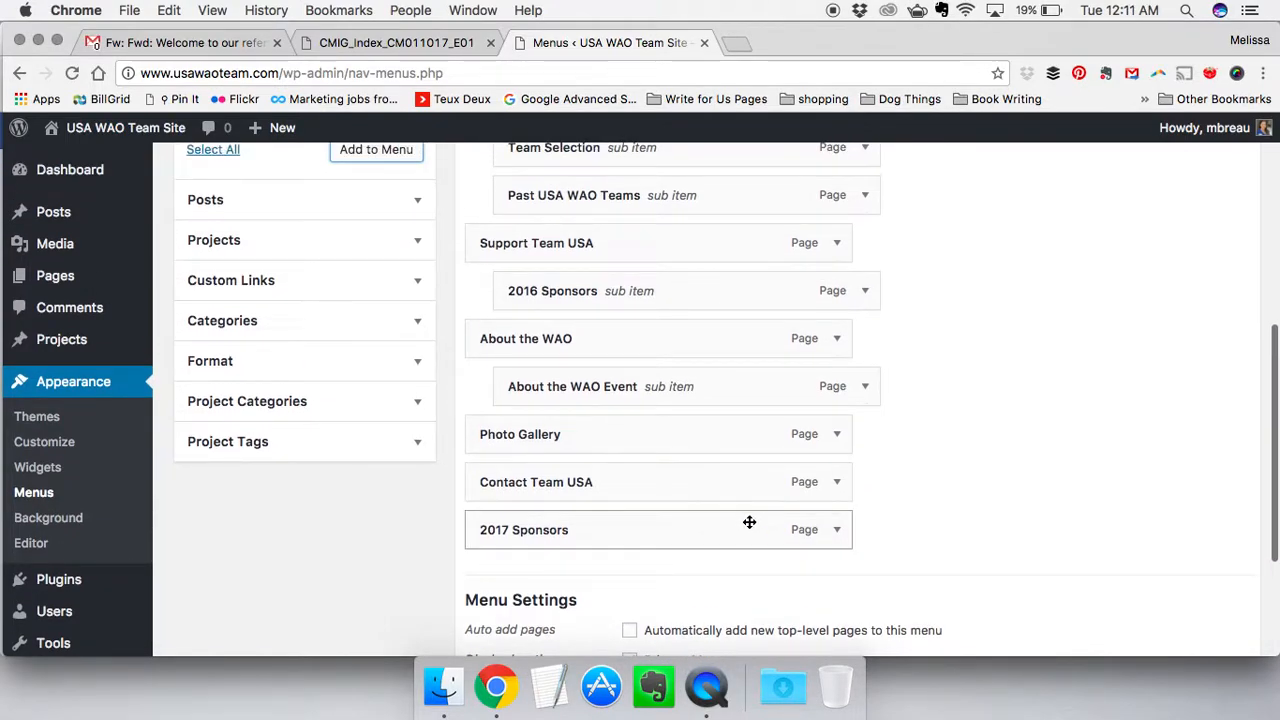
scroll("up", 3)
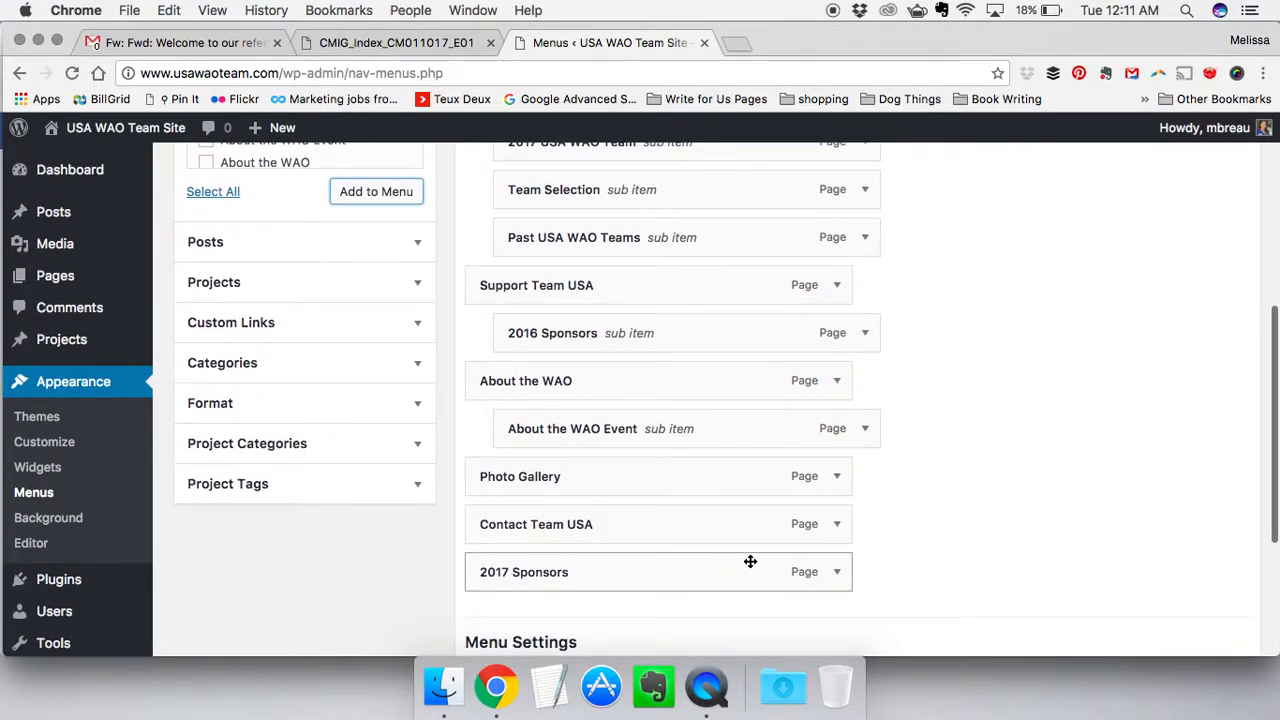
mouse_move(617, 575)
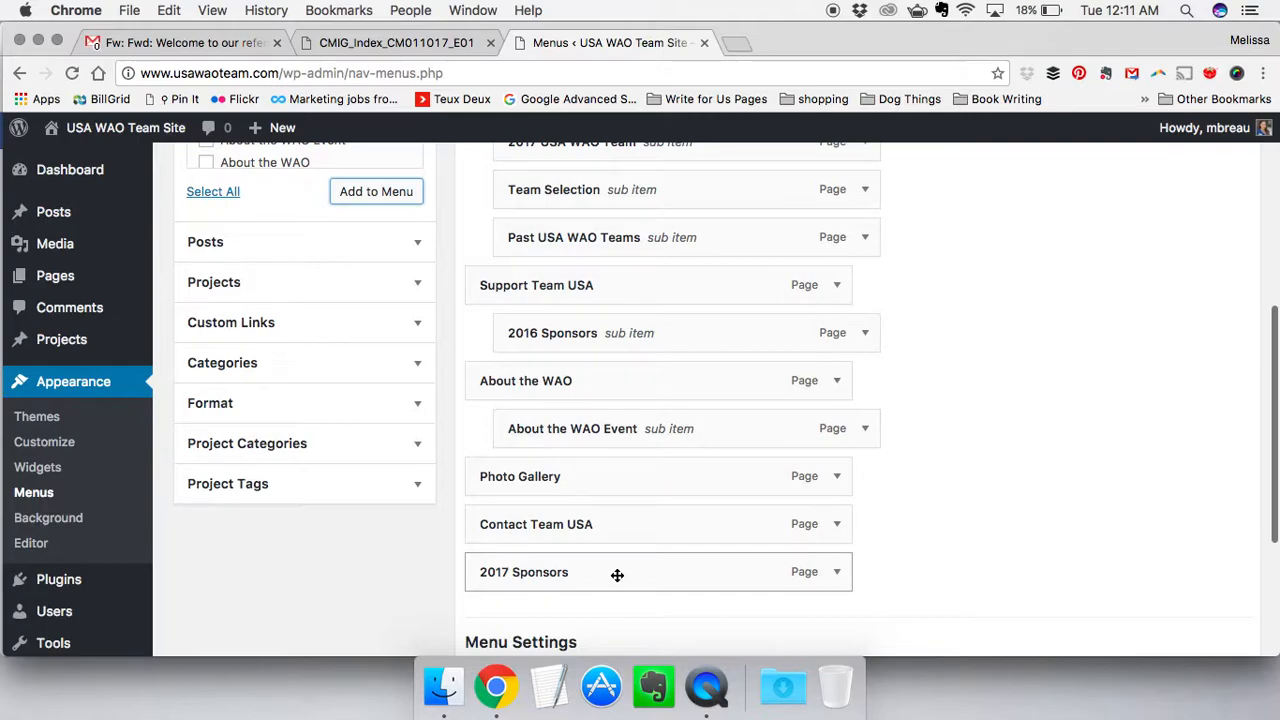
left_click_drag(617, 571, 610, 389)
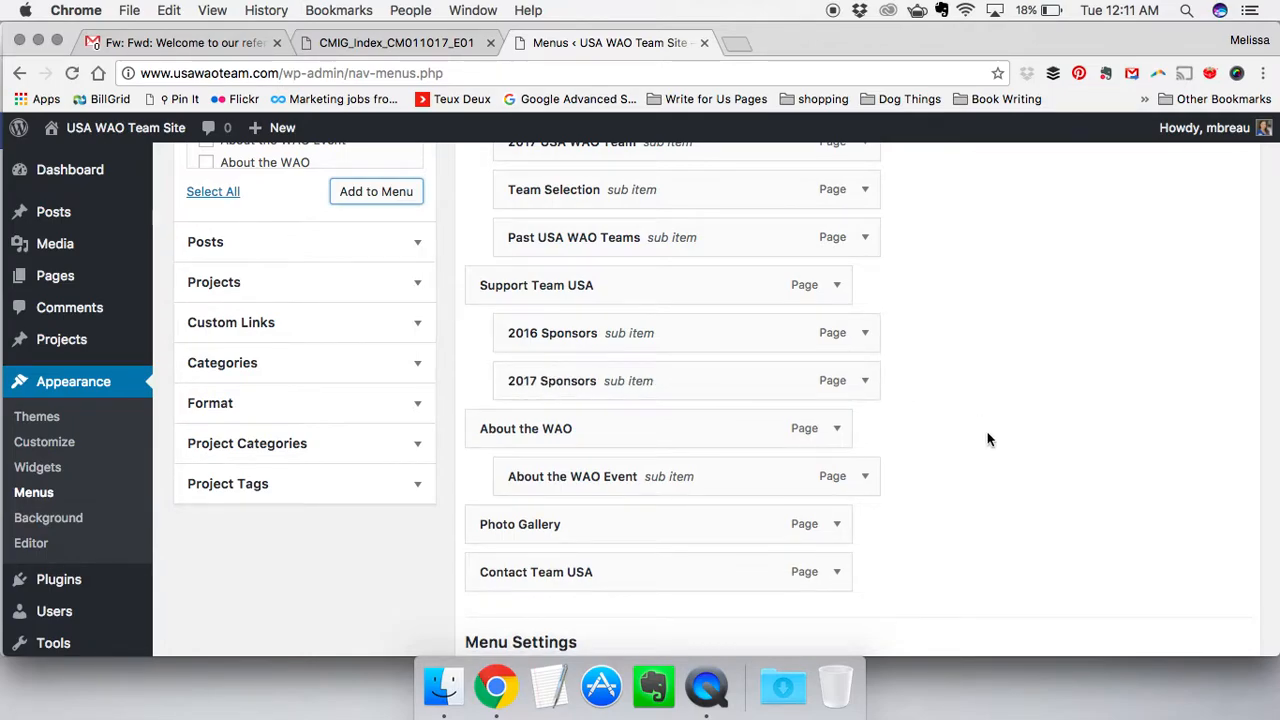
scroll("down", 3)
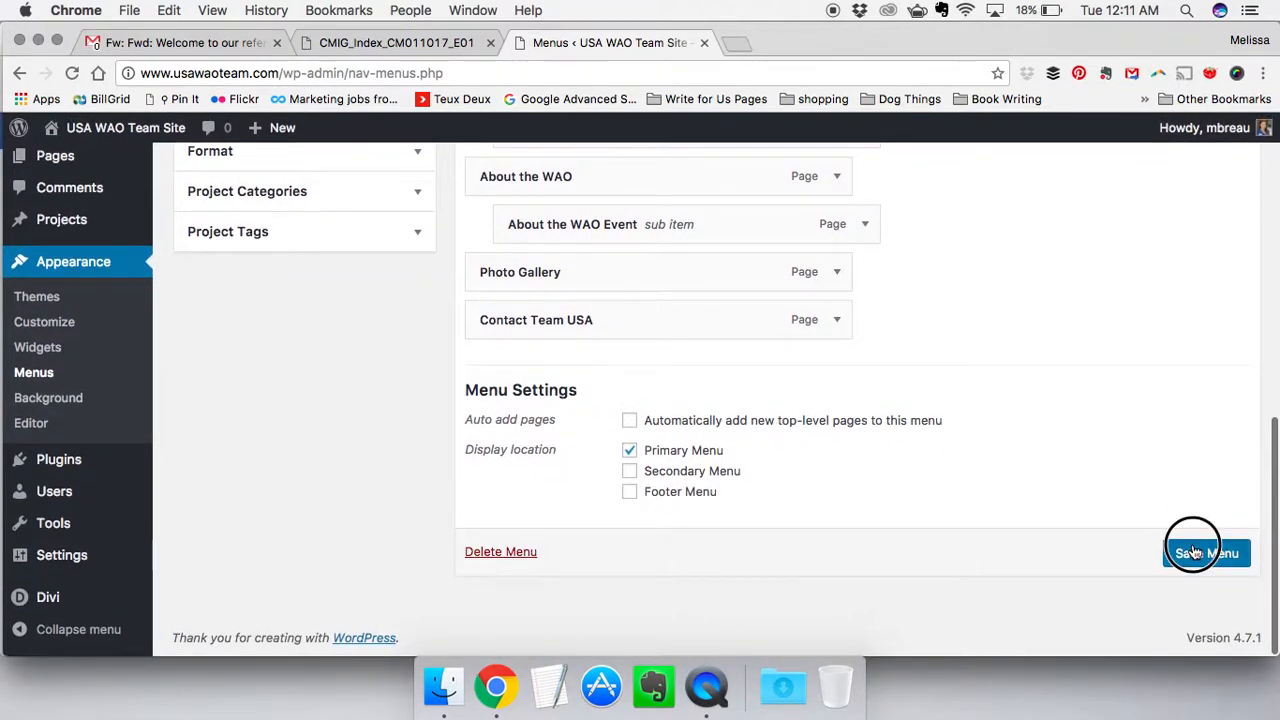
Save the Primary menu with 2017 Sponsors nested under Support Team USA
left_click(1206, 552)
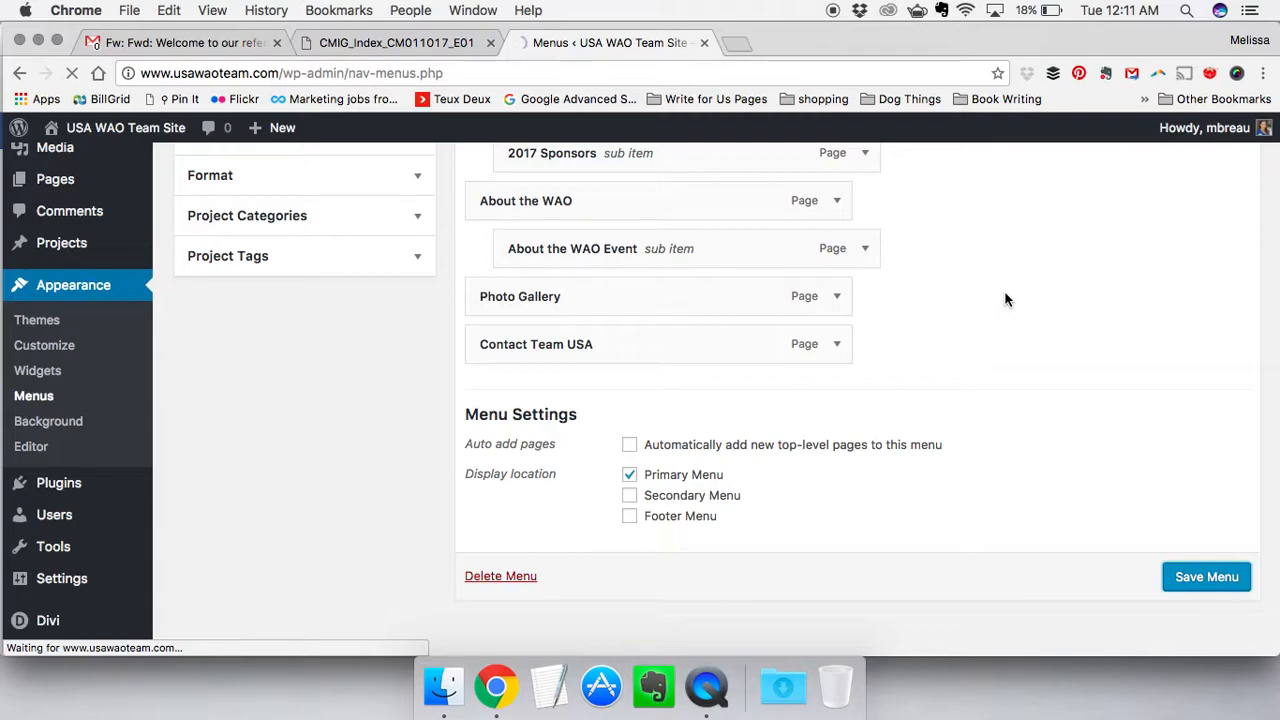
scroll("up", 3)
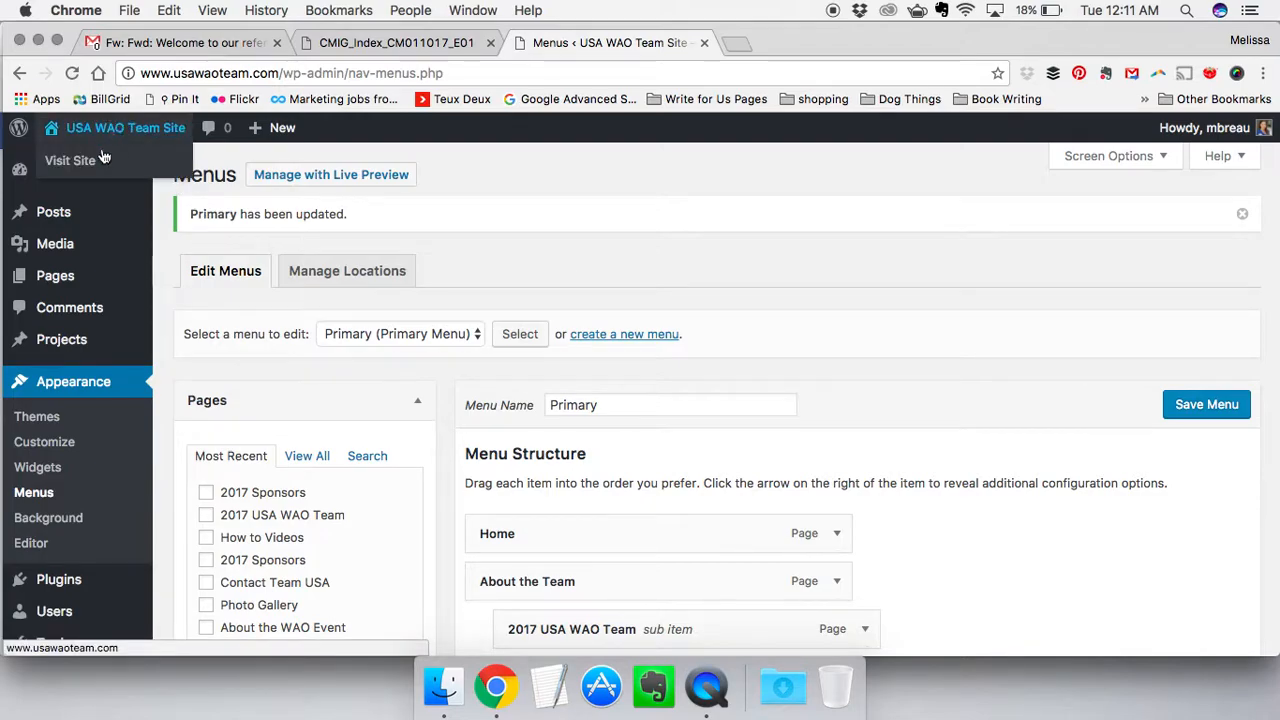
Visit the public site and open Support Team USA > 2017 Sponsors to view the logos
left_click(70, 160)
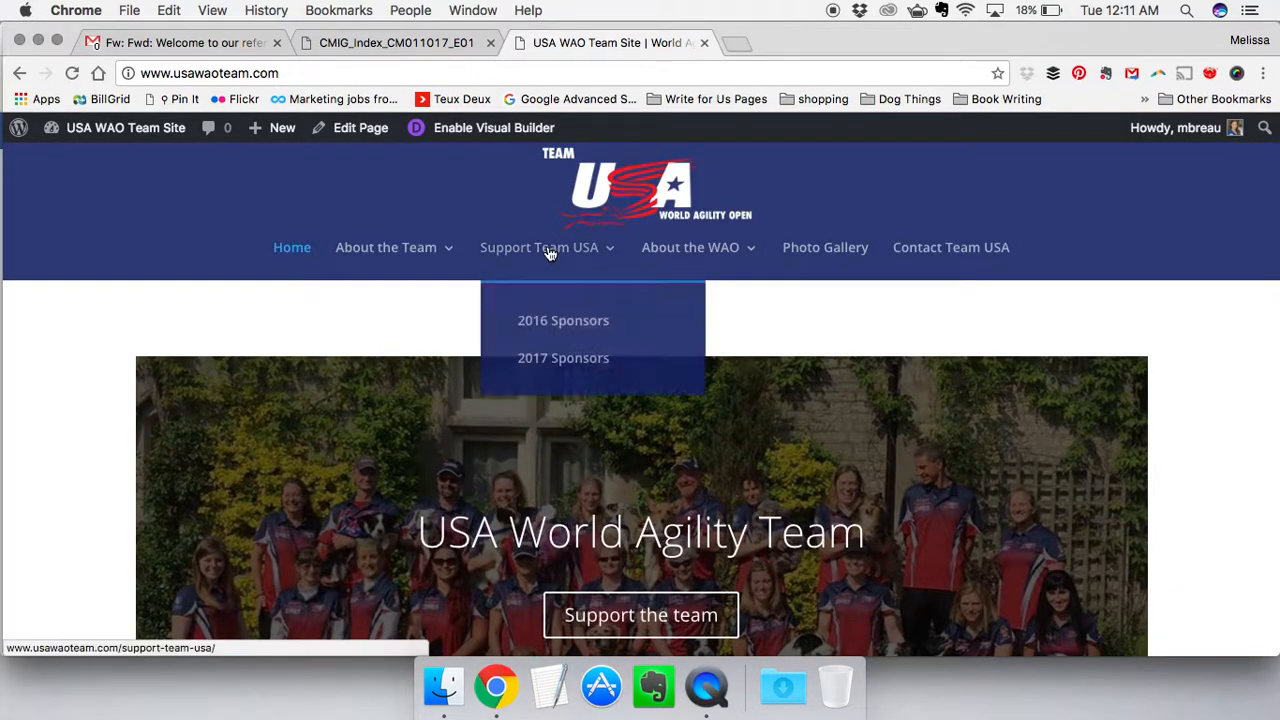
left_click(539, 247)
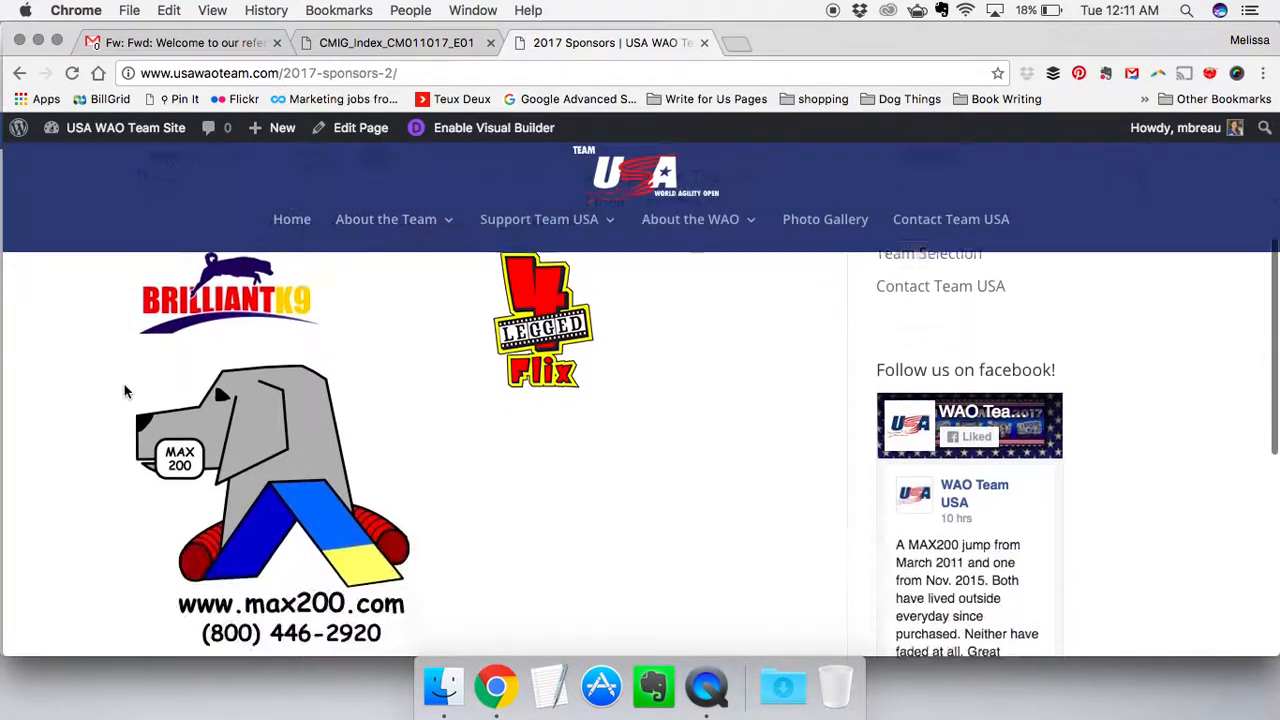
scroll("down", 3)
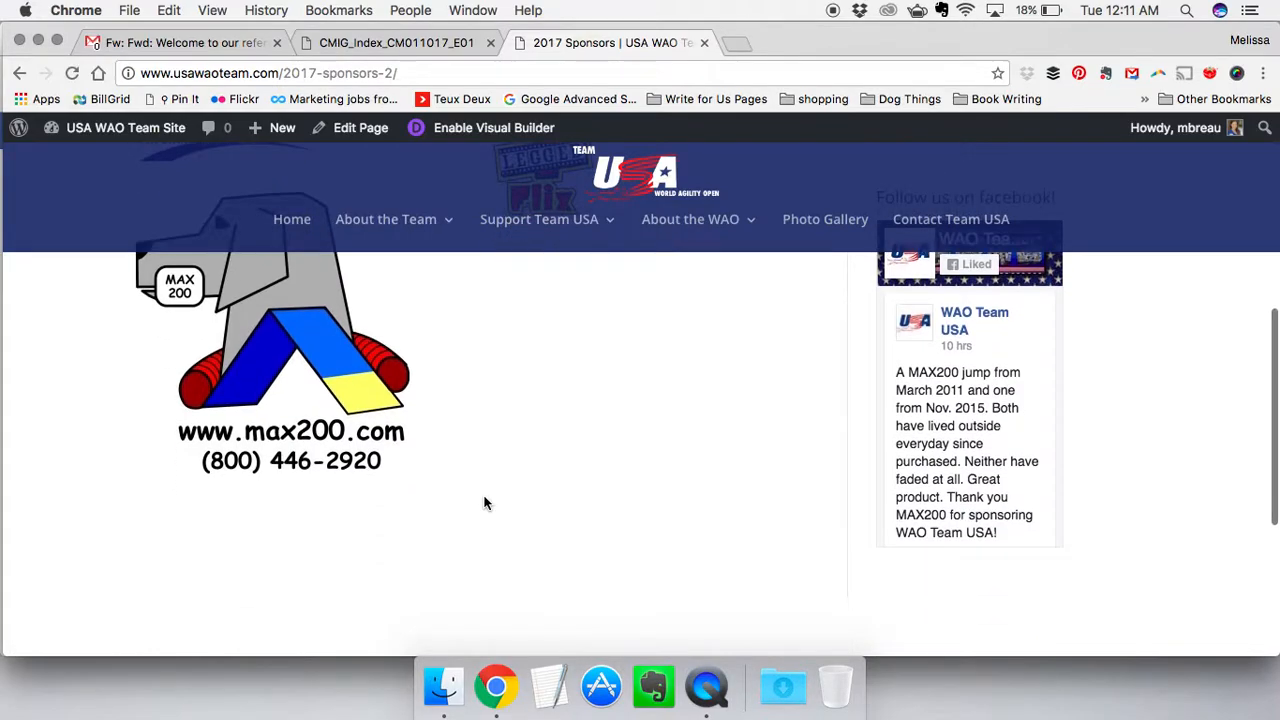
scroll("up", 3)
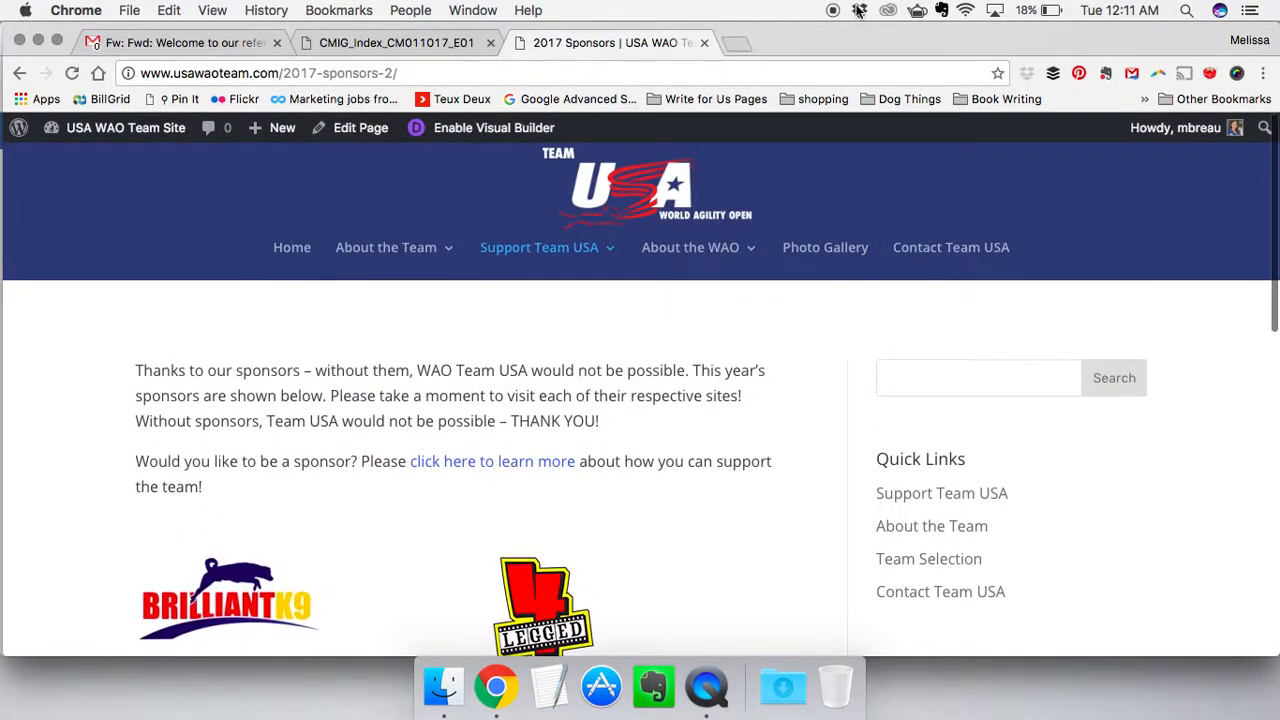